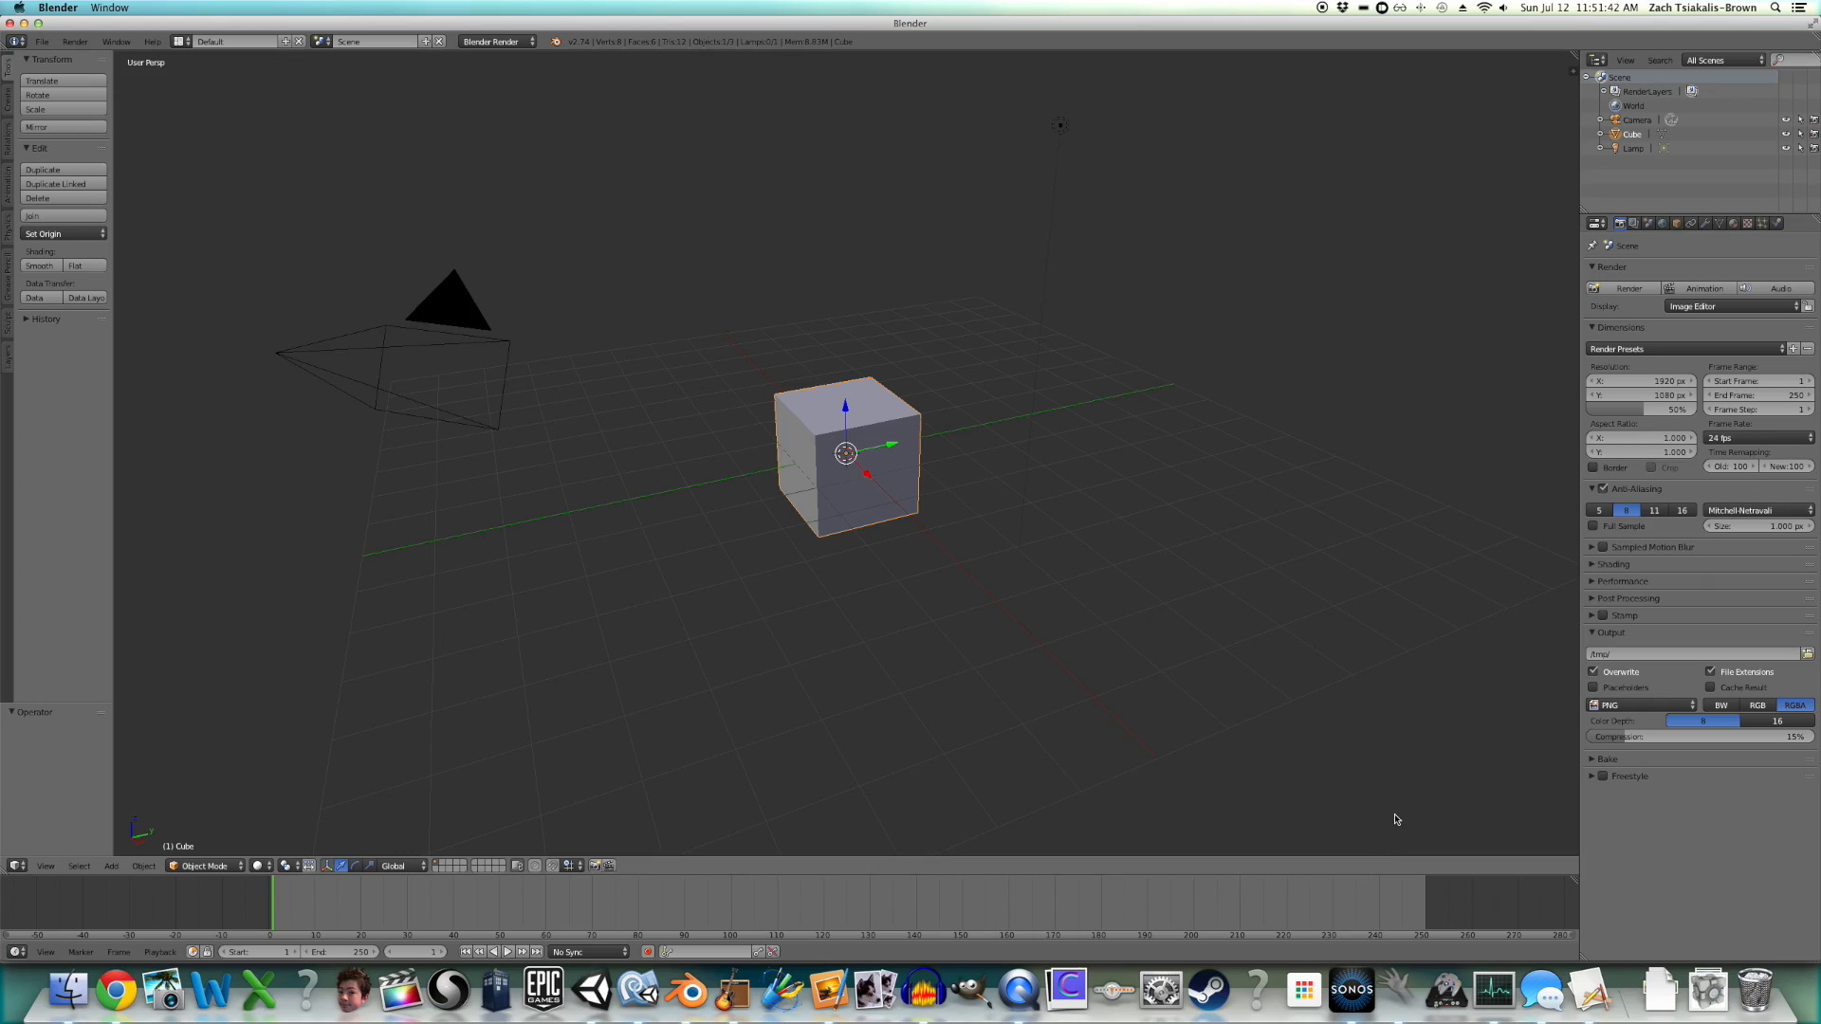
# - Search Google for 'gradient' and browse the image results
pyautogui.click(845, 453)
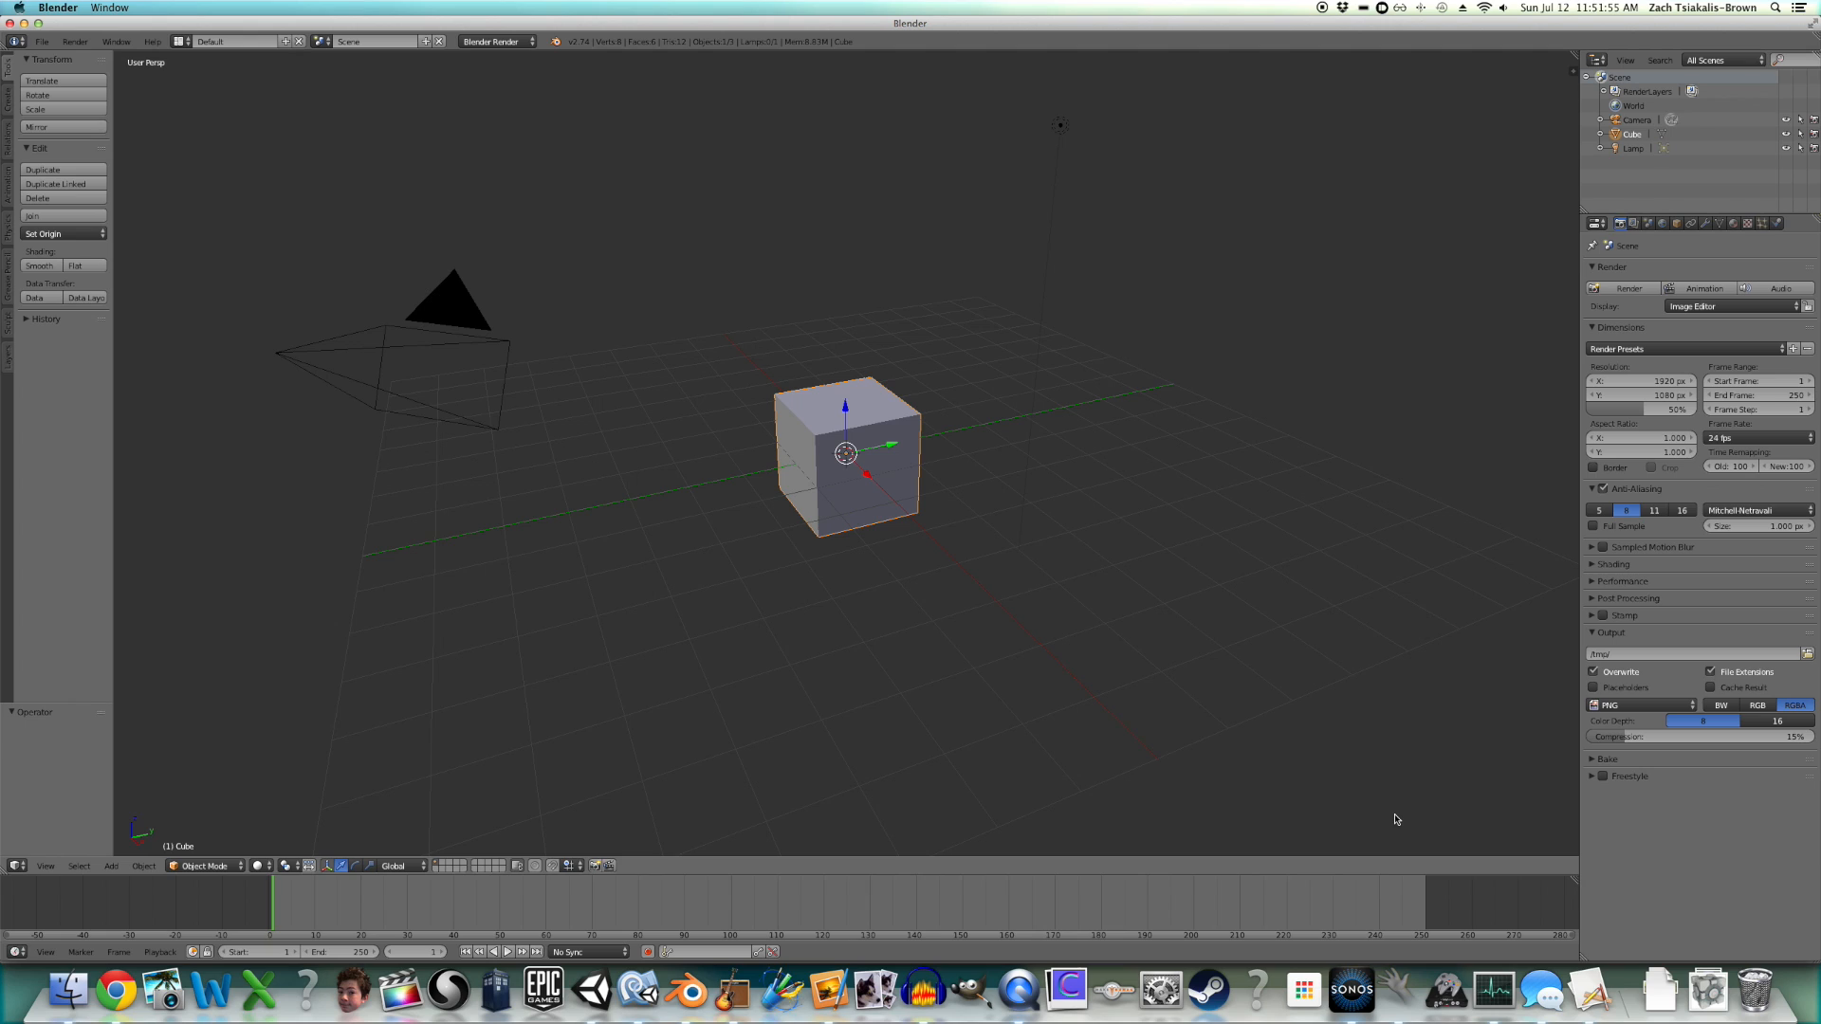
pyautogui.moveTo(1227, 668)
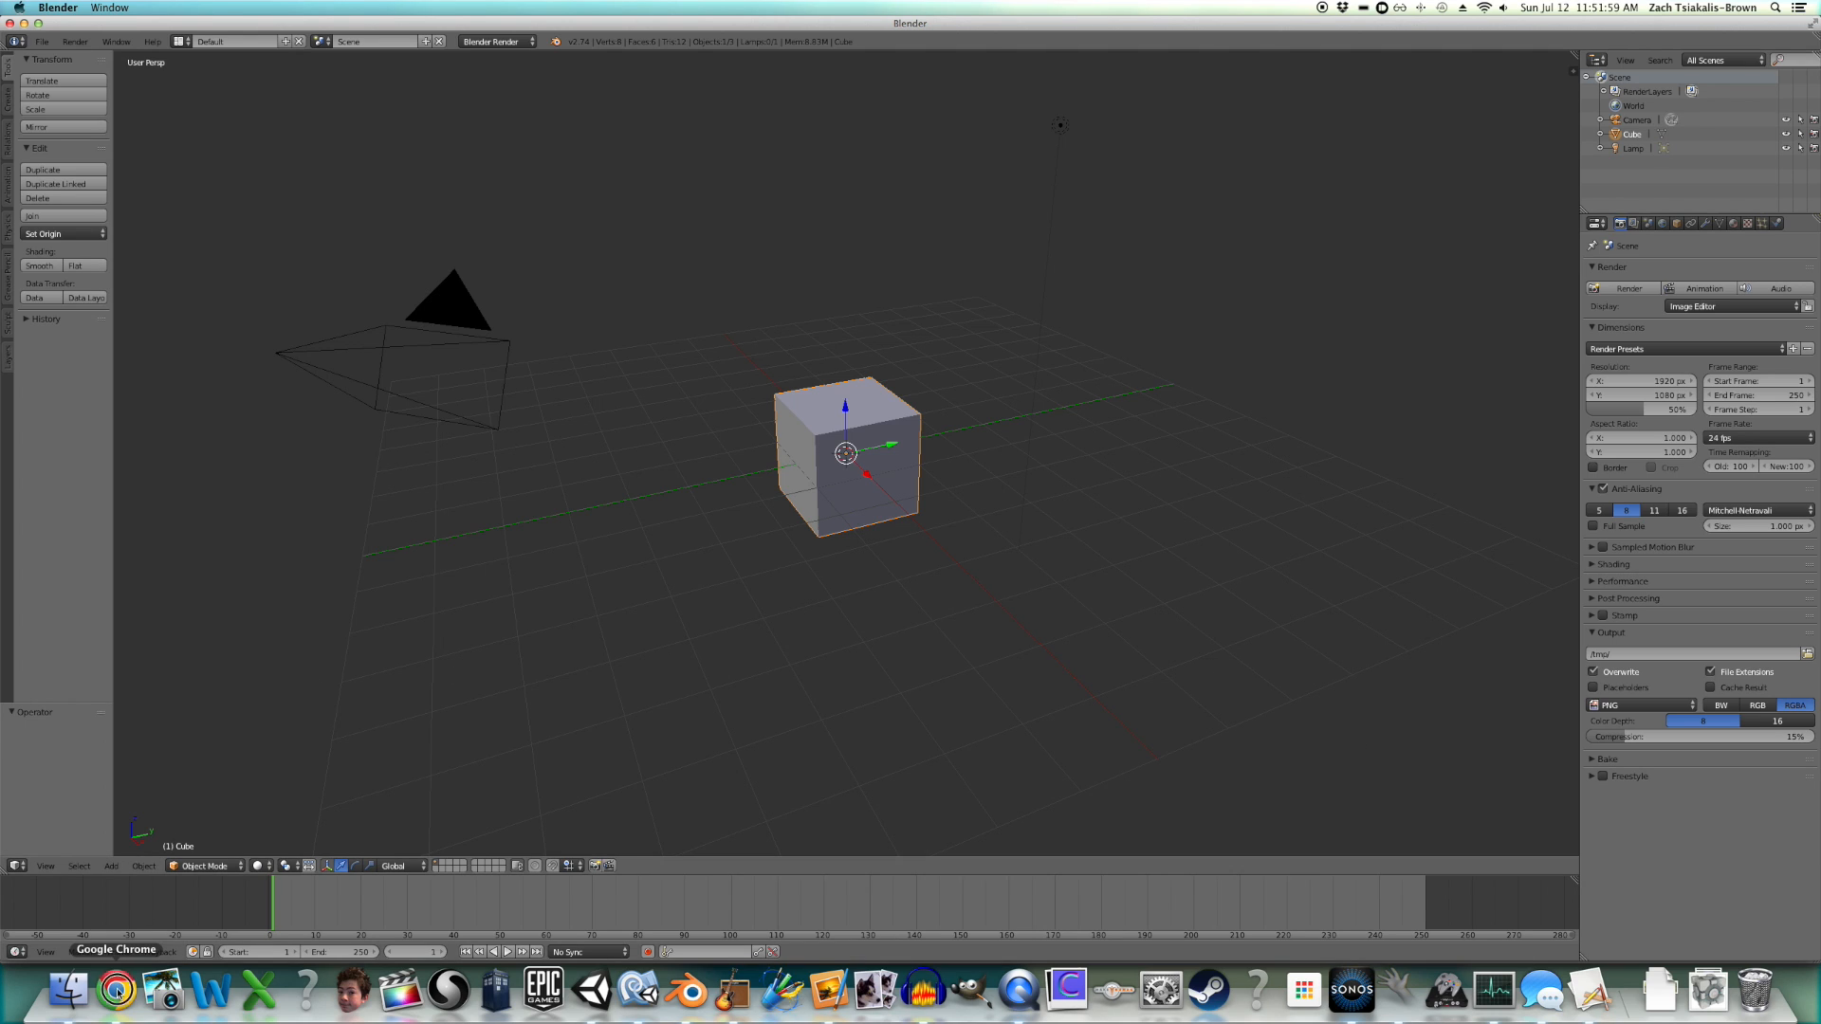
pyautogui.click(116, 989)
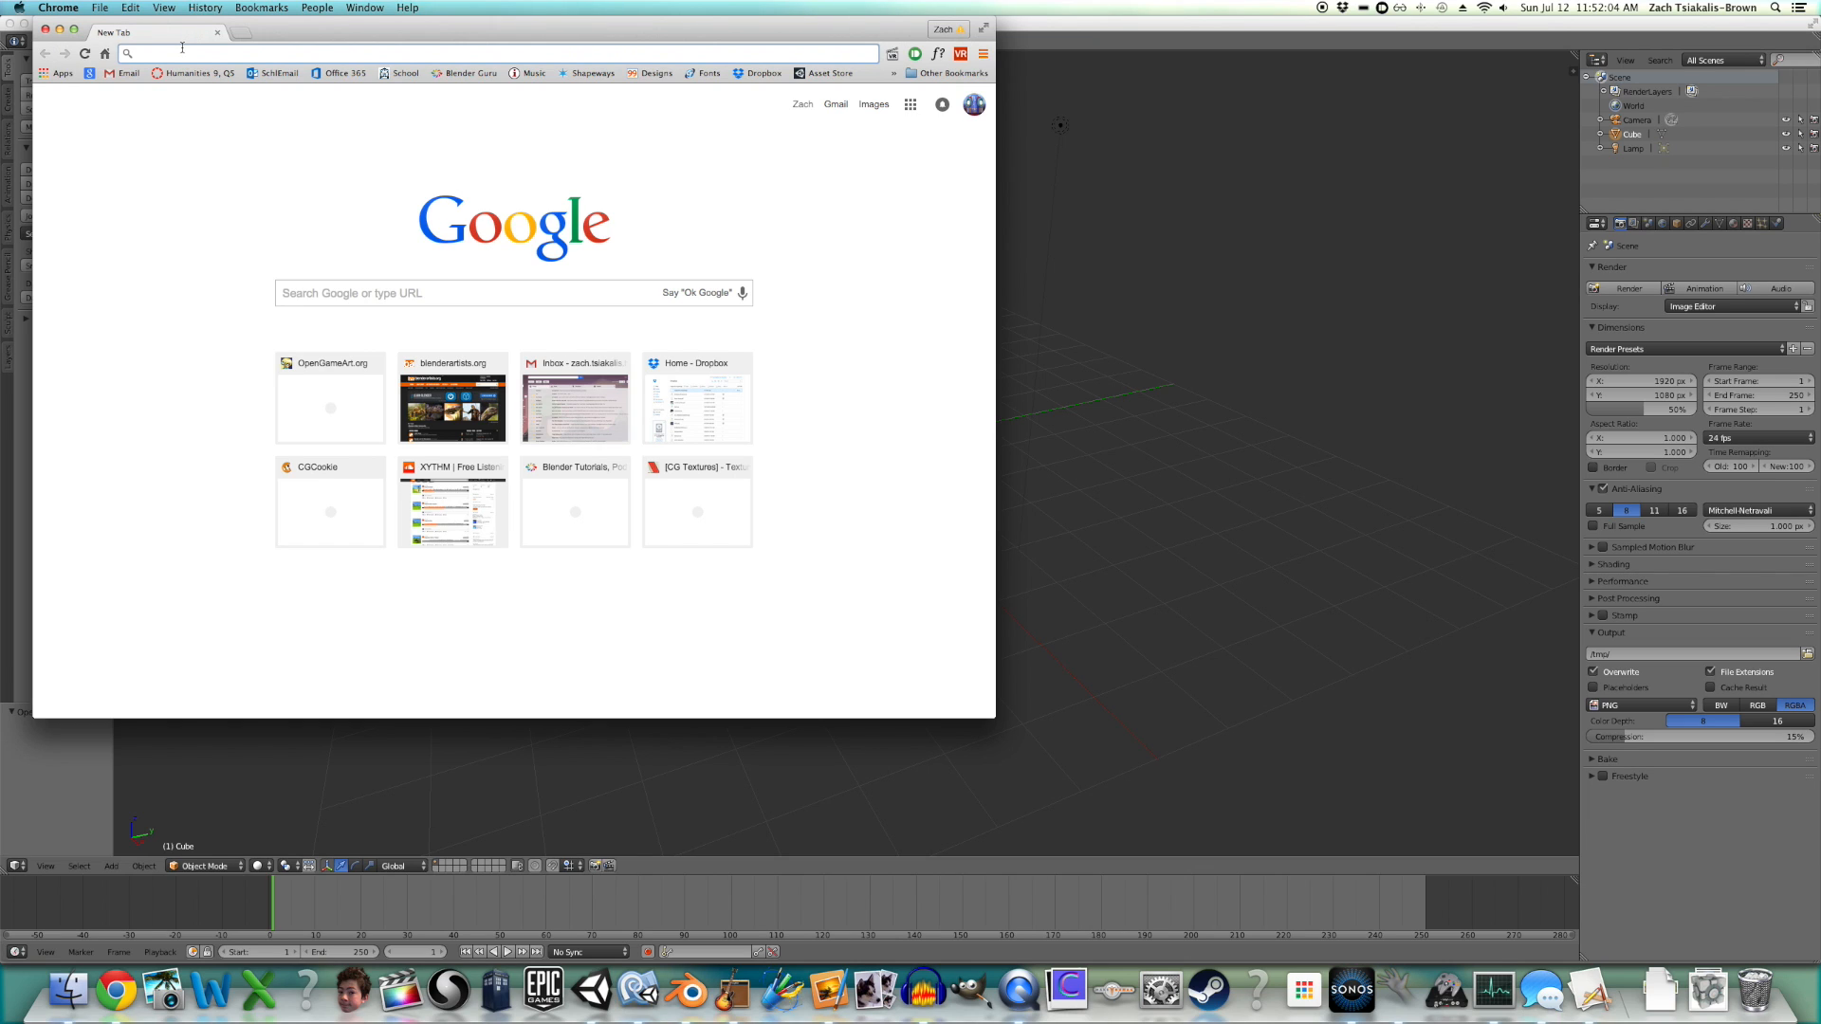
pyautogui.write('gradient')
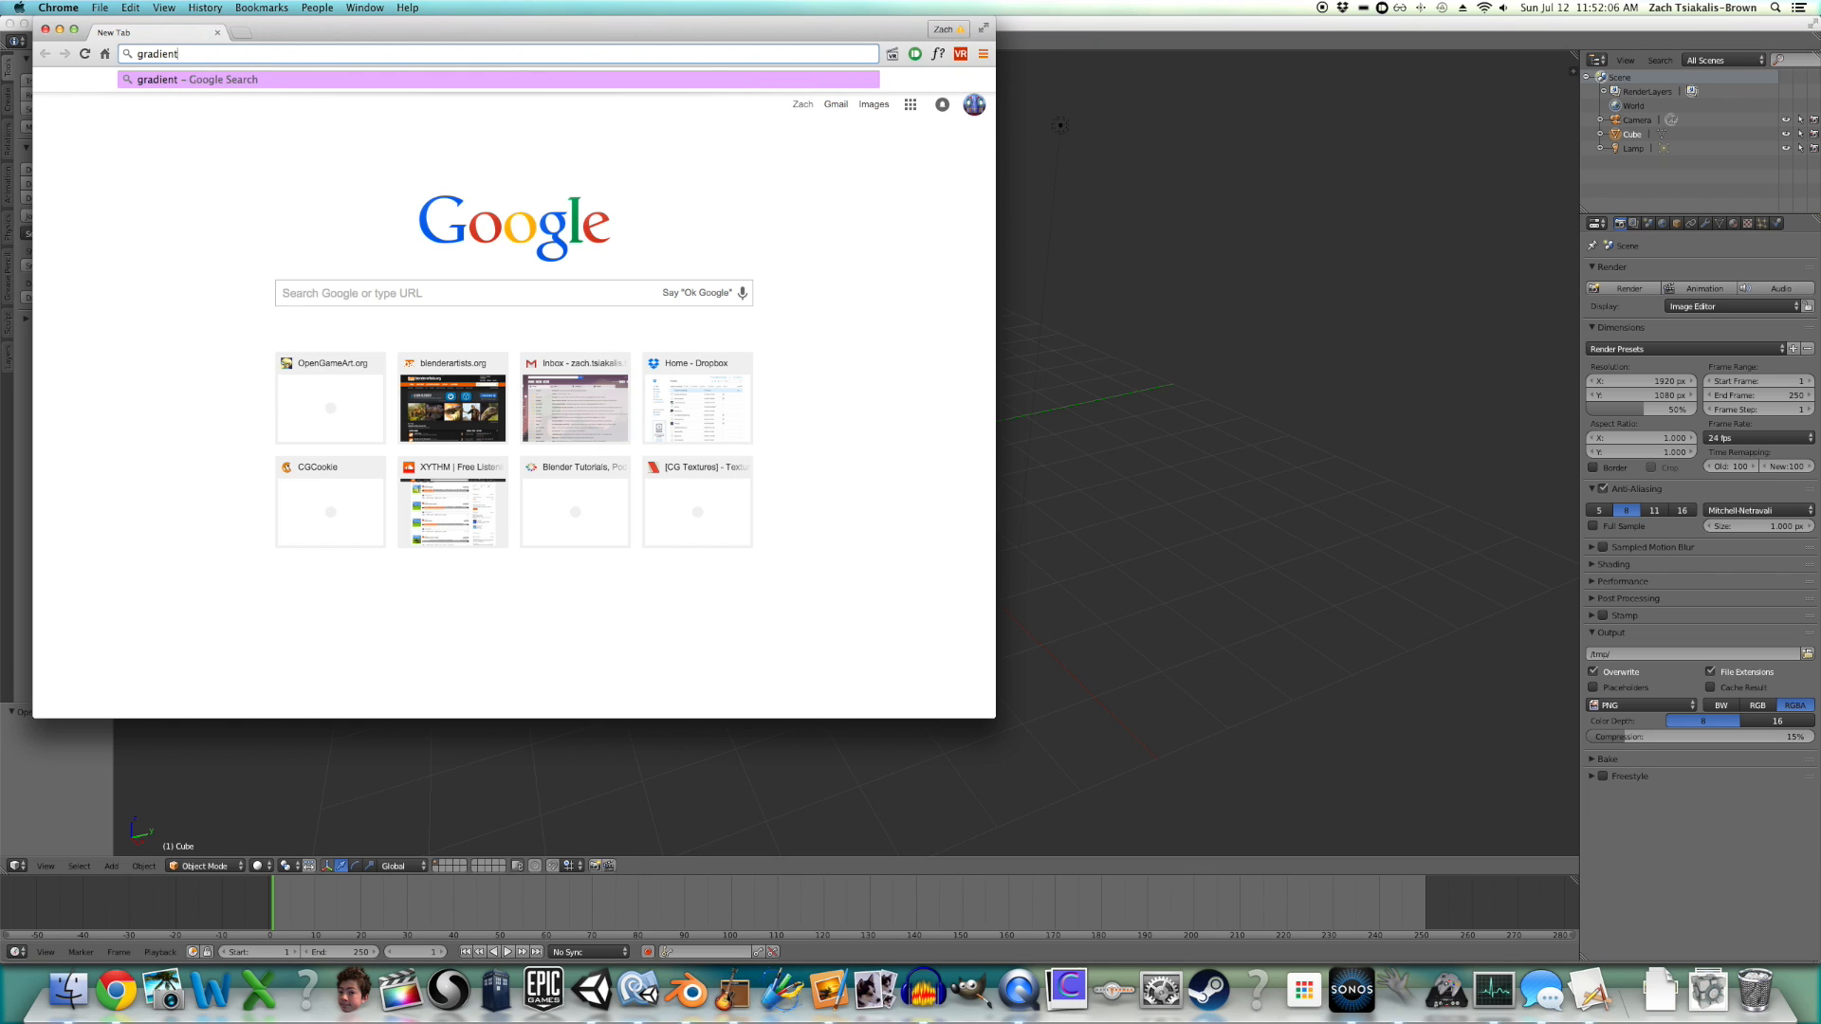
pyautogui.press('Enter')
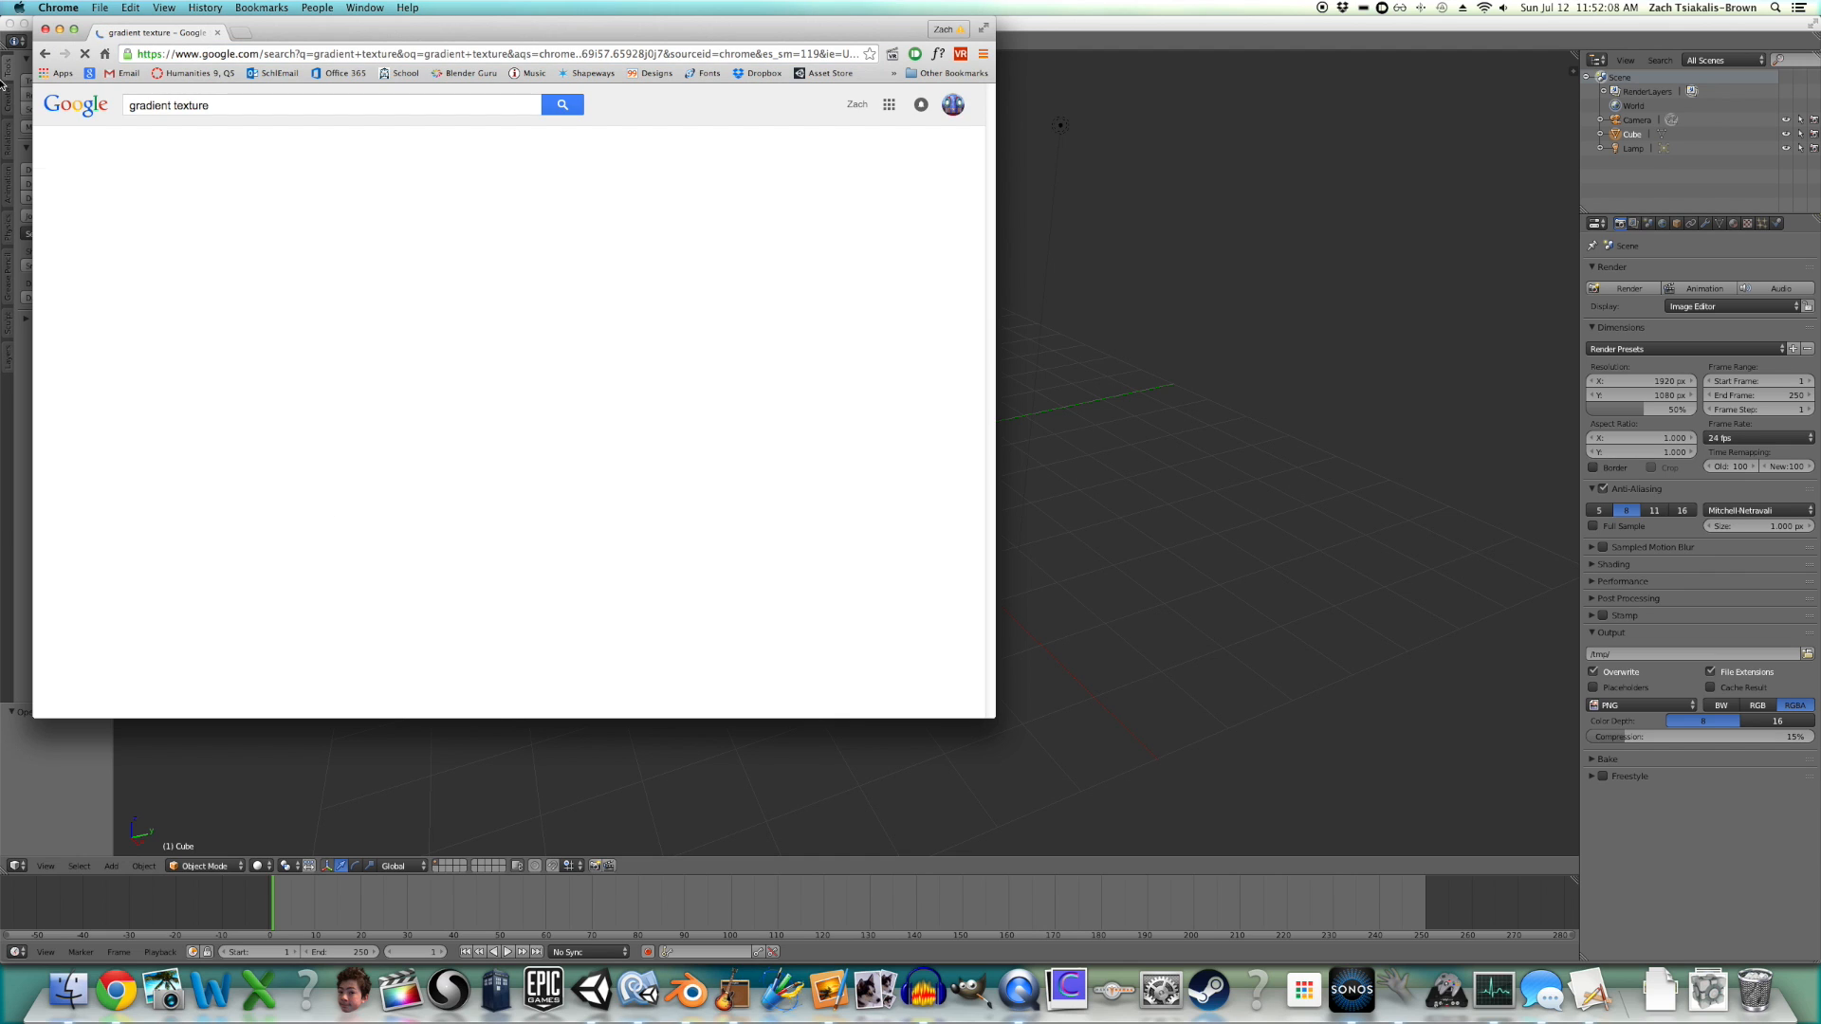
pyautogui.click(186, 147)
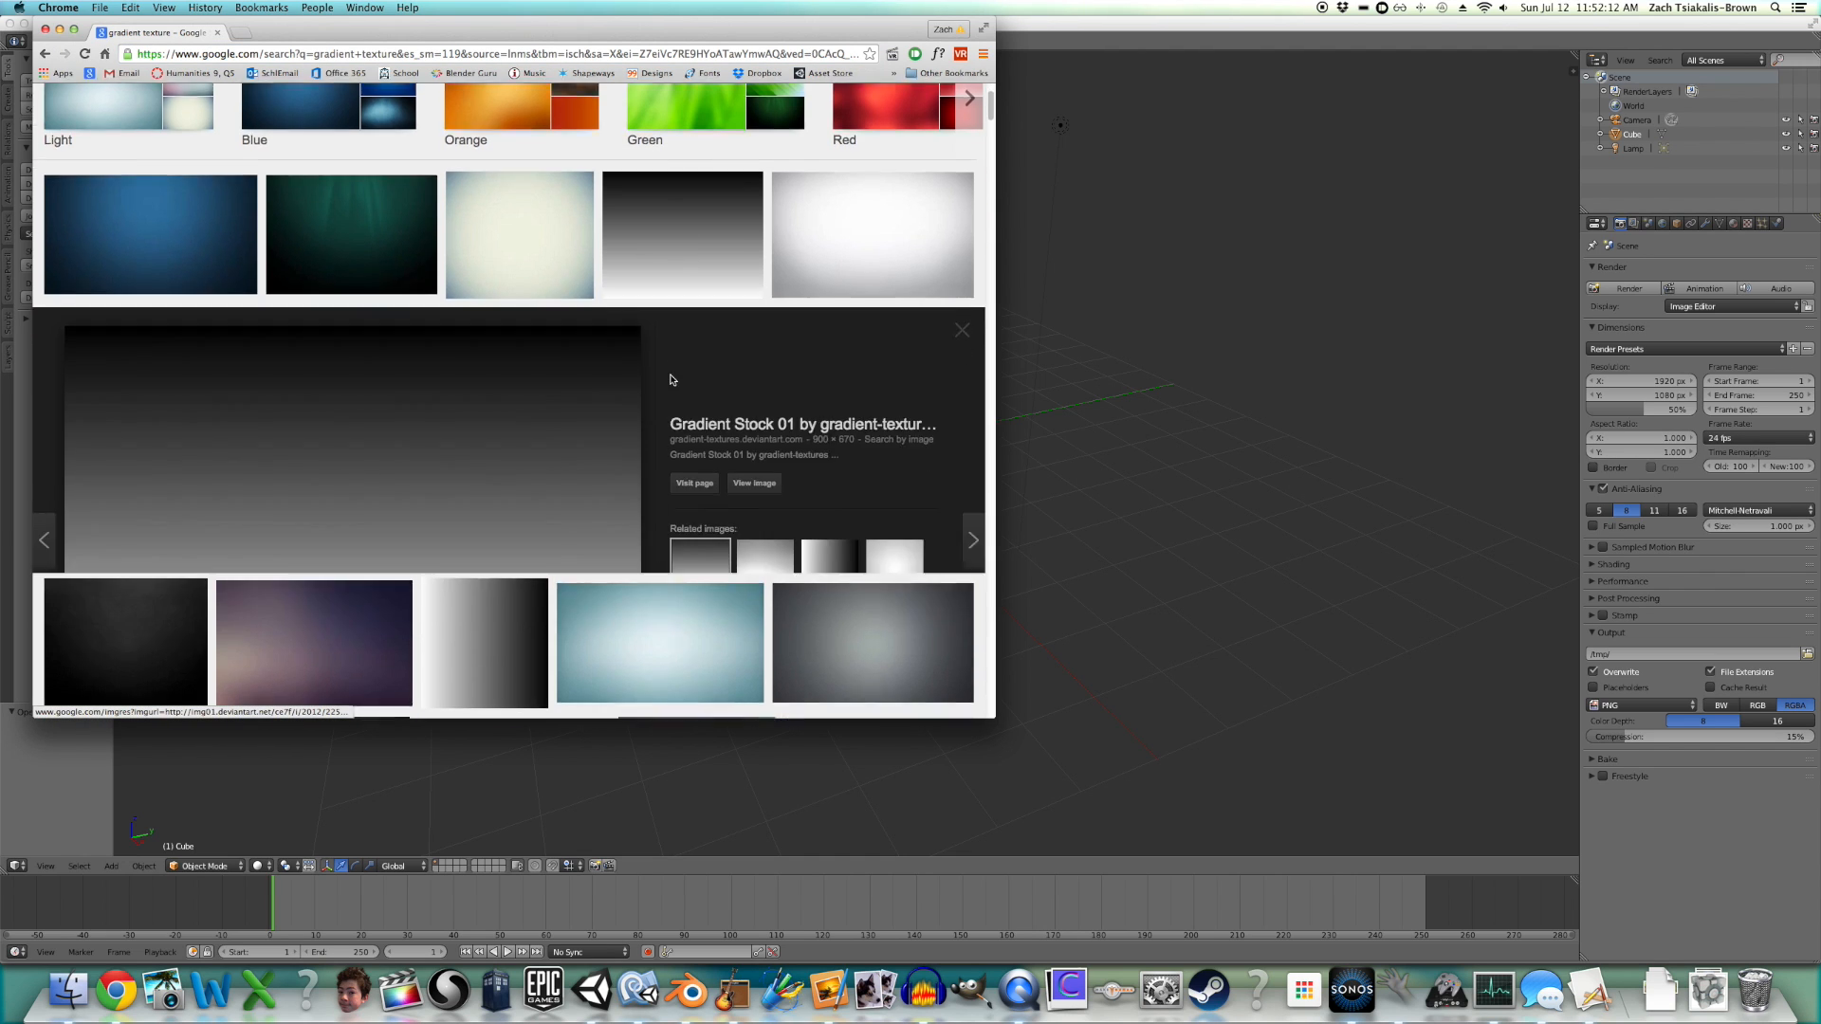
pyautogui.scroll(-3)
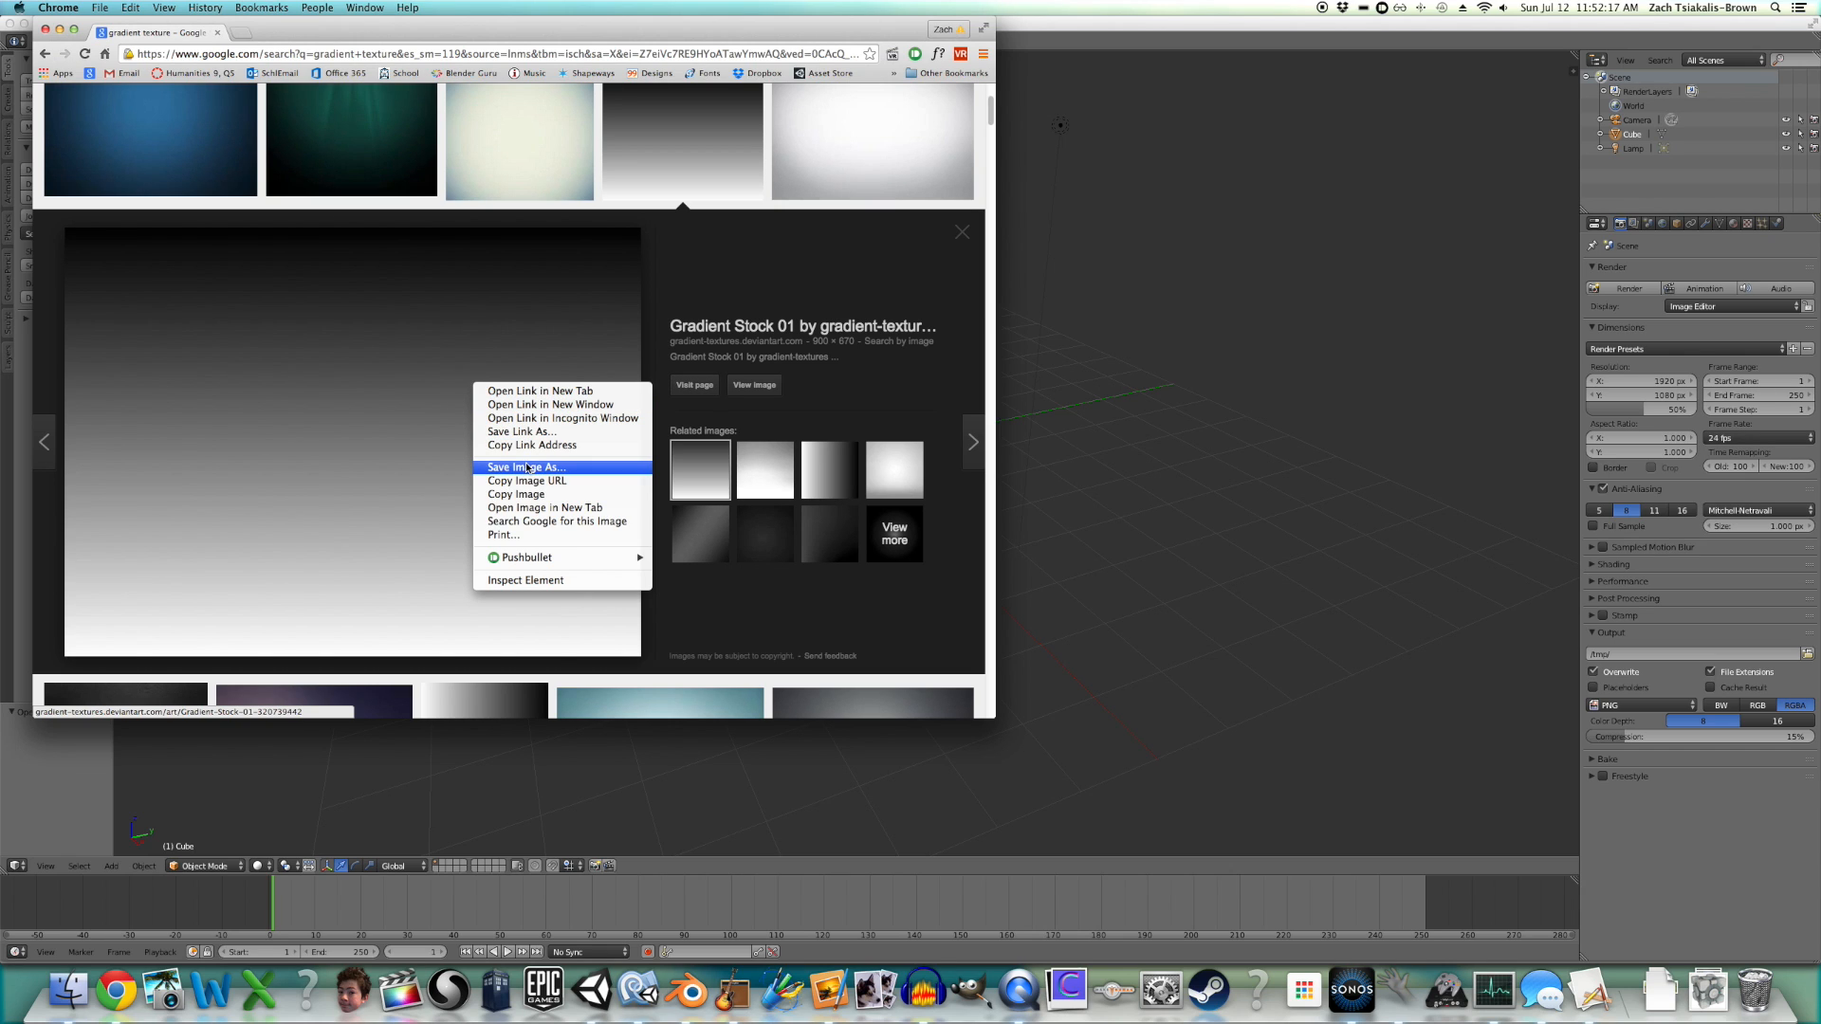
# - Save the Gradient Stock 01 image into the Unity project's Assets folder
pyautogui.click(523, 466)
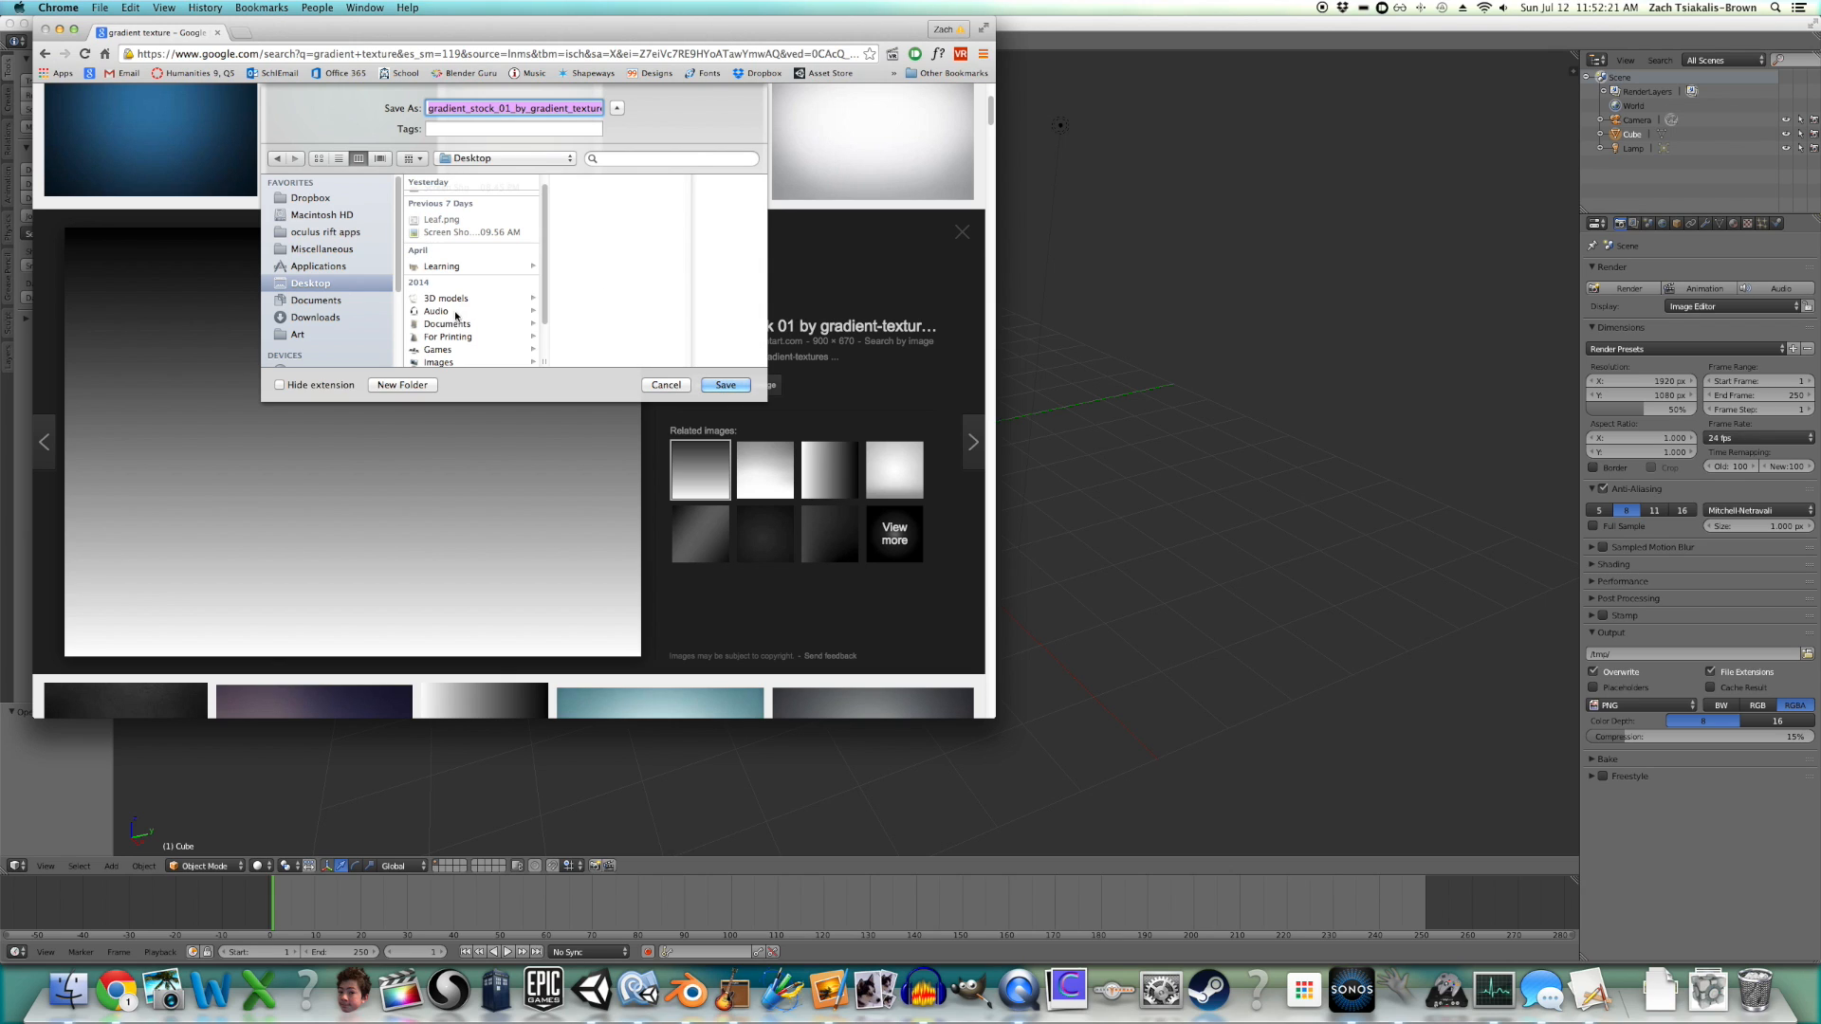
pyautogui.click(439, 350)
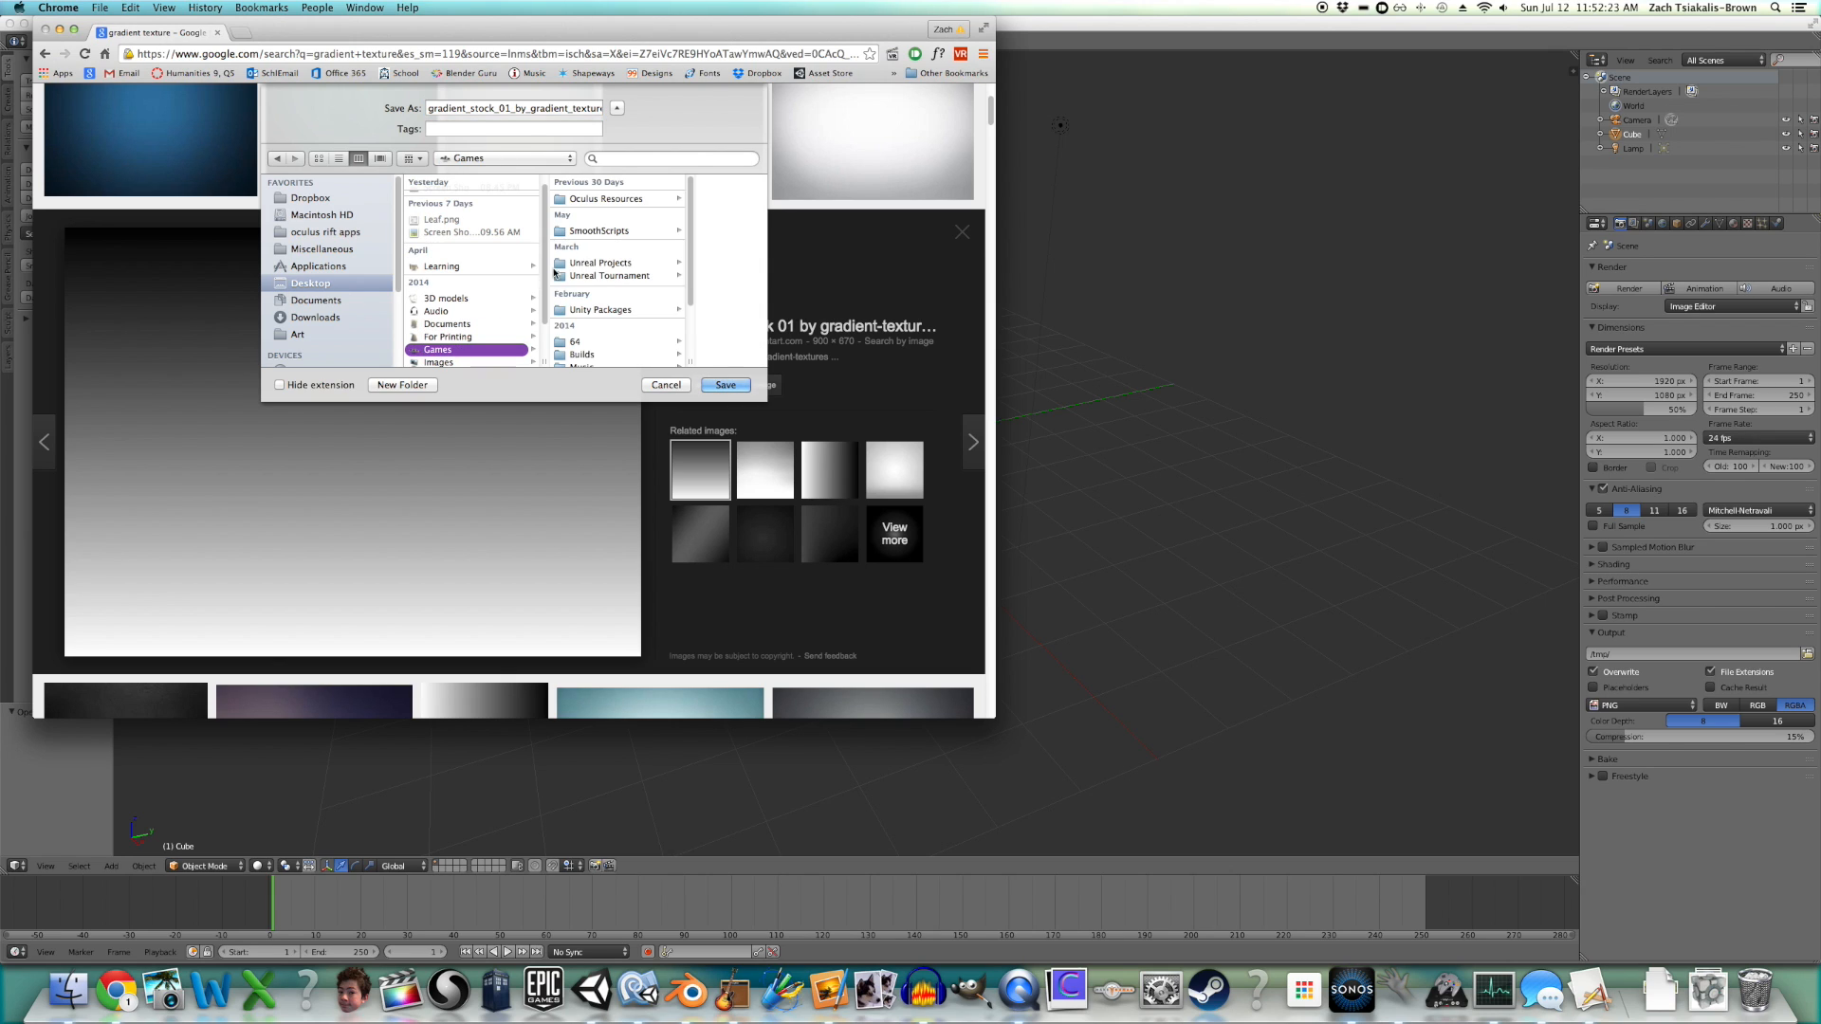
pyautogui.scroll(-3)
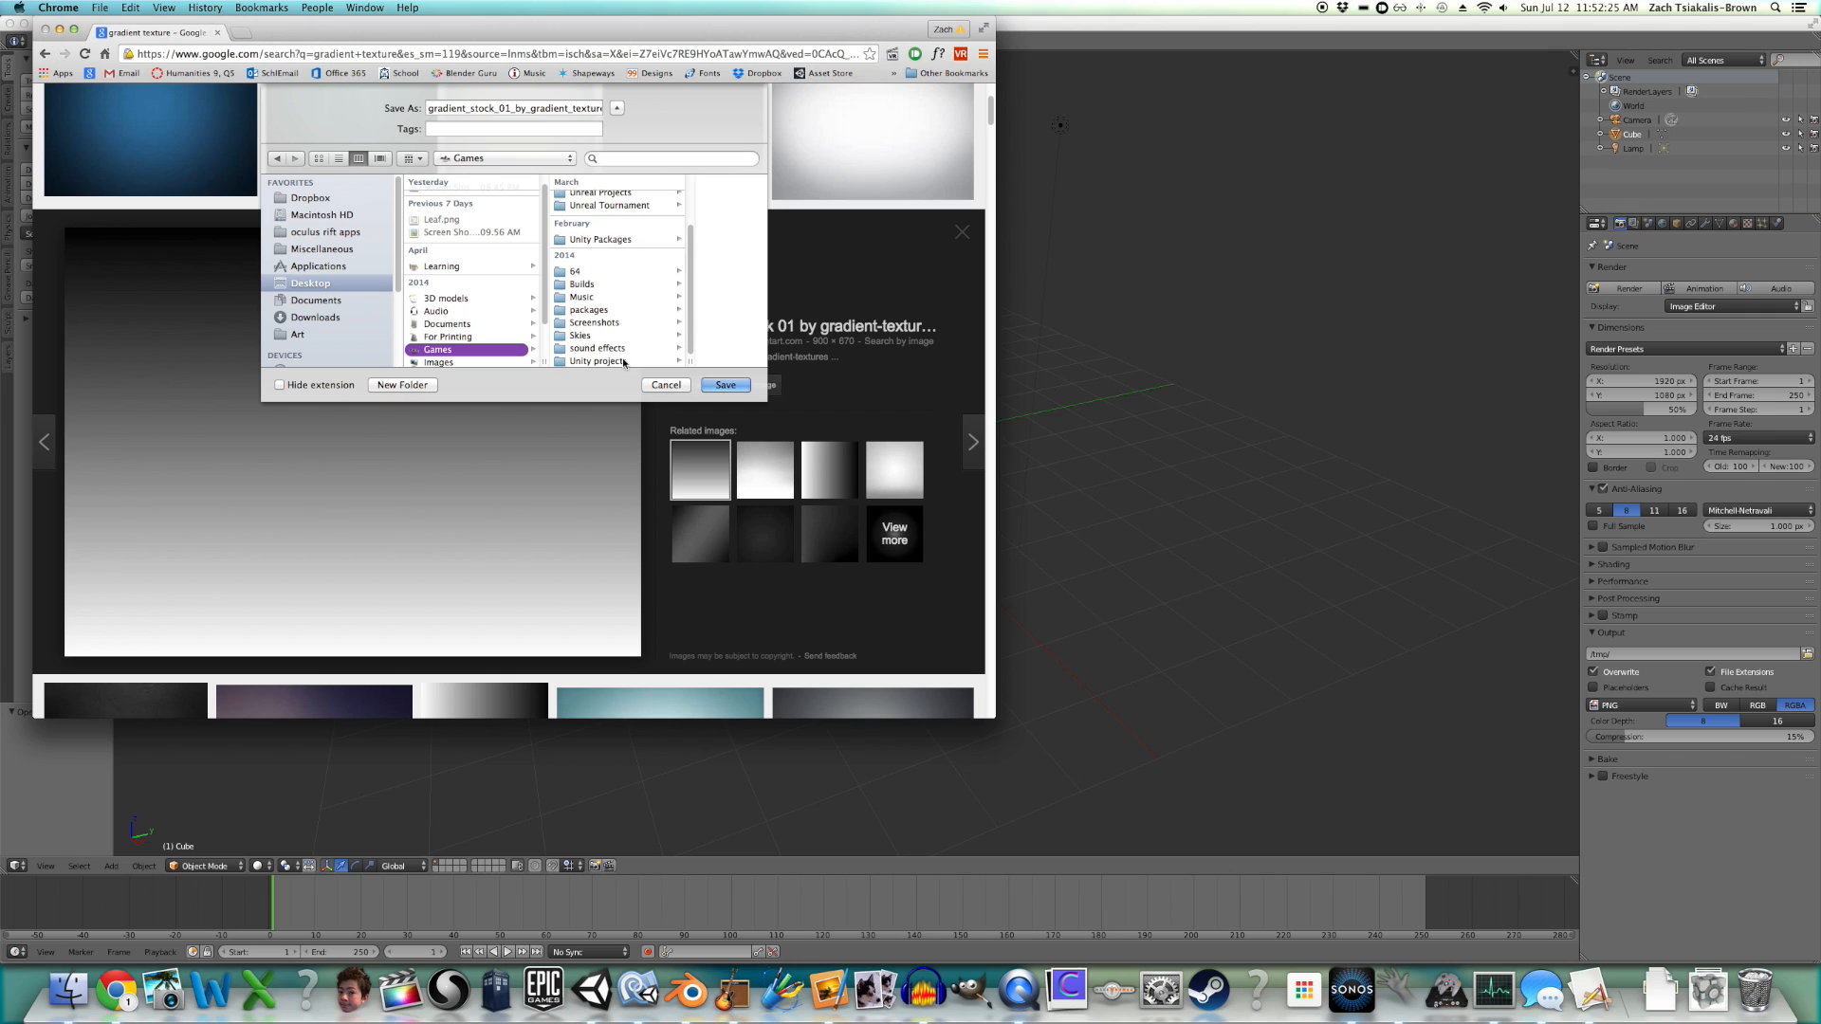
pyautogui.click(601, 362)
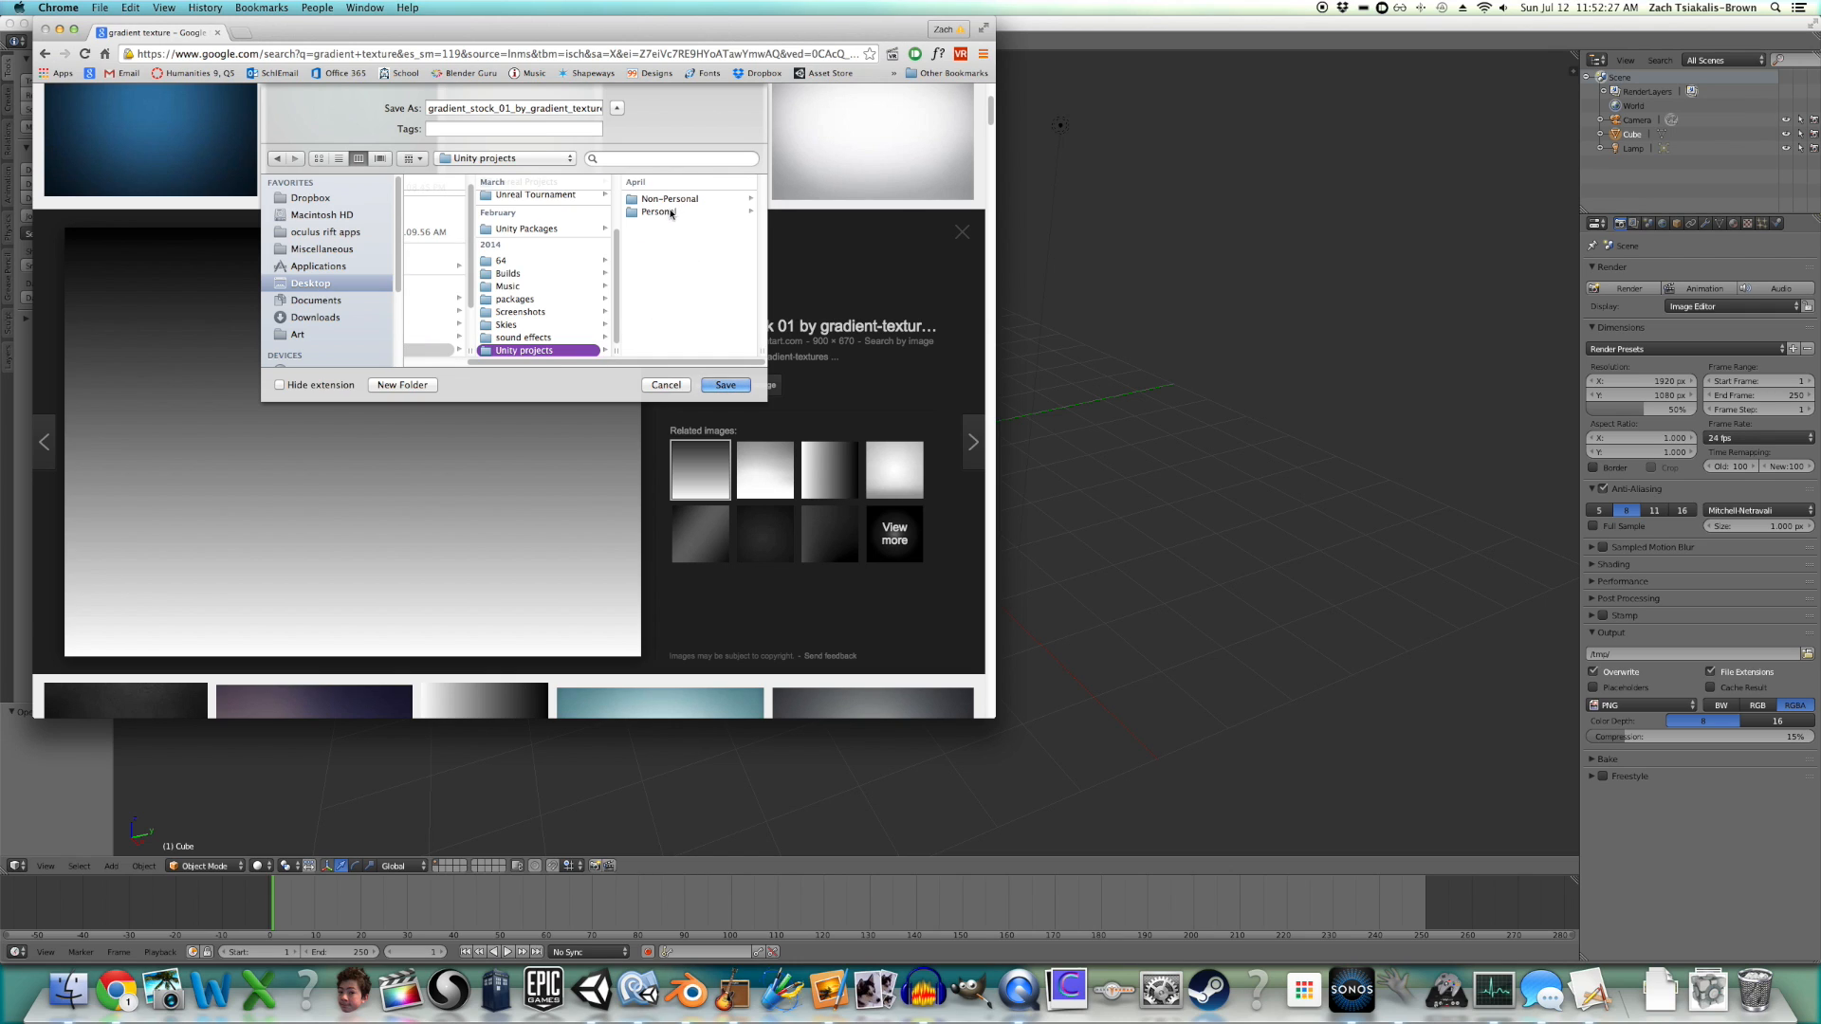
pyautogui.click(510, 198)
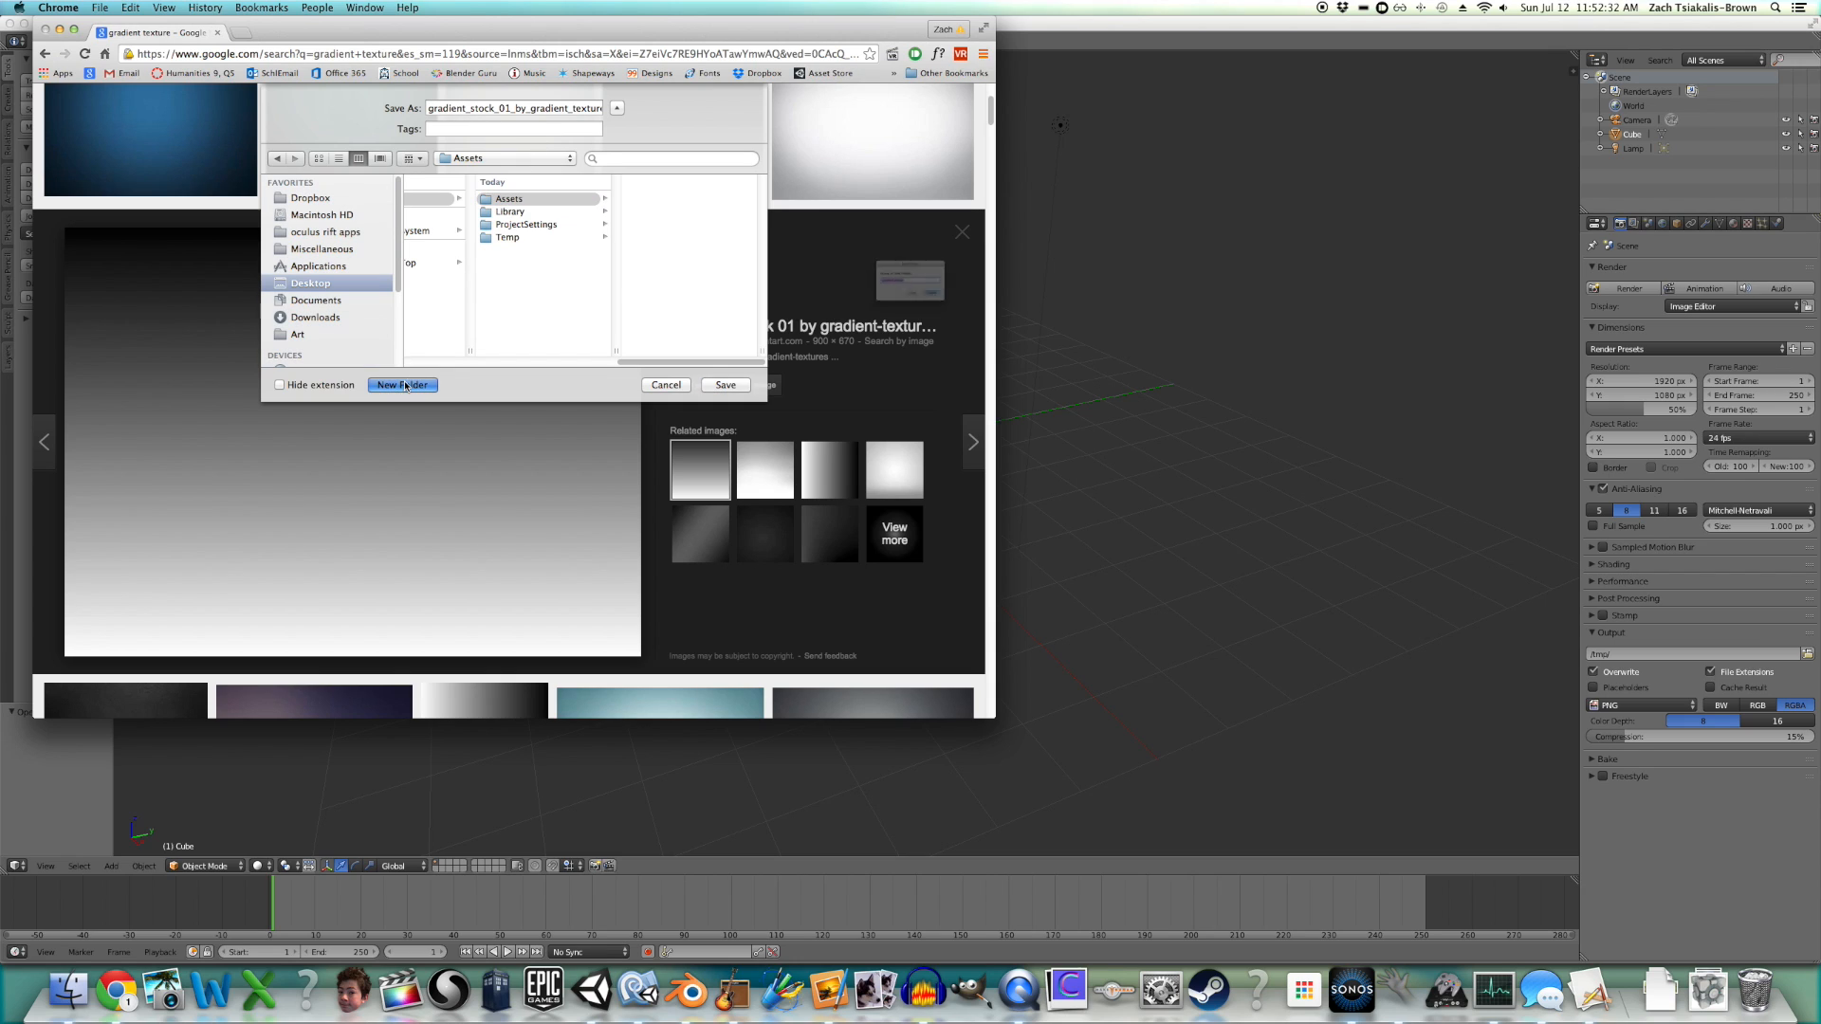
pyautogui.click(403, 384)
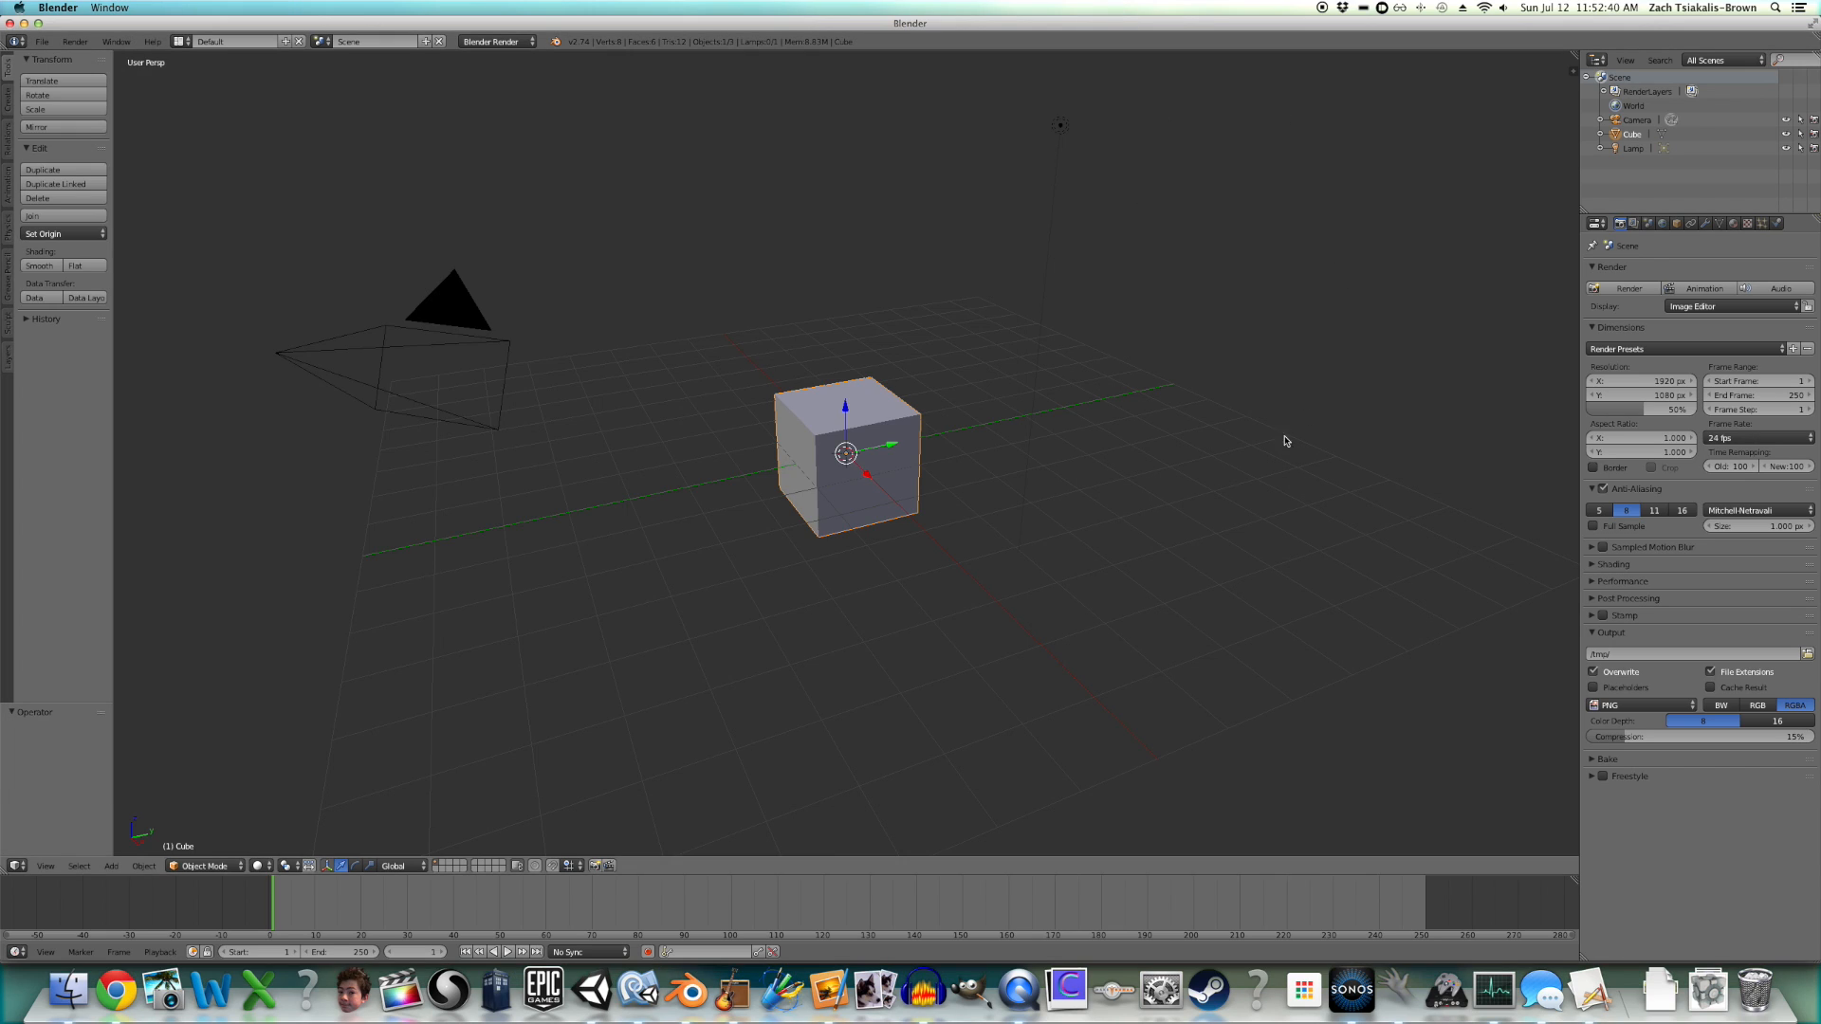
pyautogui.moveTo(1121, 517)
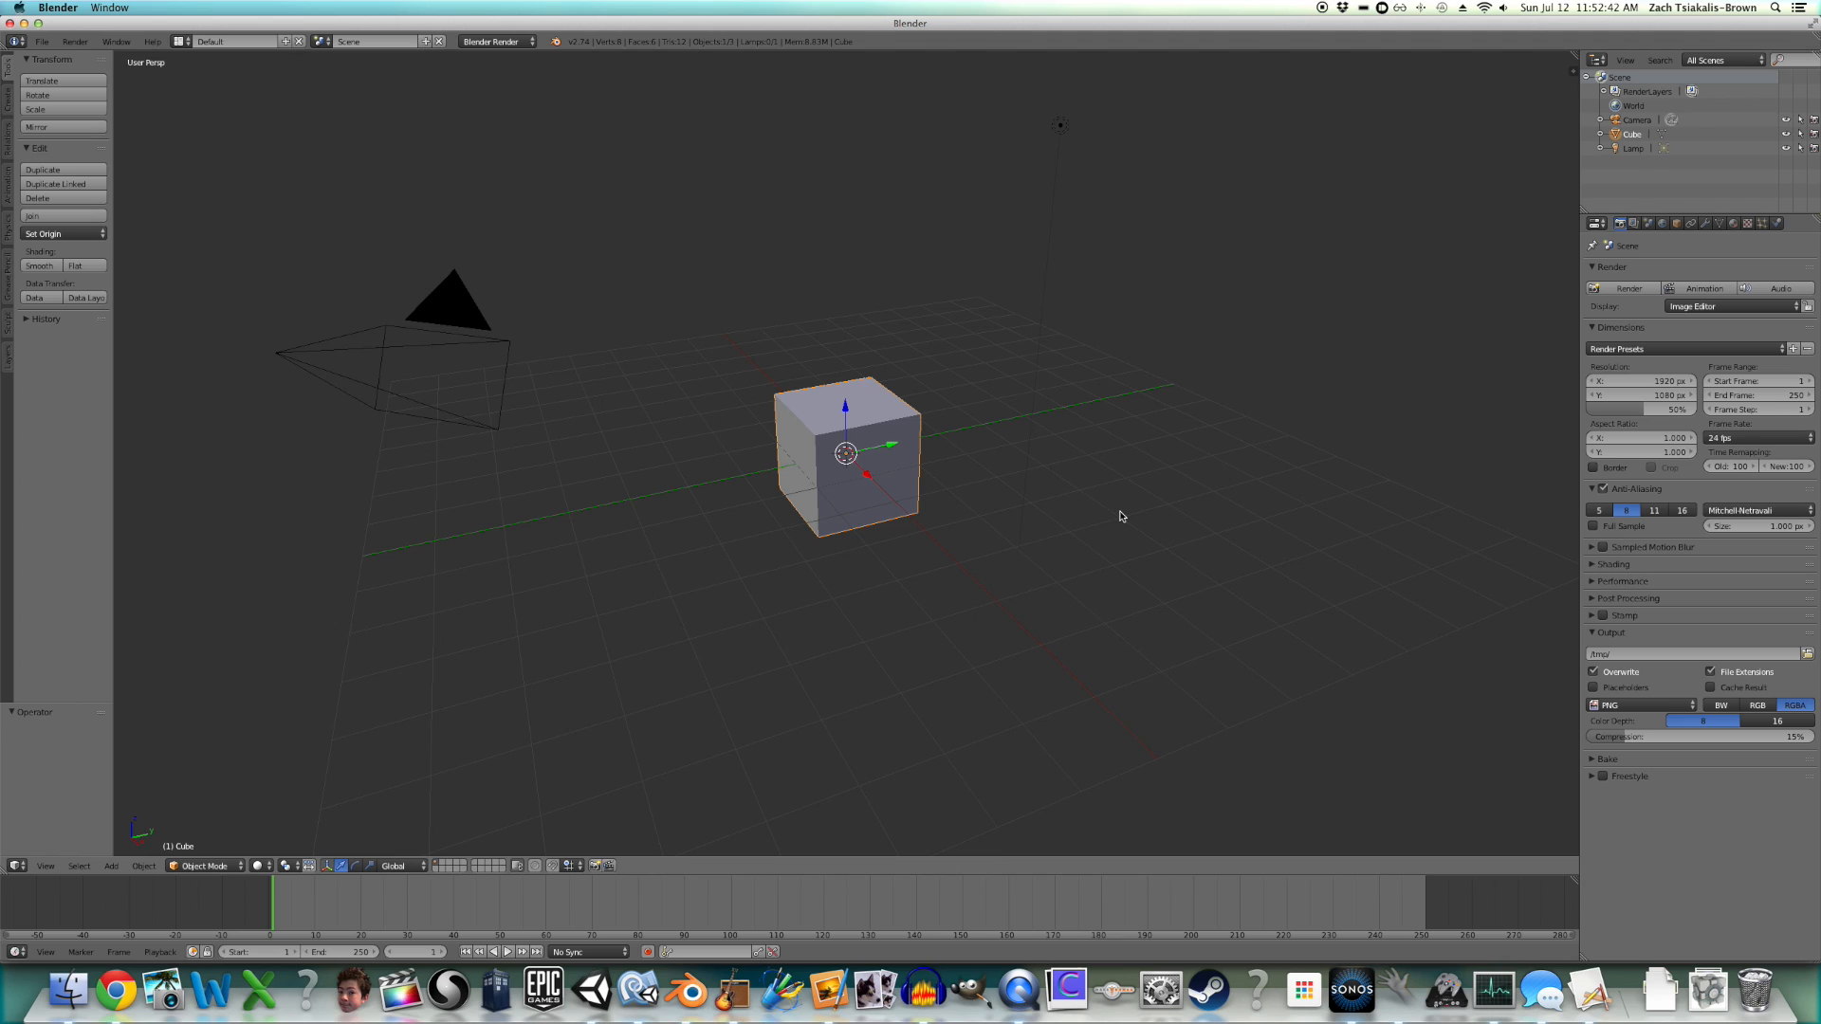
pyautogui.moveTo(945, 182)
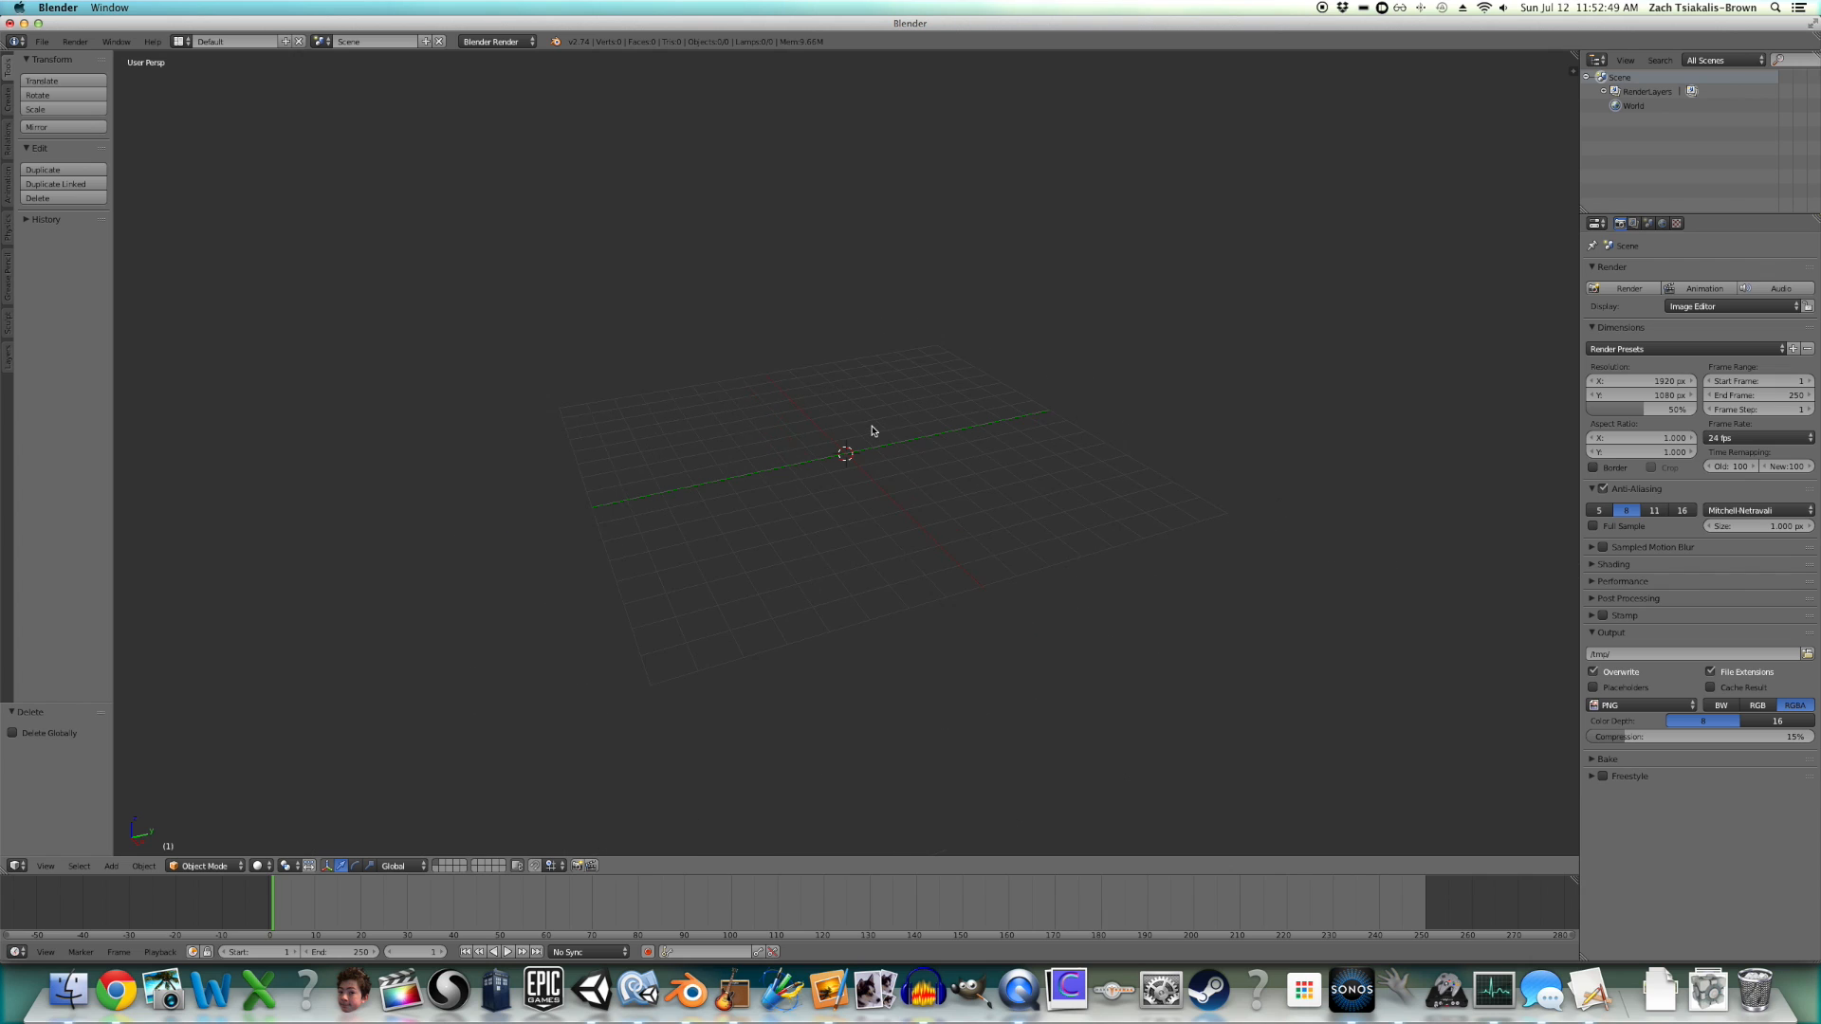
# - Add a circle mesh to the emptied scene from the Add > Mesh menu
pyautogui.click(110, 866)
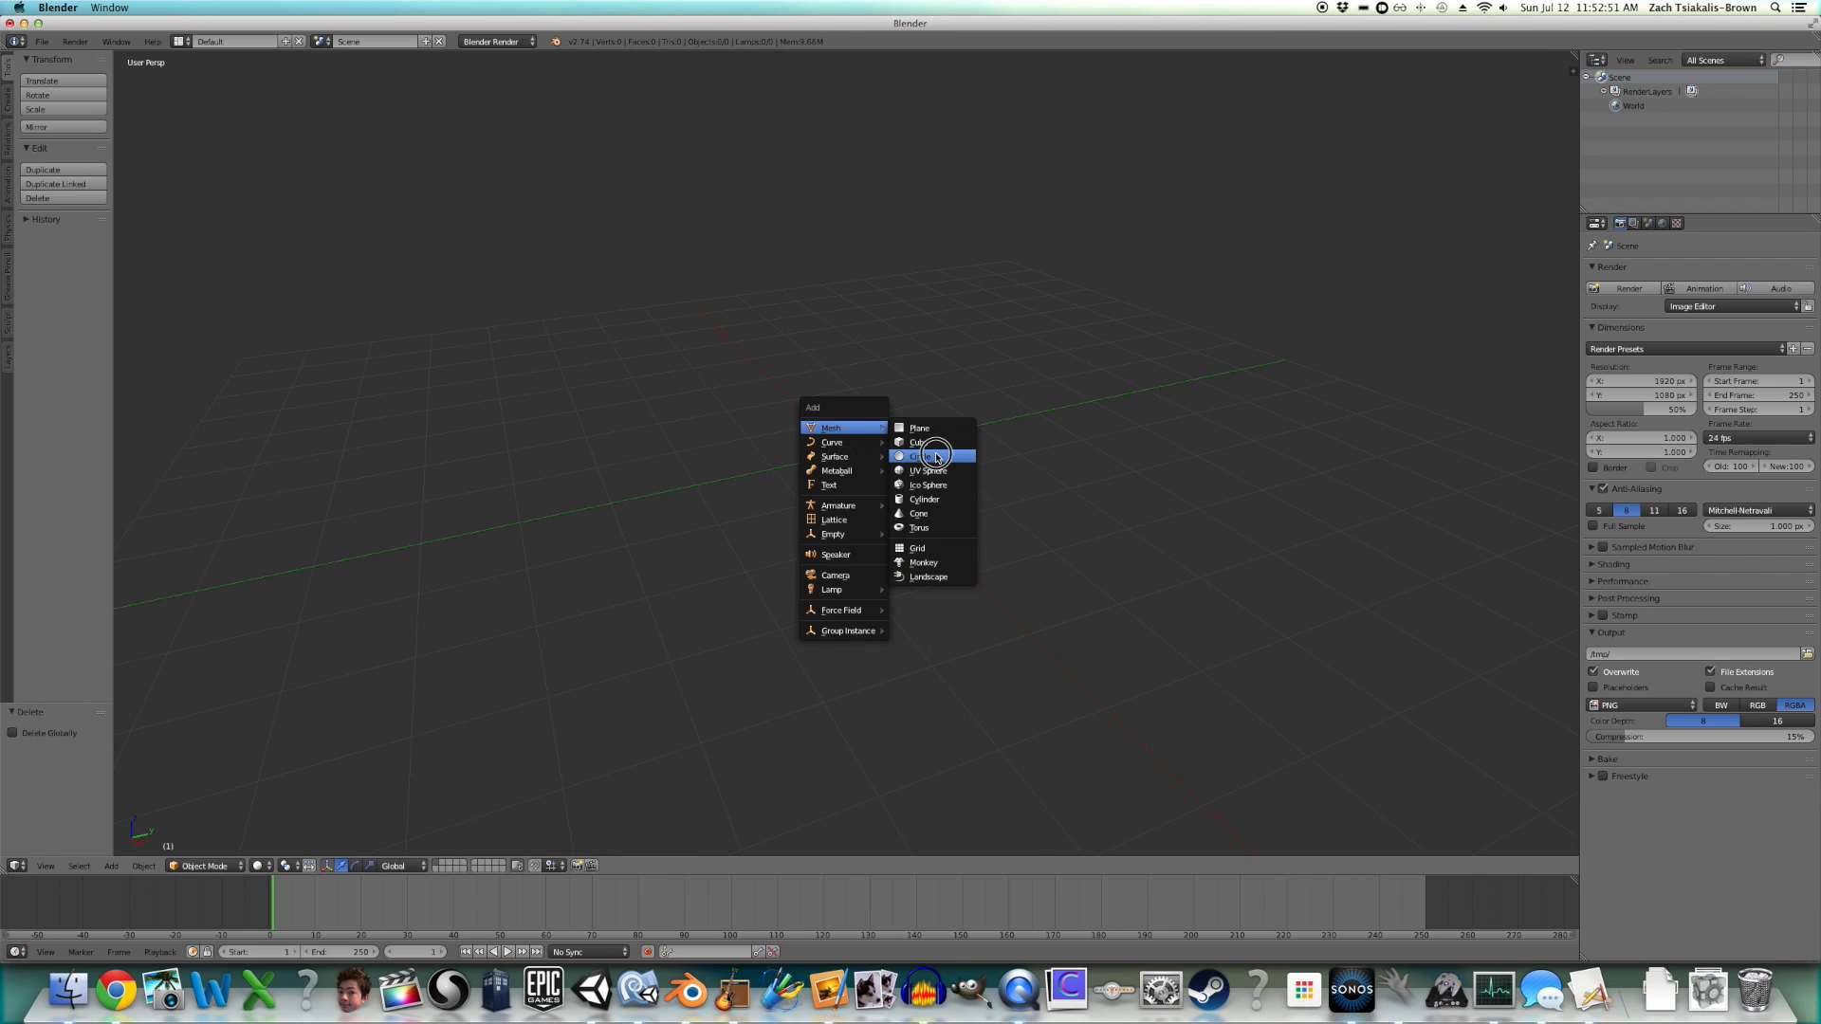
pyautogui.click(921, 454)
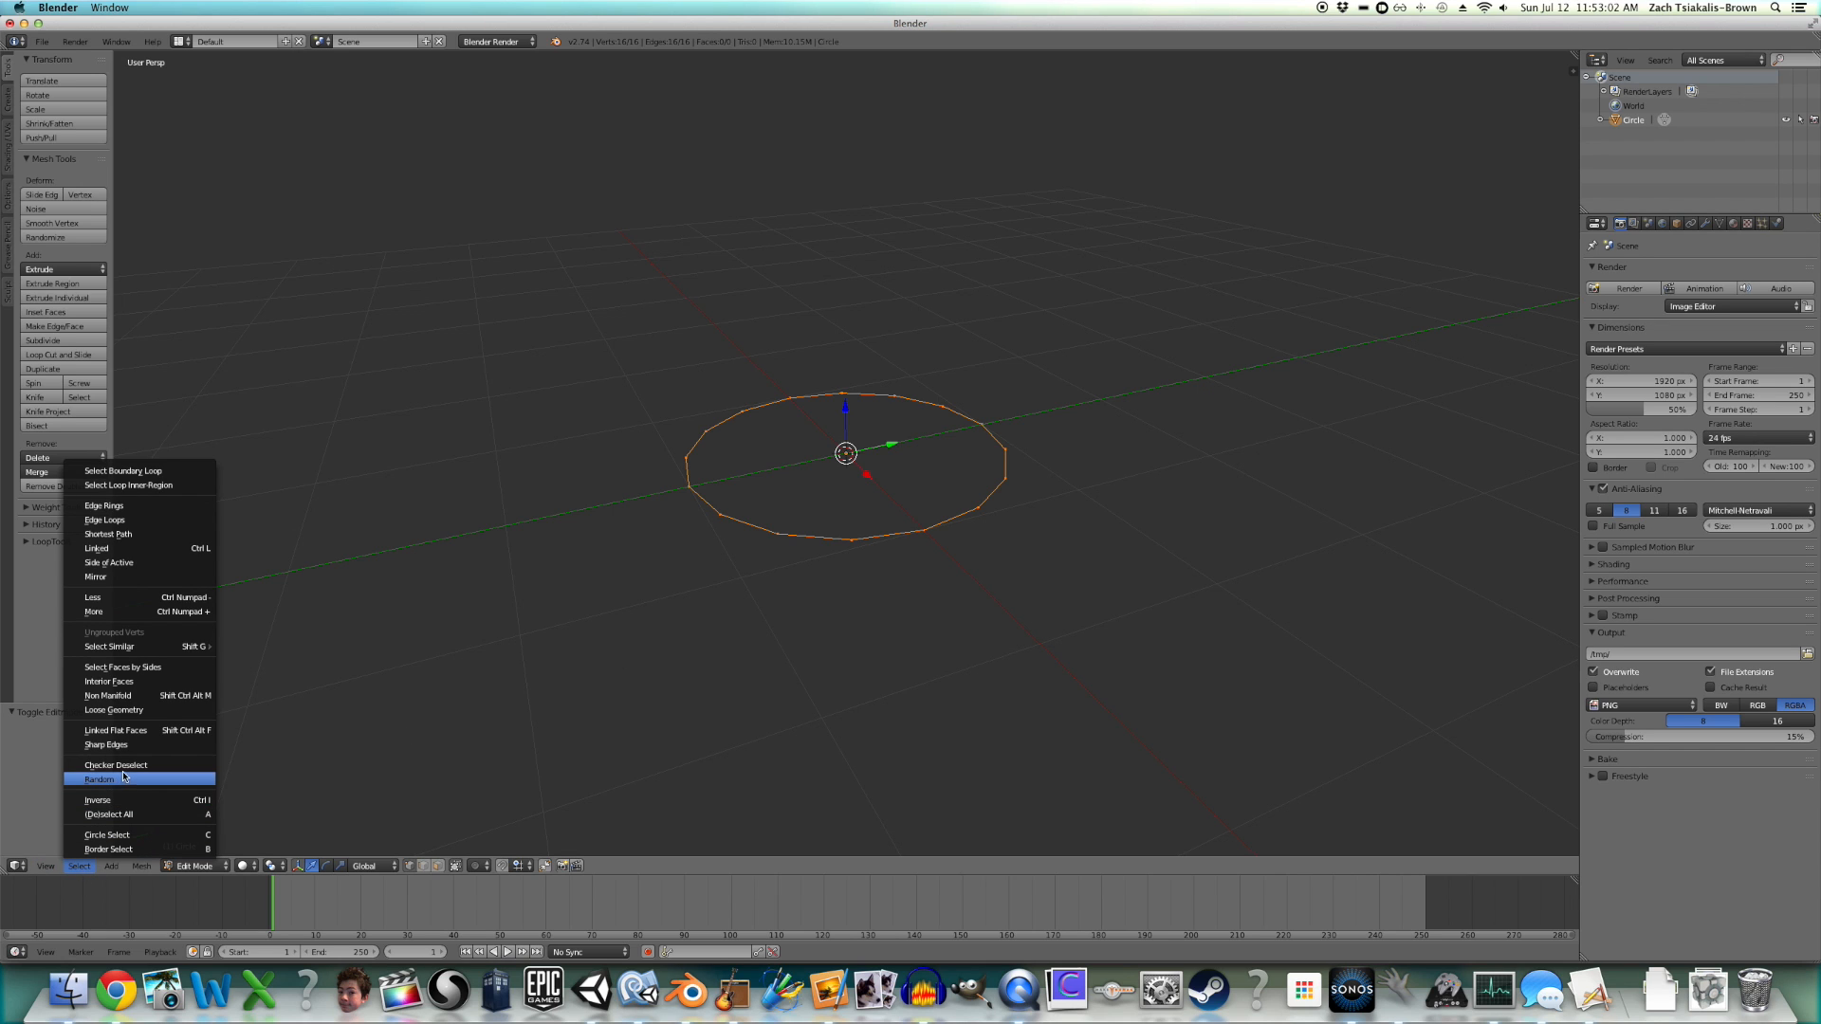
# - Checker-deselect the circle's vertices, lower them along Z, and scale the ring up
pyautogui.click(115, 764)
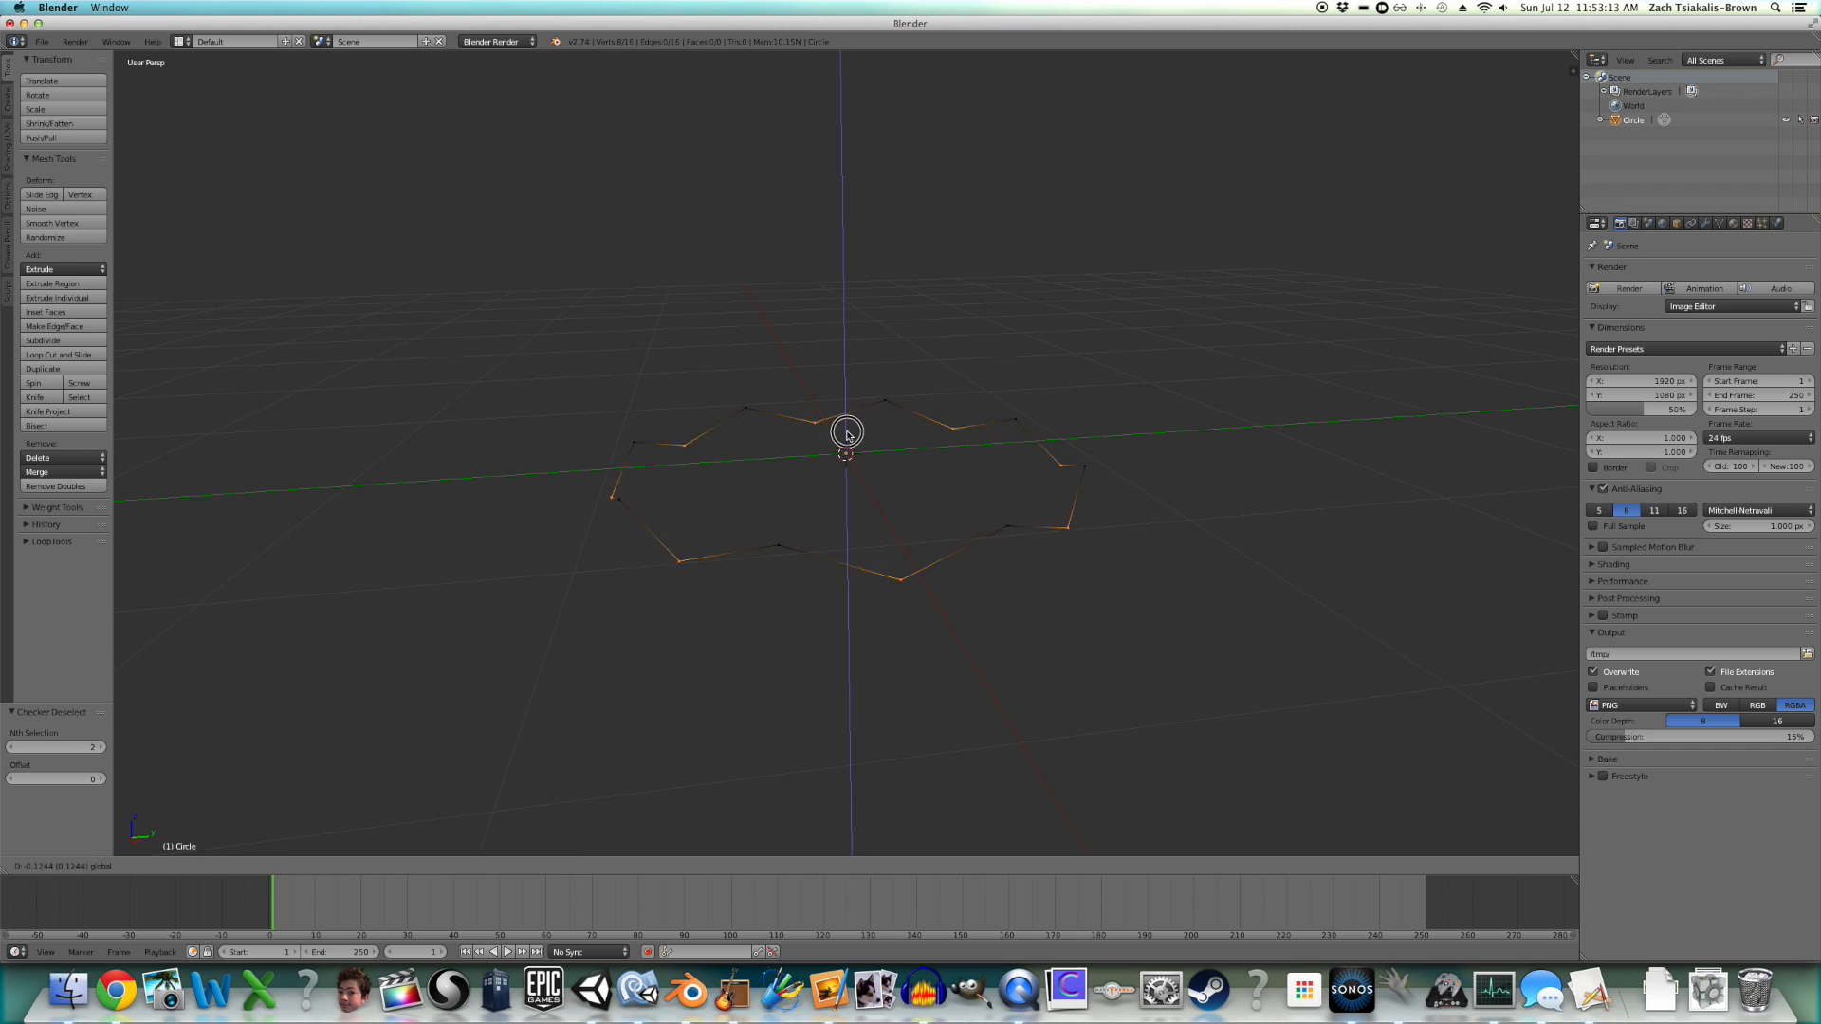
pyautogui.moveTo(846, 435); pyautogui.dragTo(845, 548)
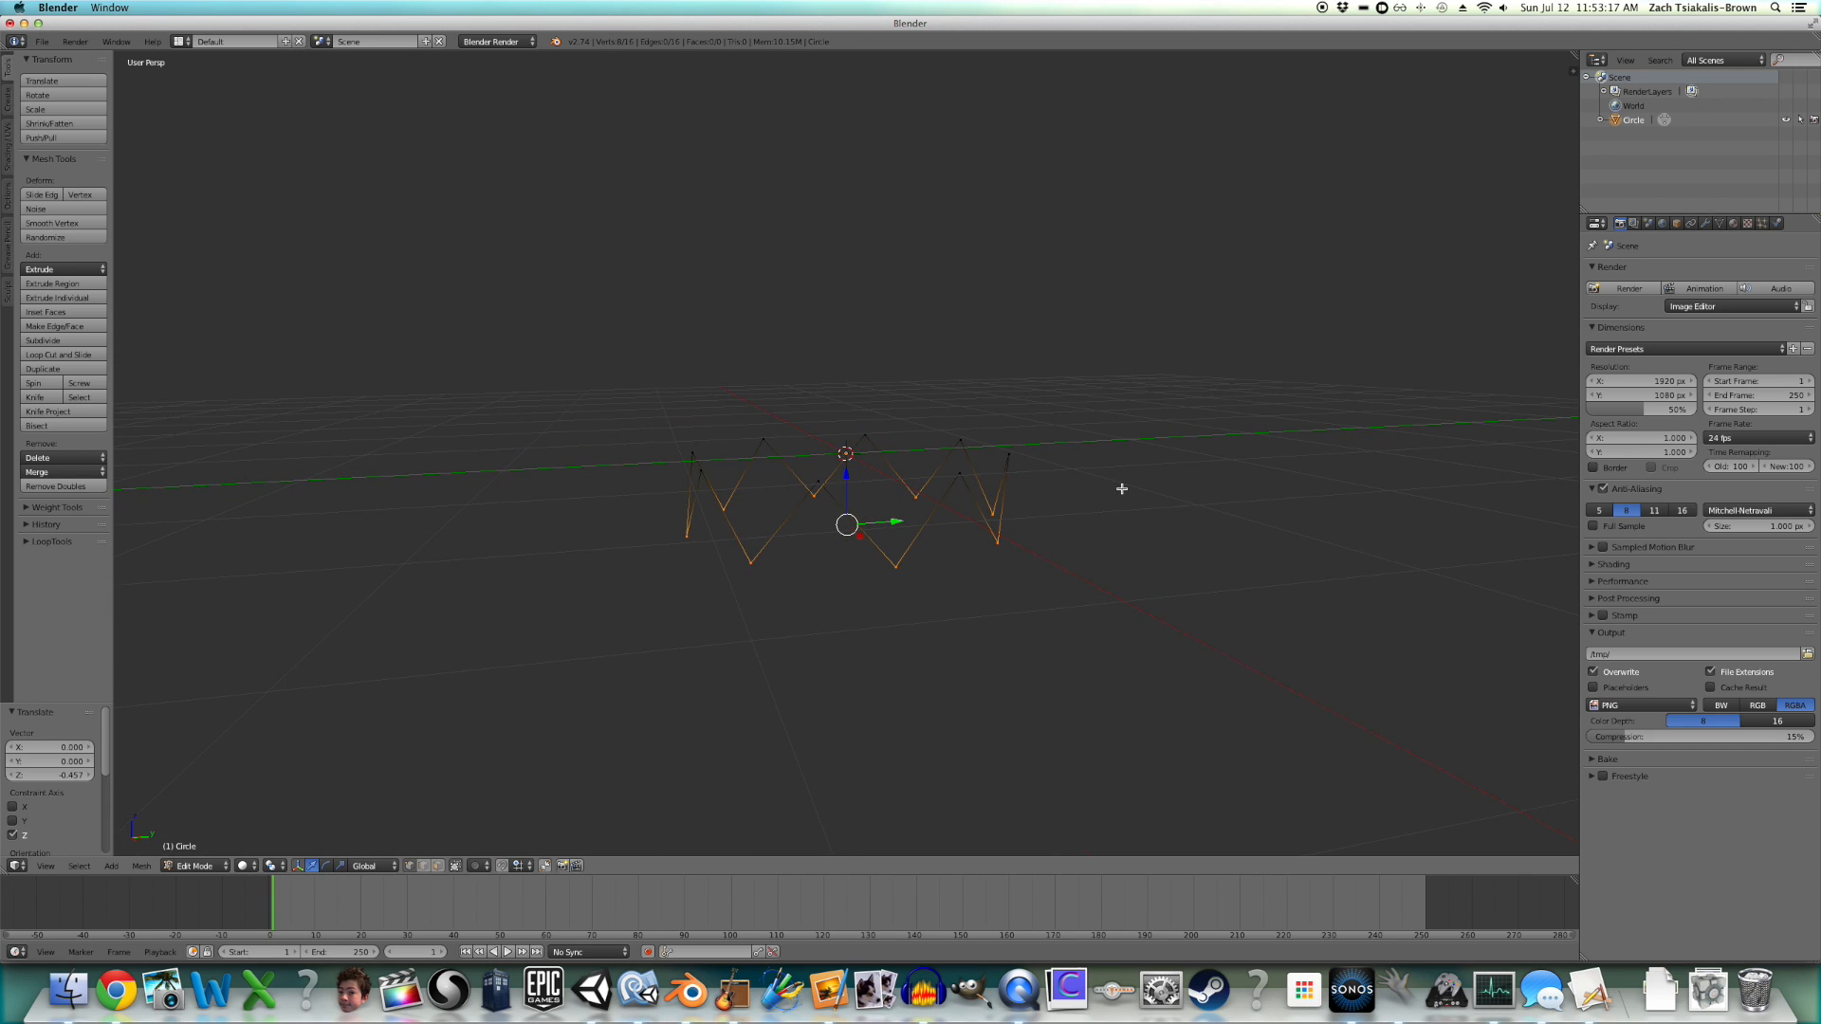
pyautogui.moveTo(1121, 487); pyautogui.dragTo(1220, 456)
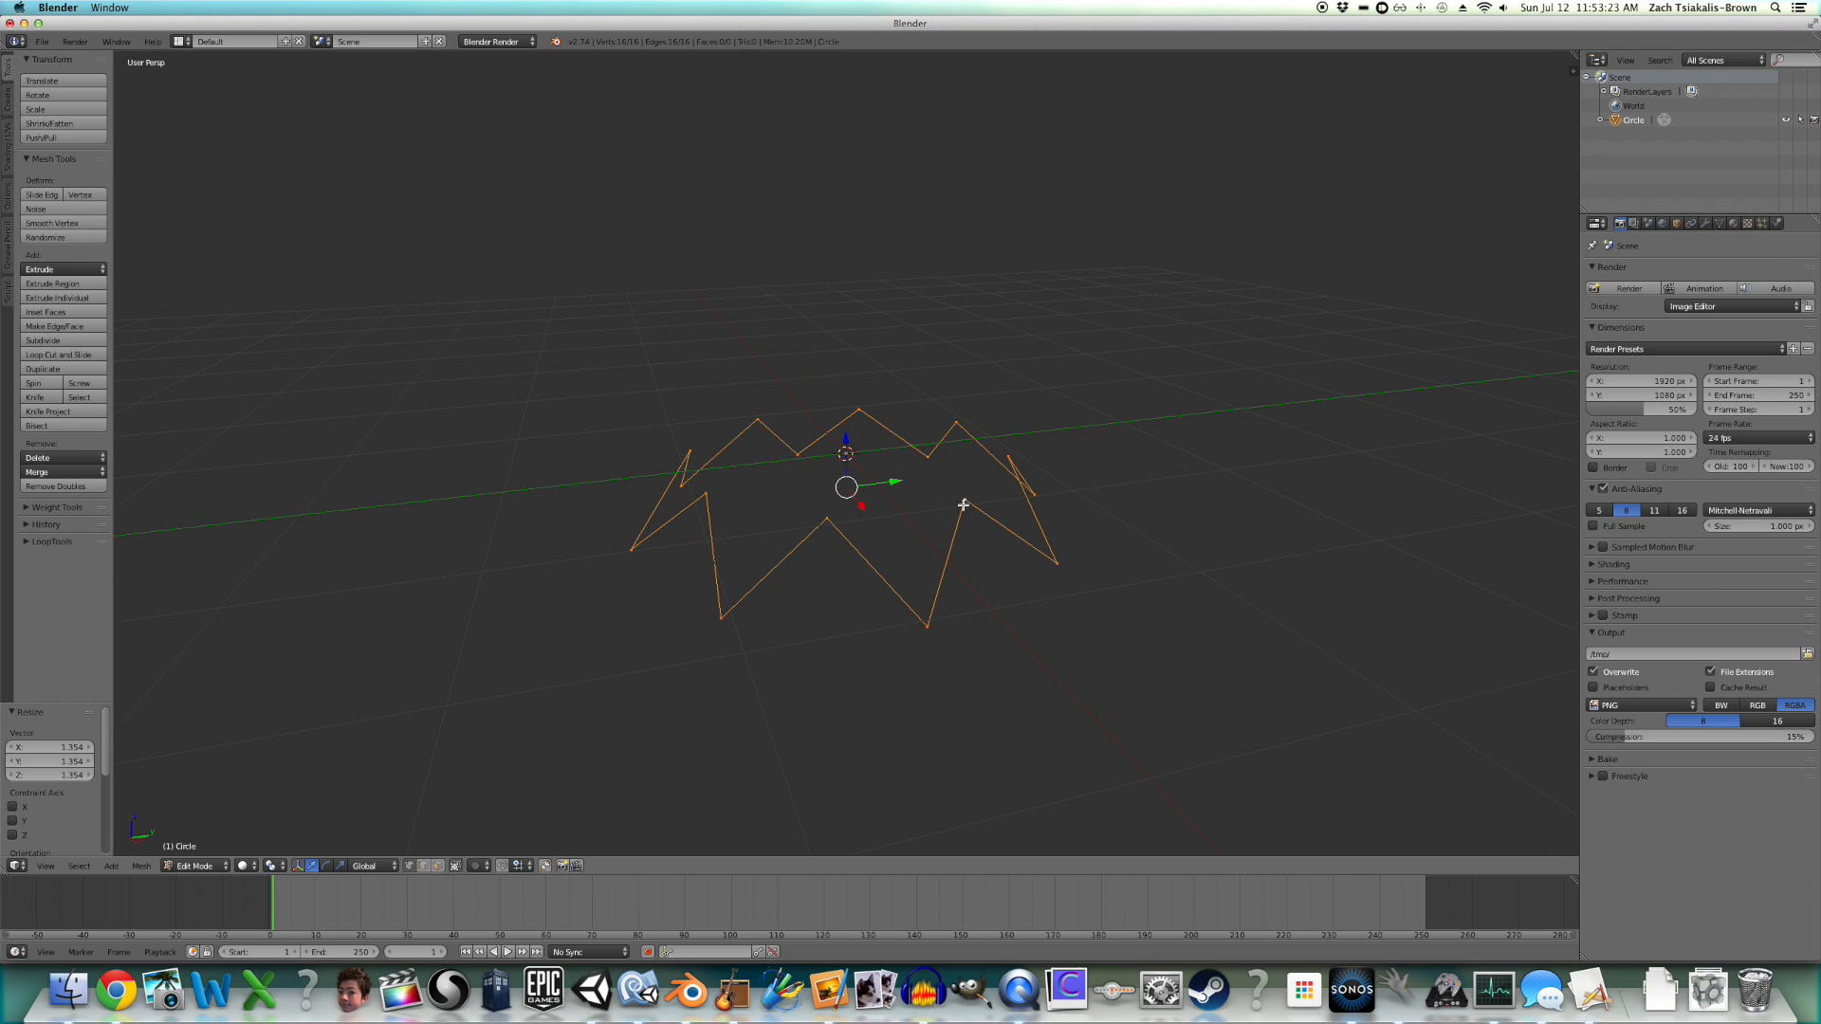
pyautogui.press('3')
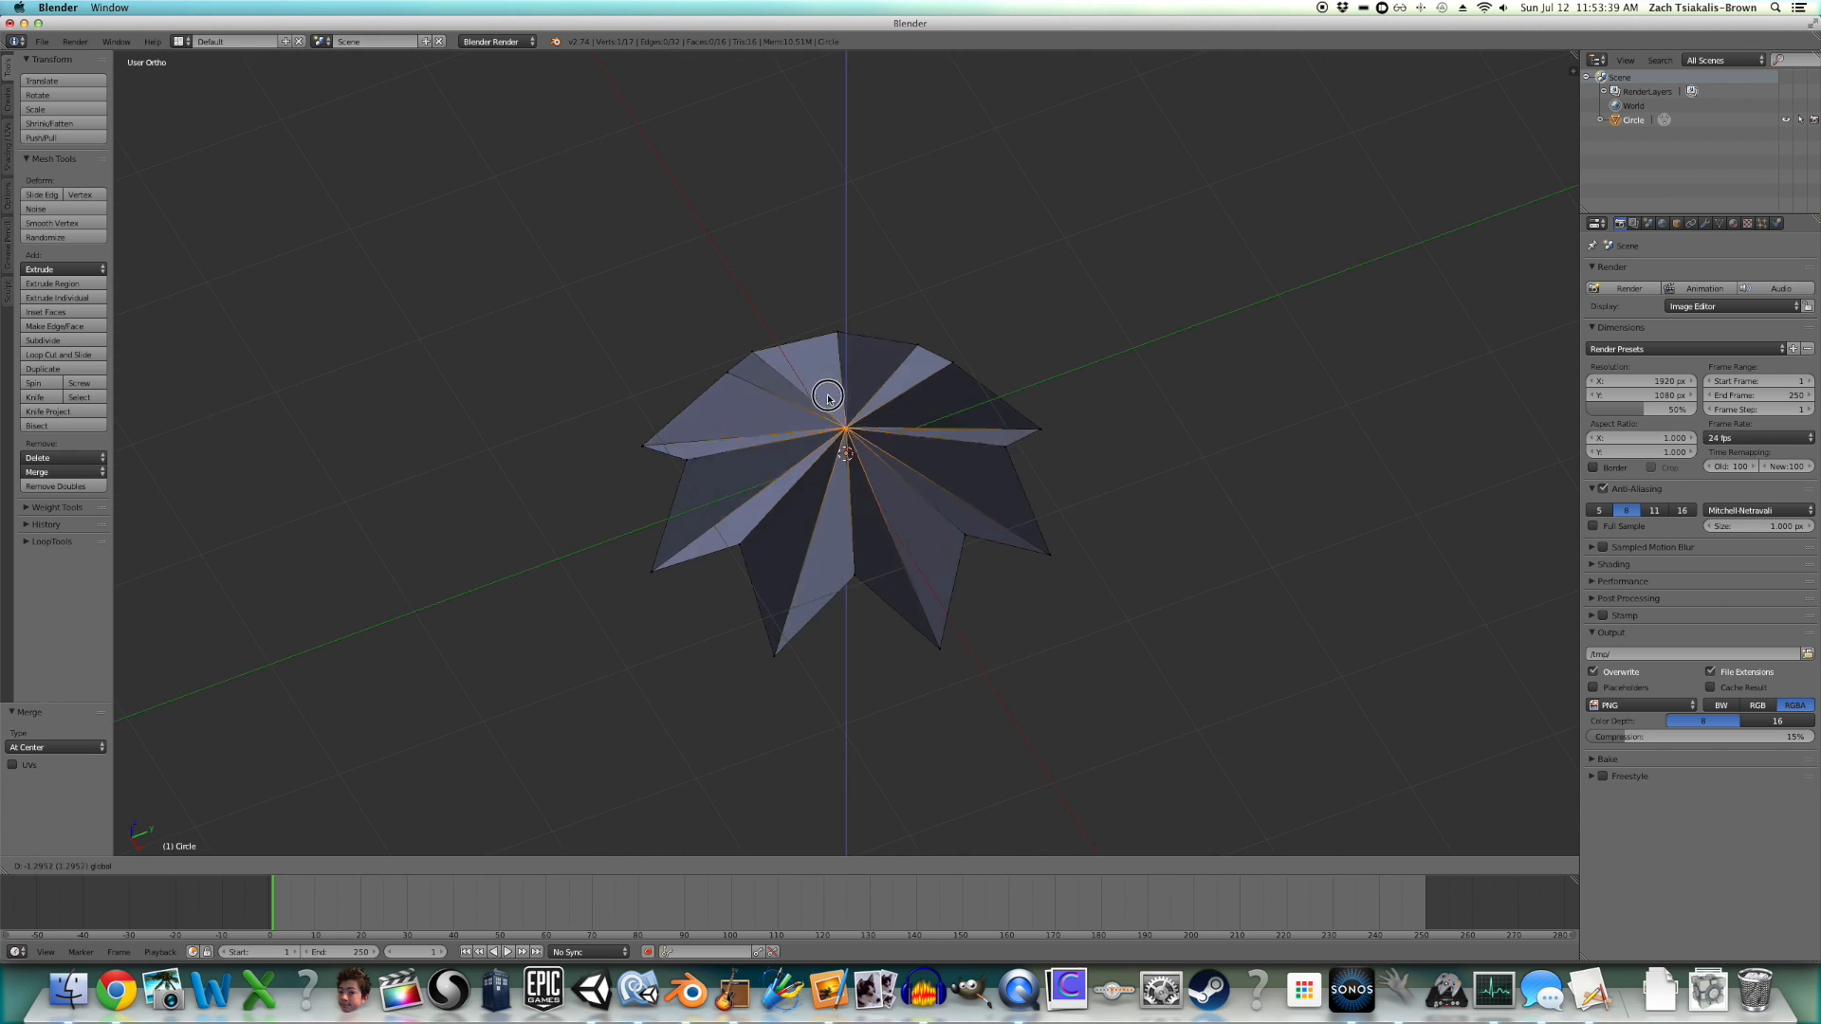
# - Lift the merged centre vertex into a cone peak and view it from the front
pyautogui.moveTo(827, 393); pyautogui.dragTo(820, 823)
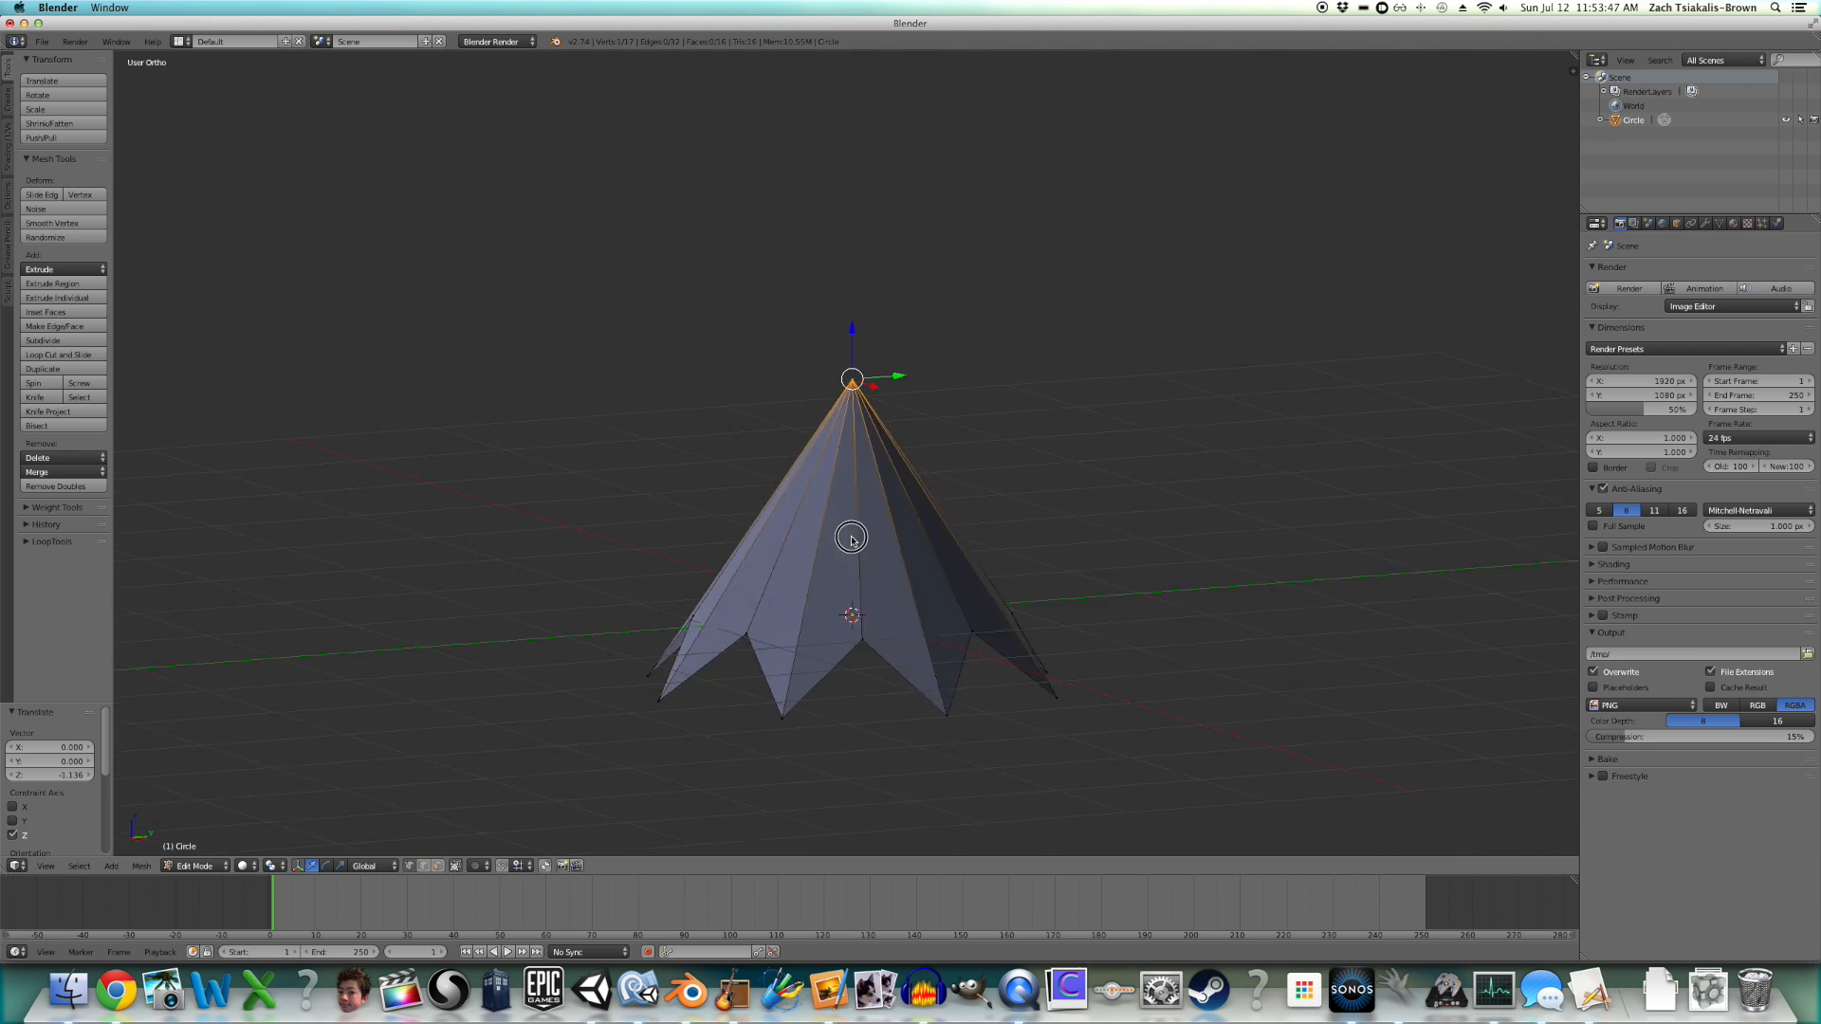
pyautogui.press('Tab')
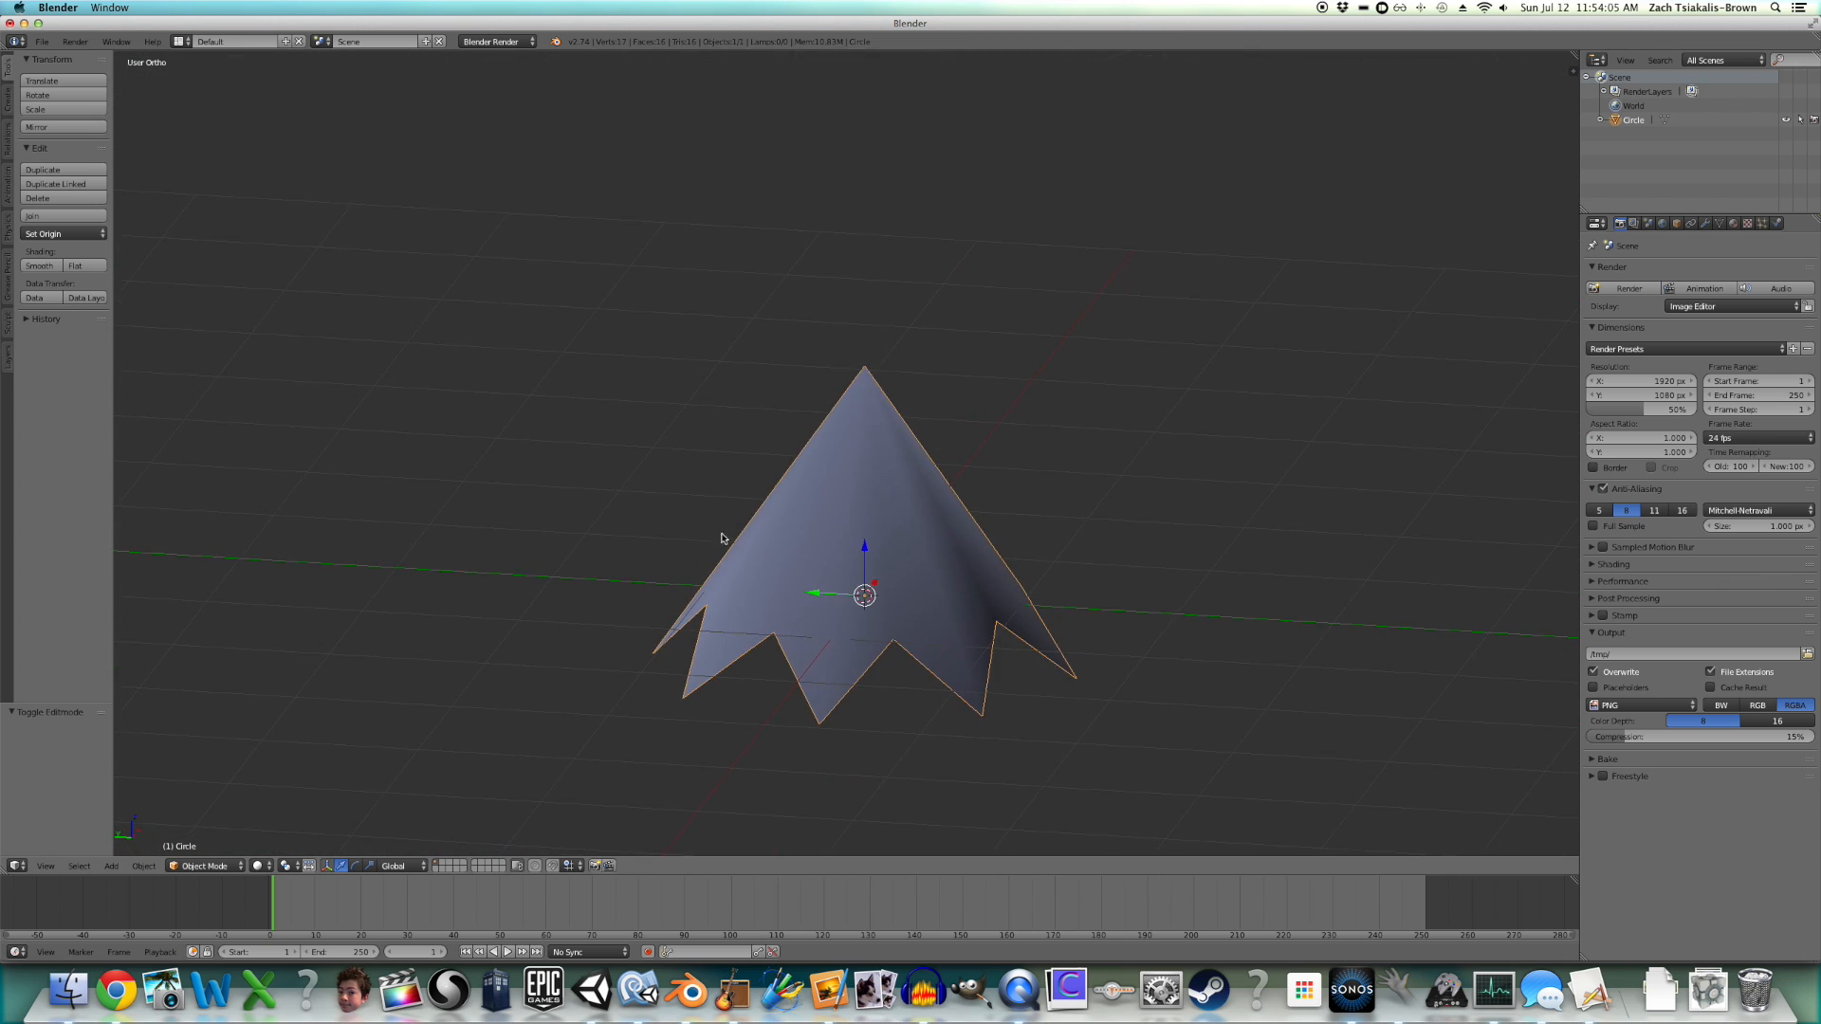
pyautogui.press('Tab')
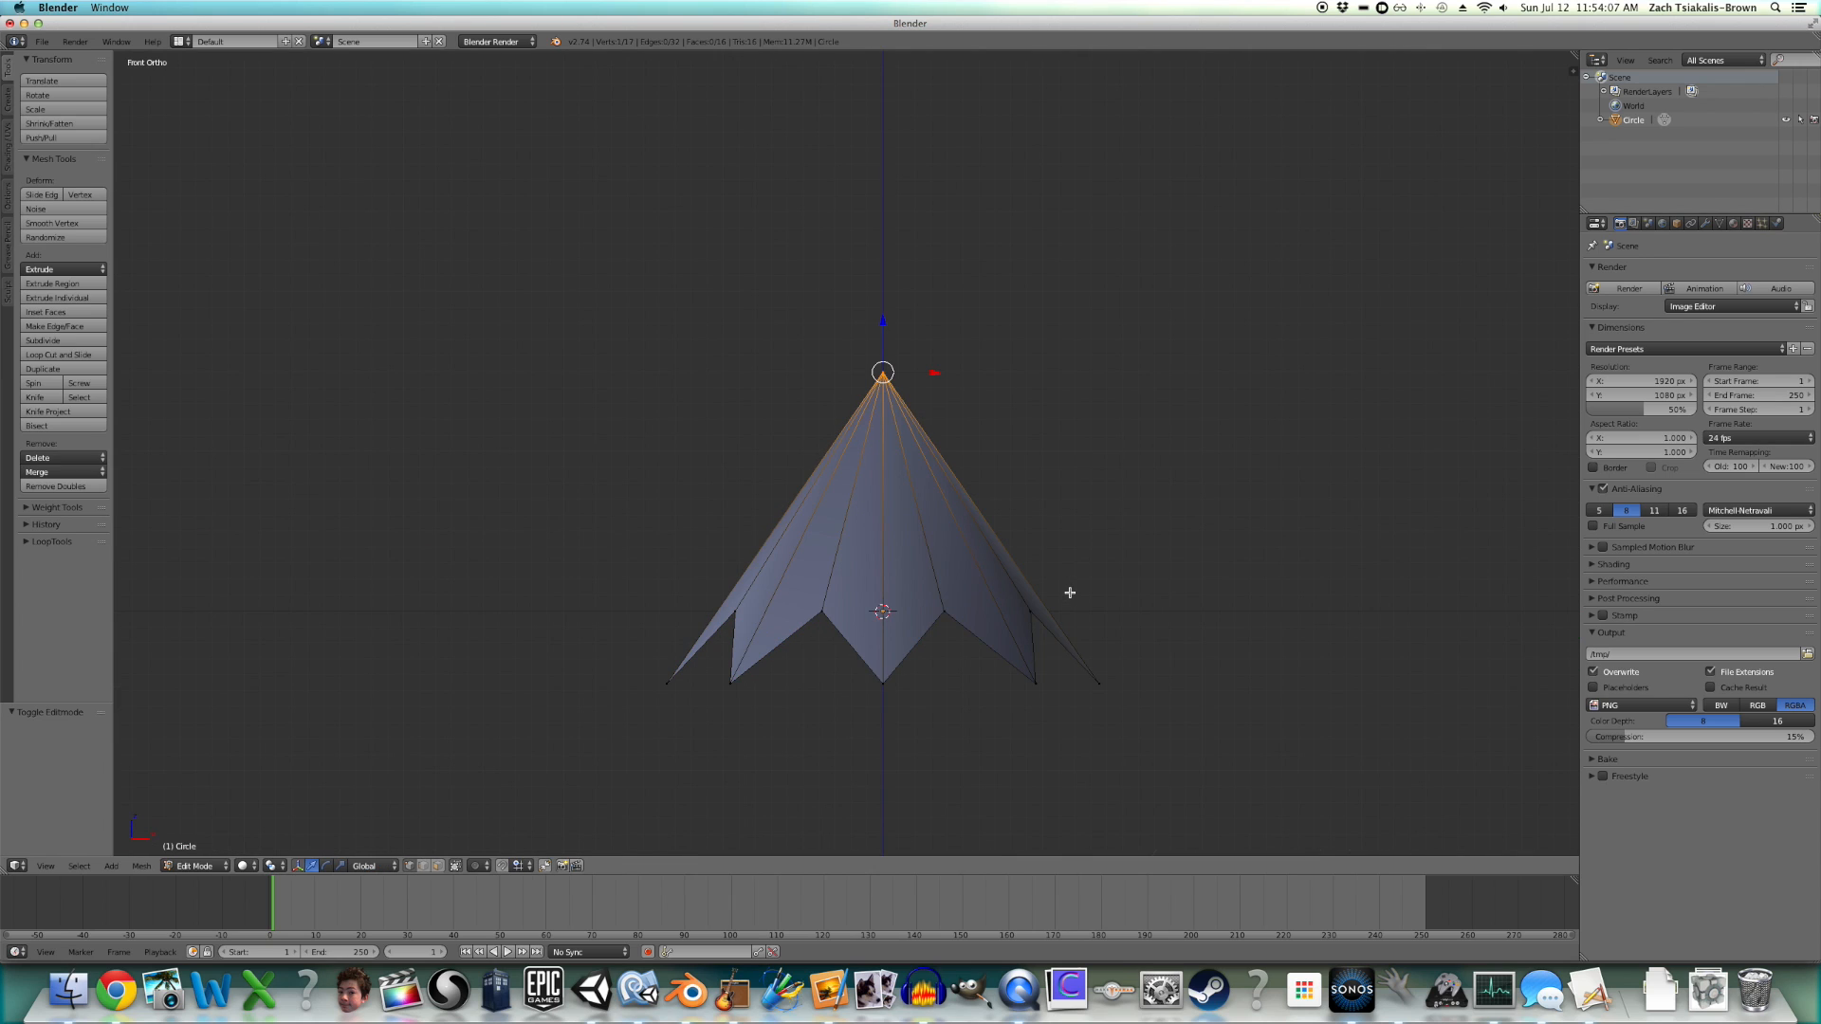
pyautogui.press('a')
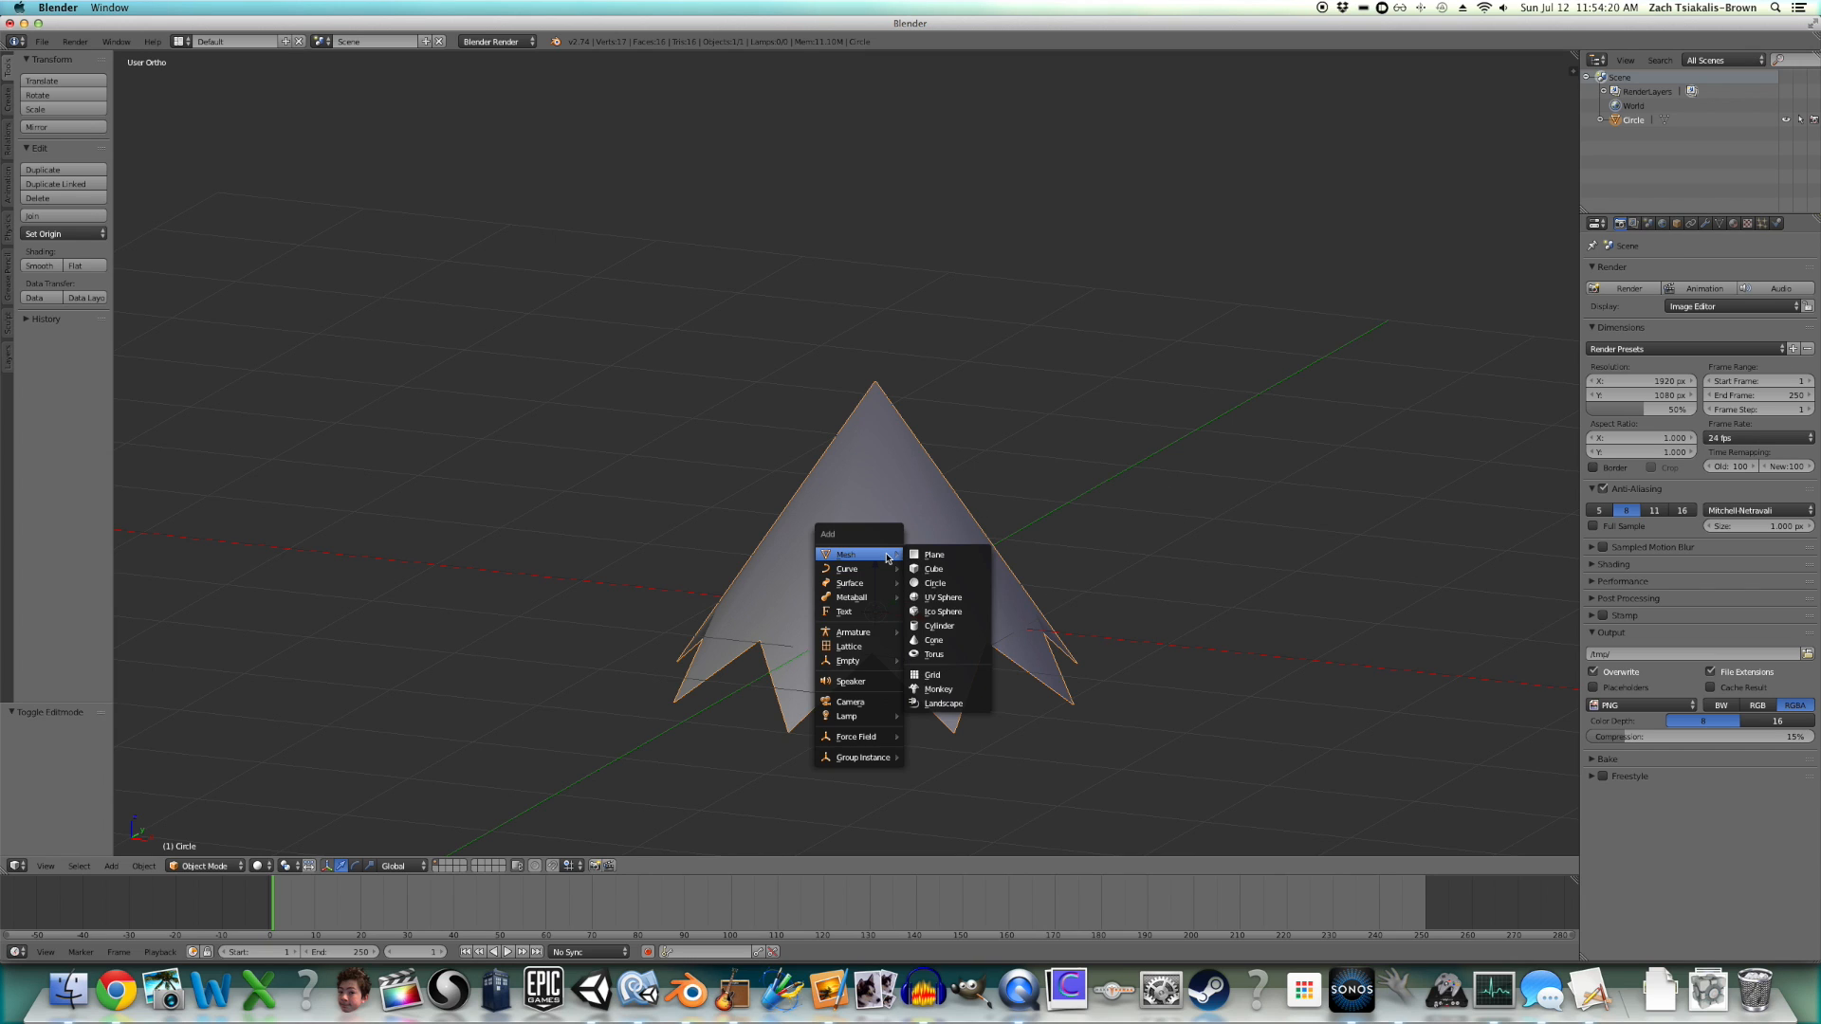
pyautogui.moveTo(848, 660)
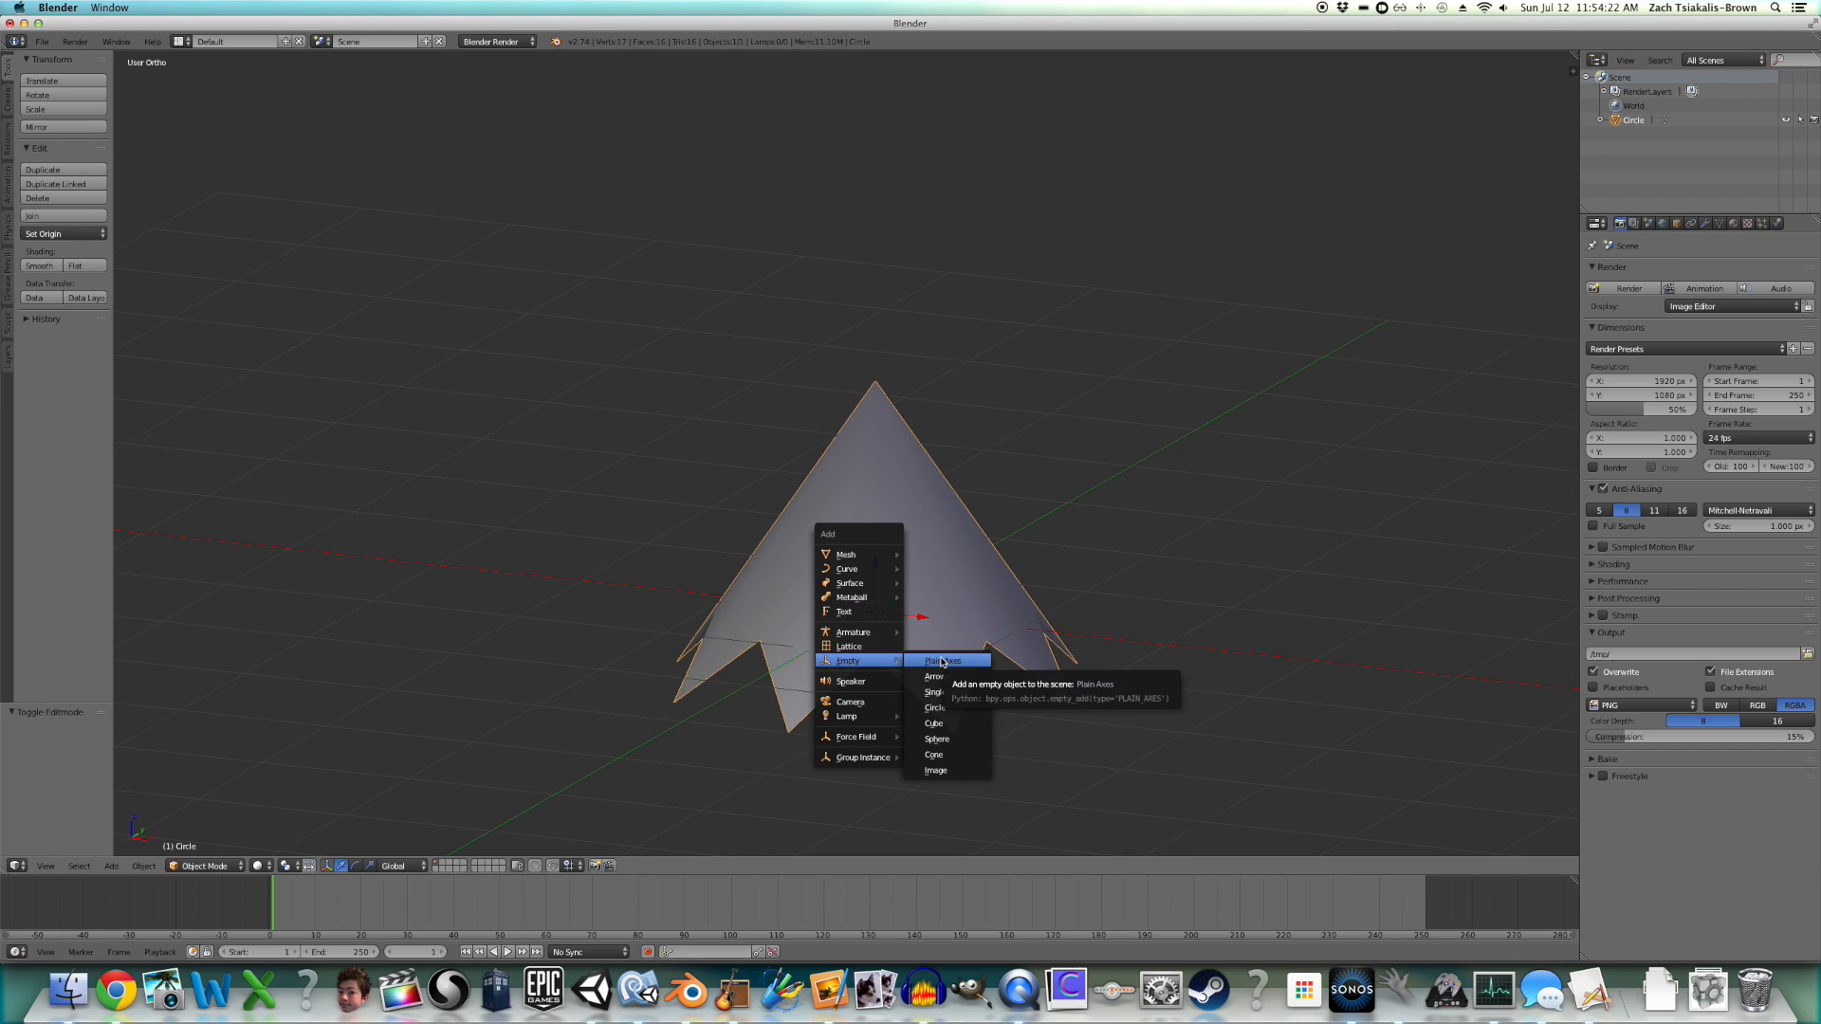
# - Add an Empty and set the cone's Array to Object Offset instead of Relative Offset
pyautogui.click(945, 660)
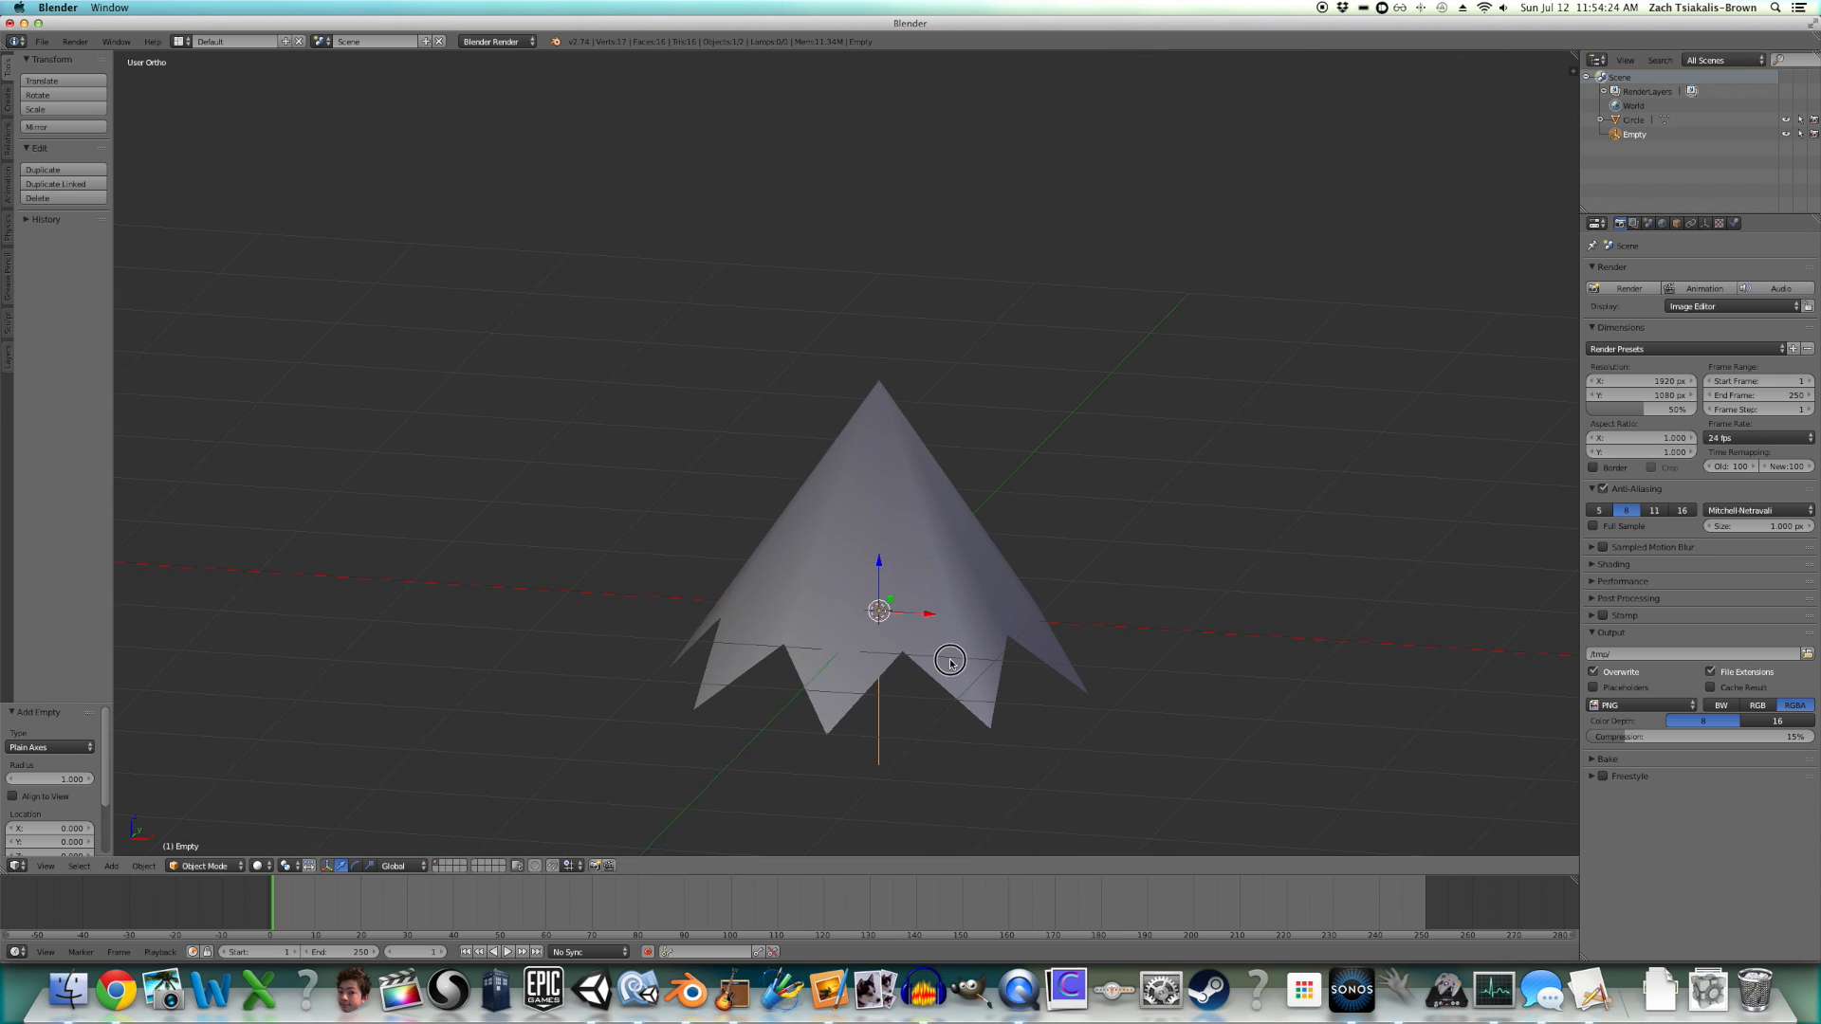
pyautogui.click(1080, 523)
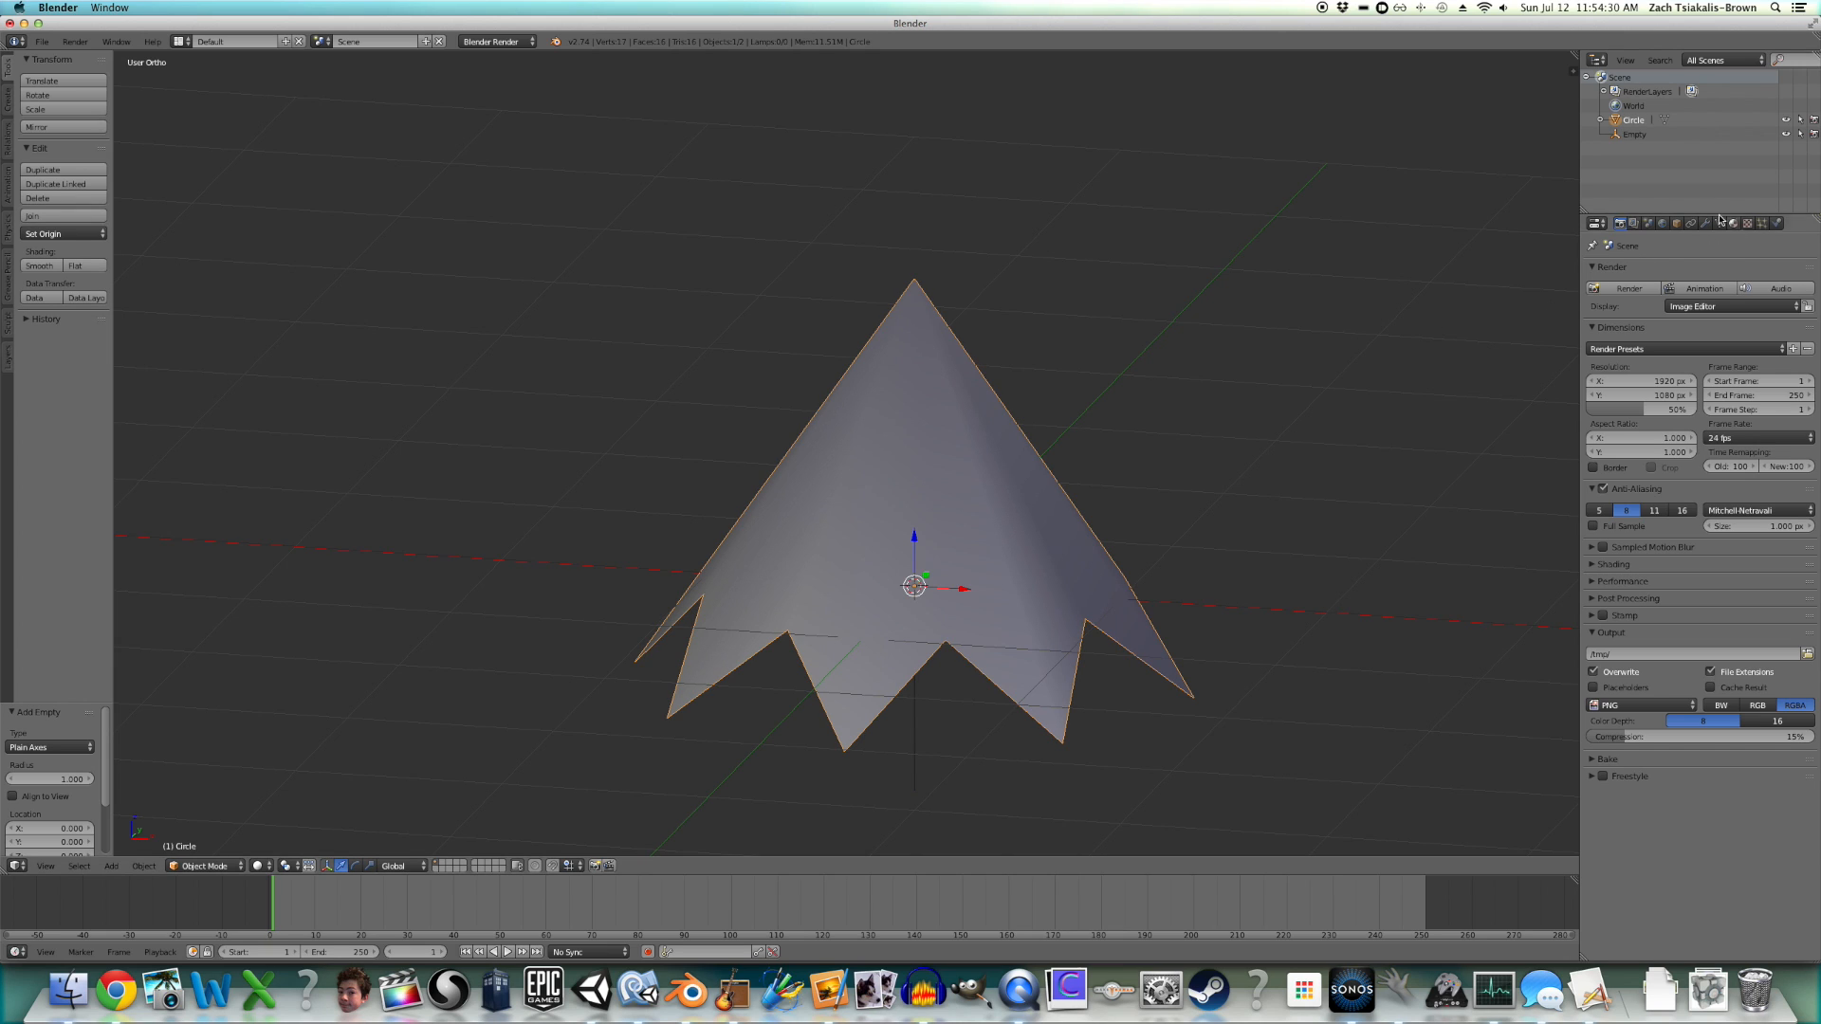
pyautogui.click(1705, 222)
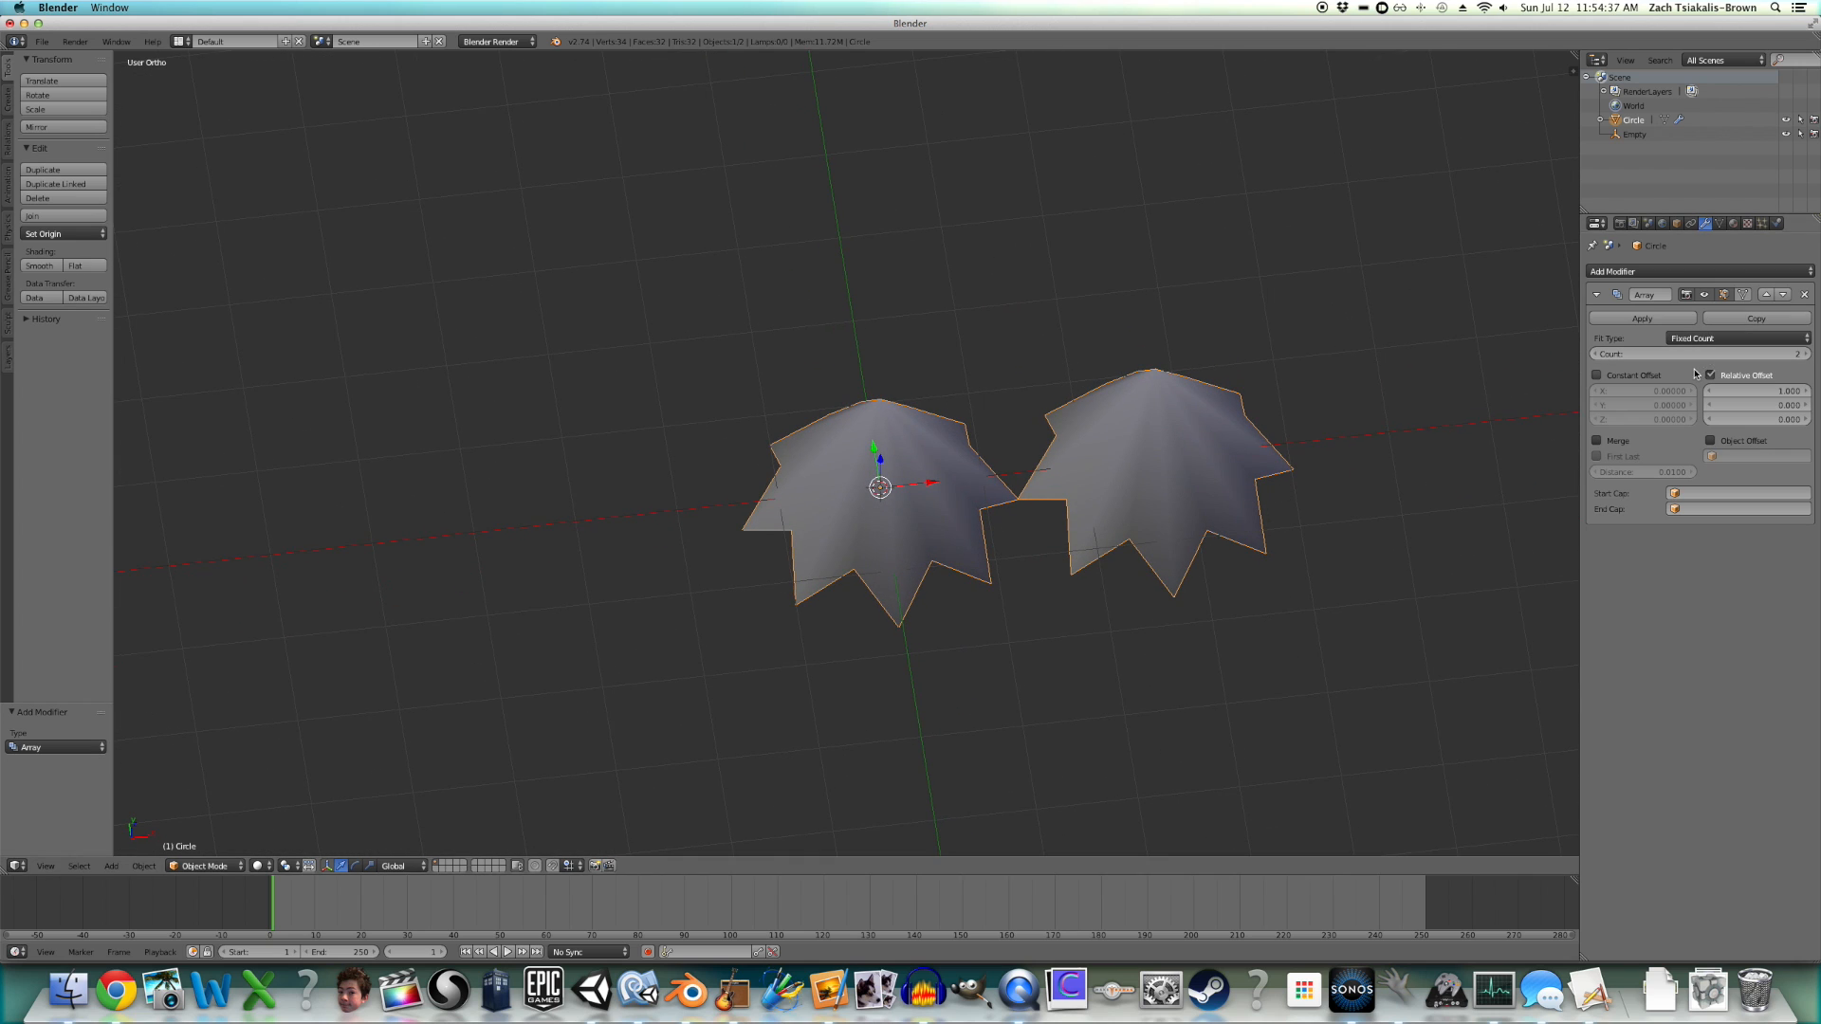
pyautogui.click(1709, 373)
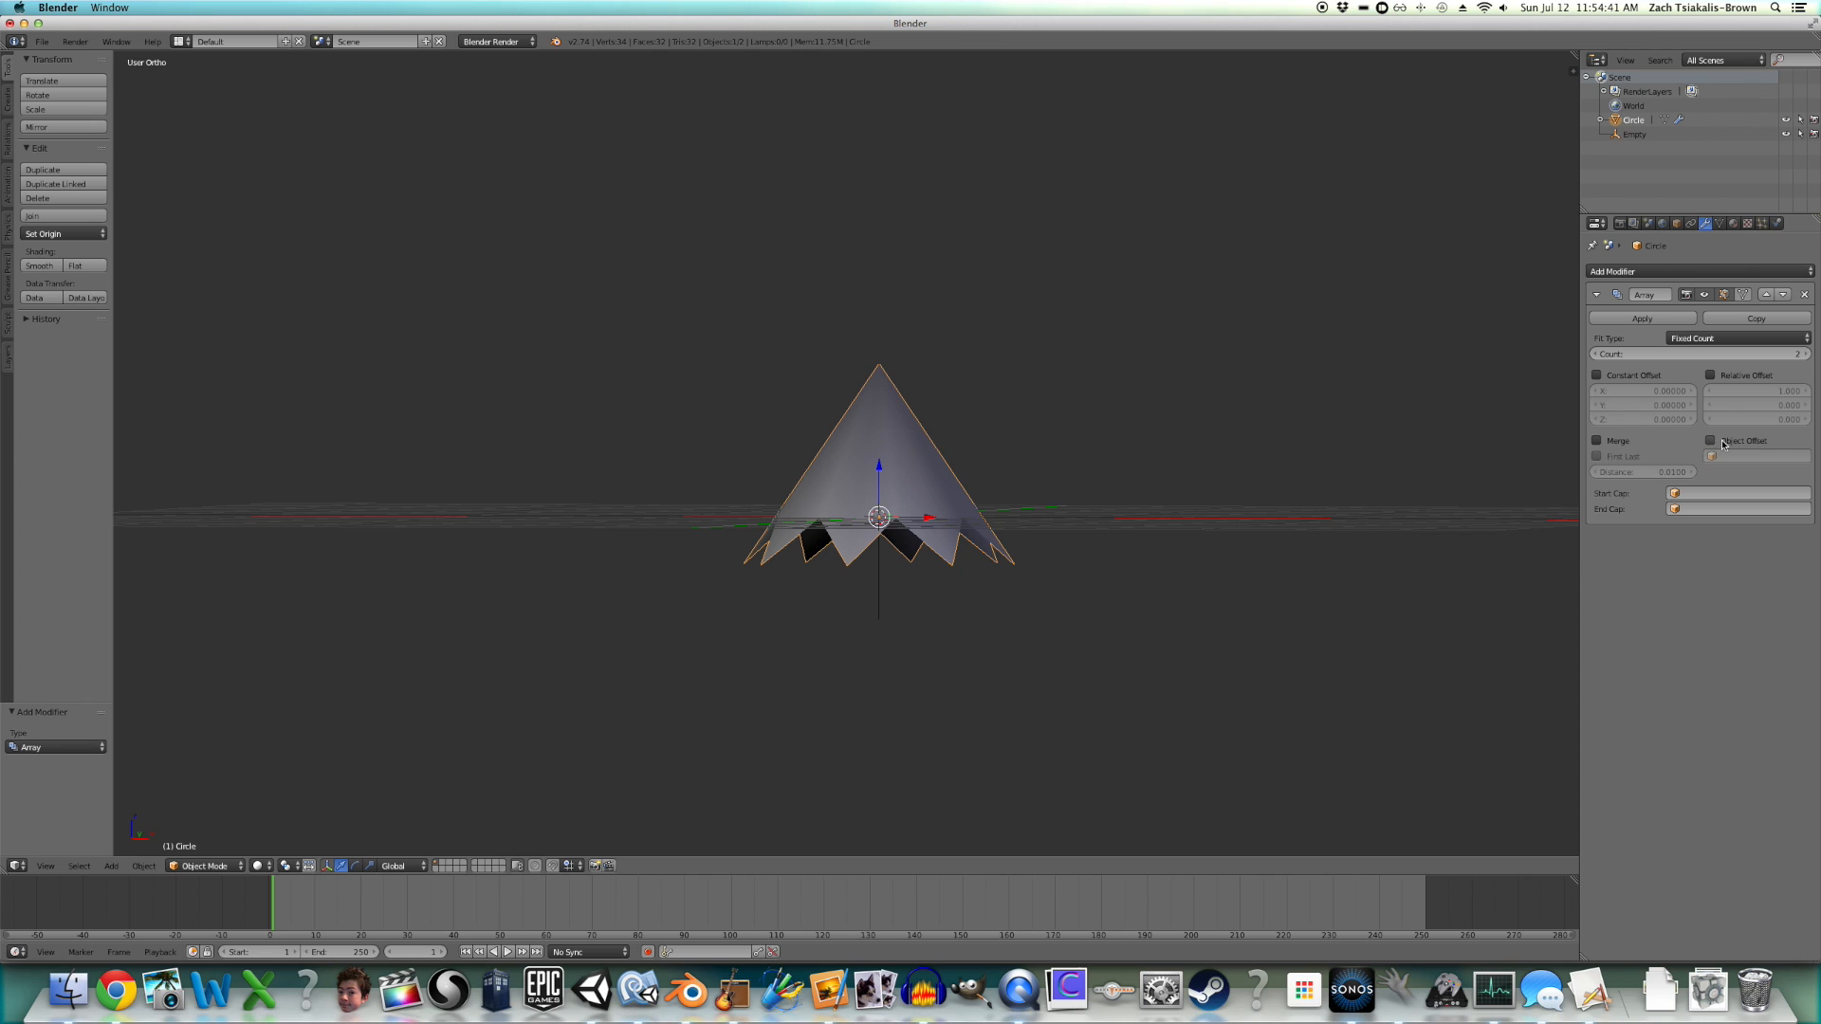
pyautogui.click(1709, 440)
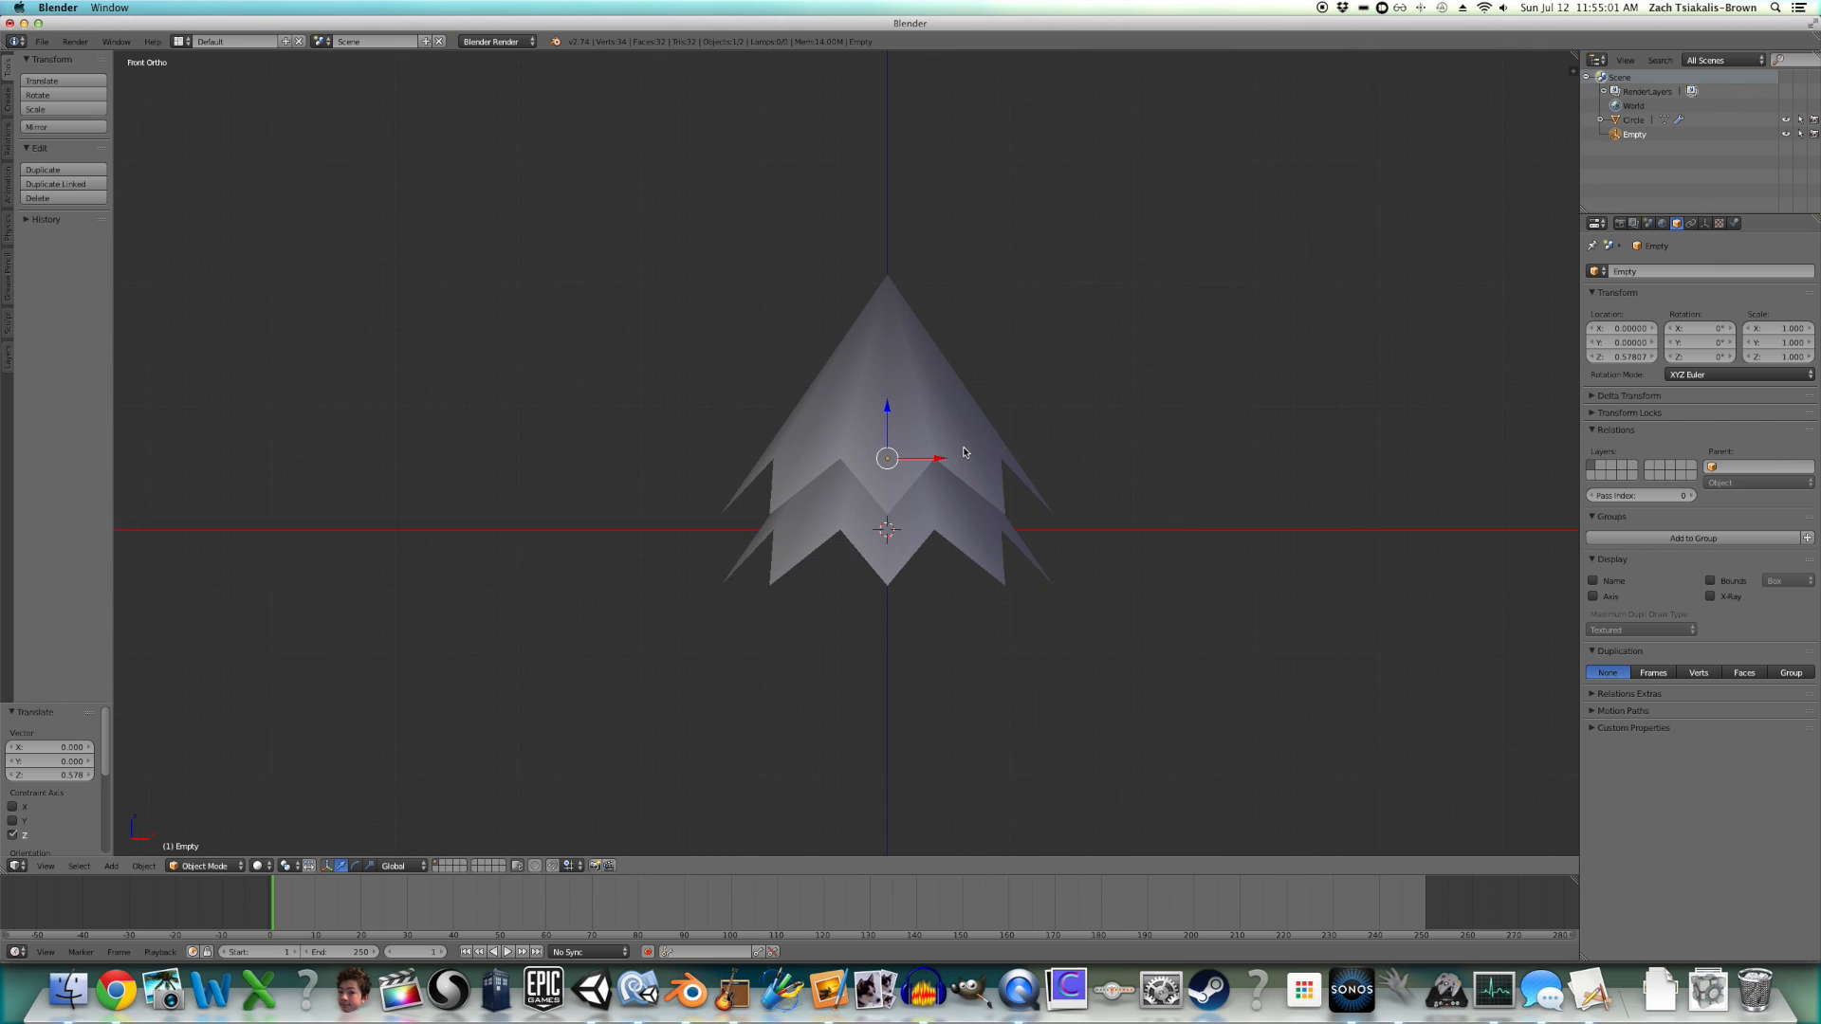
# - Move the Empty up along Z and rotate it 22.5 degrees
pyautogui.moveTo(886, 456); pyautogui.dragTo(904, 390)
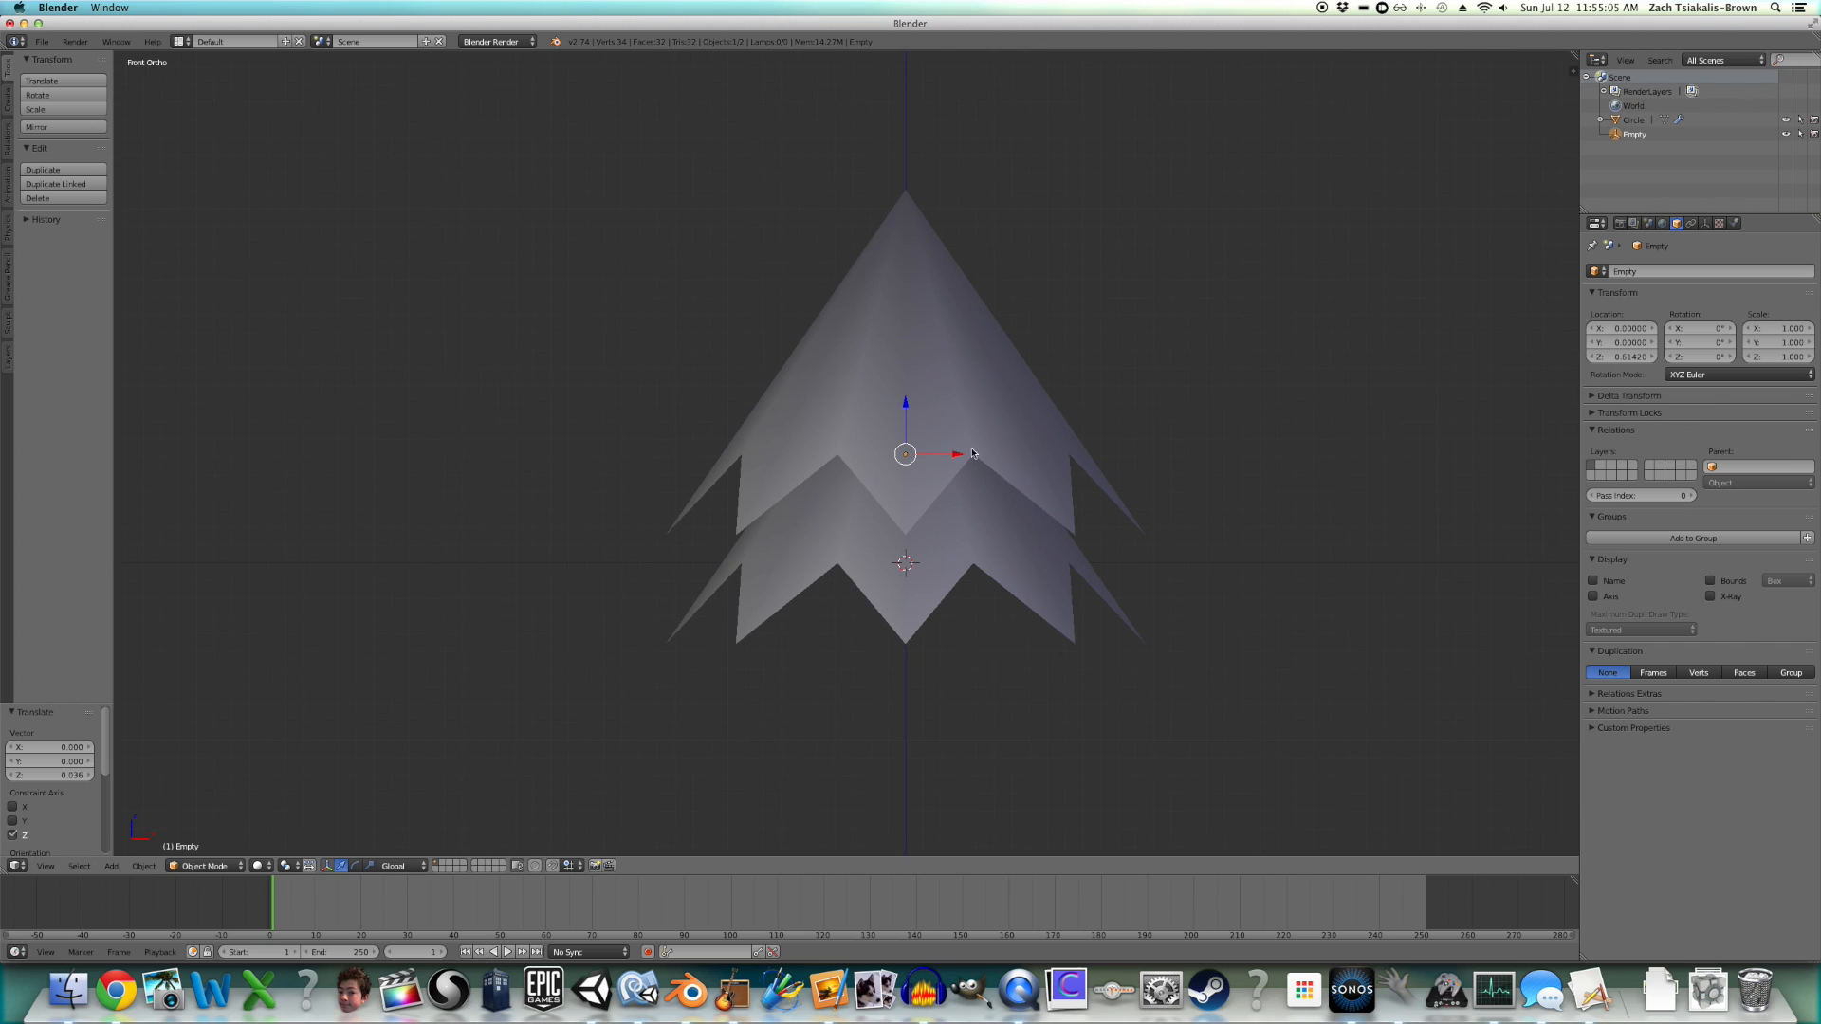
pyautogui.moveTo(1034, 418)
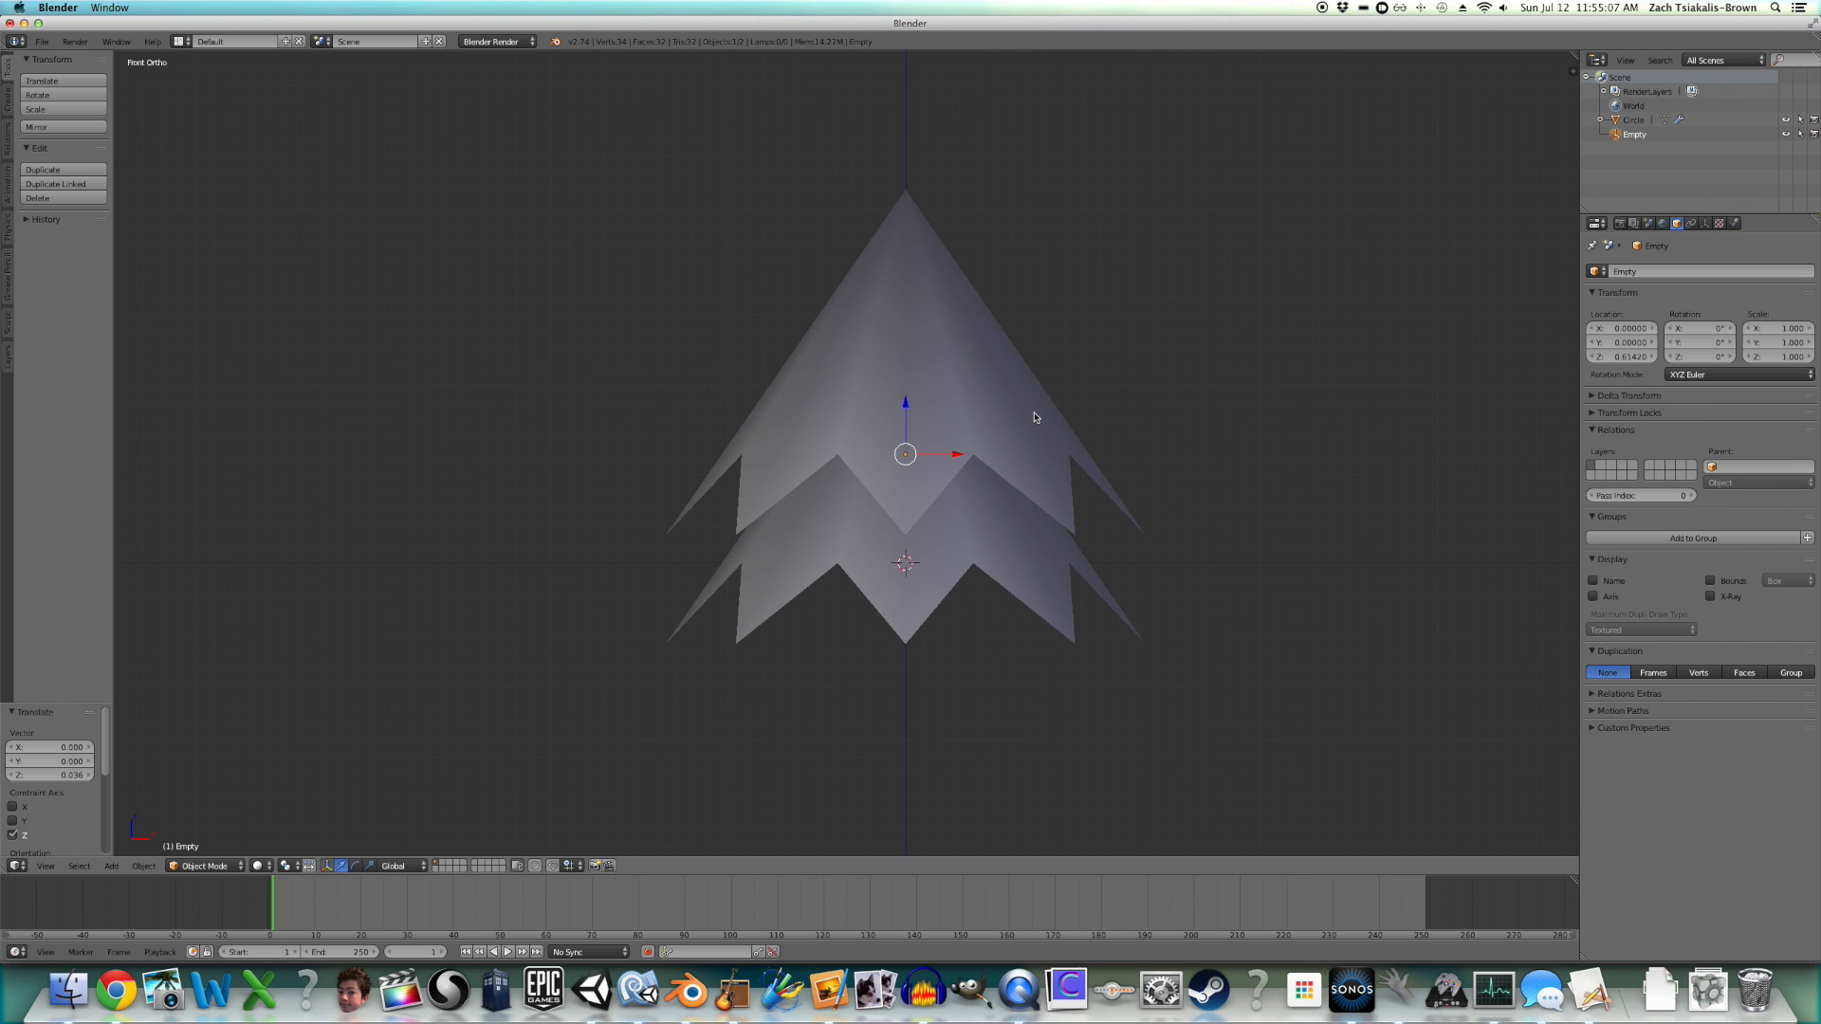
pyautogui.moveTo(1150, 420)
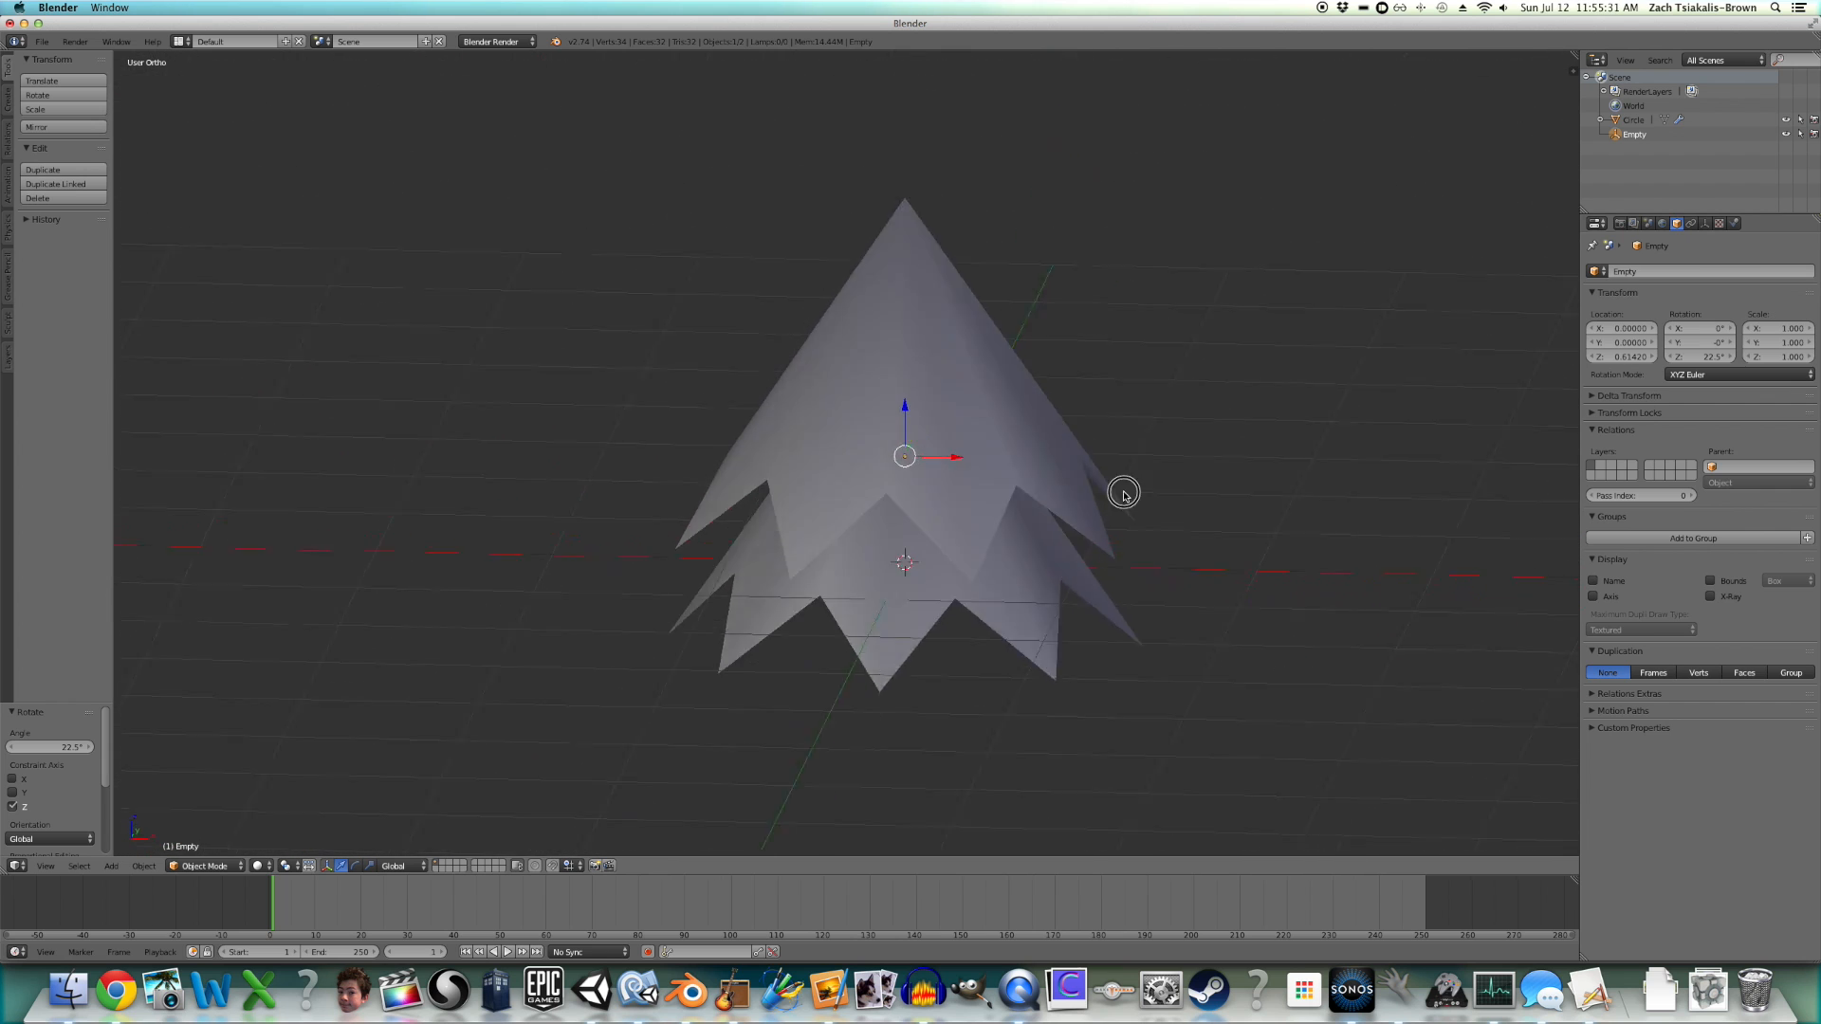
pyautogui.press('1')
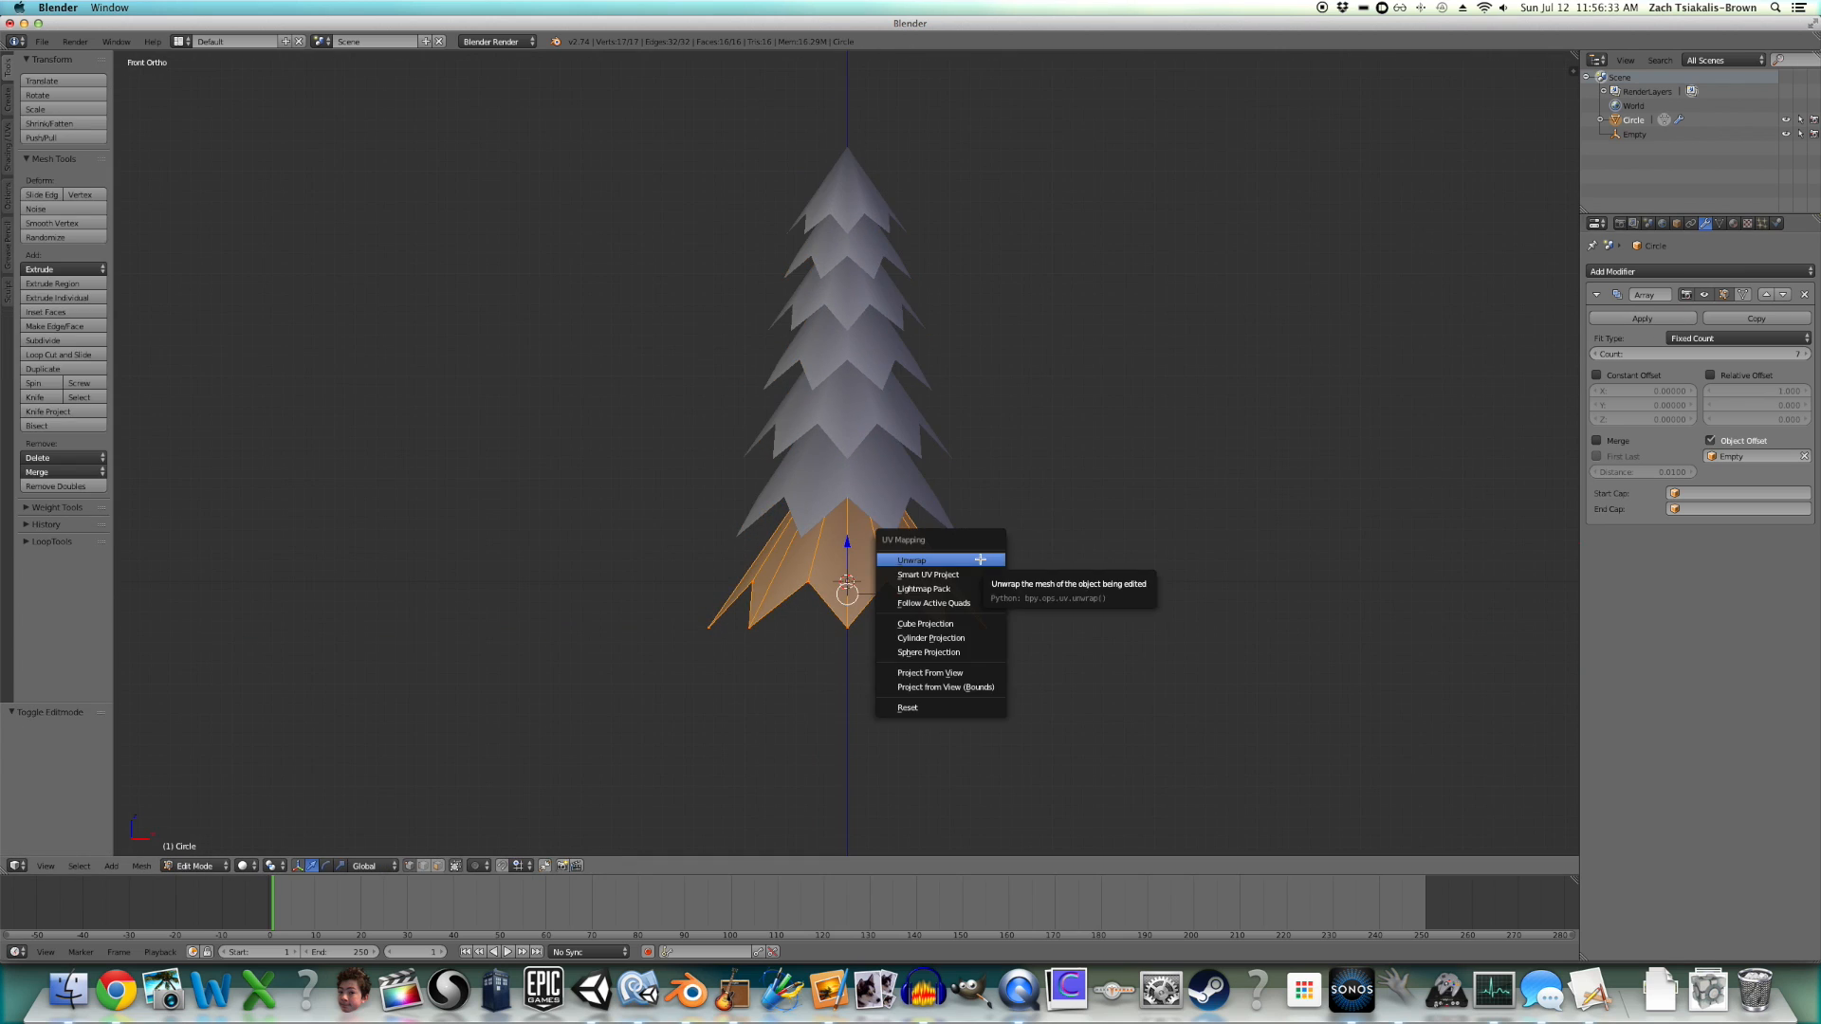
pyautogui.moveTo(943, 687)
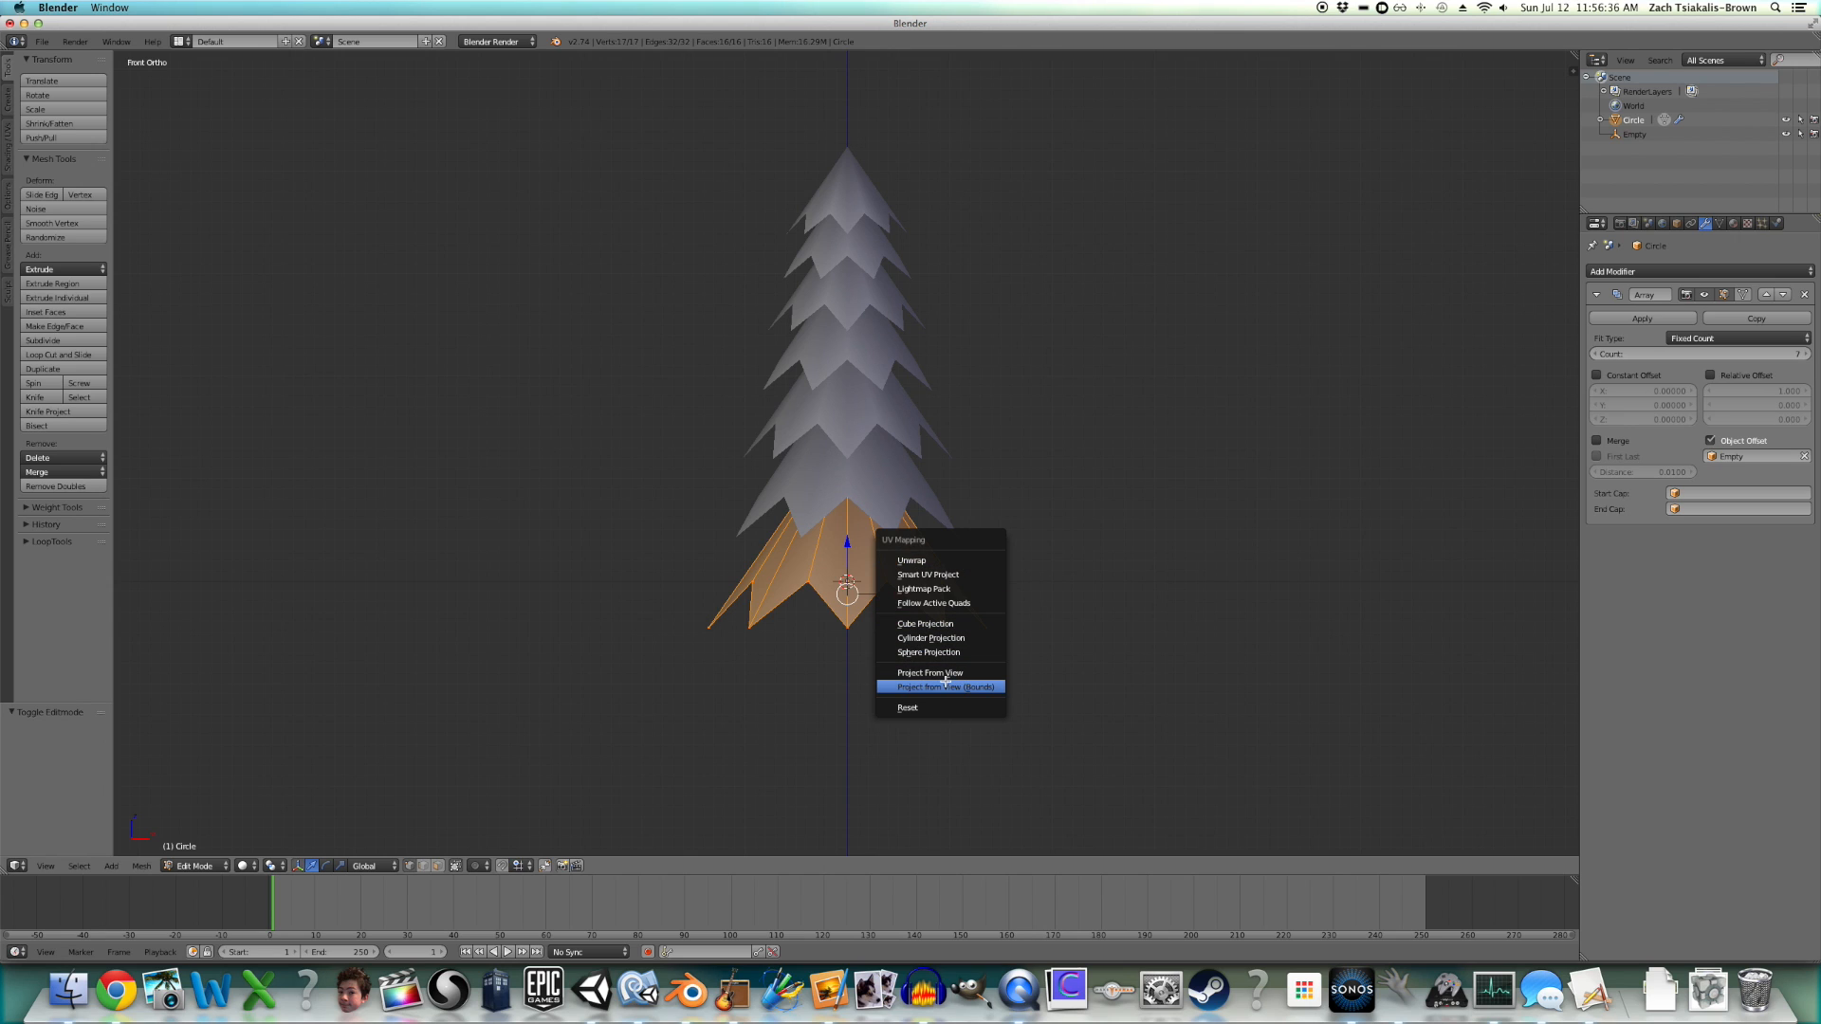
# - UV-map the leaf layer with Project From View (Bounds)
pyautogui.click(928, 673)
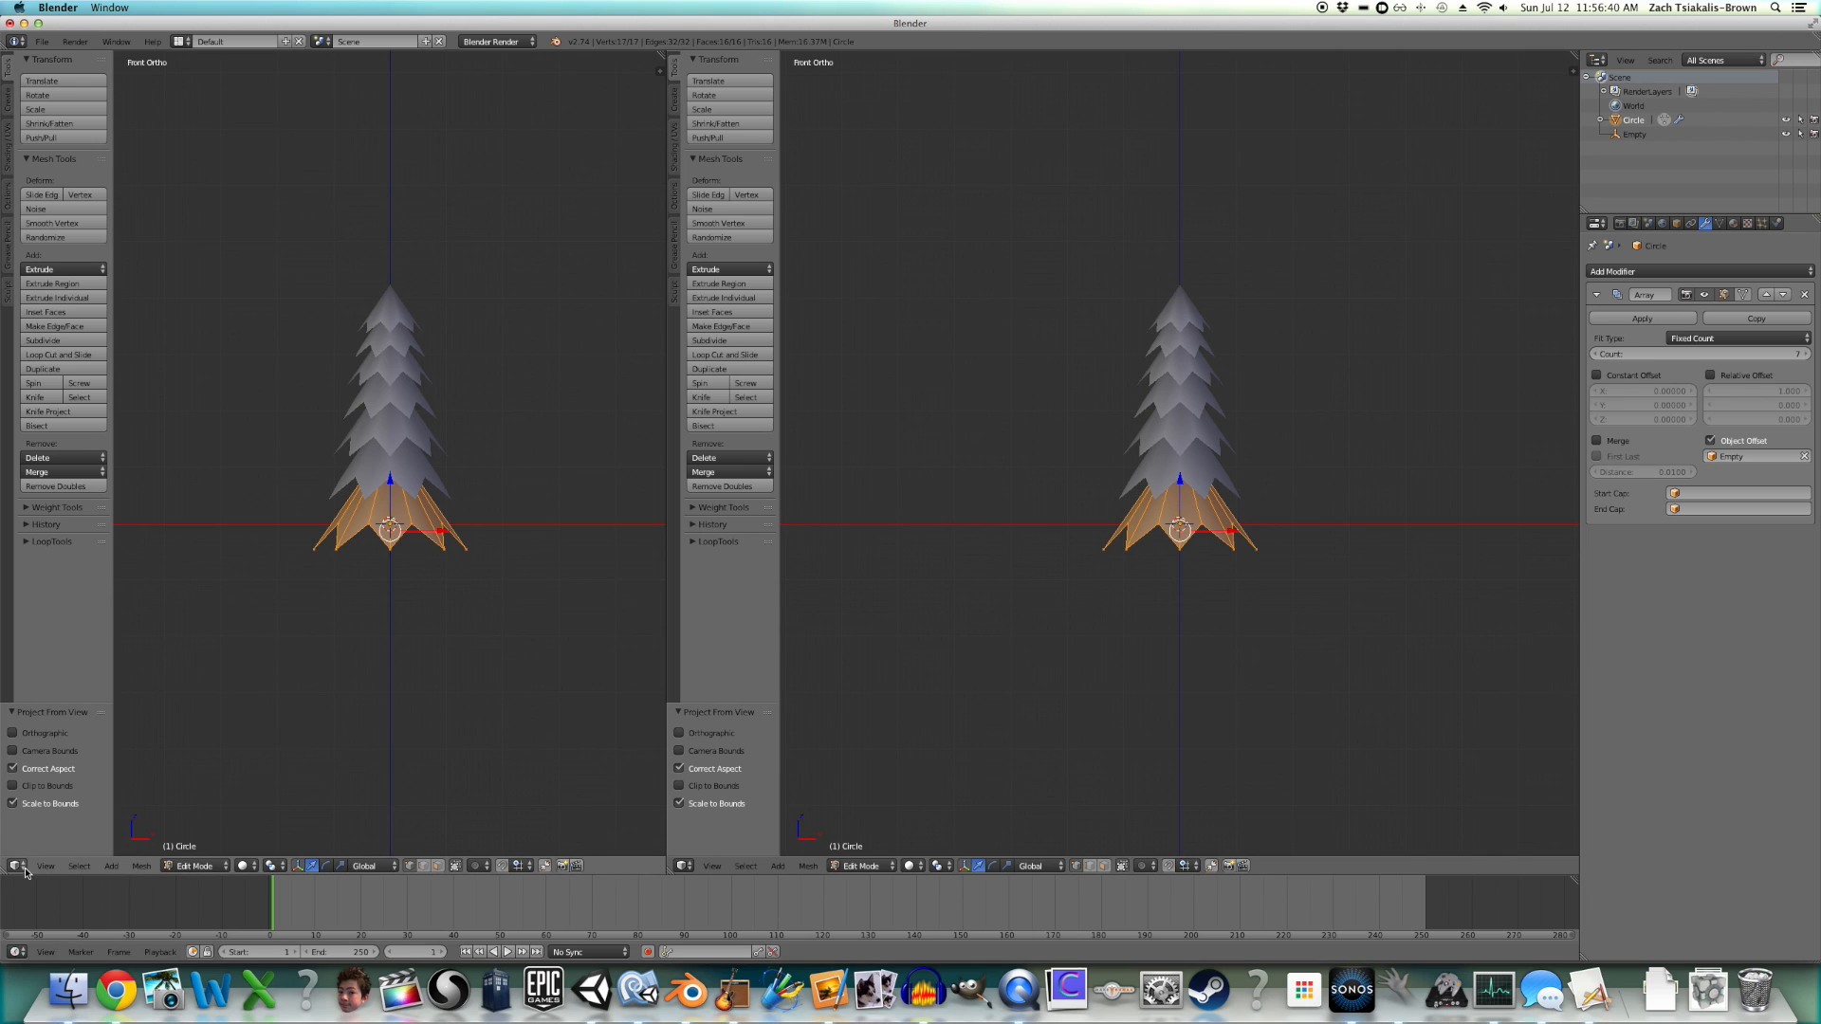
# - Switch the left area to the UV/Image Editor and select all leaf UVs
pyautogui.click(19, 865)
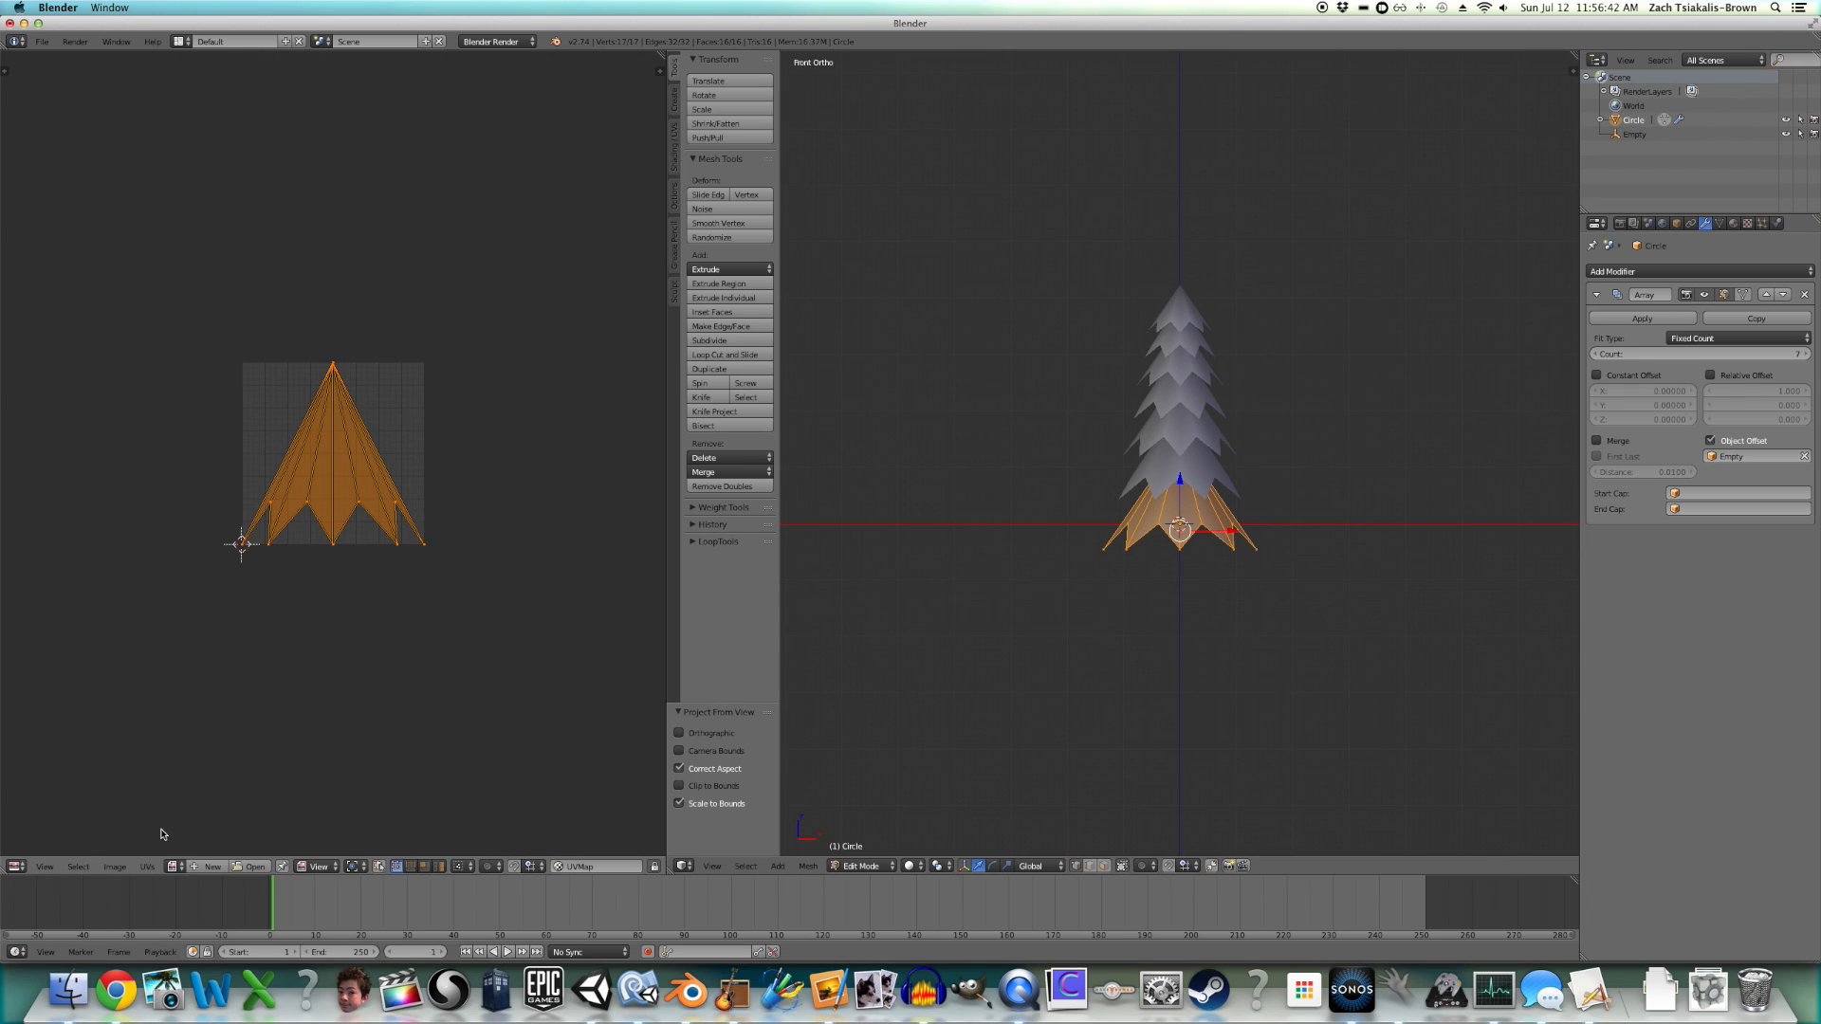
pyautogui.click(115, 989)
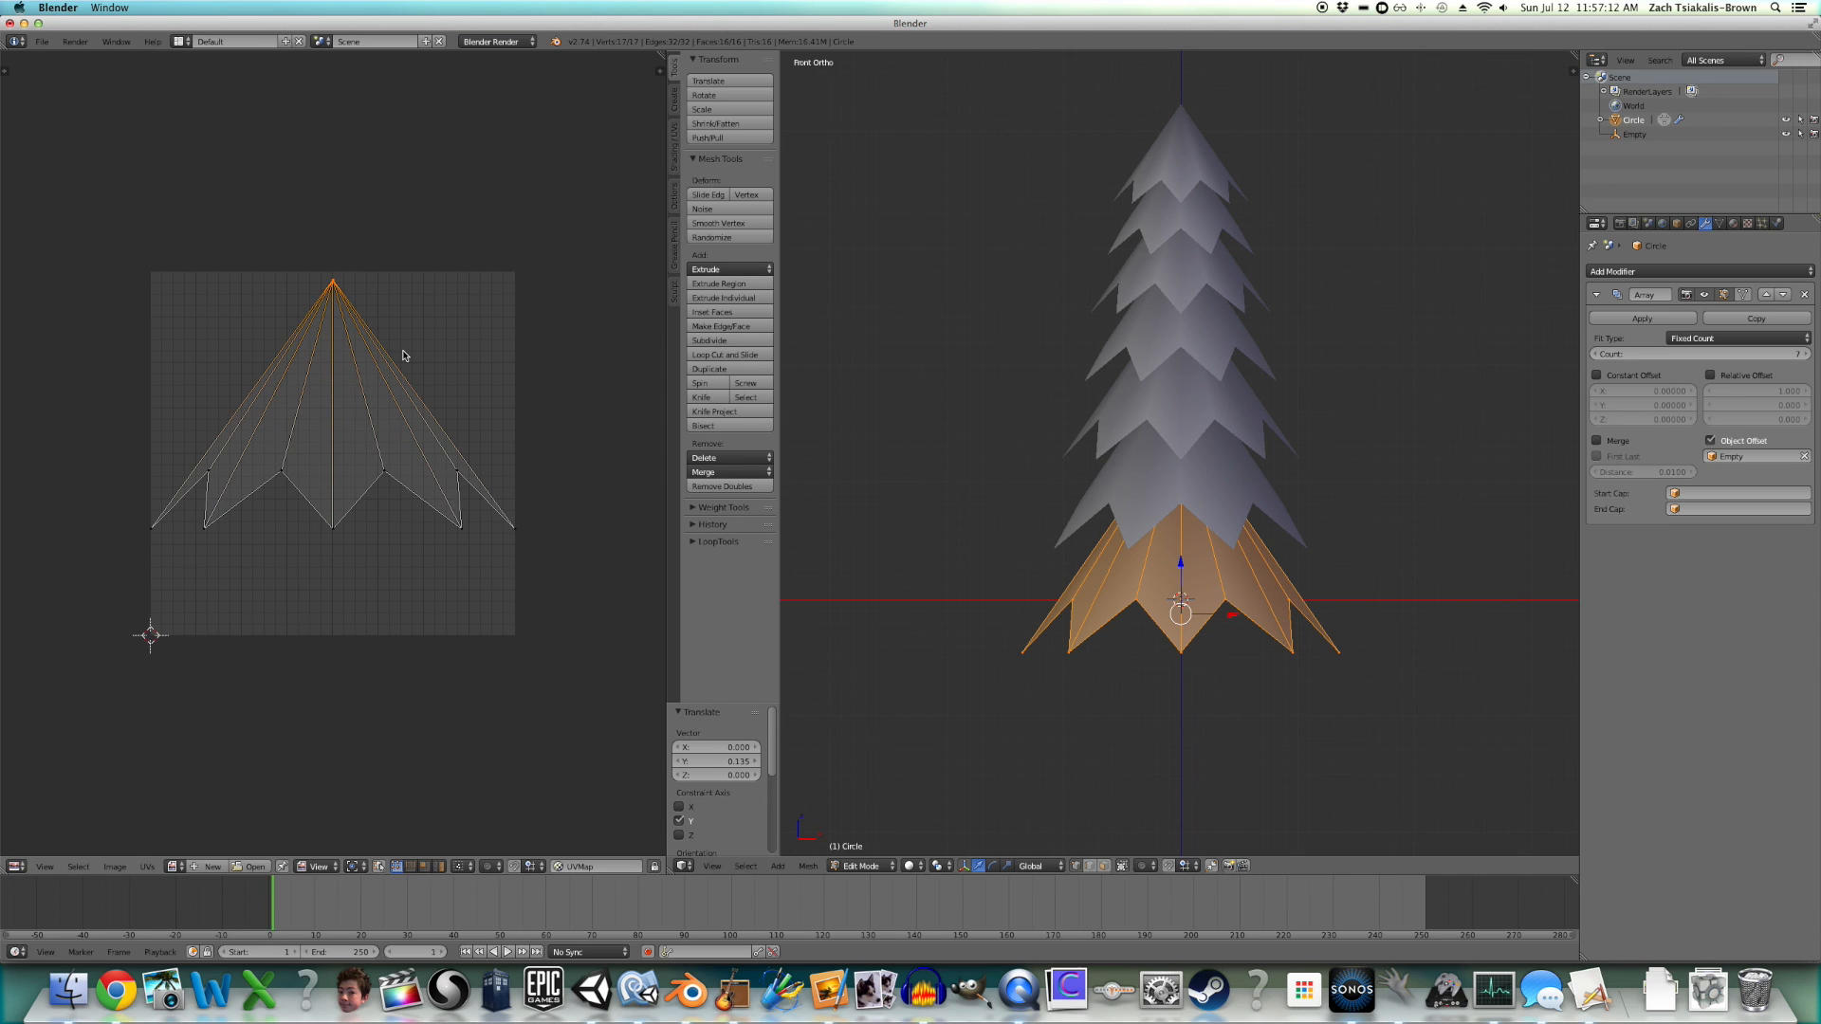
pyautogui.press('a')
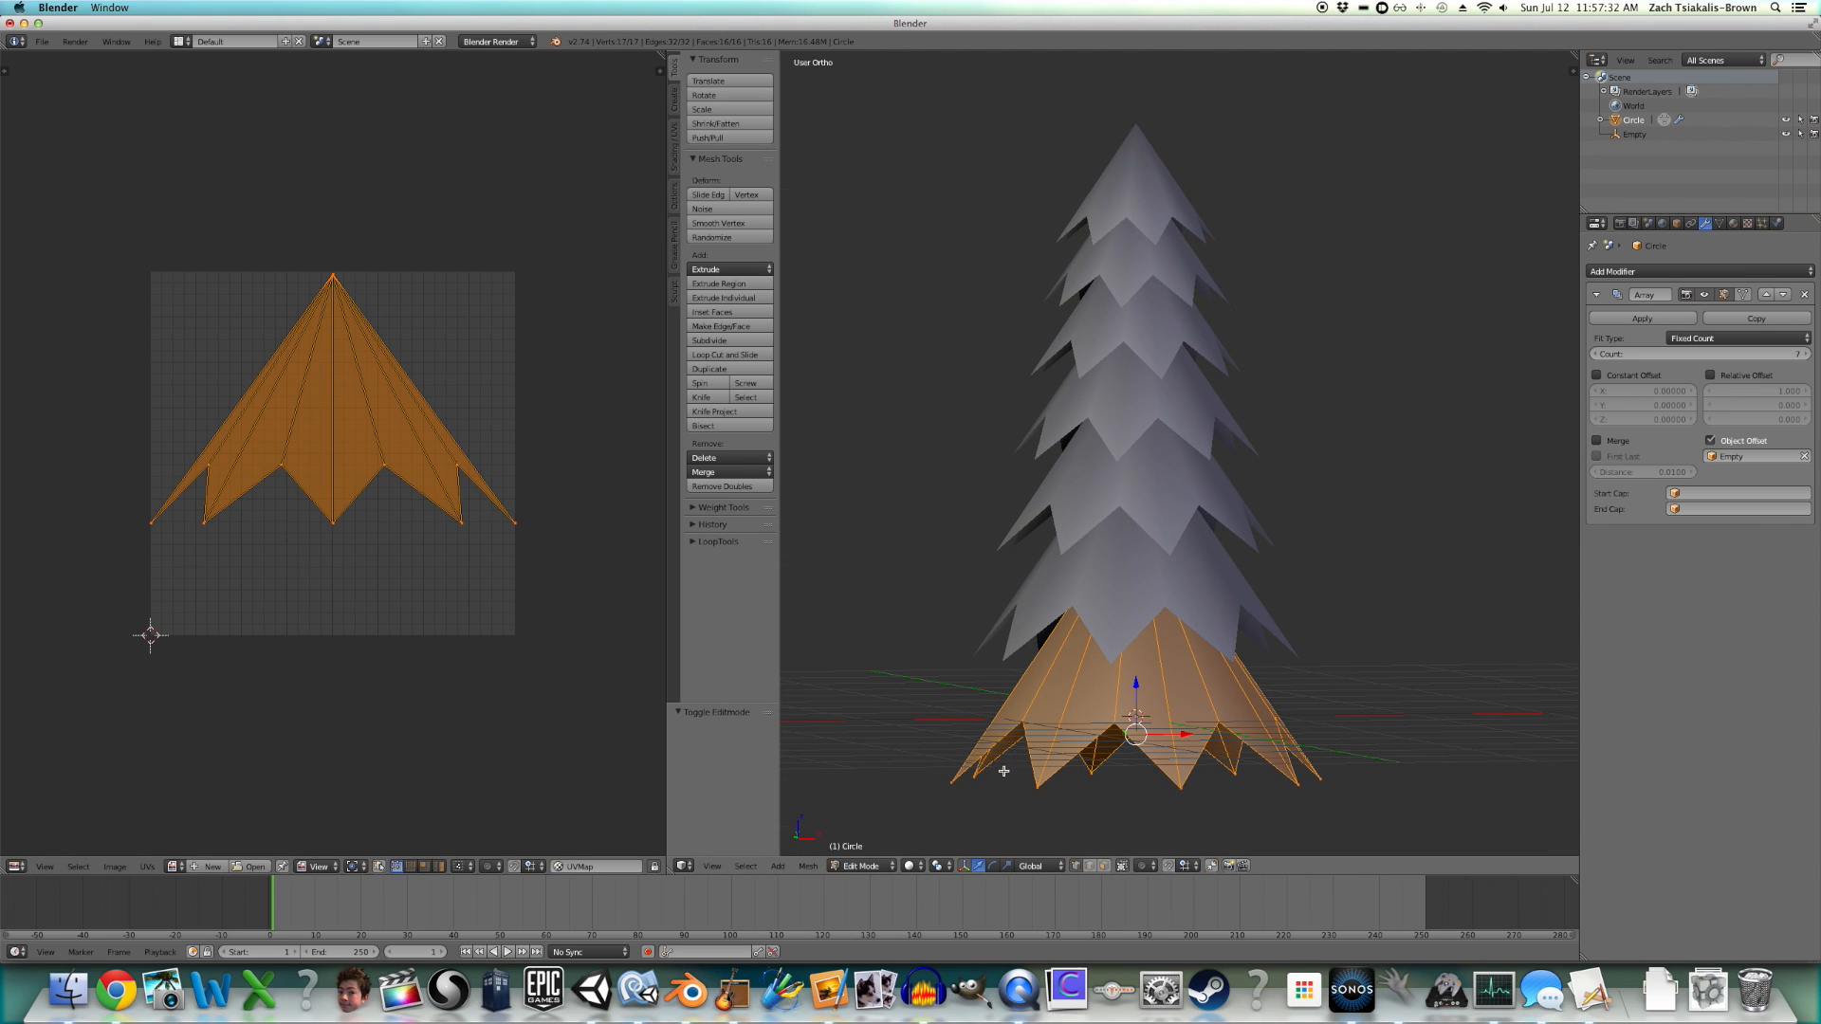
pyautogui.moveTo(1066, 595)
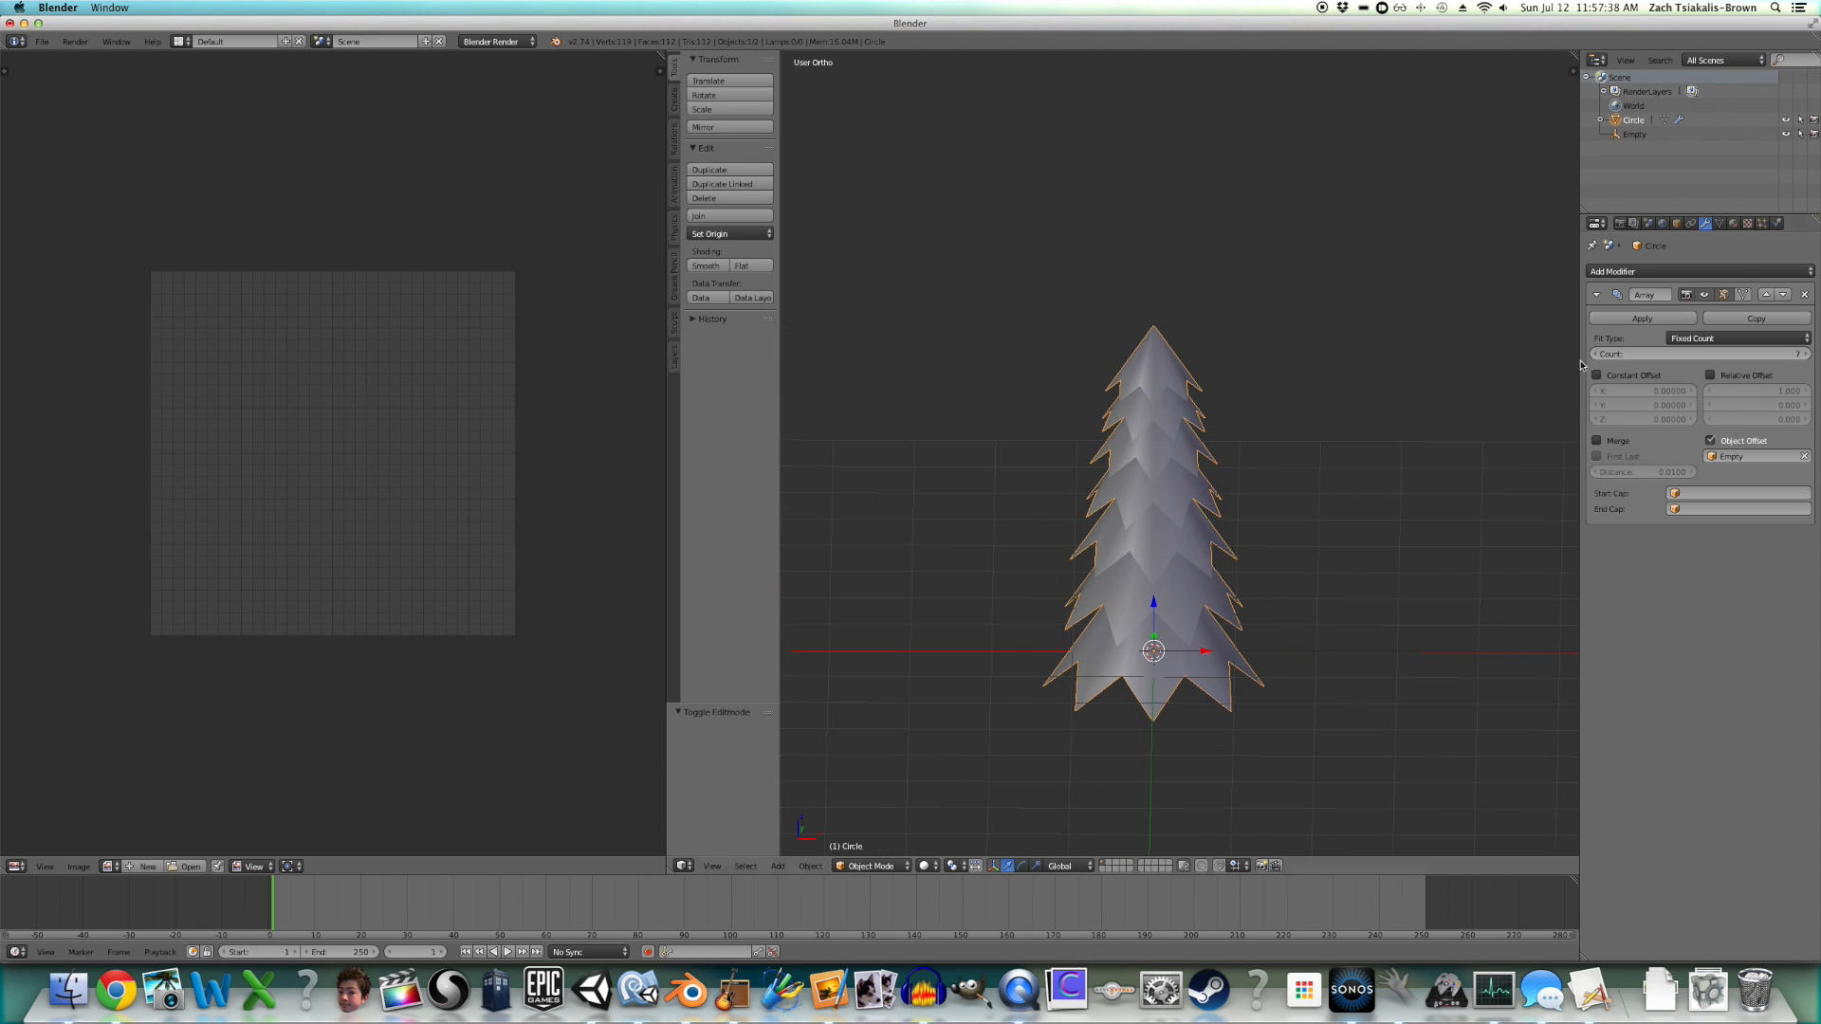
# - Apply the Array modifier, orbit around the tree, and open the N sidebar
pyautogui.press('Tab')
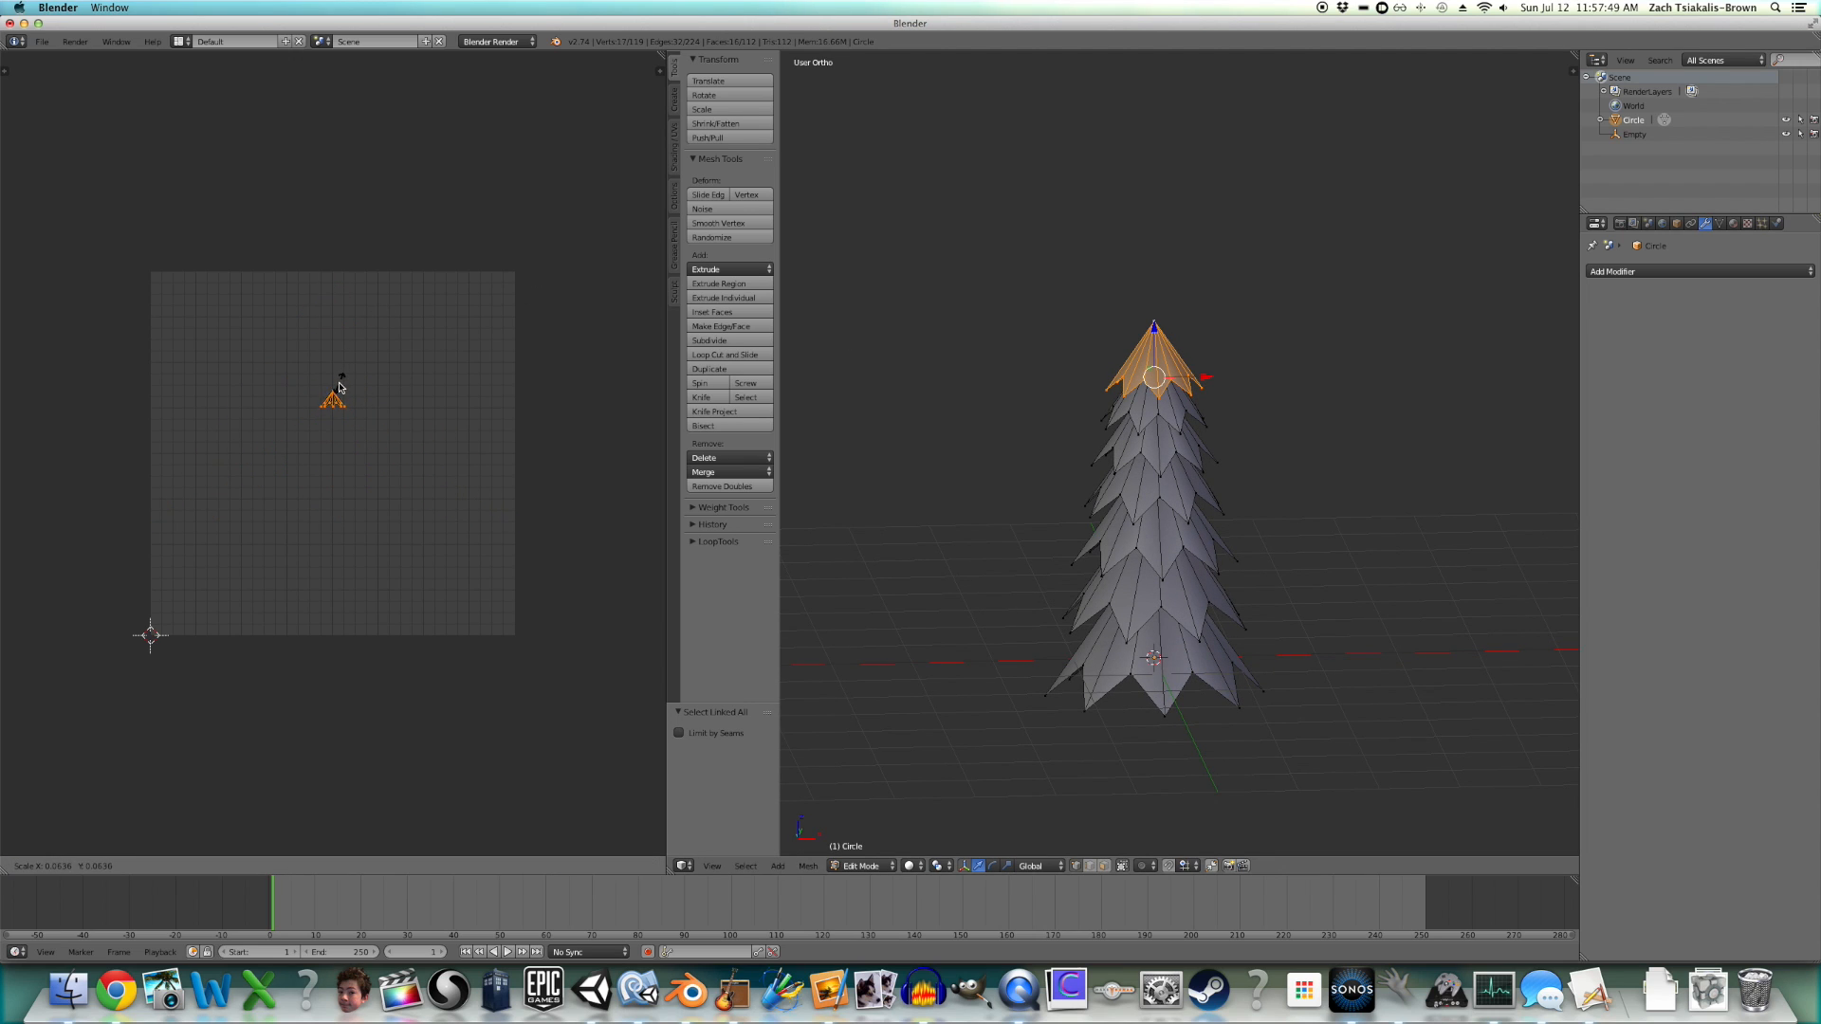
pyautogui.moveTo(337, 394); pyautogui.dragTo(308, 610)
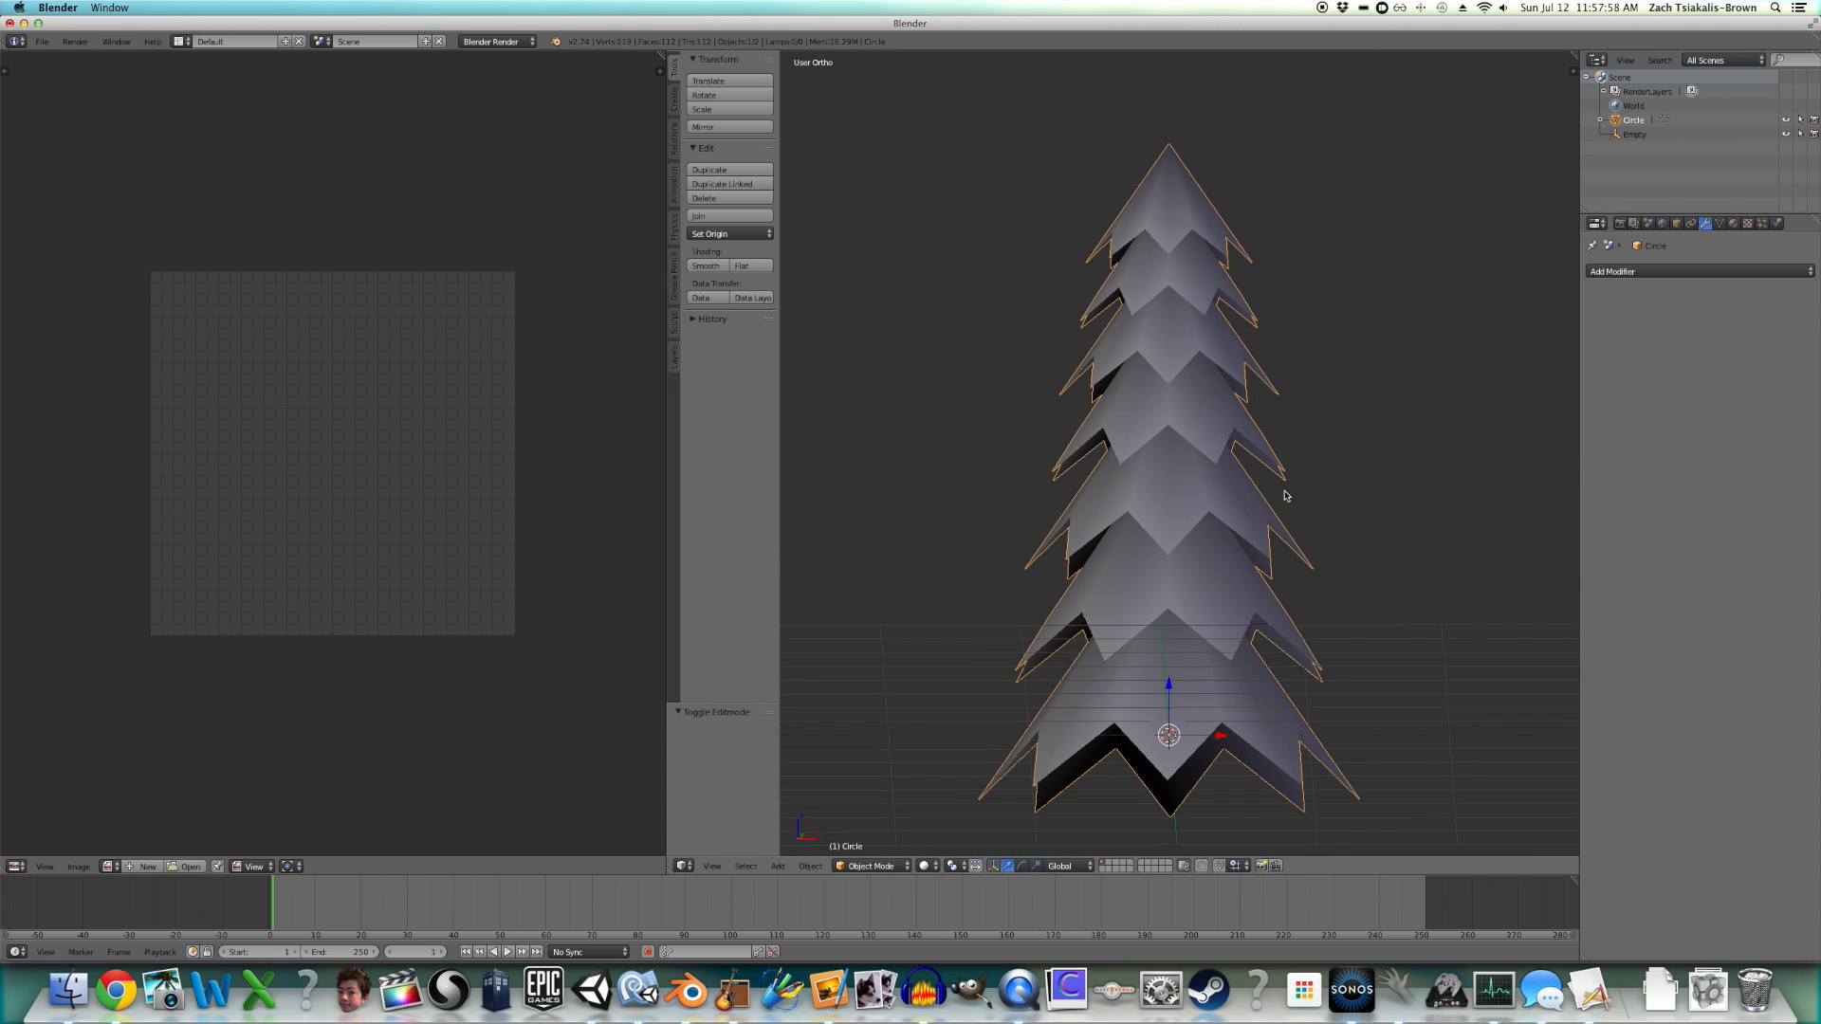
pyautogui.moveTo(1286, 496); pyautogui.dragTo(1277, 421)
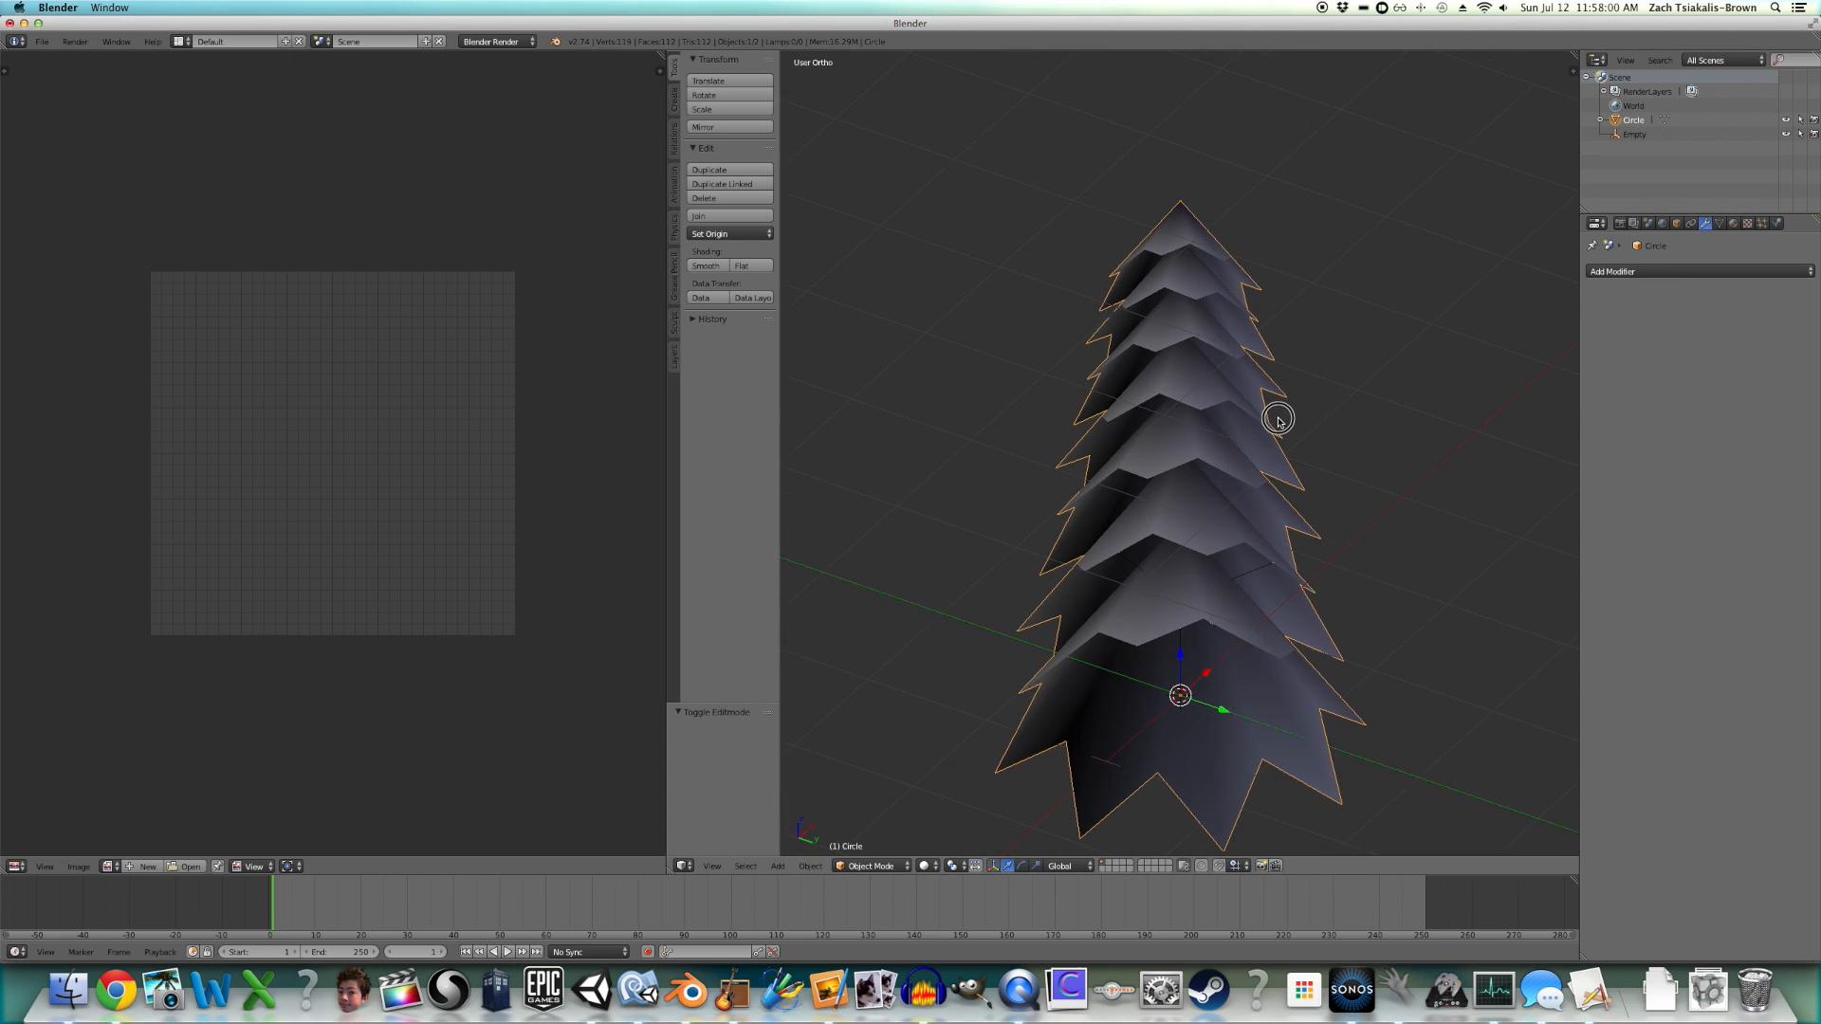
pyautogui.moveTo(1278, 418); pyautogui.dragTo(1365, 435)
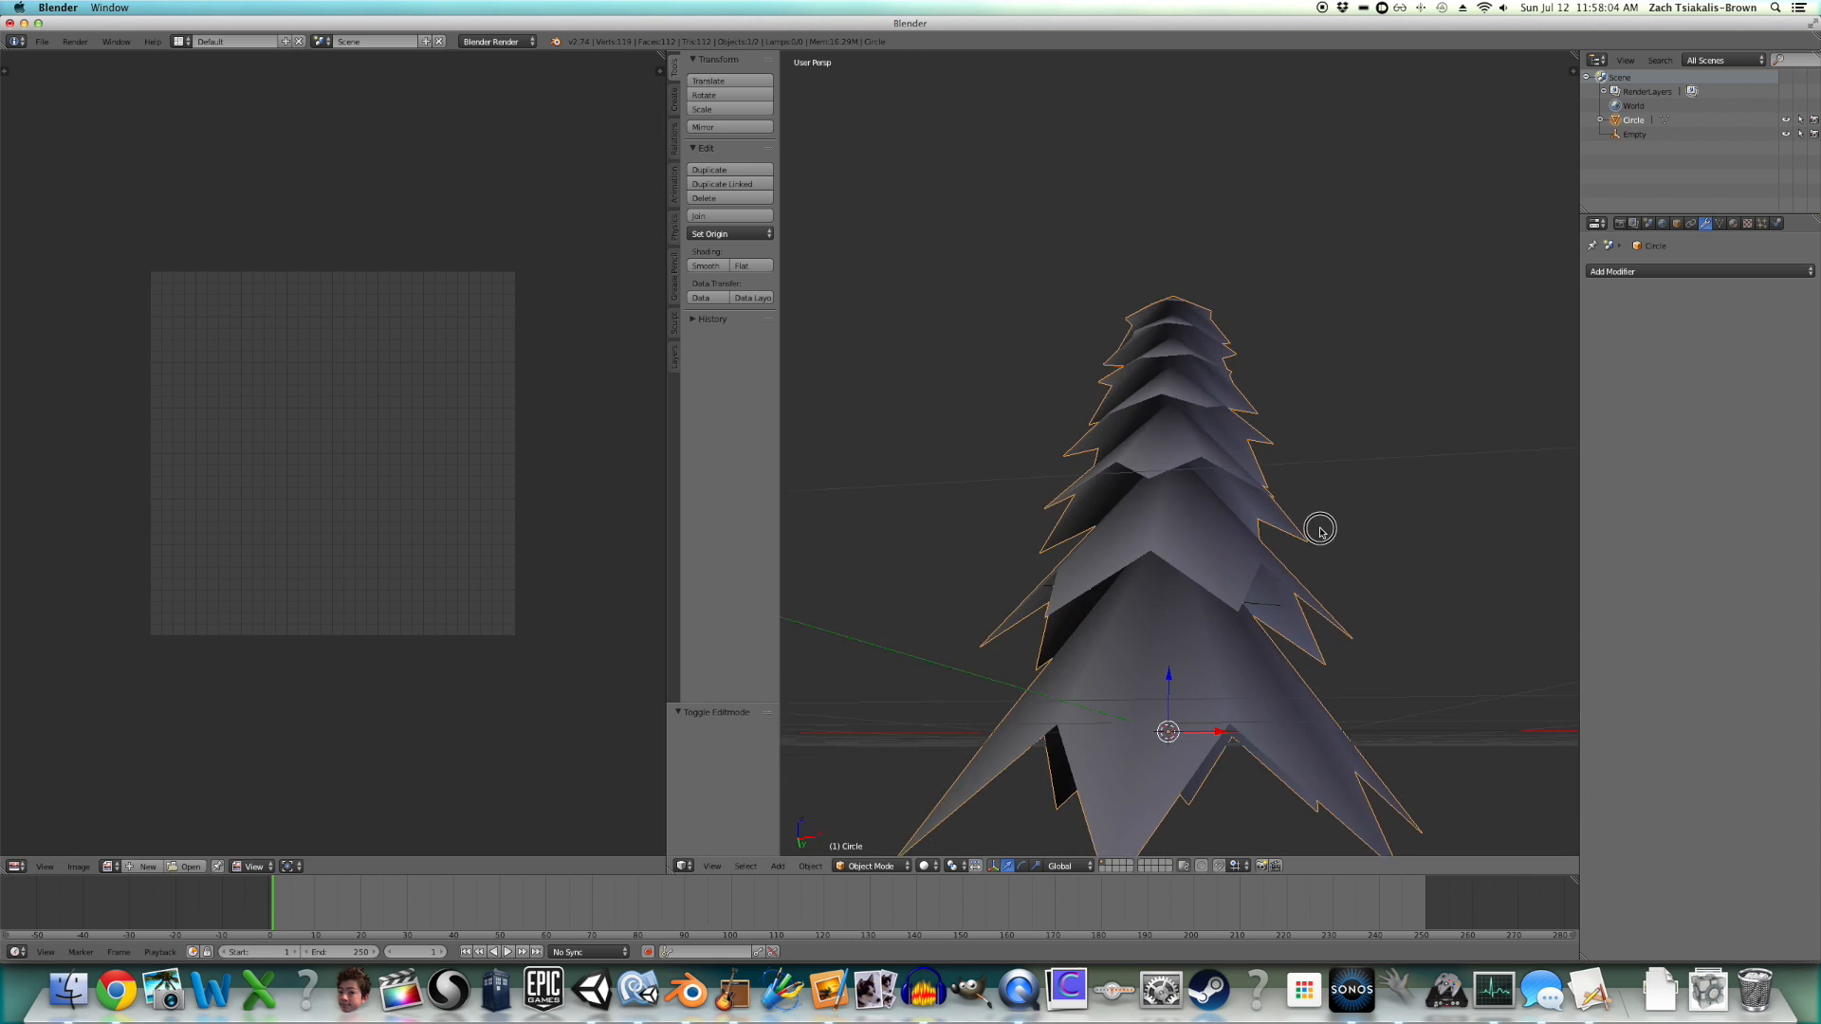
pyautogui.moveTo(1320, 531); pyautogui.dragTo(1094, 518)
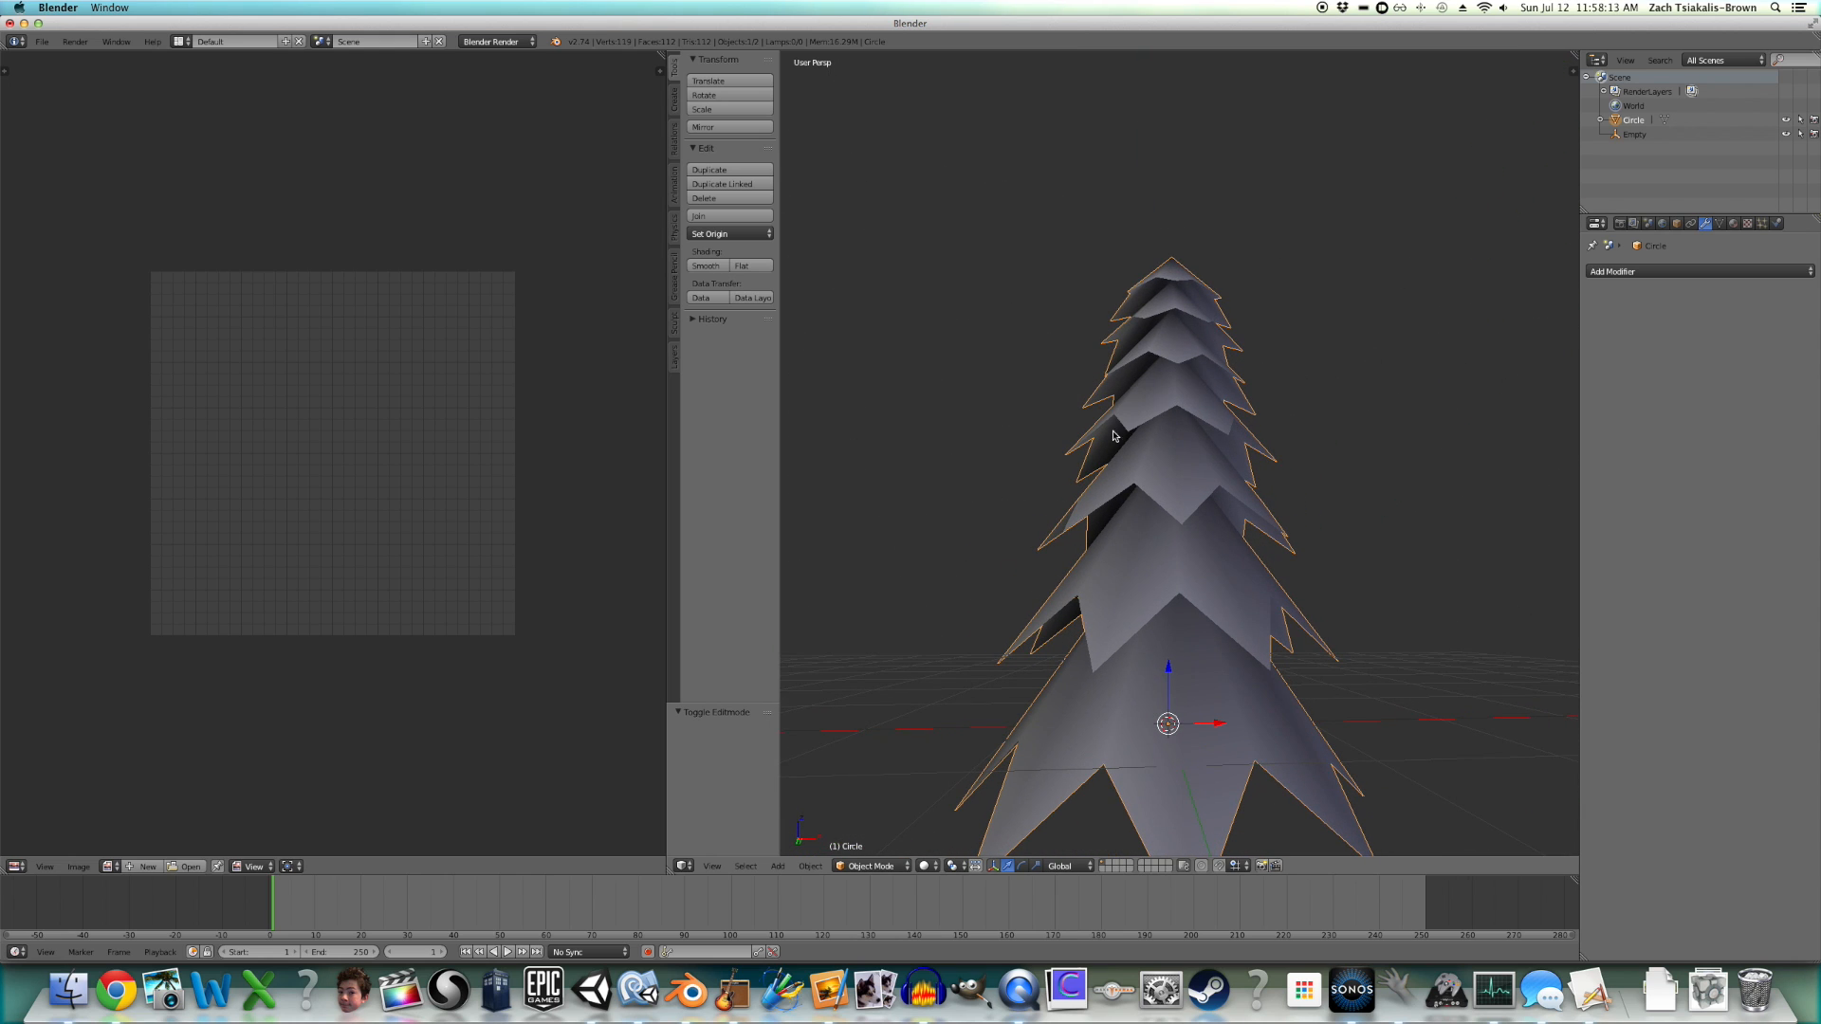
pyautogui.press('n')
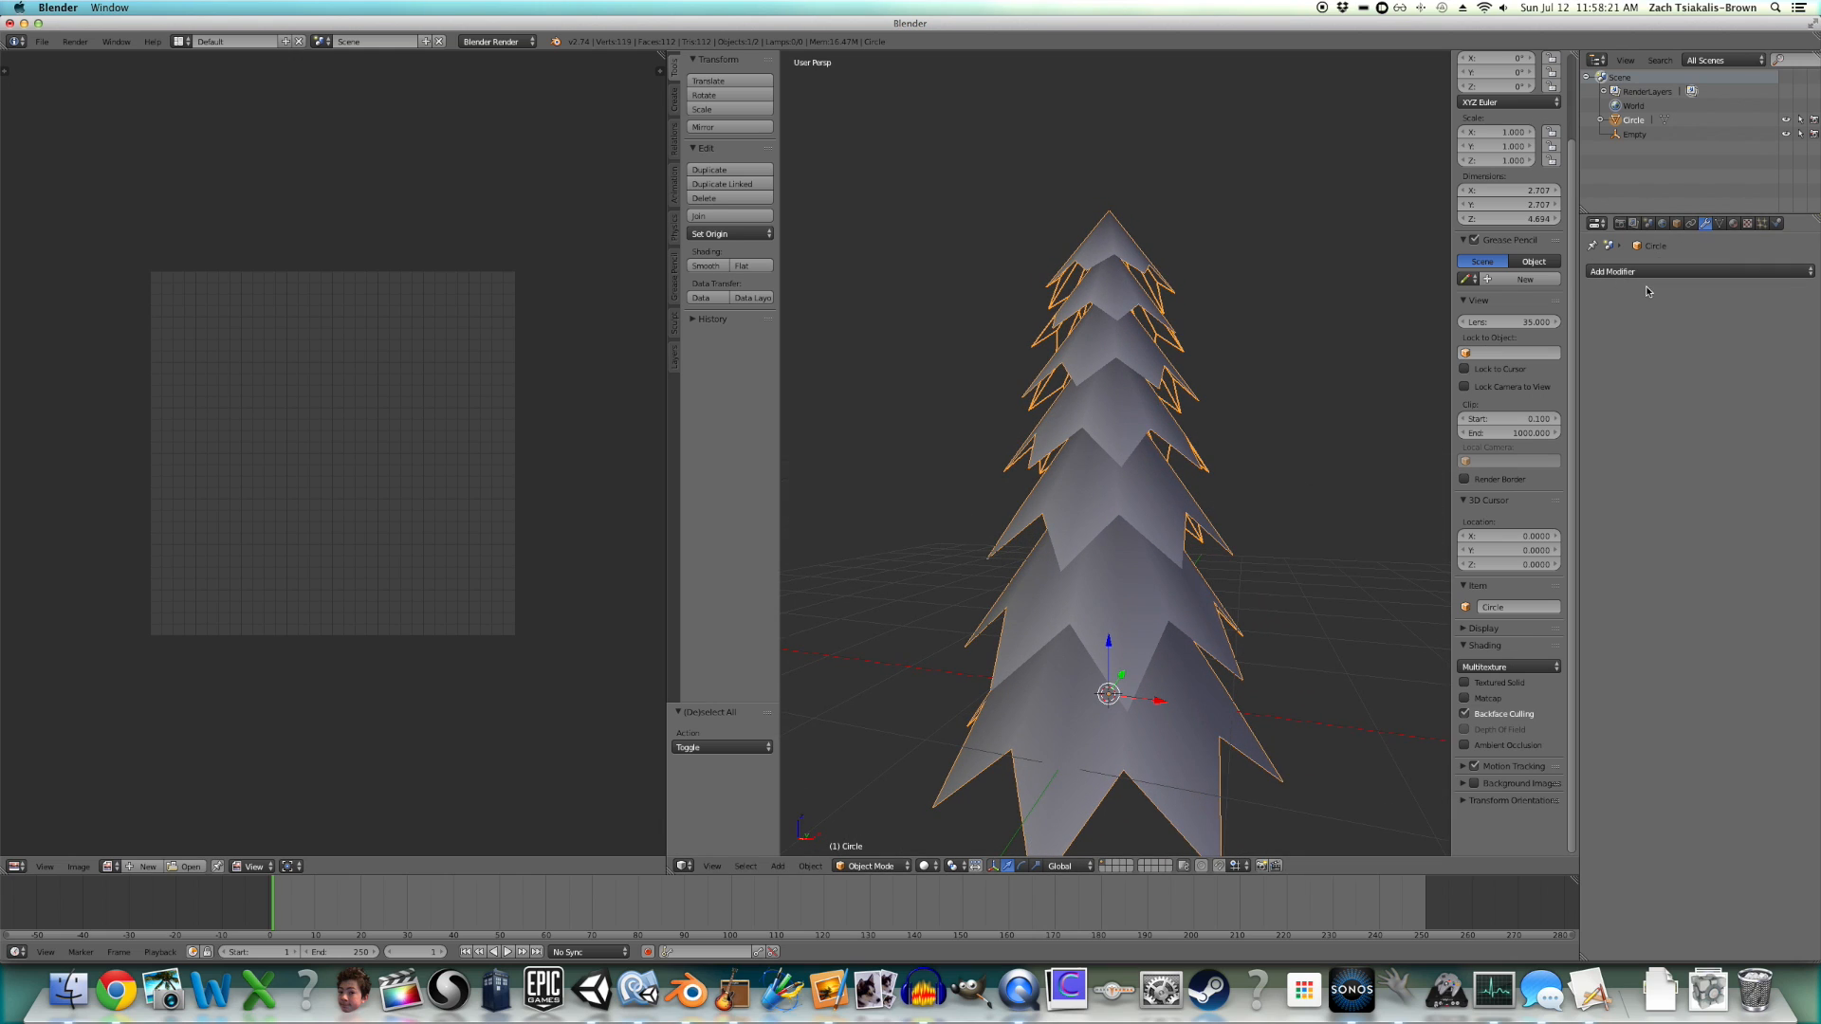
# - Add a Solidify modifier to the tree and apply it
pyautogui.click(1613, 271)
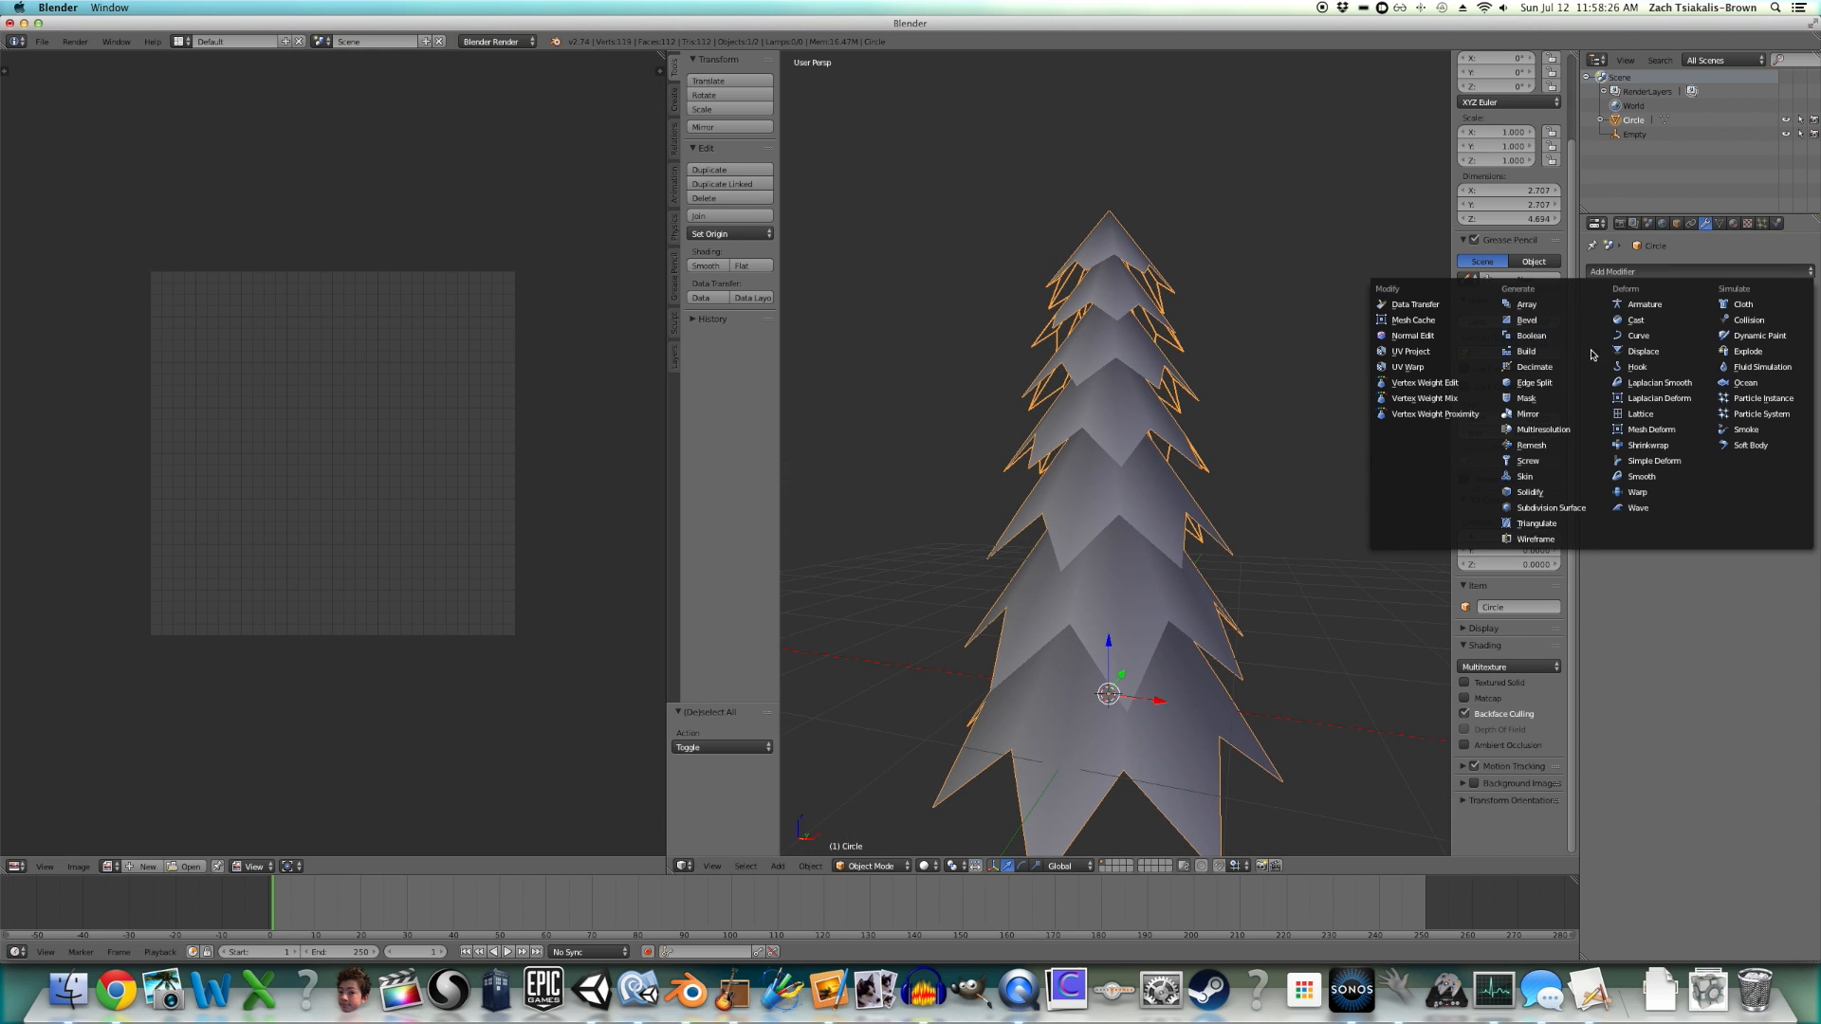
pyautogui.moveTo(1529, 492)
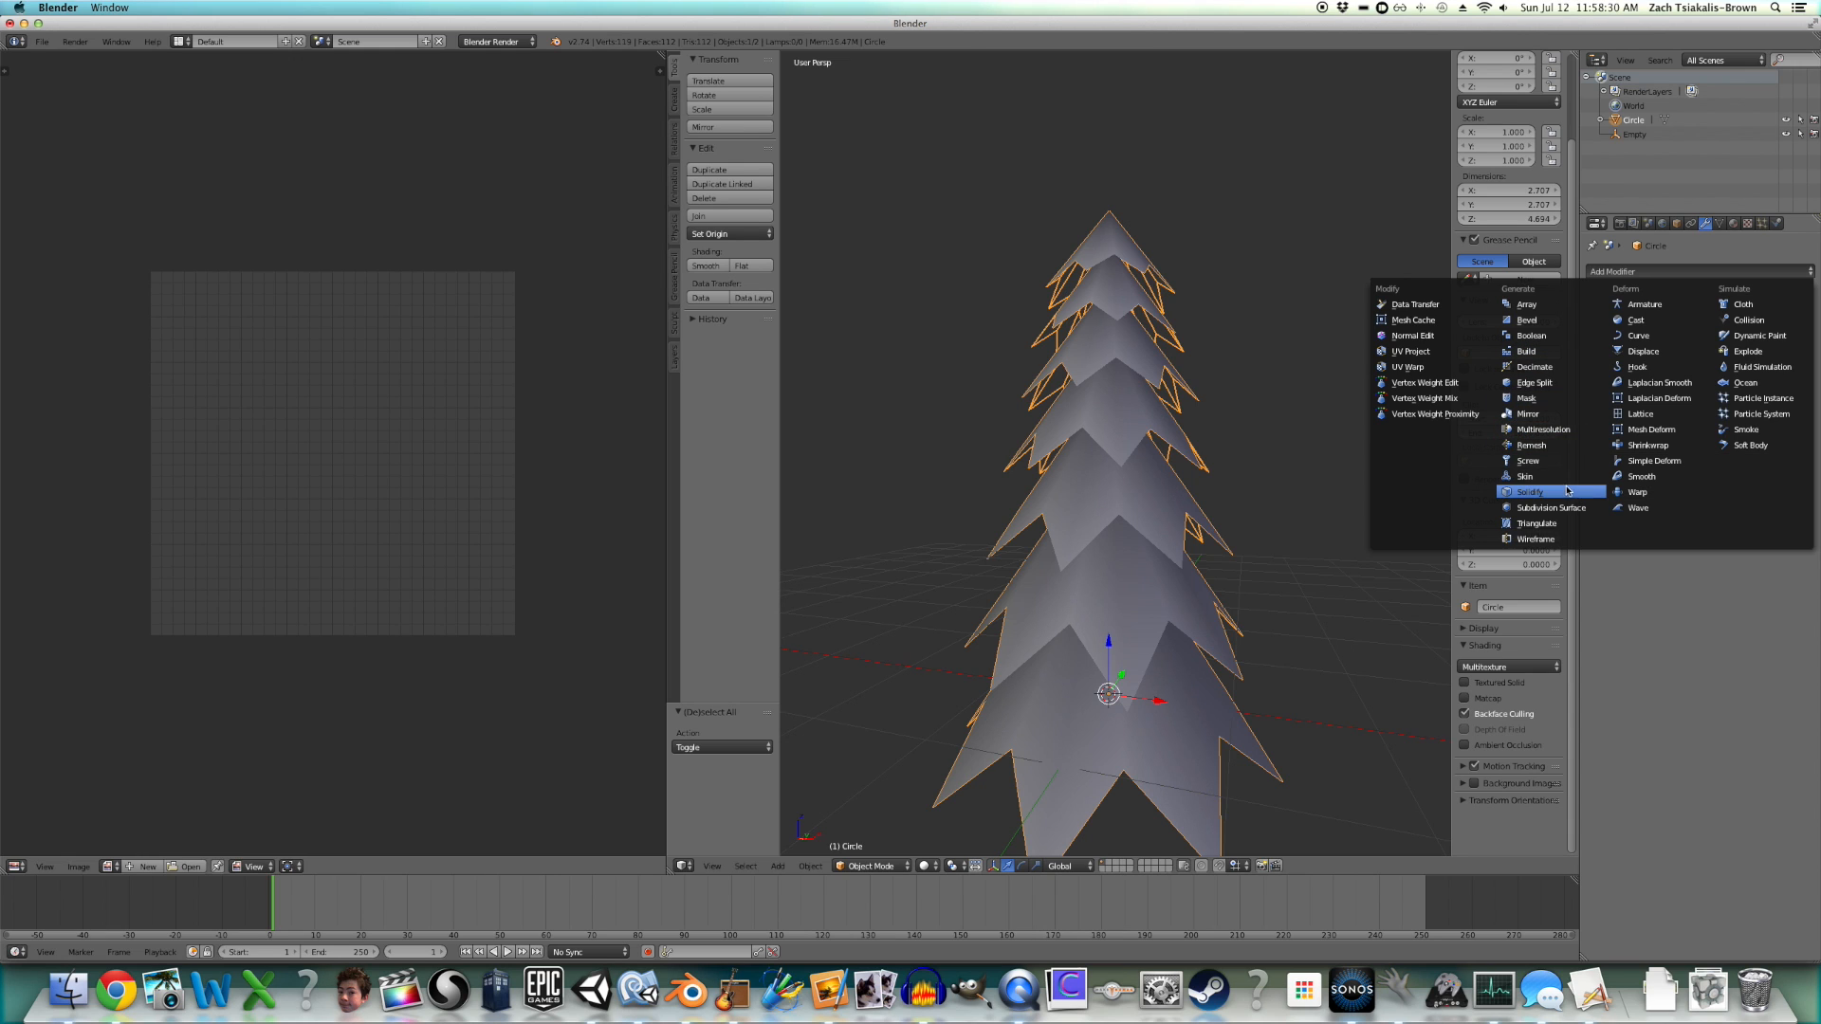
pyautogui.click(1526, 491)
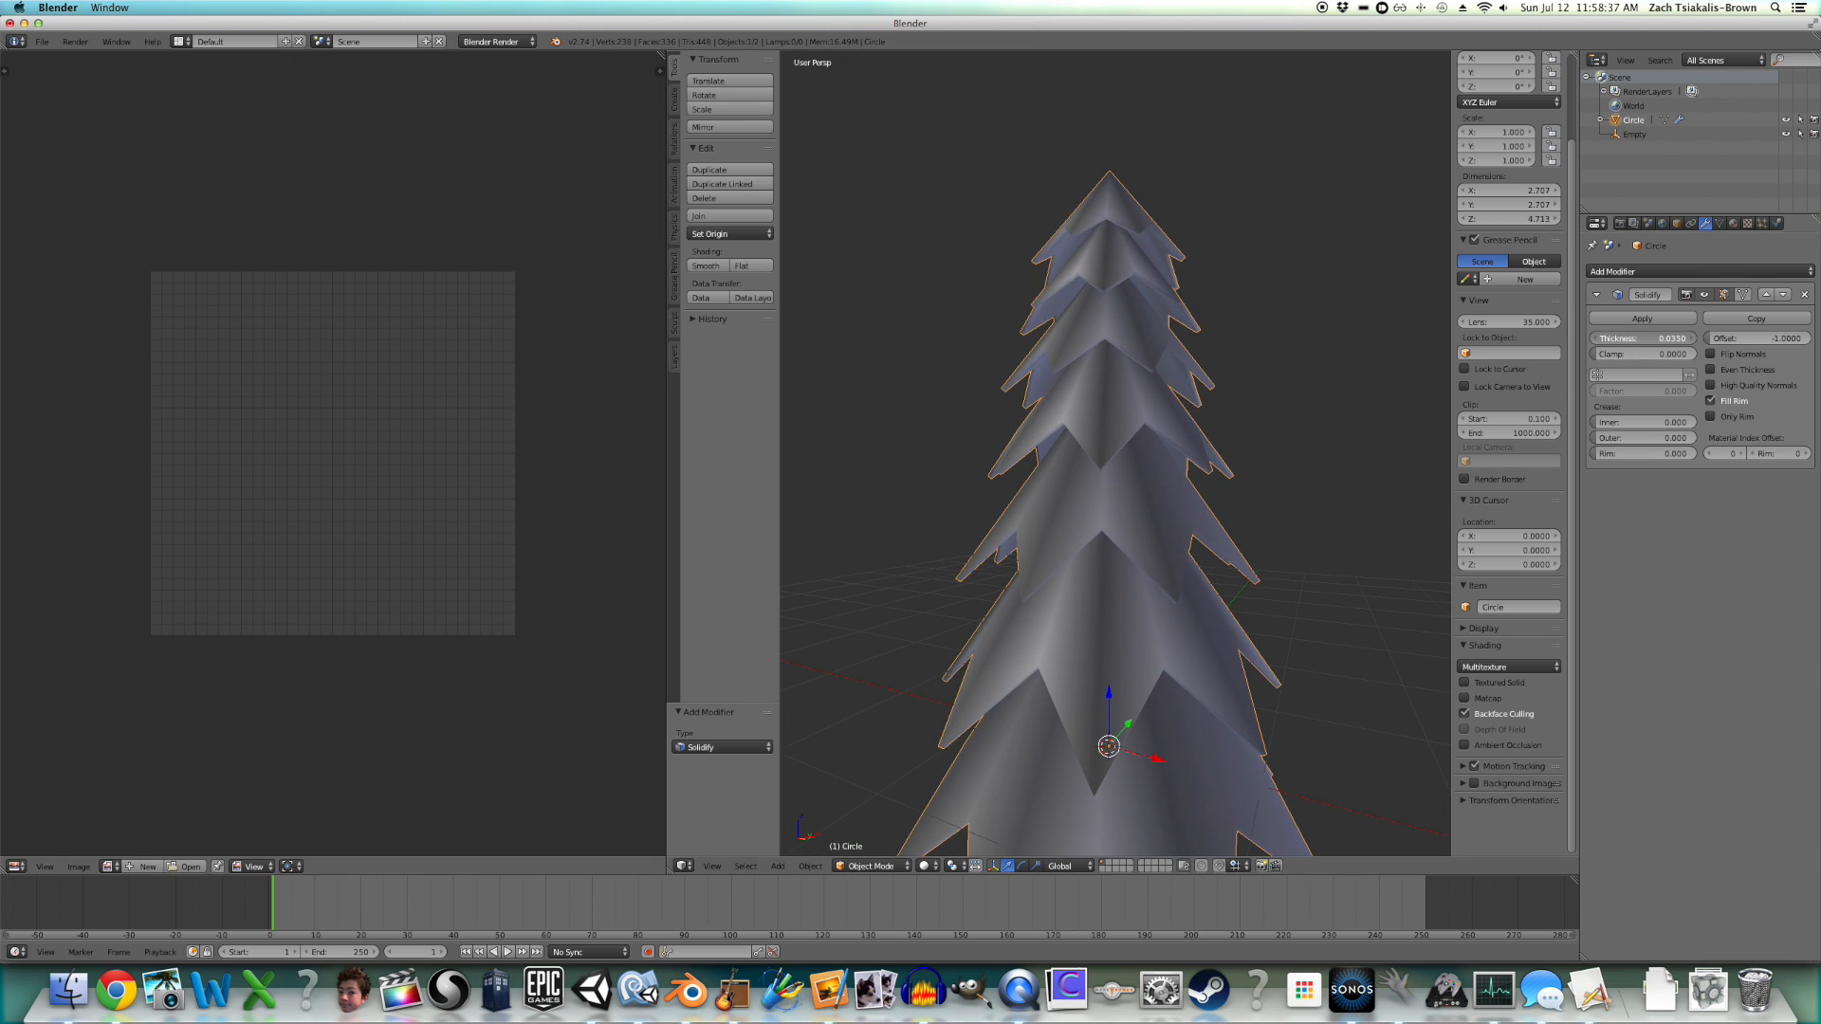
pyautogui.click(1641, 337)
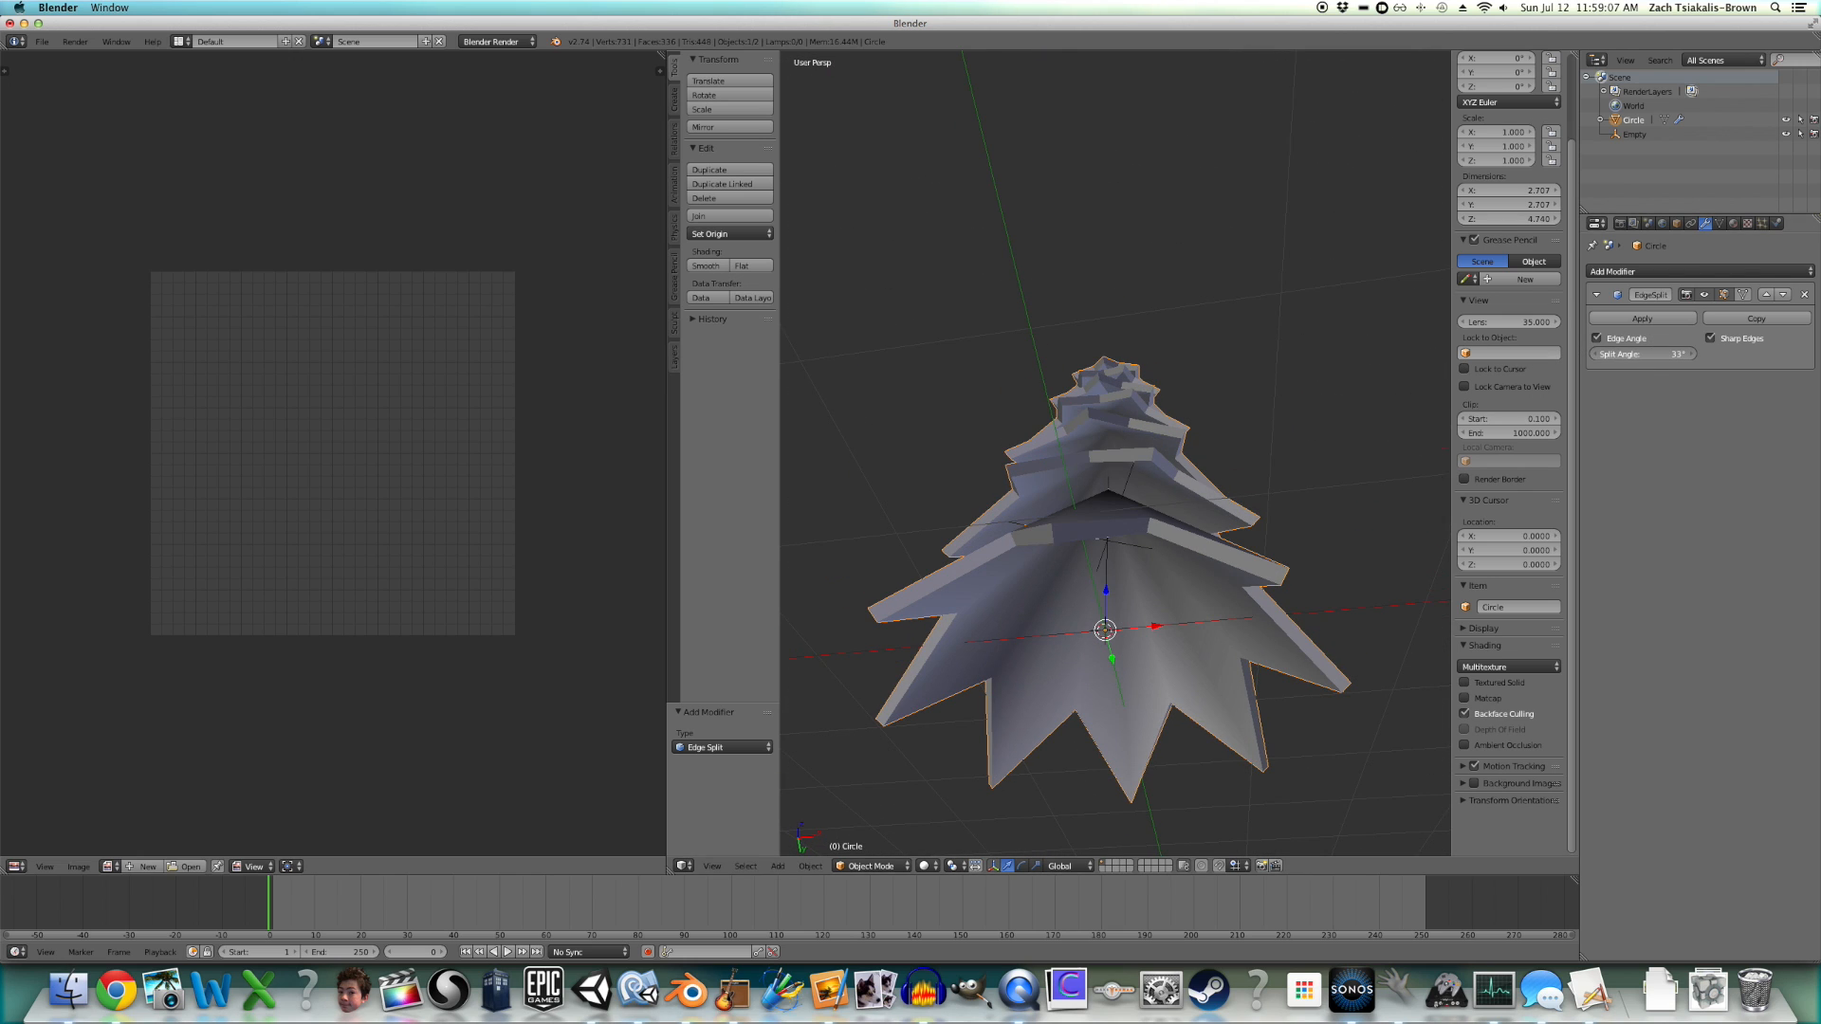
# - Set the Edge Split angle to 40 degrees and bring up the save dialog
pyautogui.click(1641, 354)
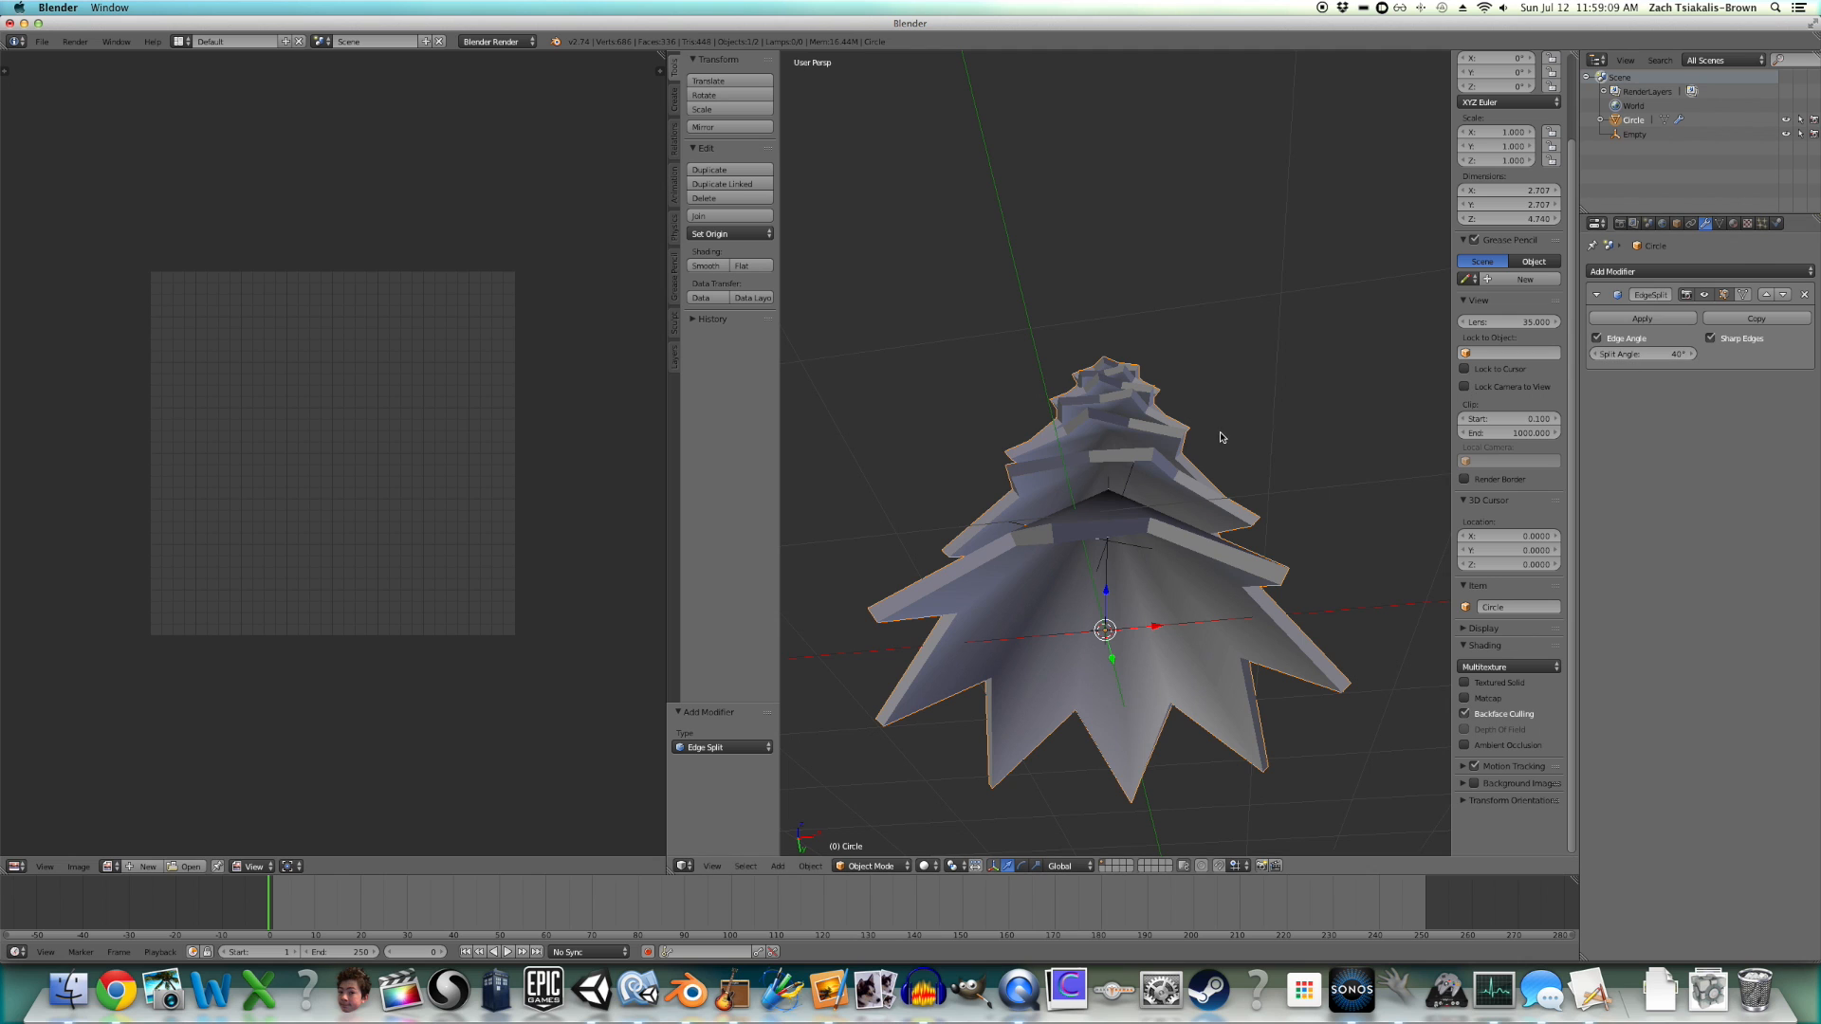
pyautogui.moveTo(1220, 438); pyautogui.dragTo(1342, 471)
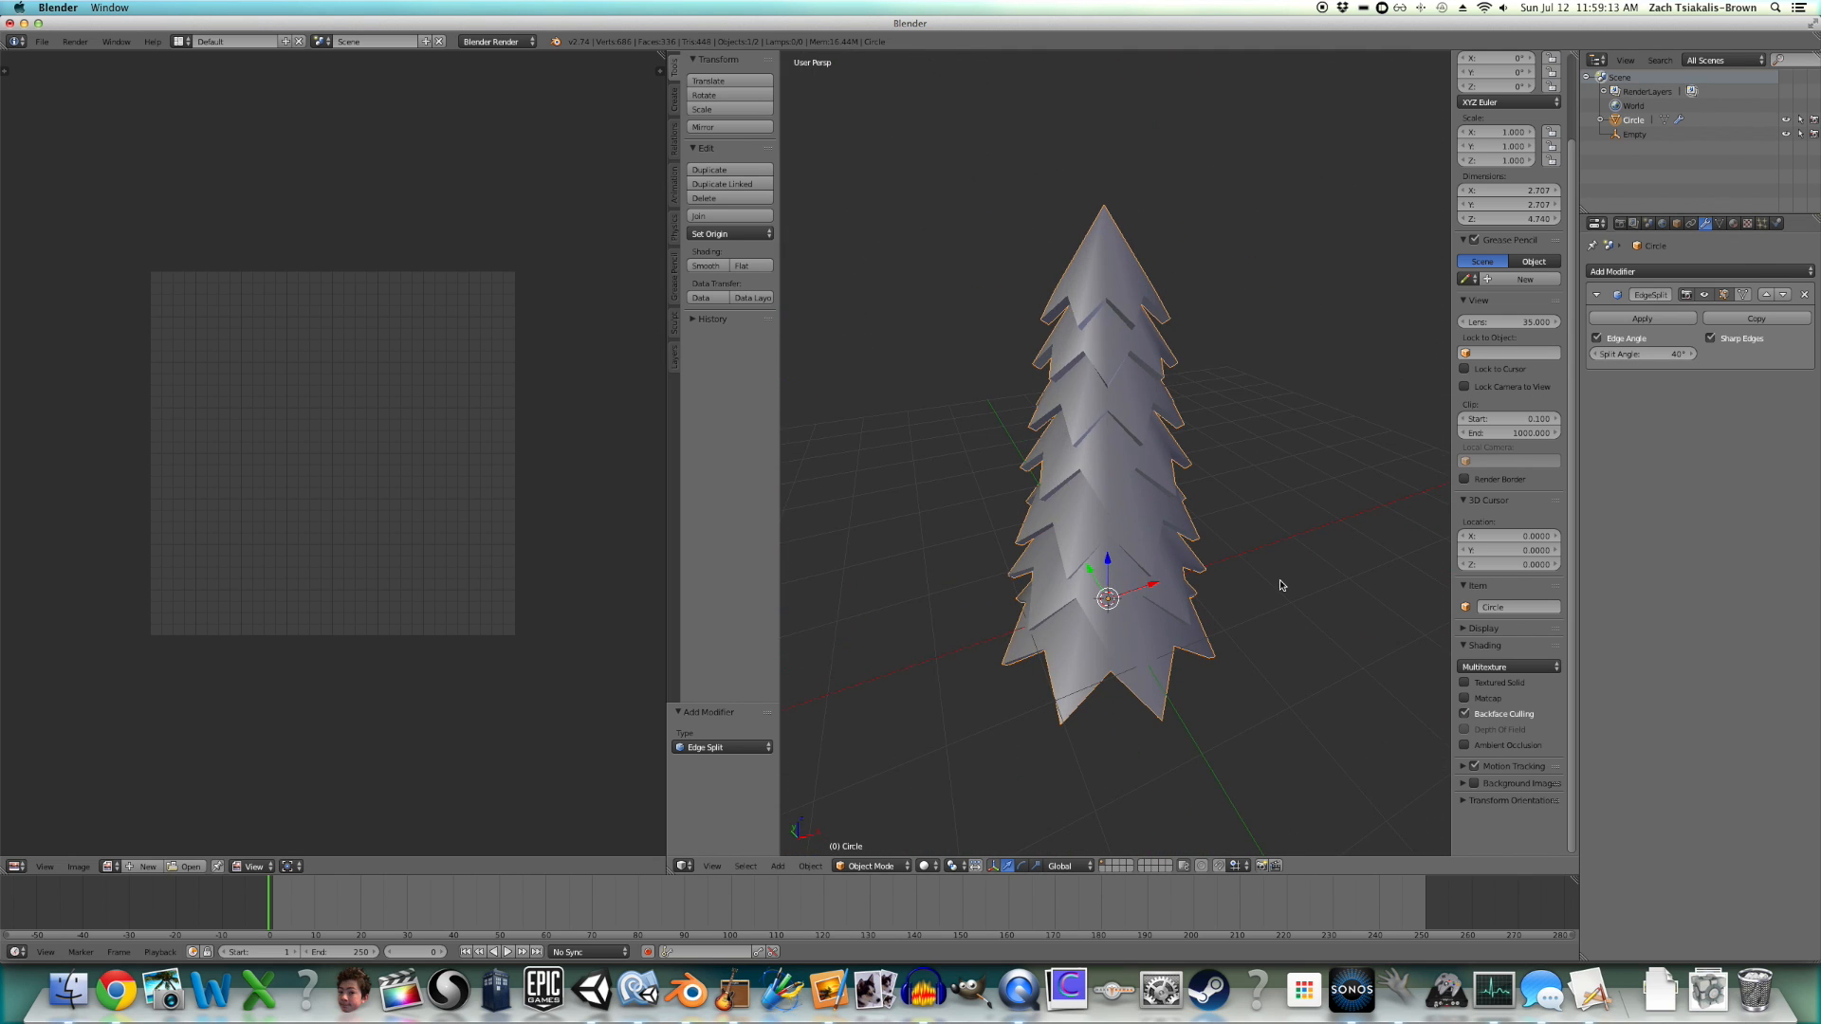
pyautogui.press('Tab')
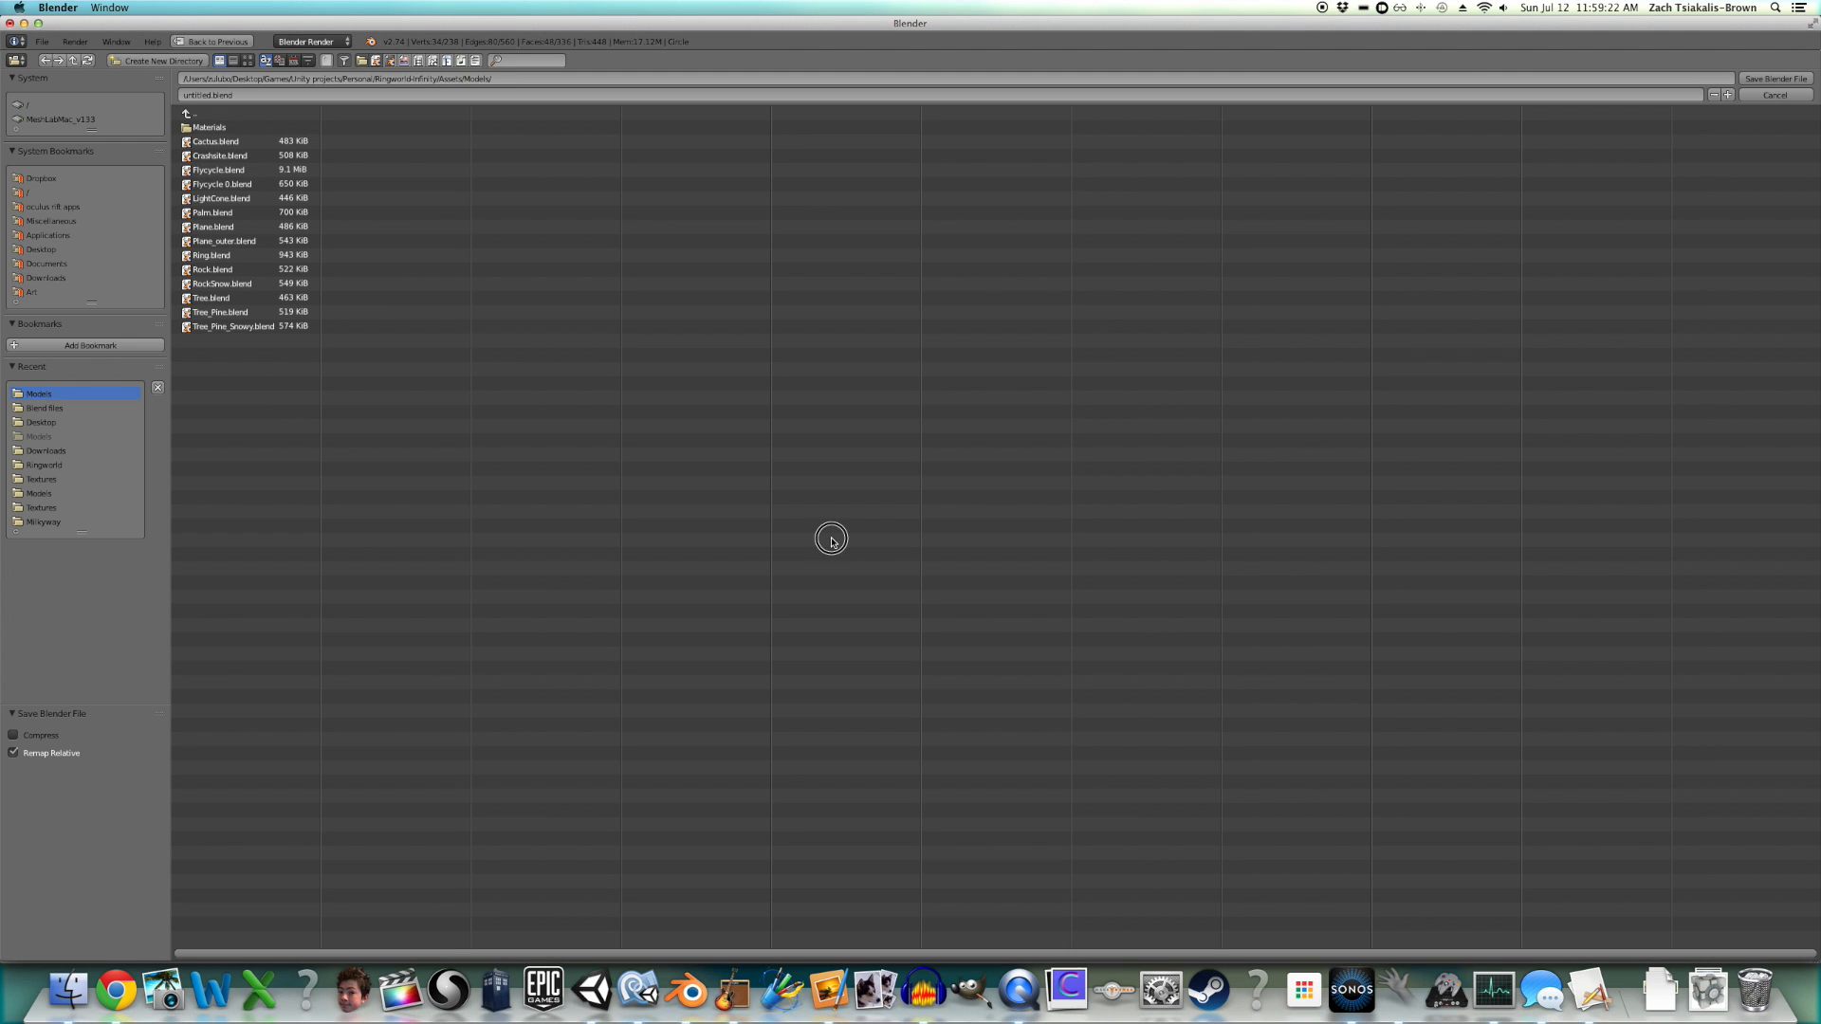
# - Confirm Save Blender File to store the tree model and leave the file browser
pyautogui.click(1775, 94)
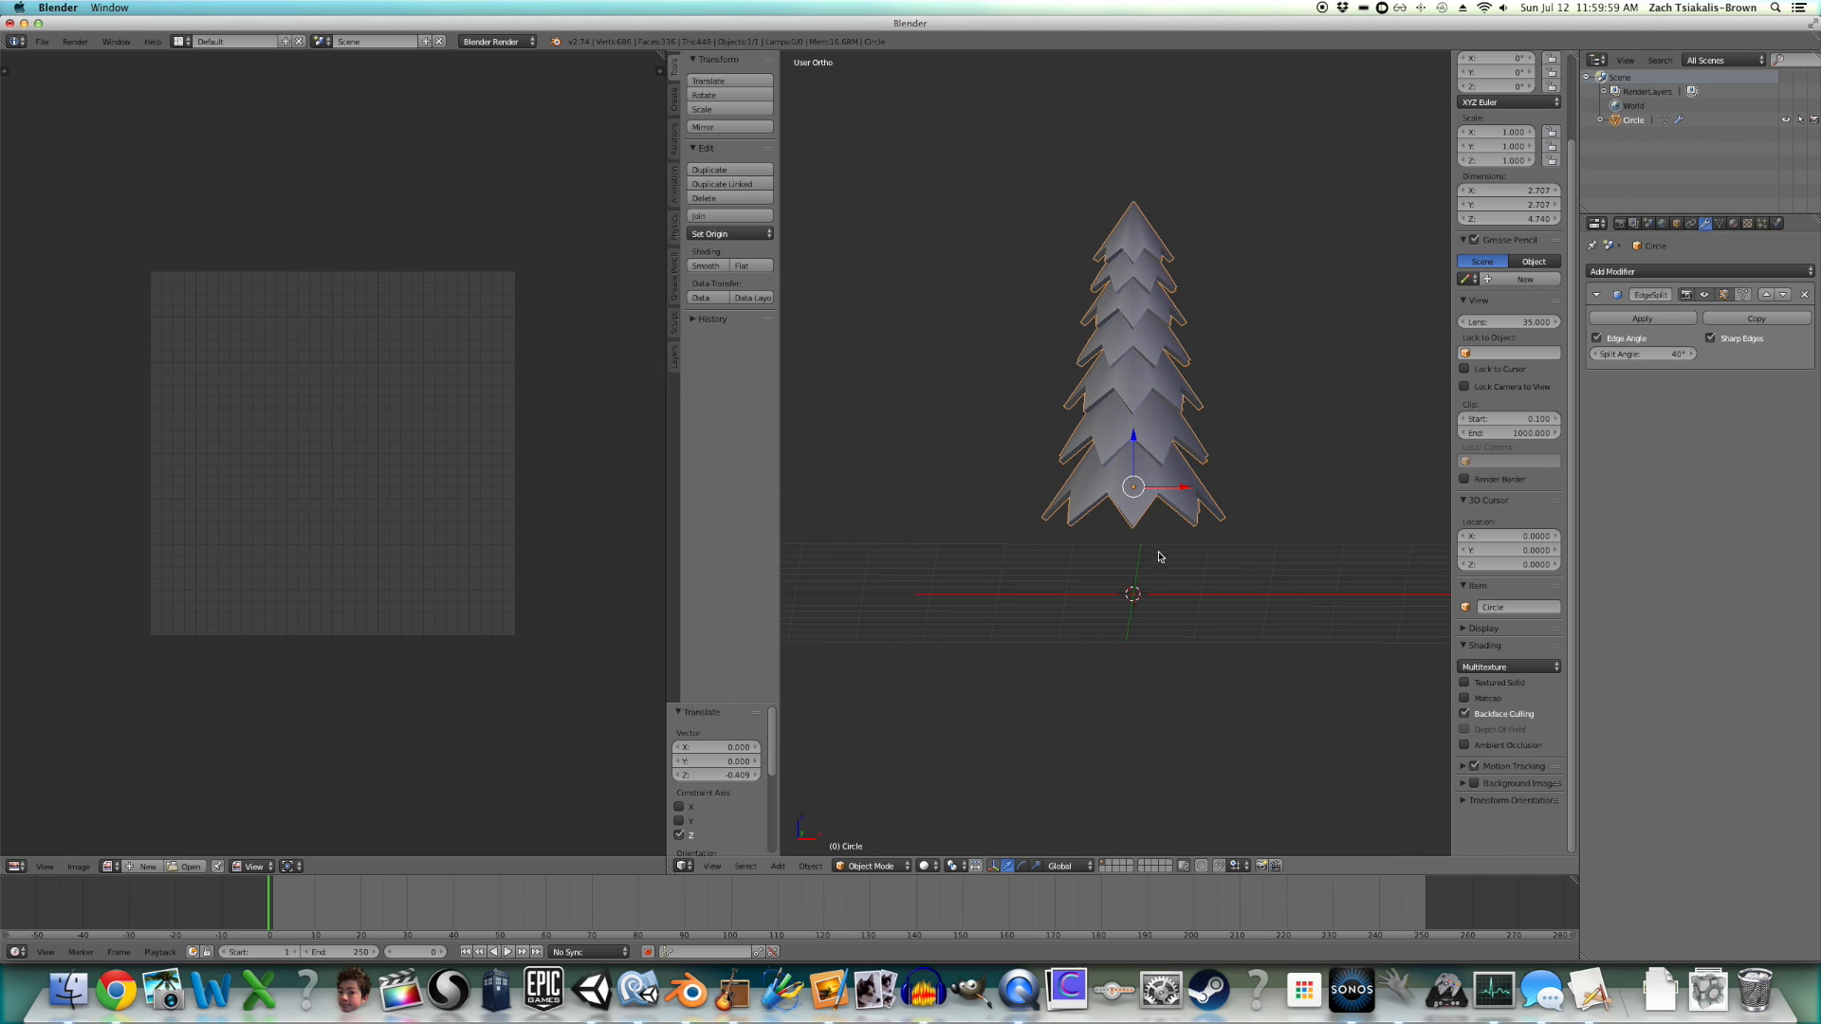
# - In front view, extrude the trunk's bottom loop and scale it outward into a base ring
pyautogui.click(776, 866)
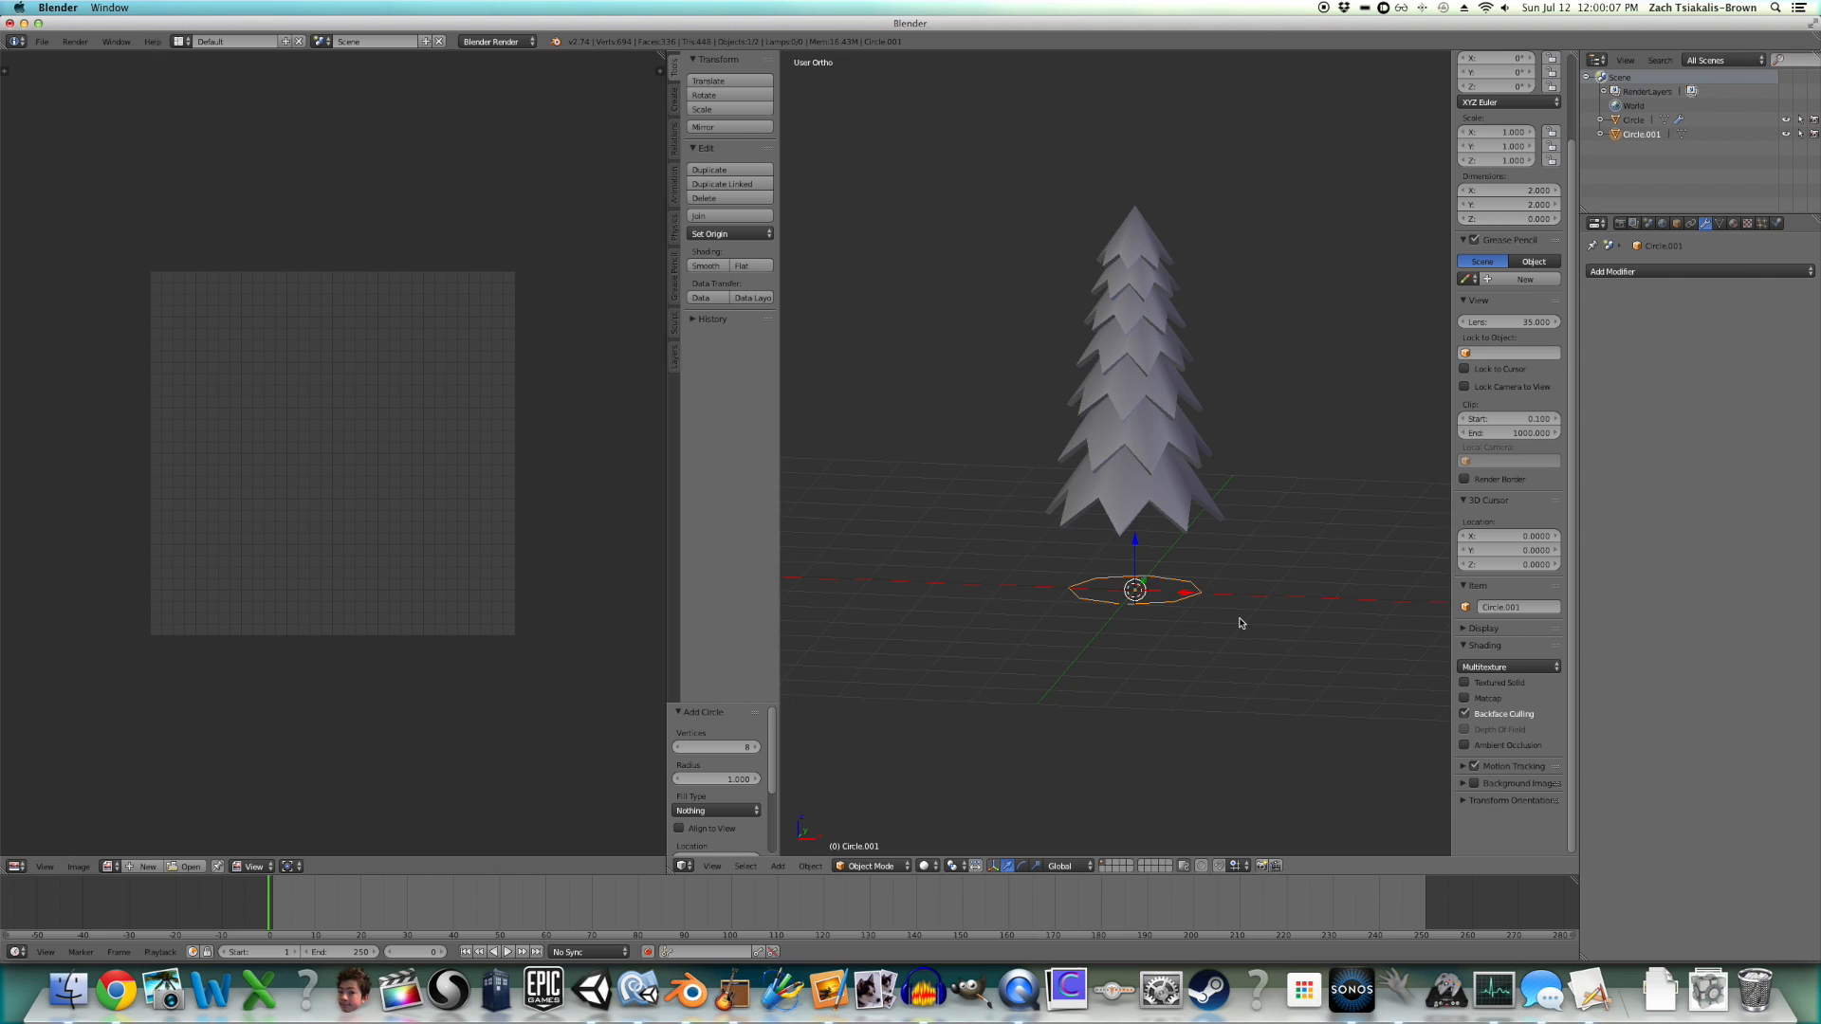
pyautogui.press('Tab')
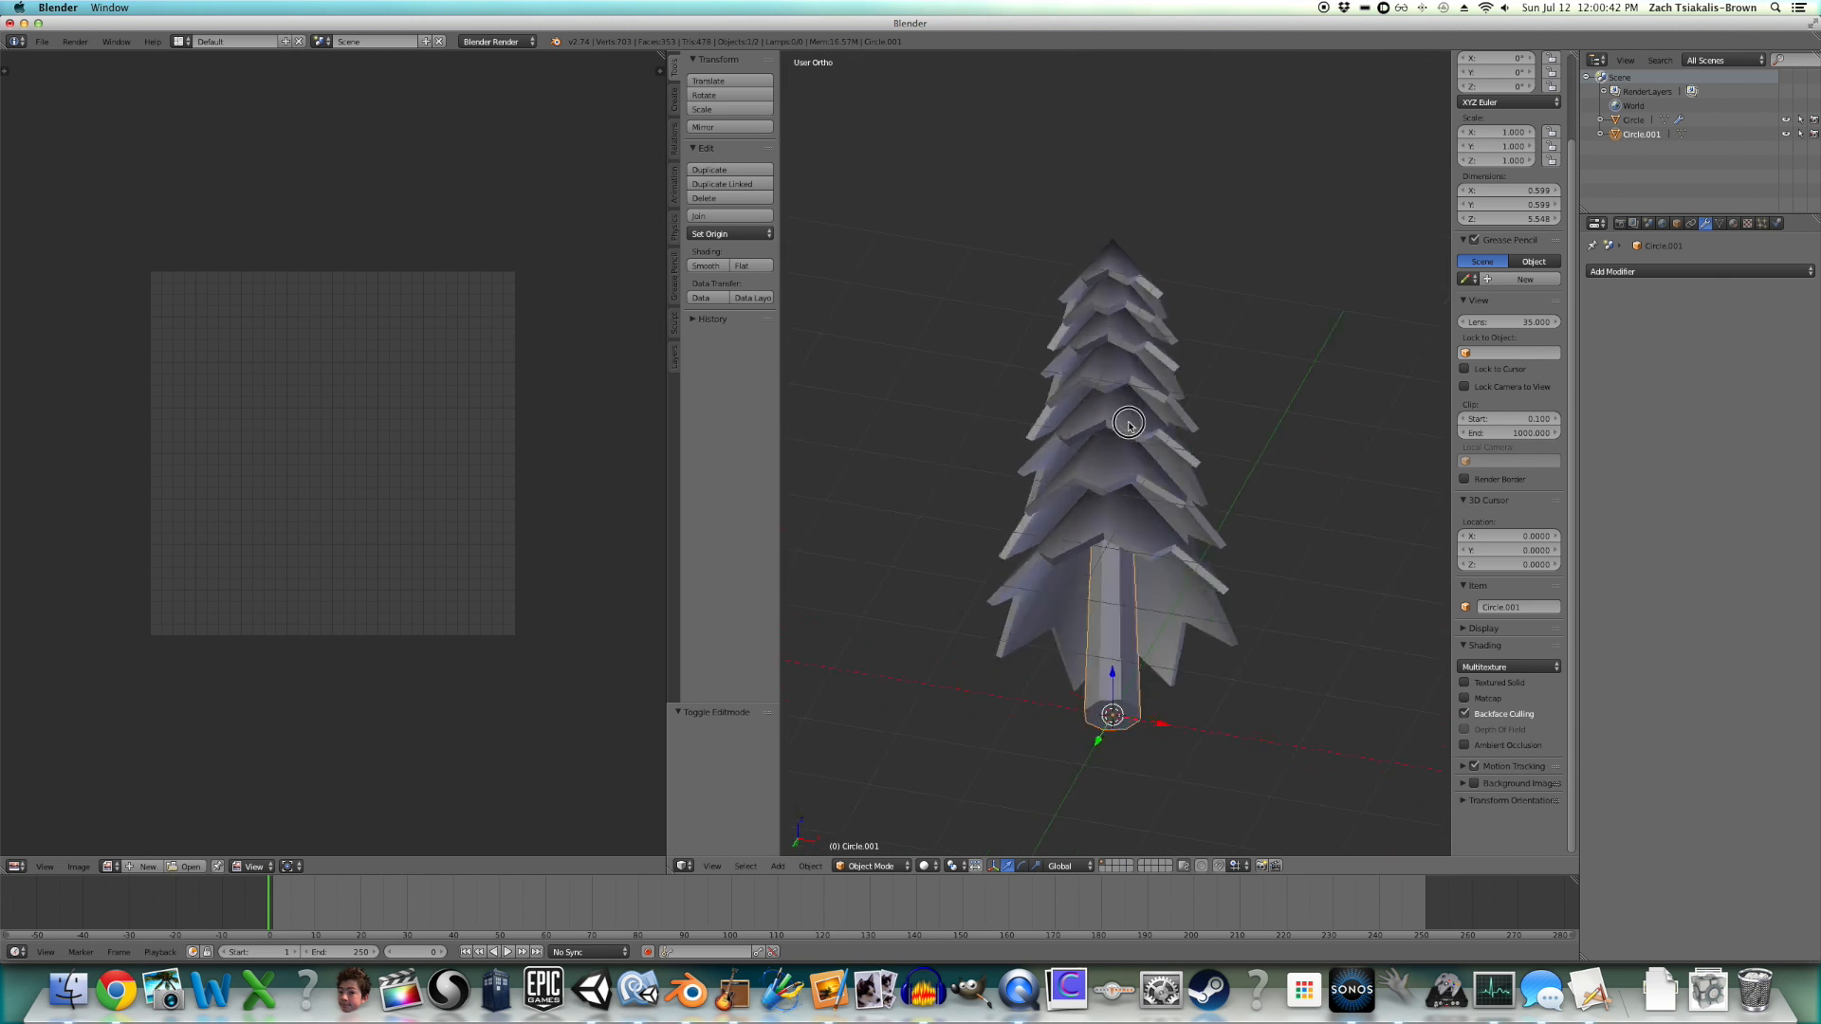
pyautogui.press('Tab')
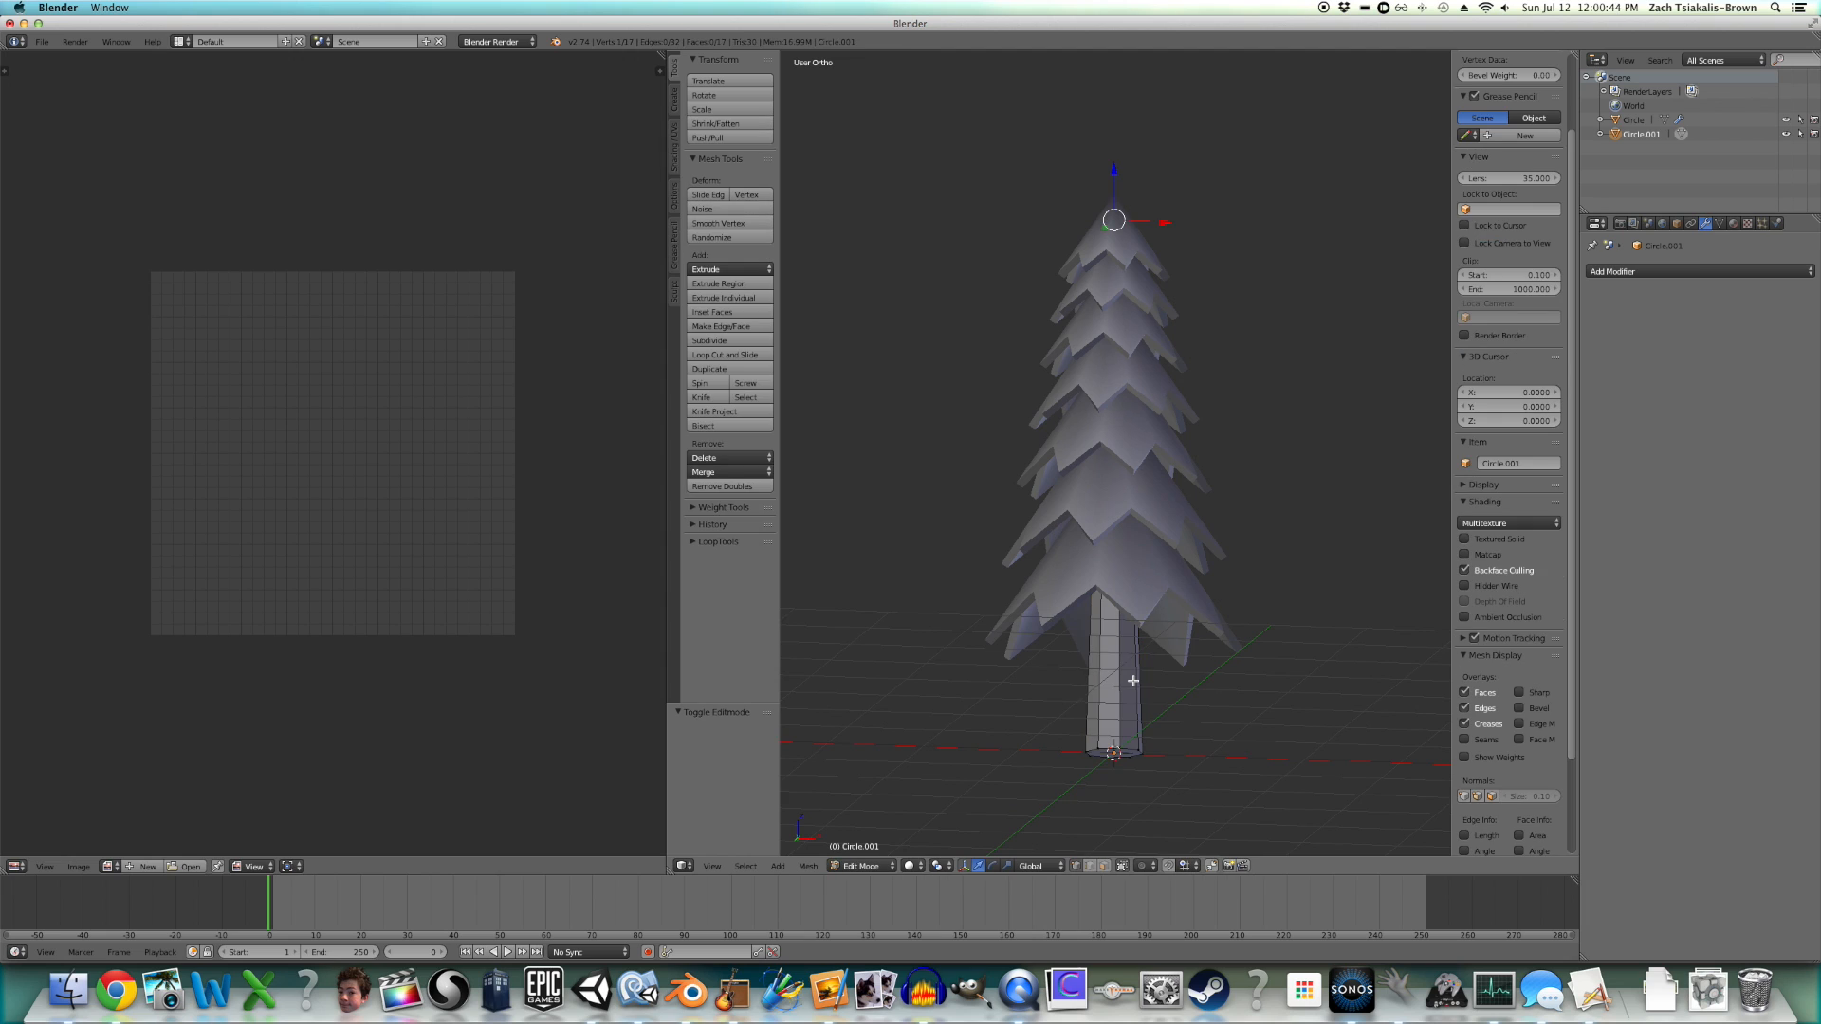
pyautogui.press('1')
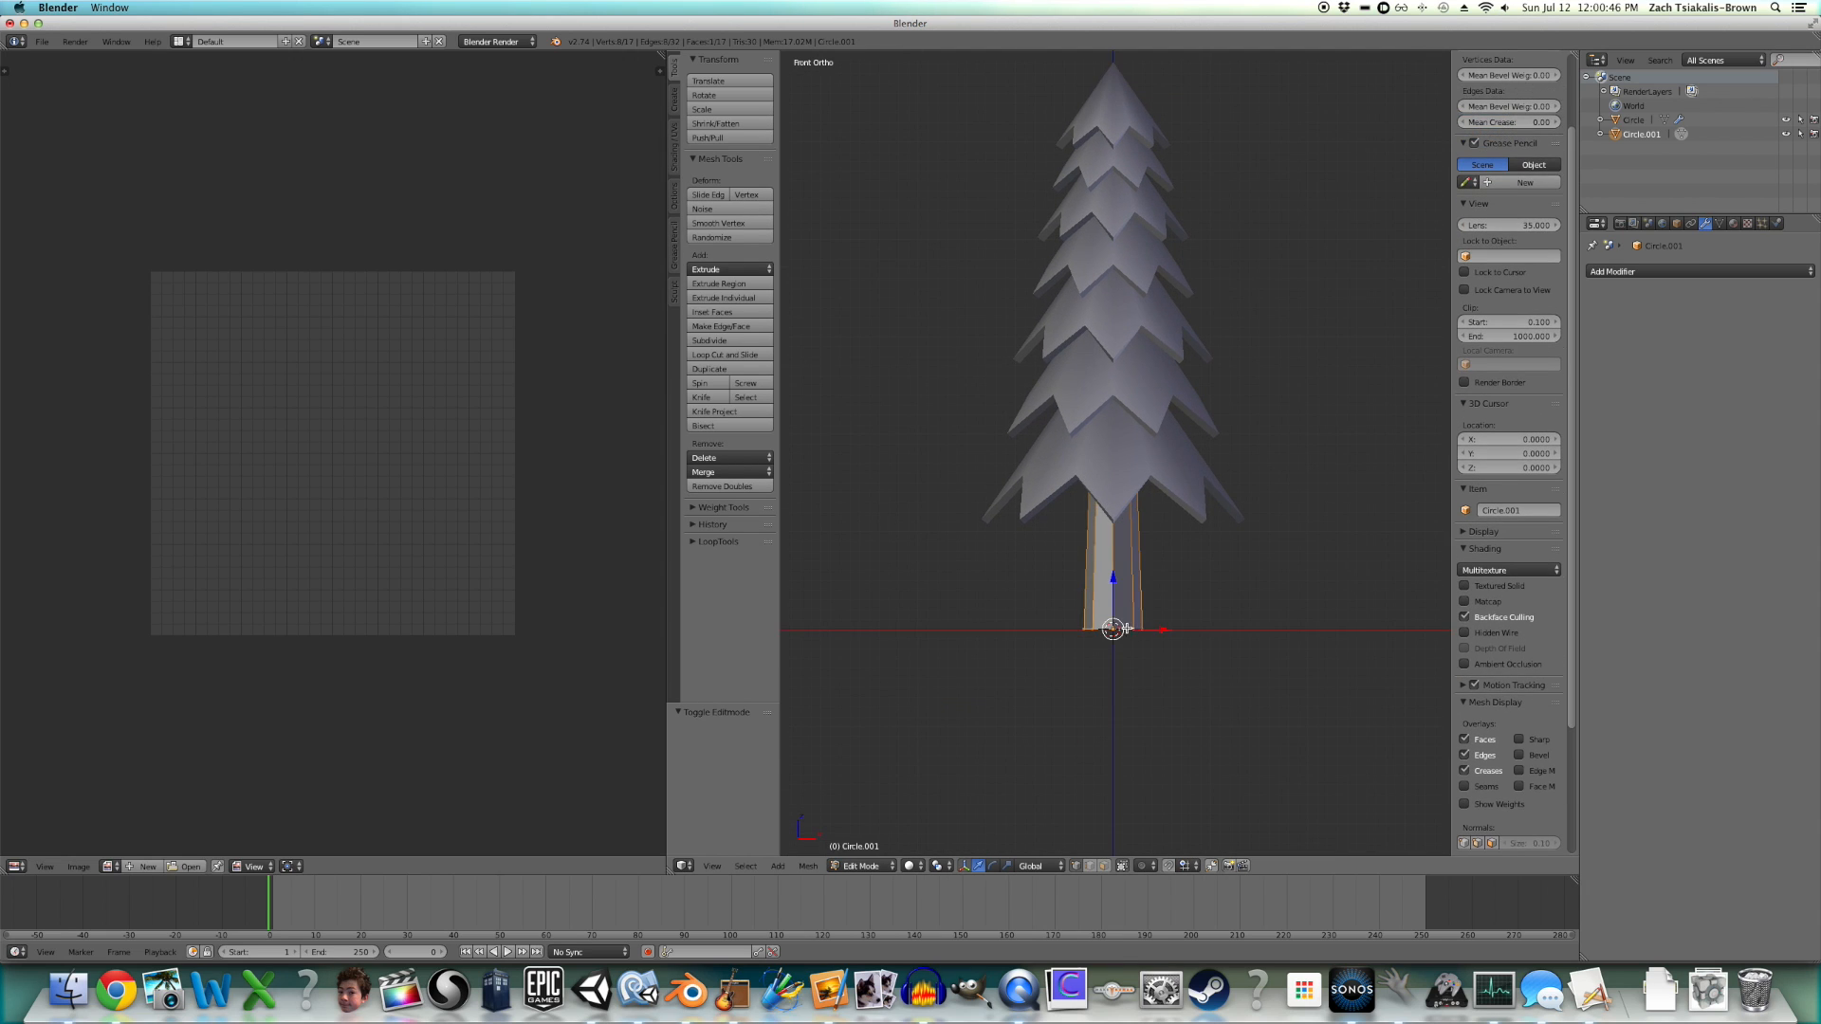
pyautogui.moveTo(1113, 628); pyautogui.dragTo(1124, 566)
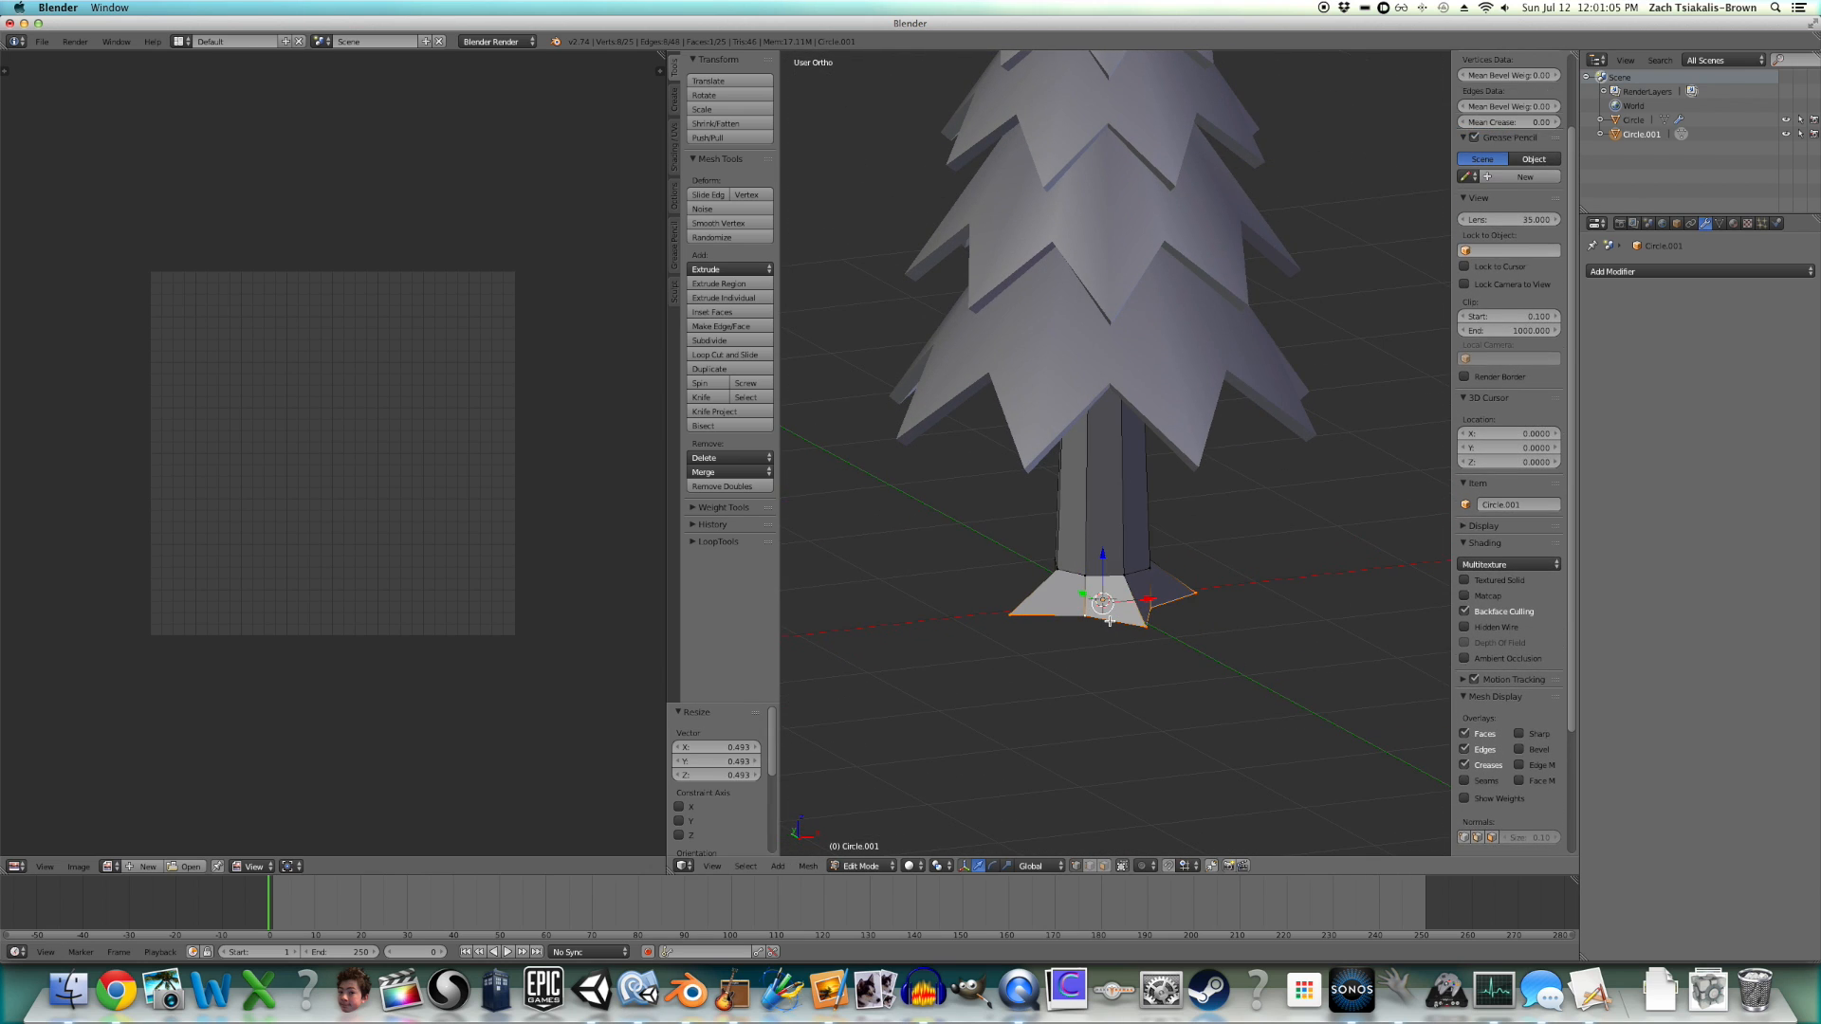
# - Select the trunk's base edges and sketch two annotation strokes across the flared base
pyautogui.click(745, 866)
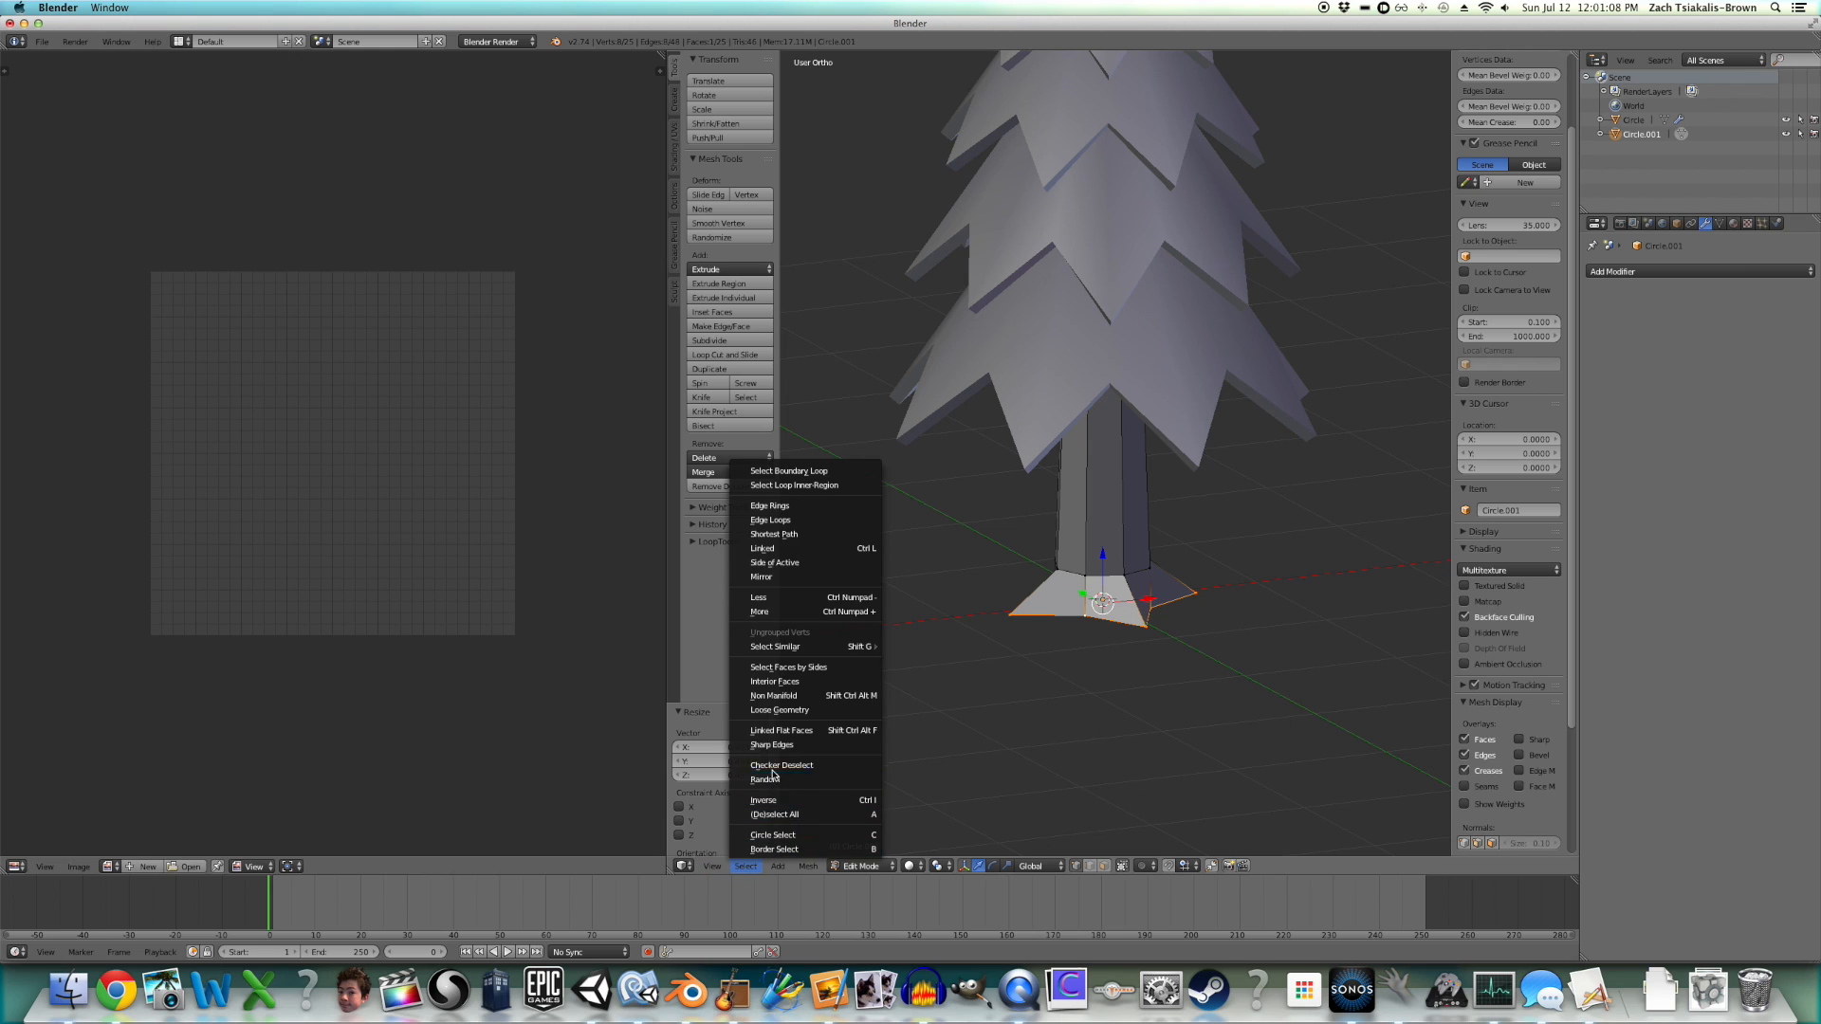
pyautogui.click(780, 764)
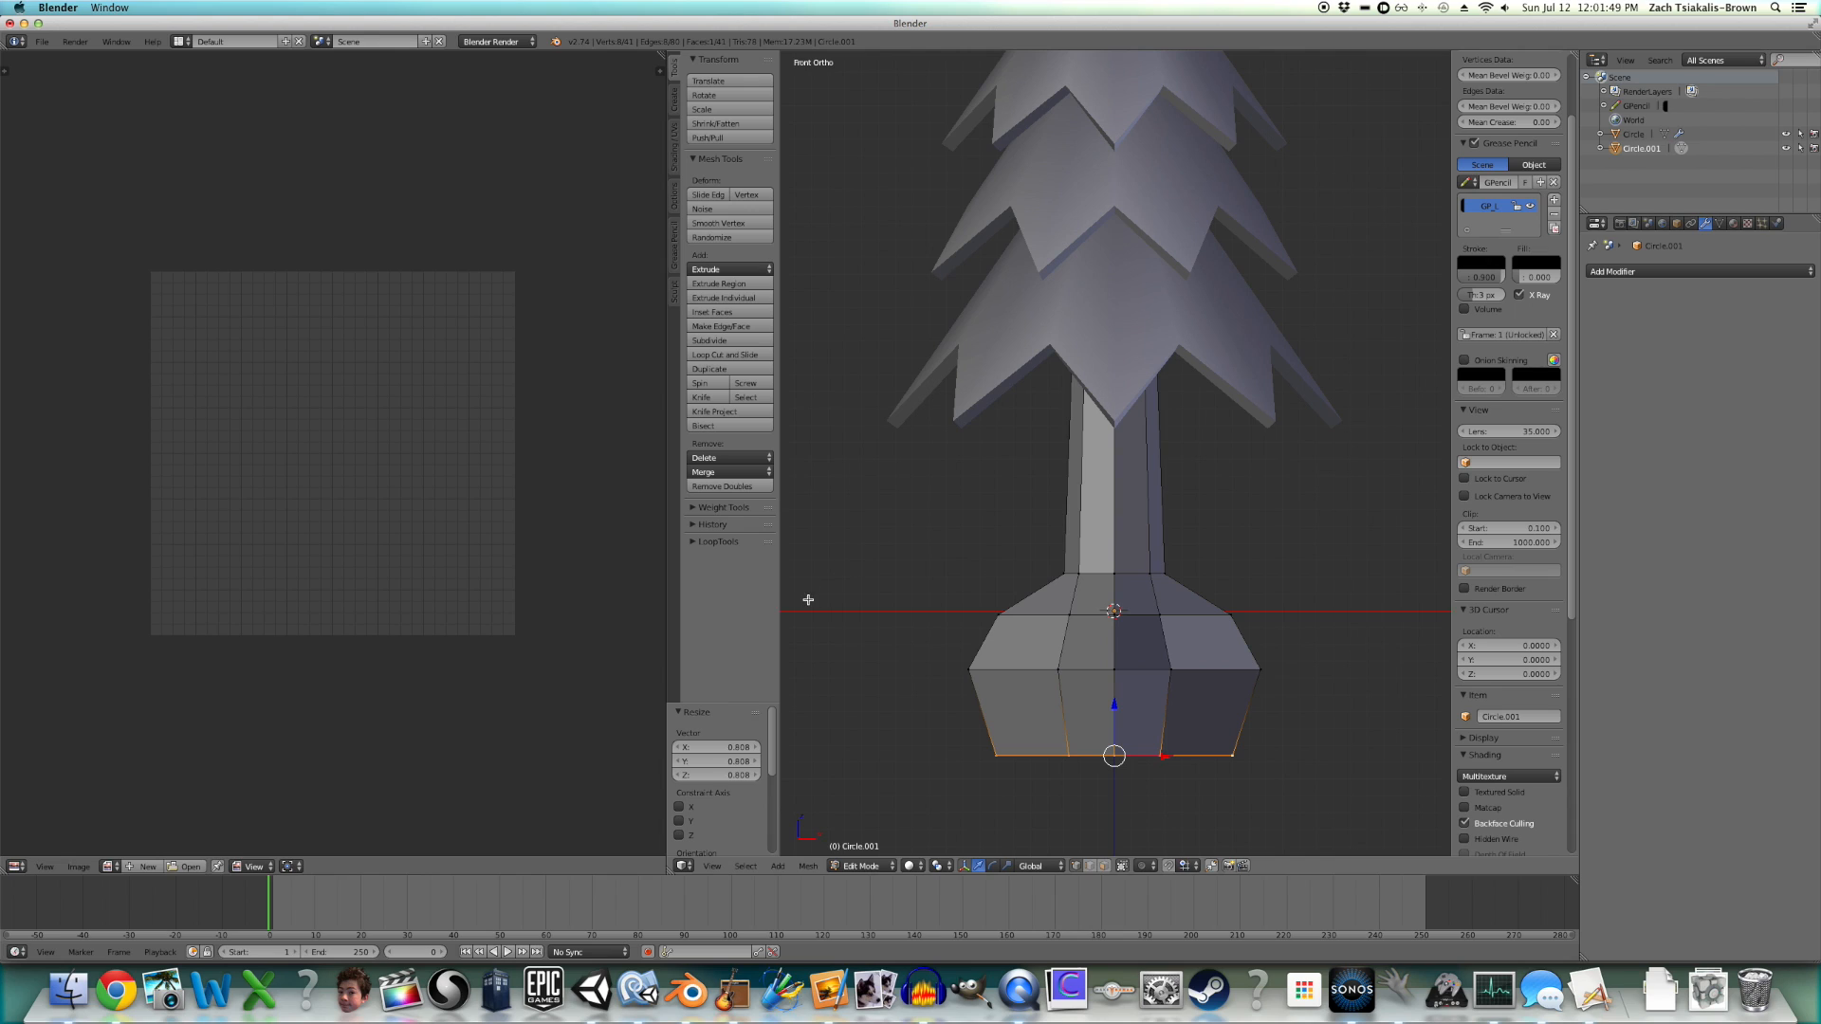
pyautogui.moveTo(819, 610); pyautogui.dragTo(1331, 612)
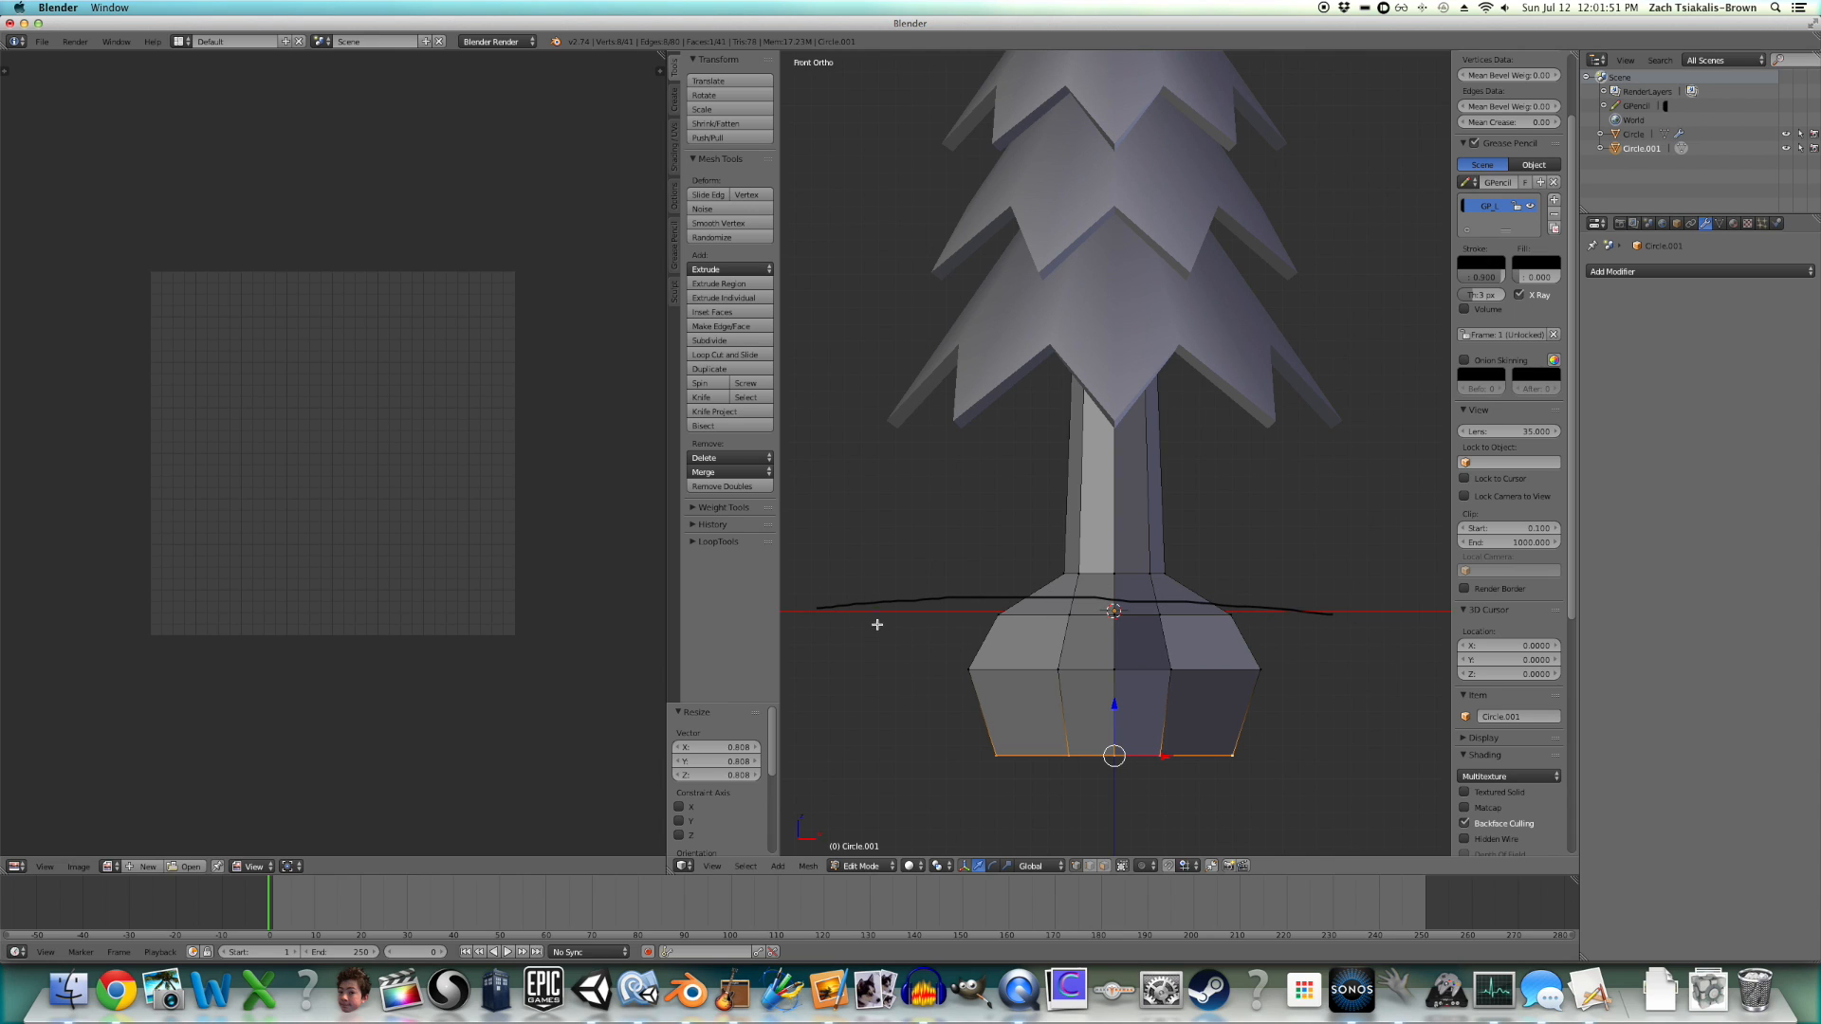
pyautogui.moveTo(834, 557); pyautogui.dragTo(1316, 718)
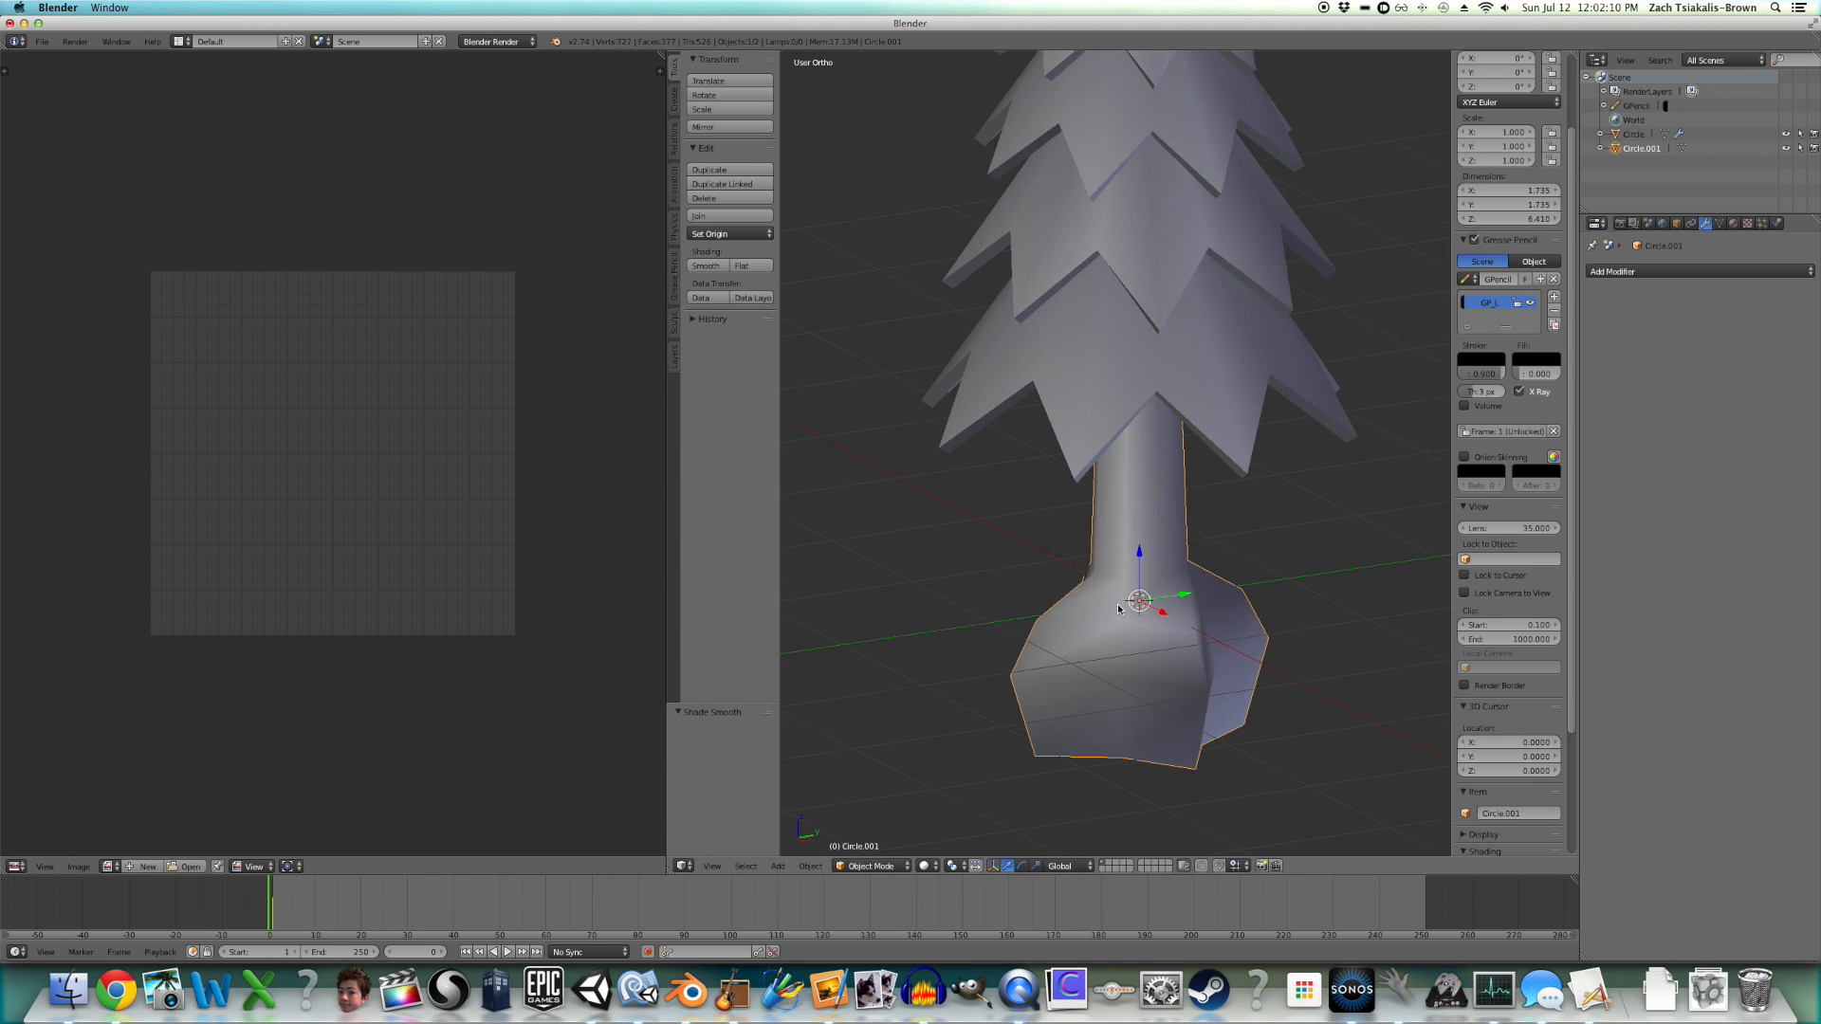
# - Join the trunk with the leaves object and set its origin to geometry
pyautogui.press('Tab')
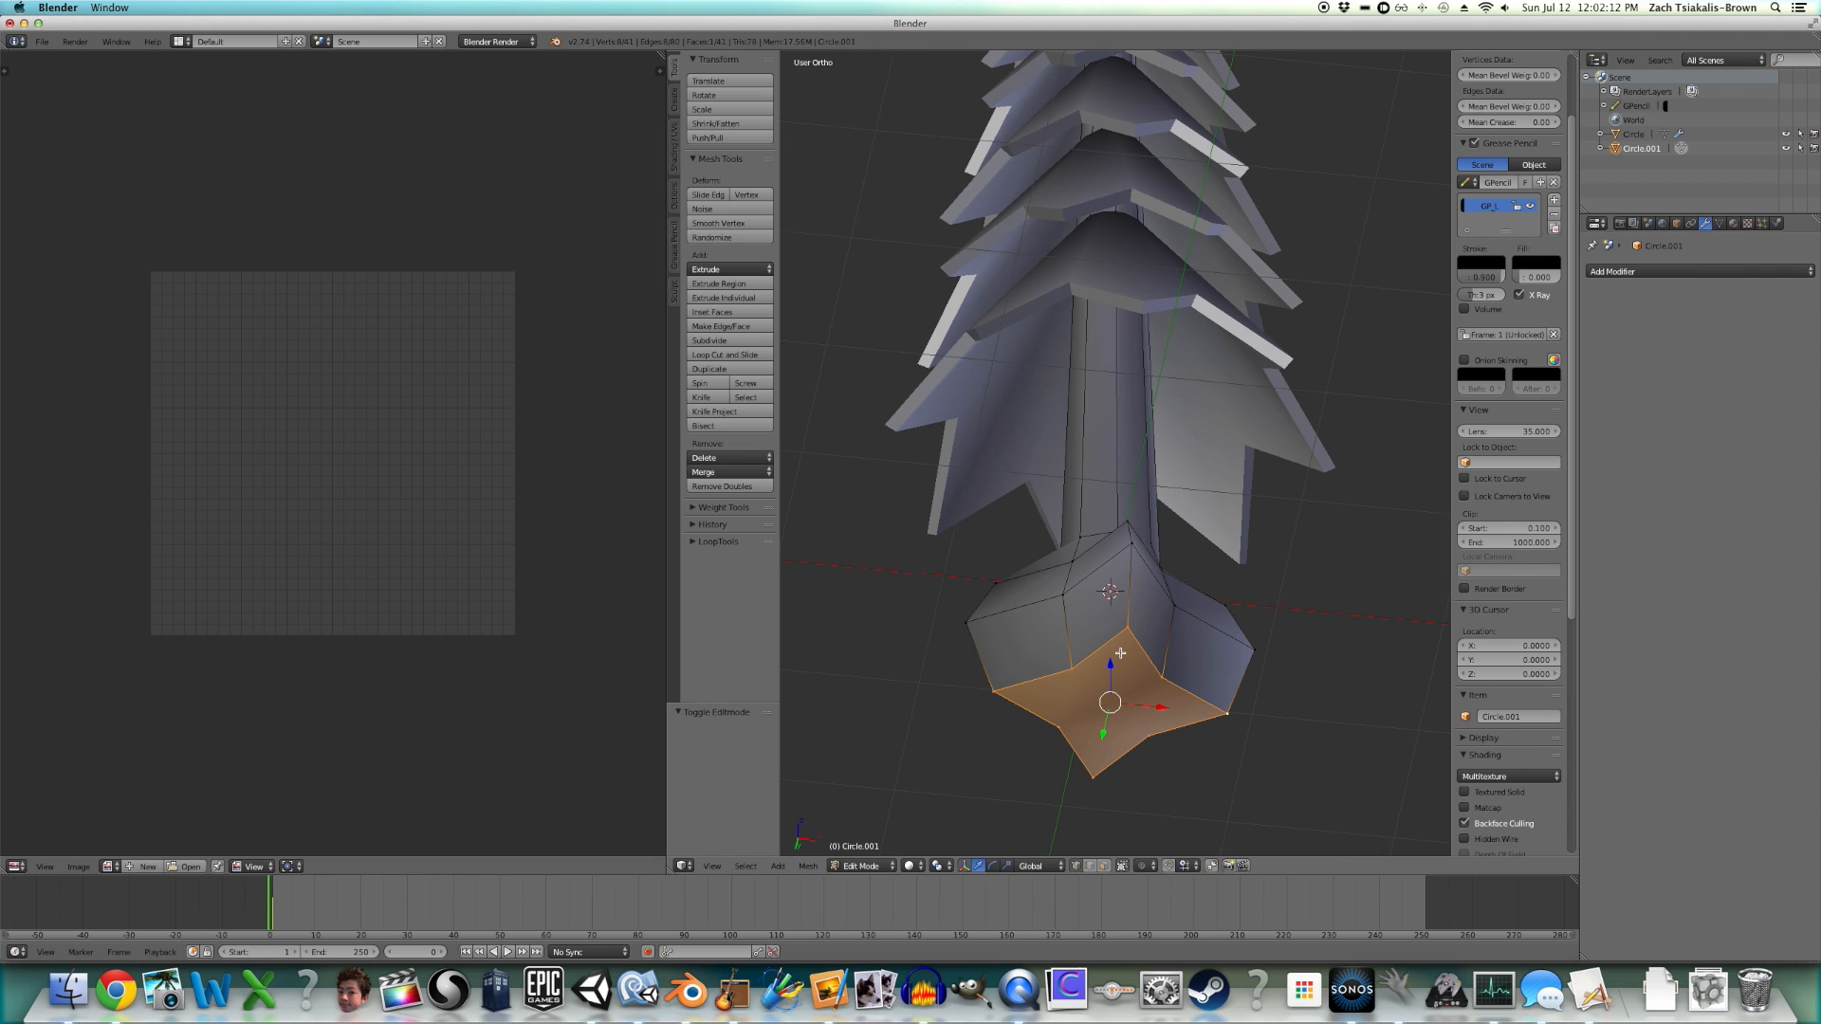
pyautogui.press('Tab')
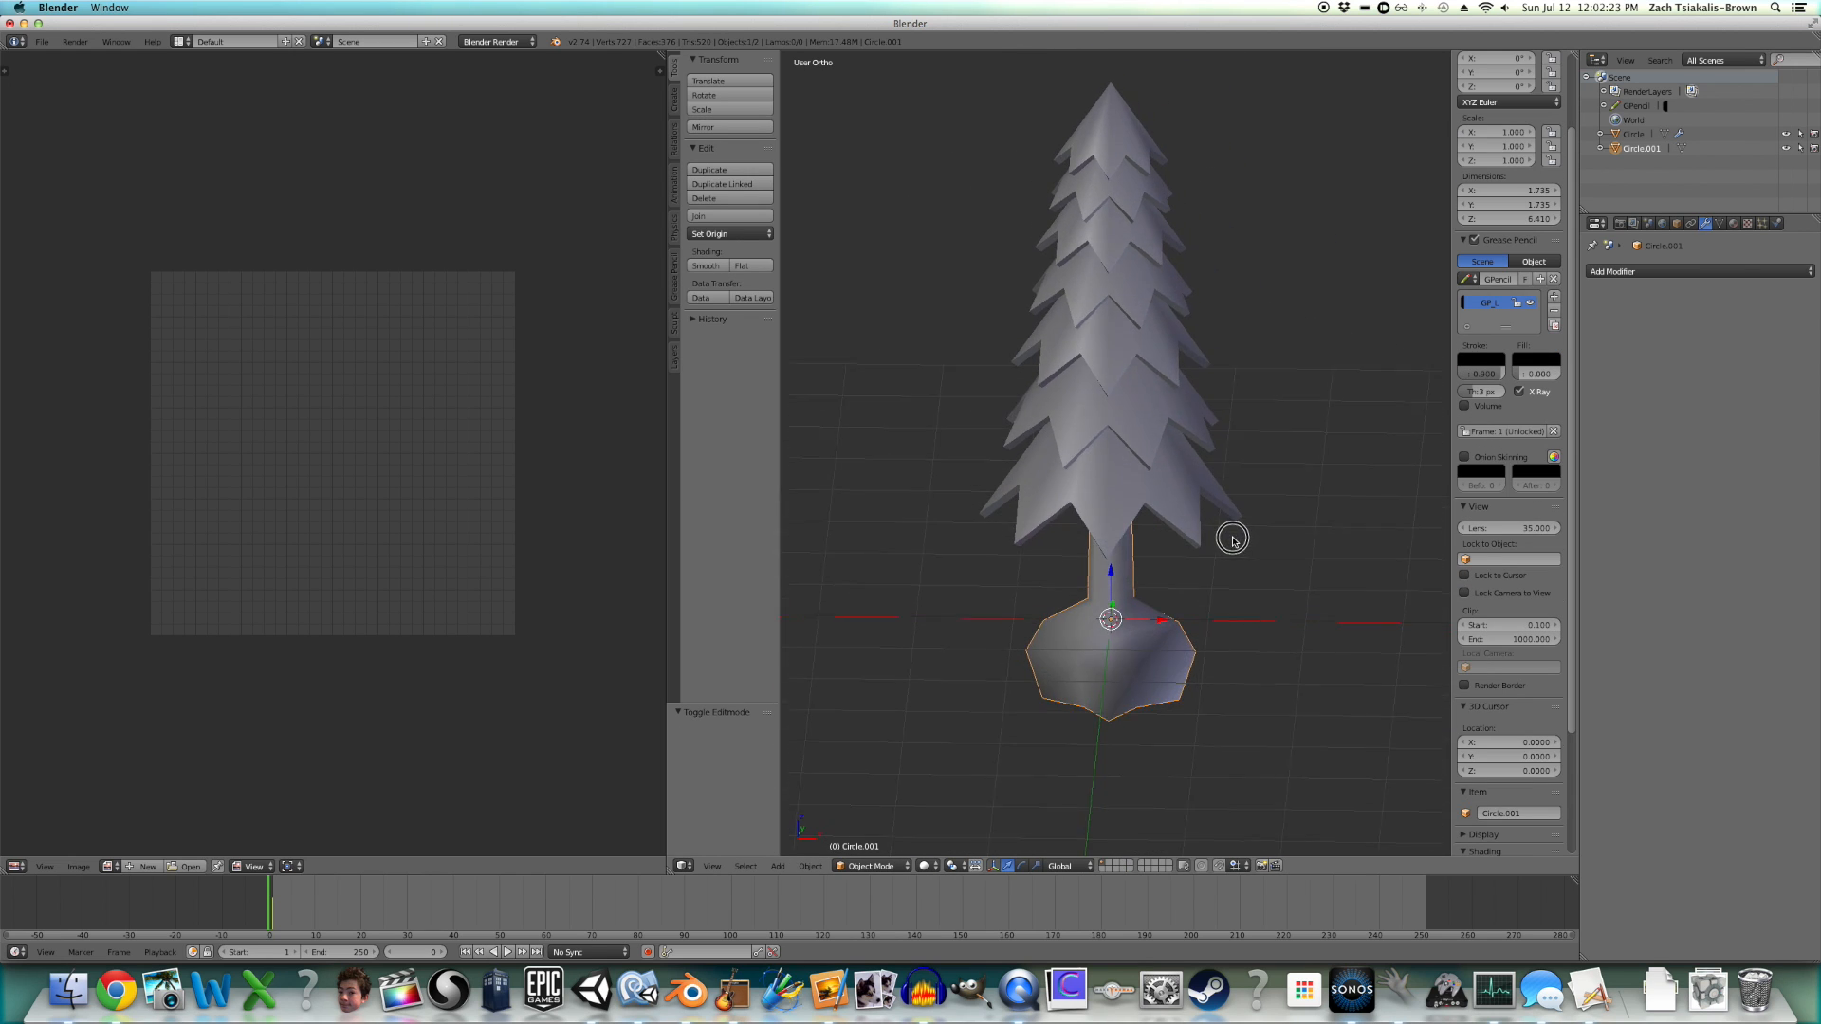
pyautogui.press('z')
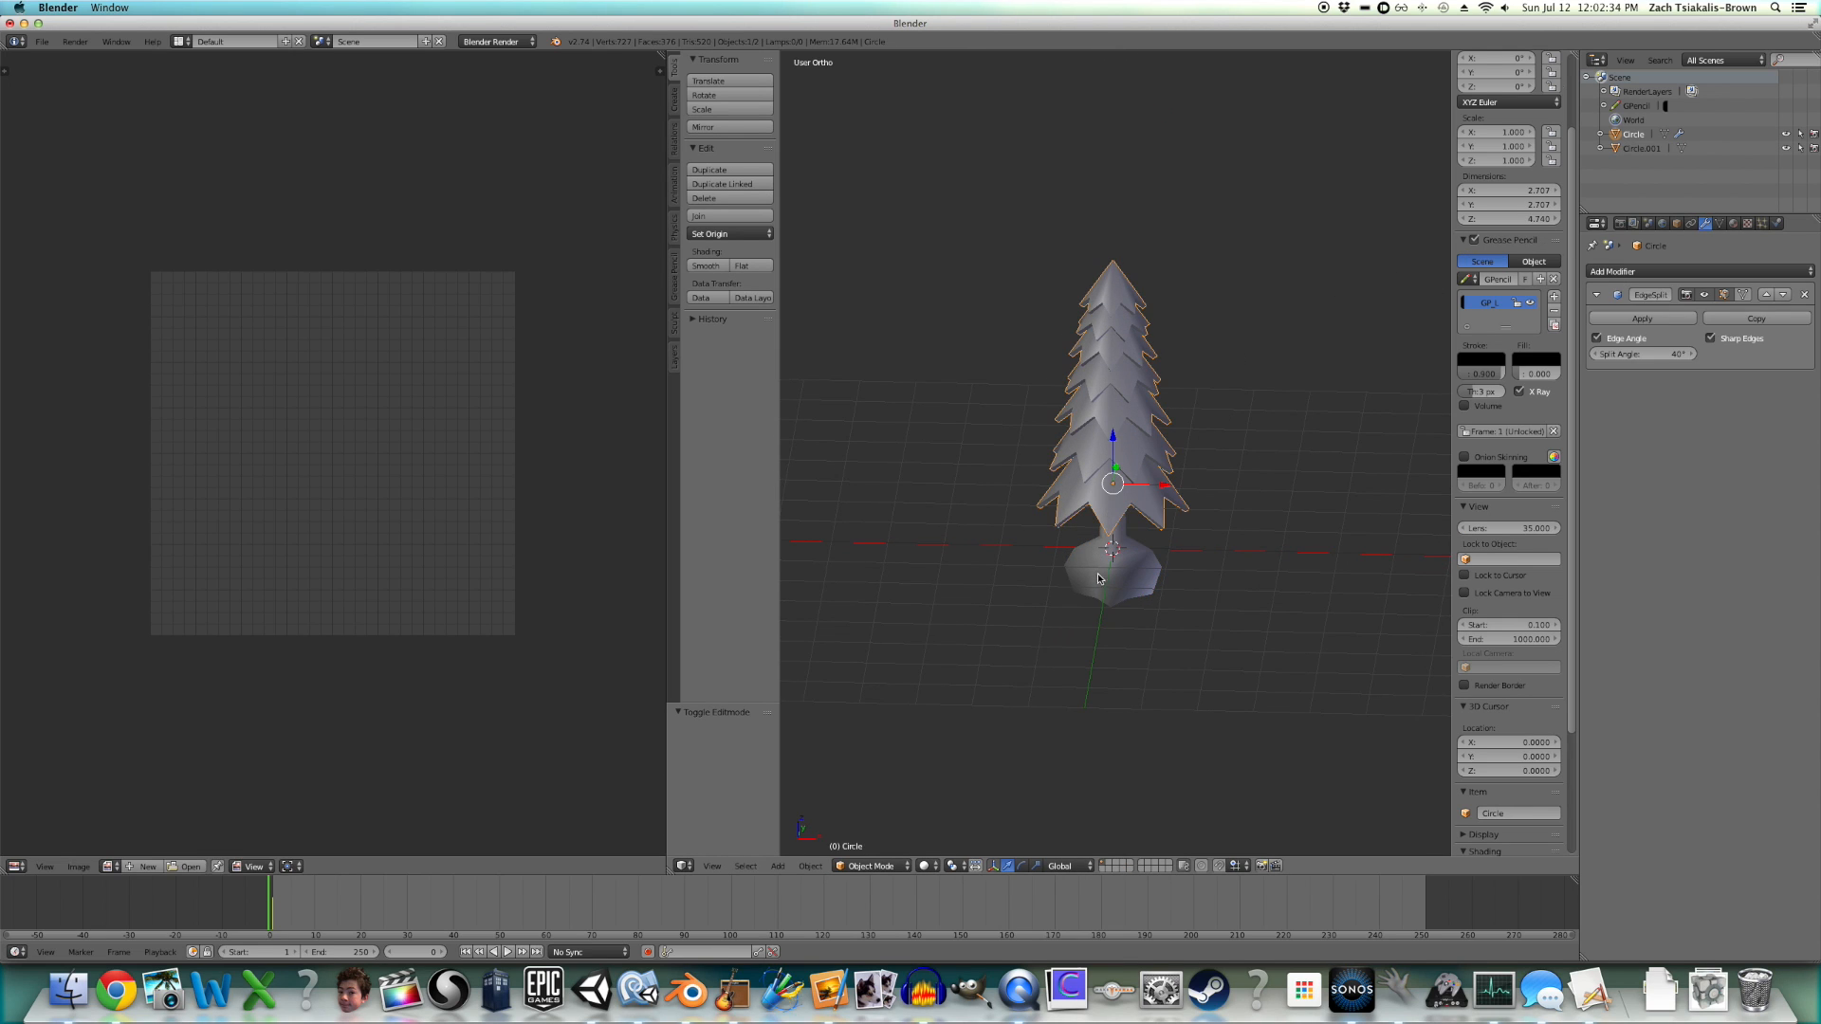
pyautogui.click(1116, 578)
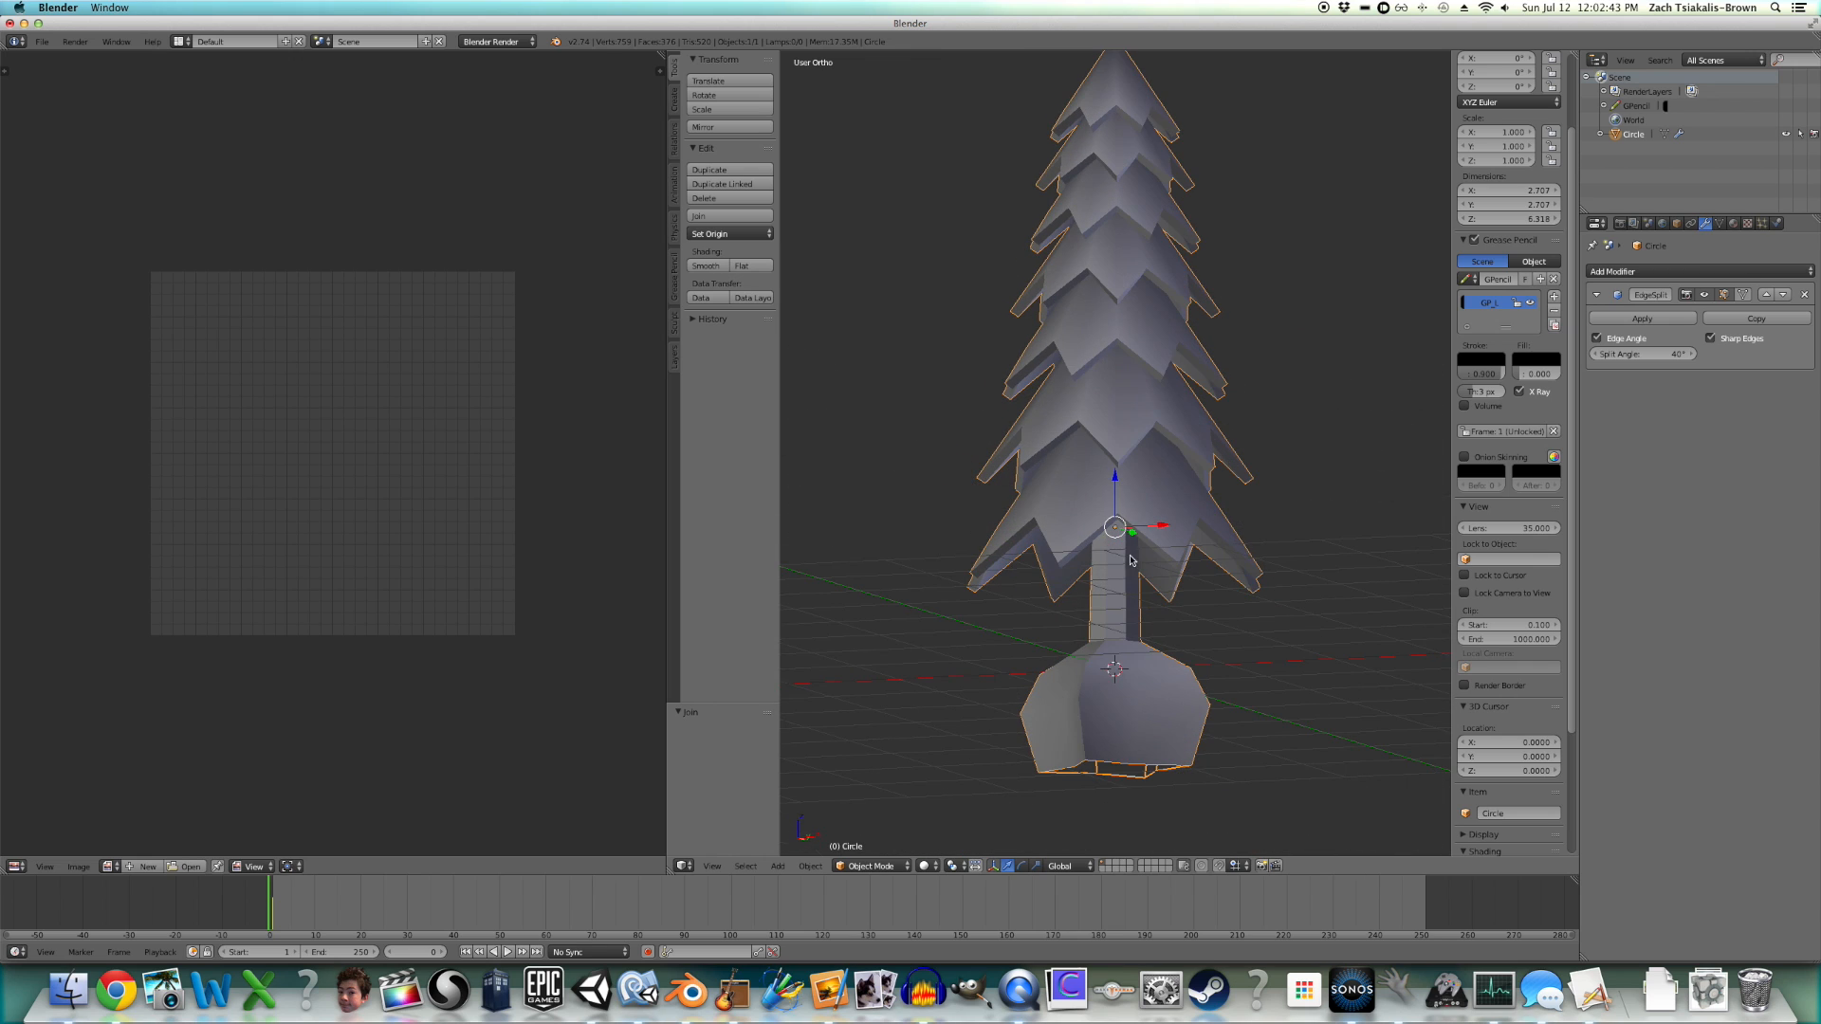
pyautogui.moveTo(1638, 353); pyautogui.dragTo(1649, 353)
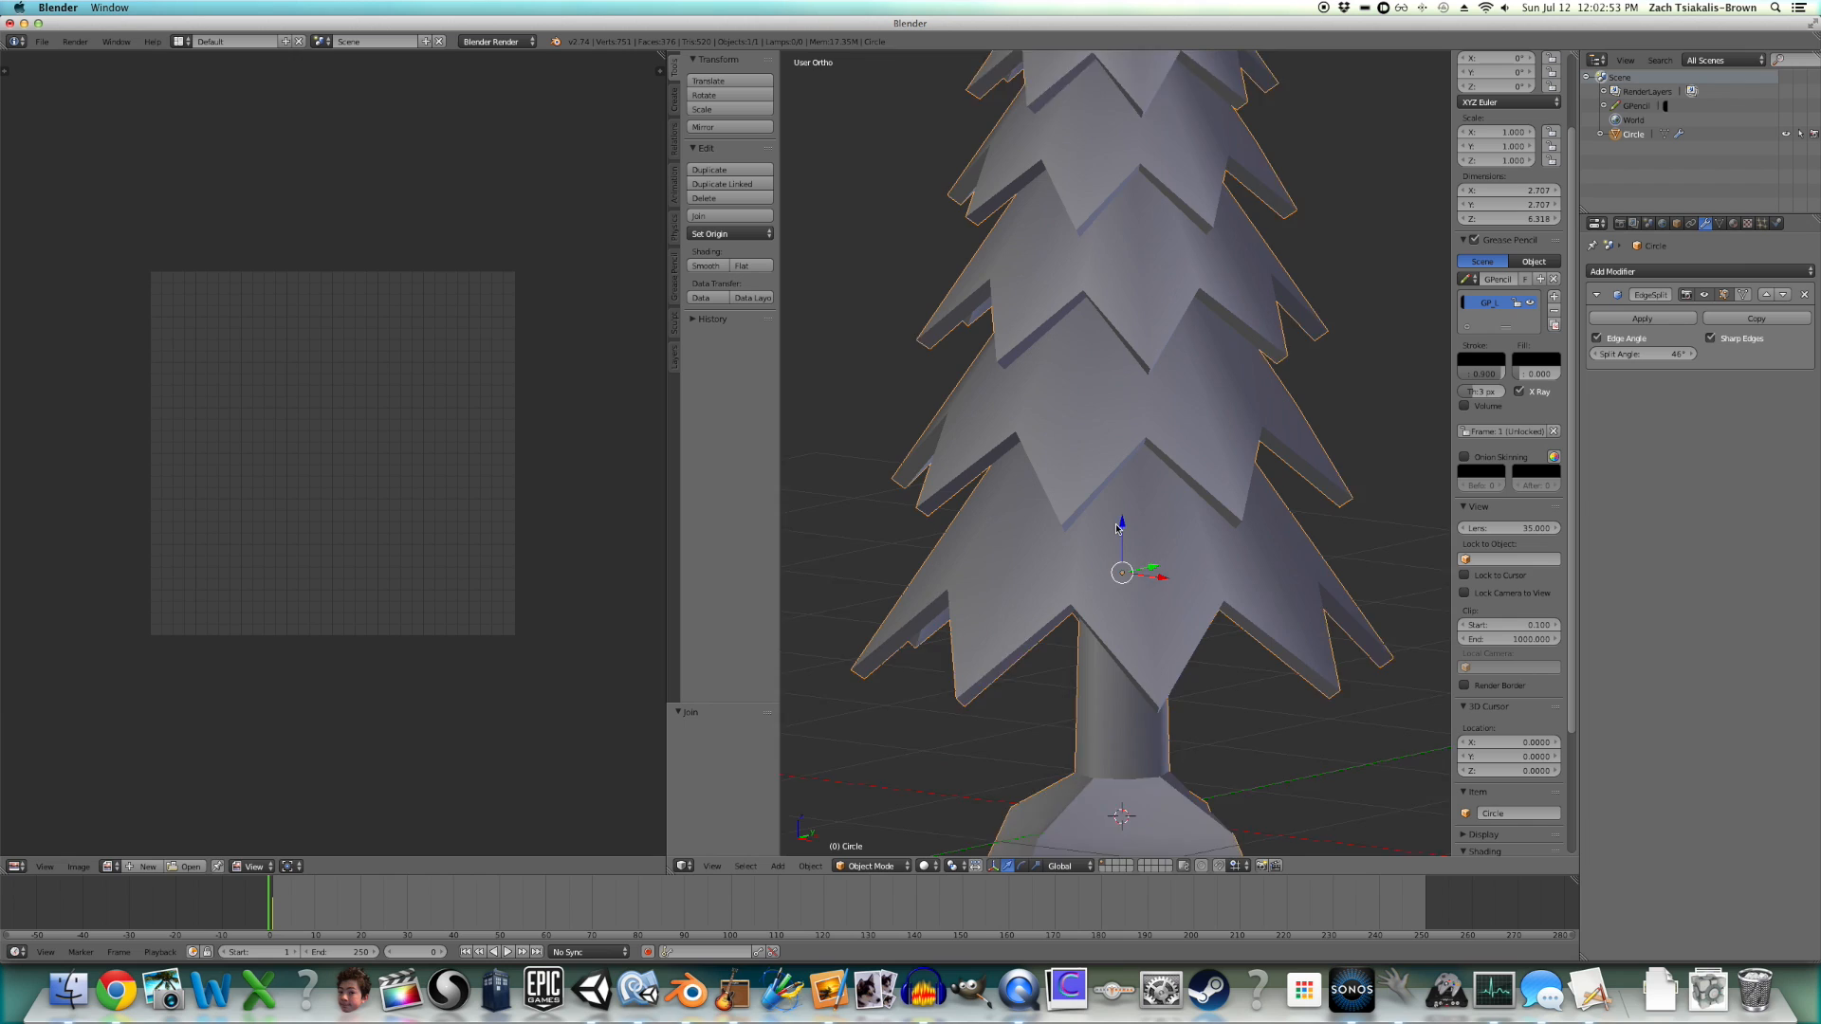
pyautogui.scroll(-3)
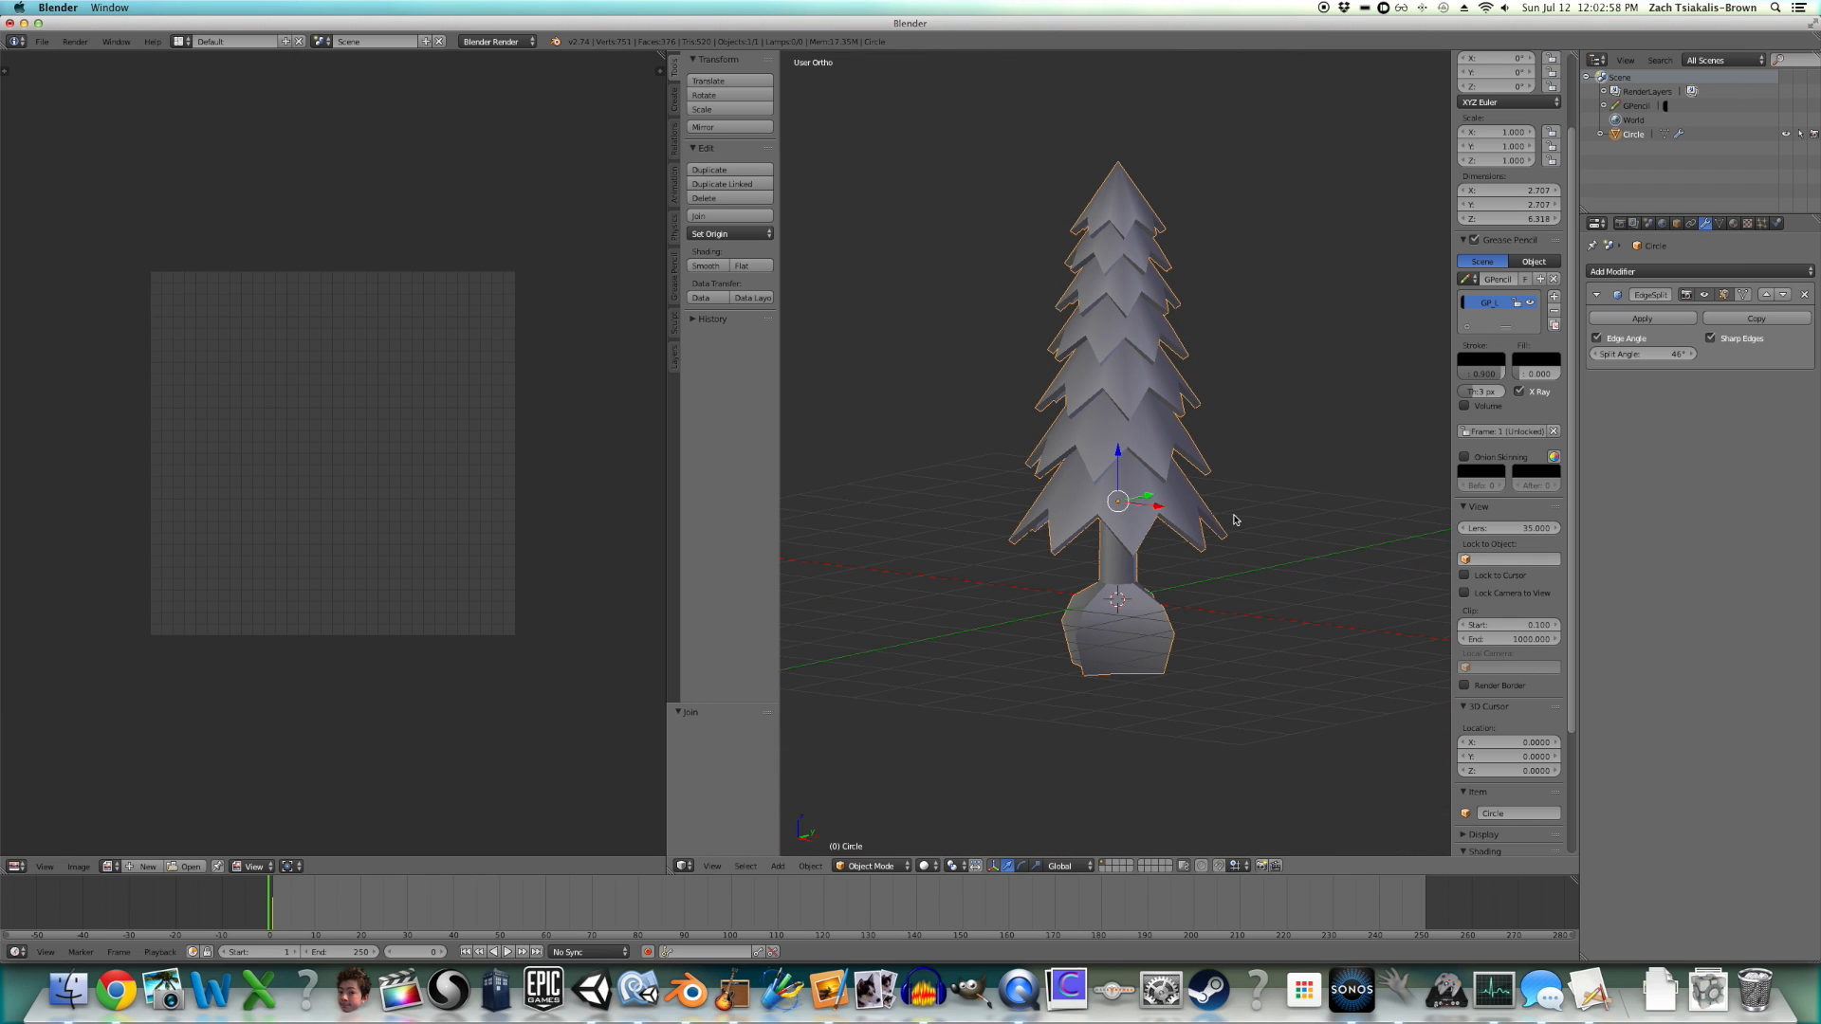
pyautogui.click(709, 234)
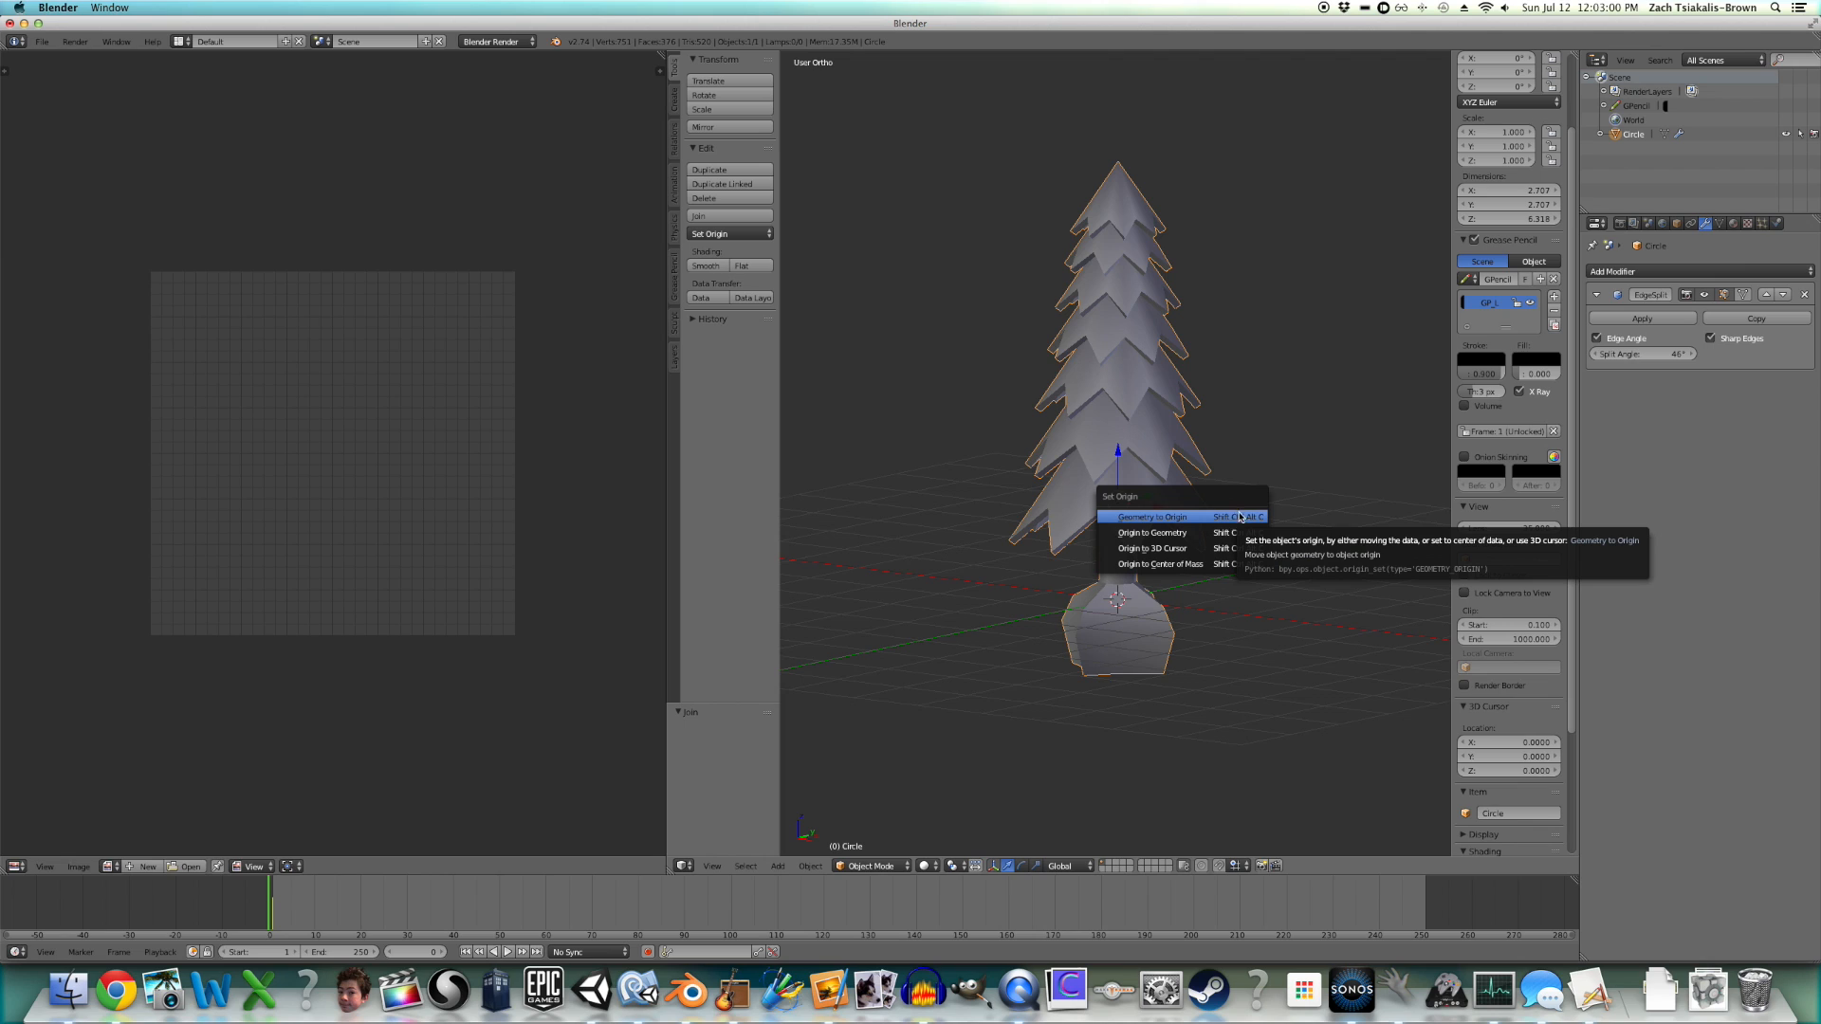
pyautogui.moveTo(1205, 539)
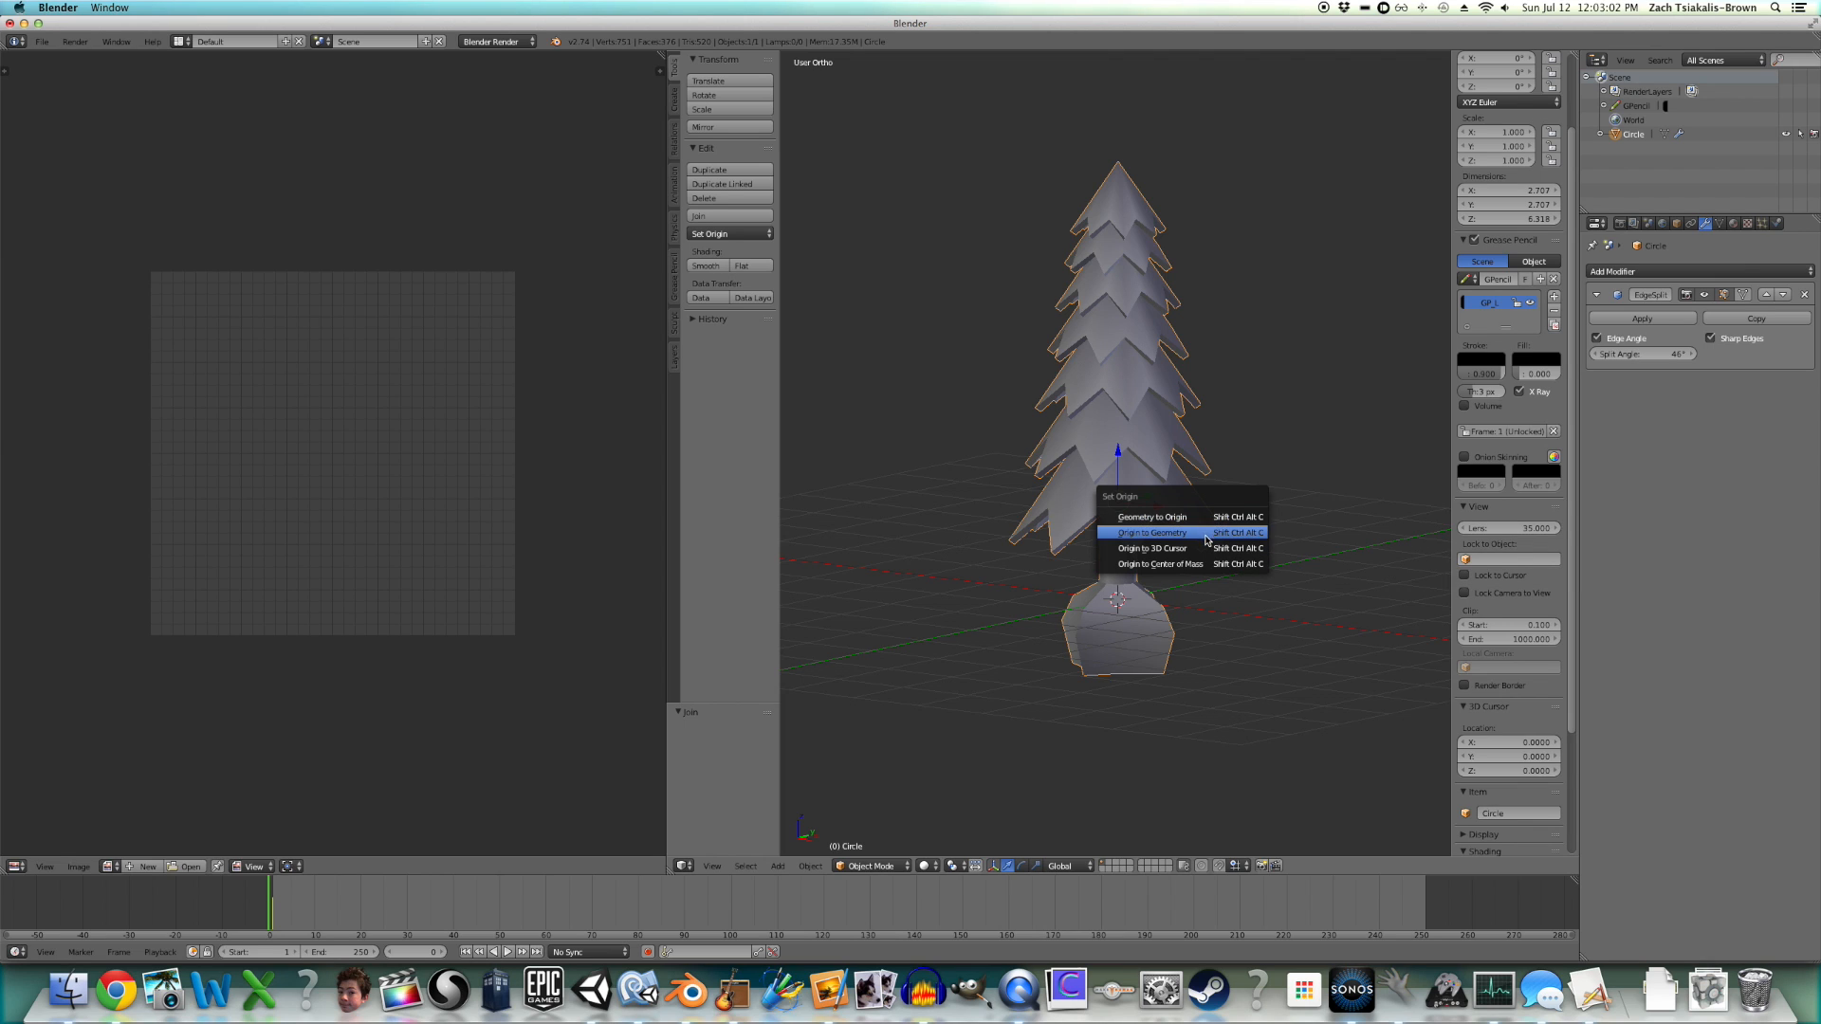
pyautogui.click(1149, 547)
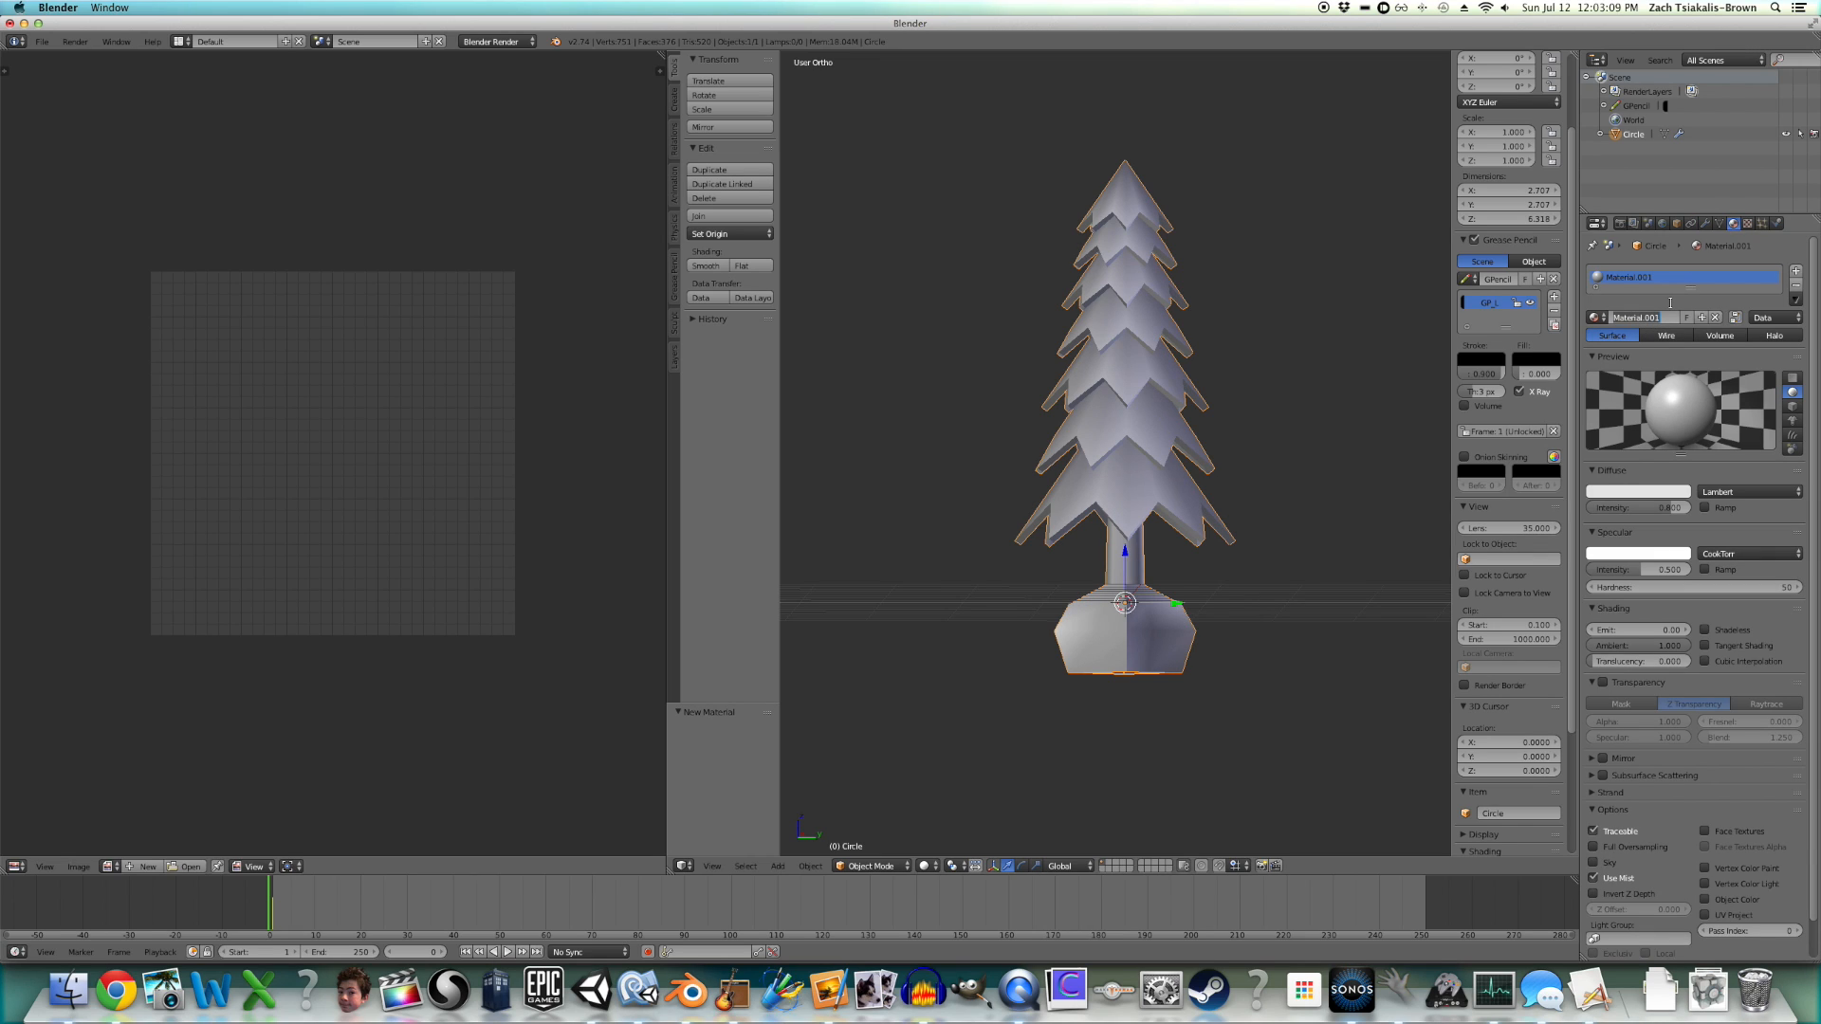
# - Add the Pine_Leaves material and create a new material in a second slot
pyautogui.write('Pine_Leaves')
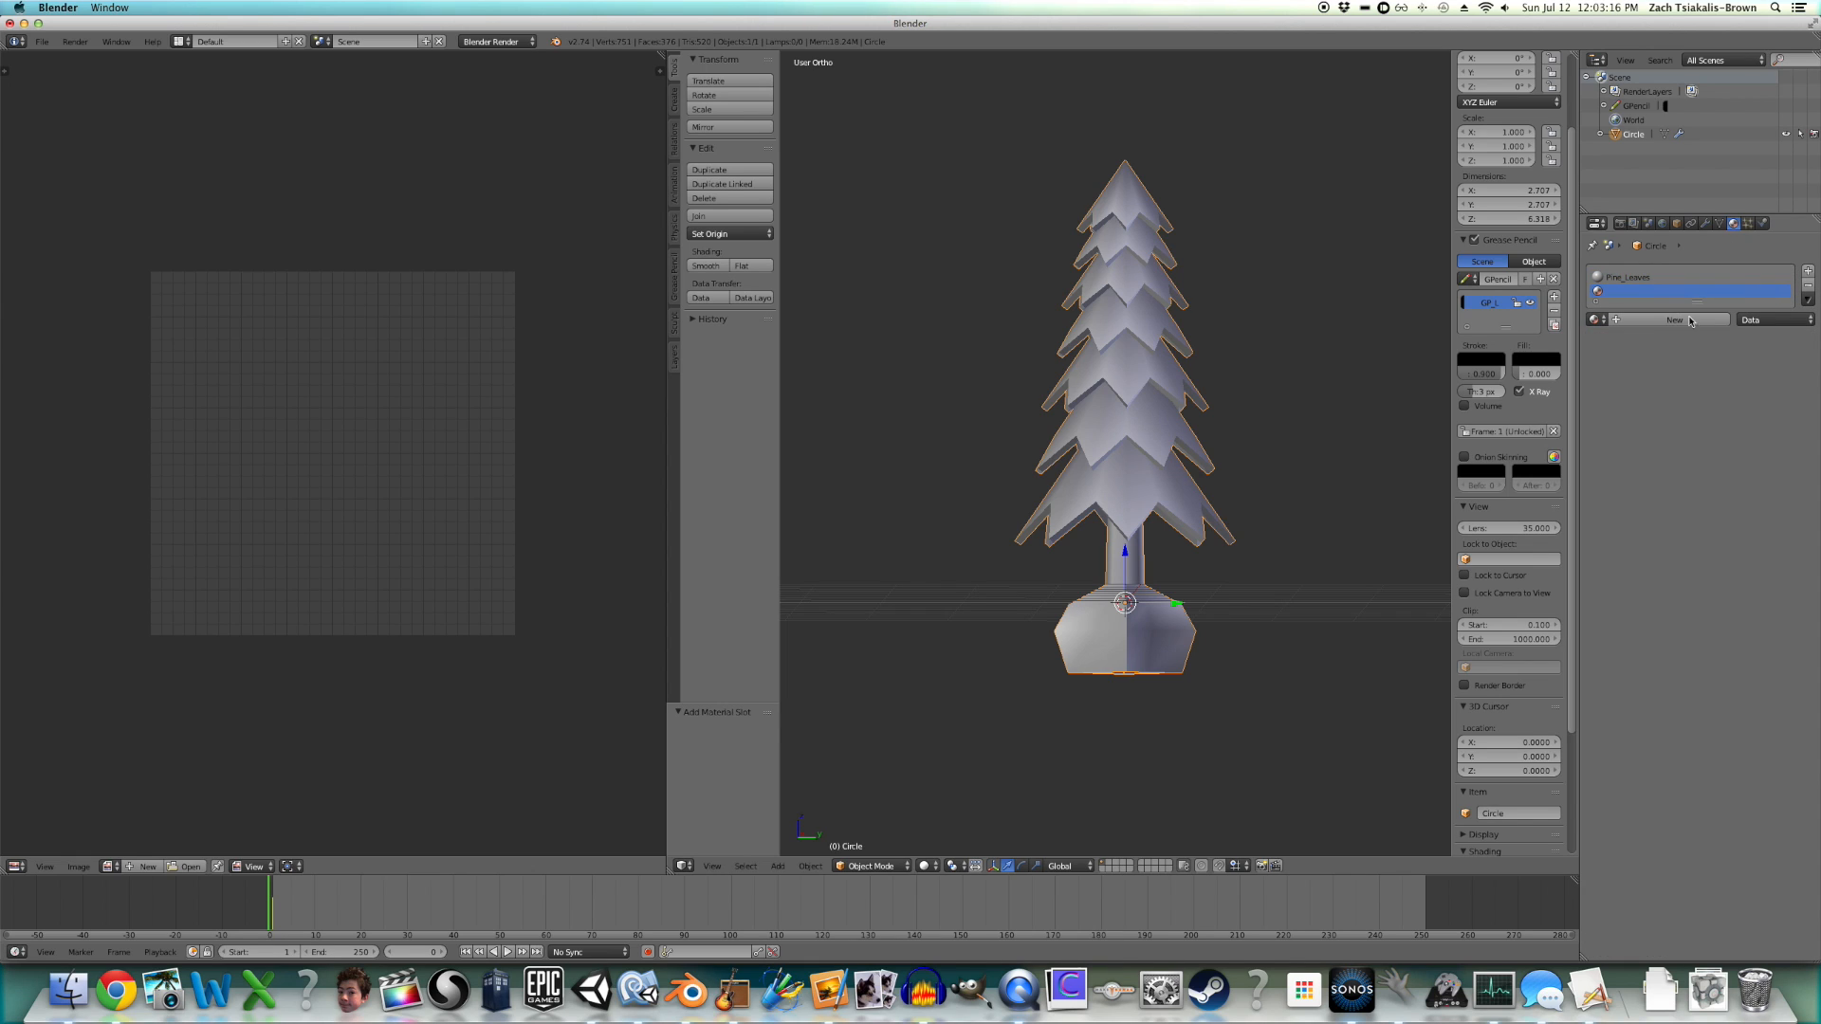
pyautogui.click(1673, 320)
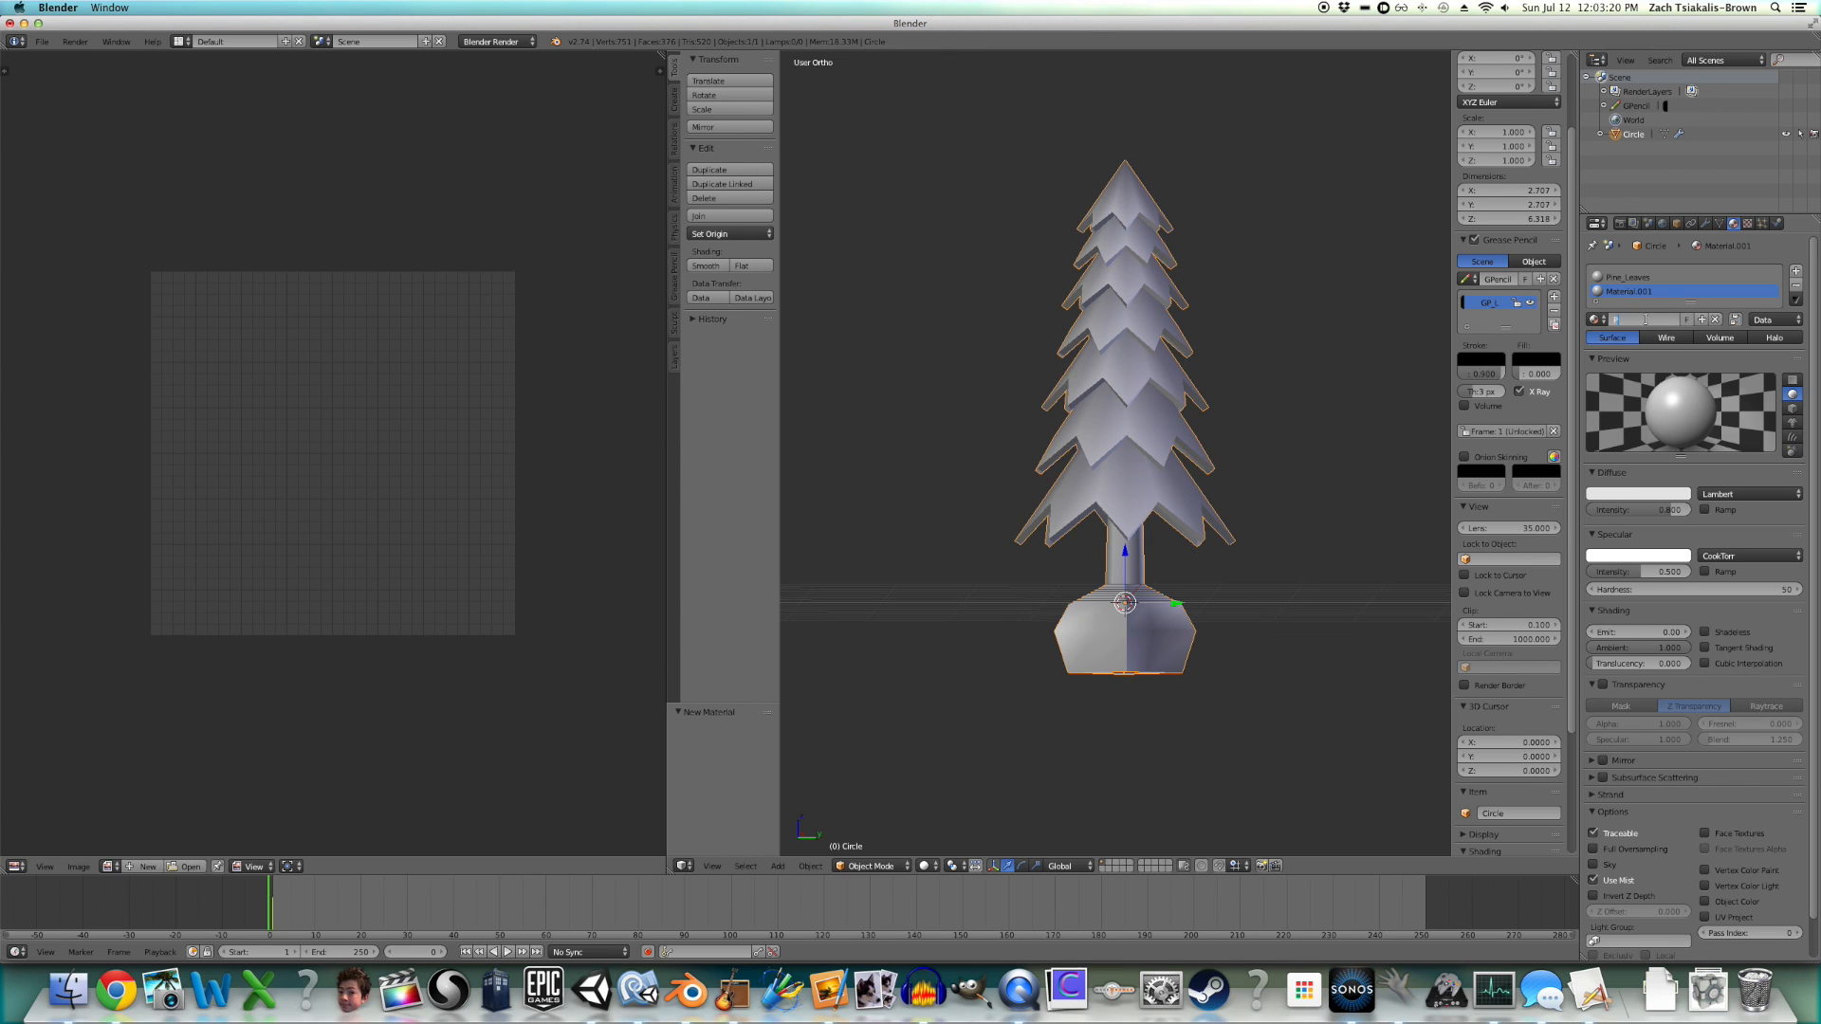
pyautogui.press('Tab')
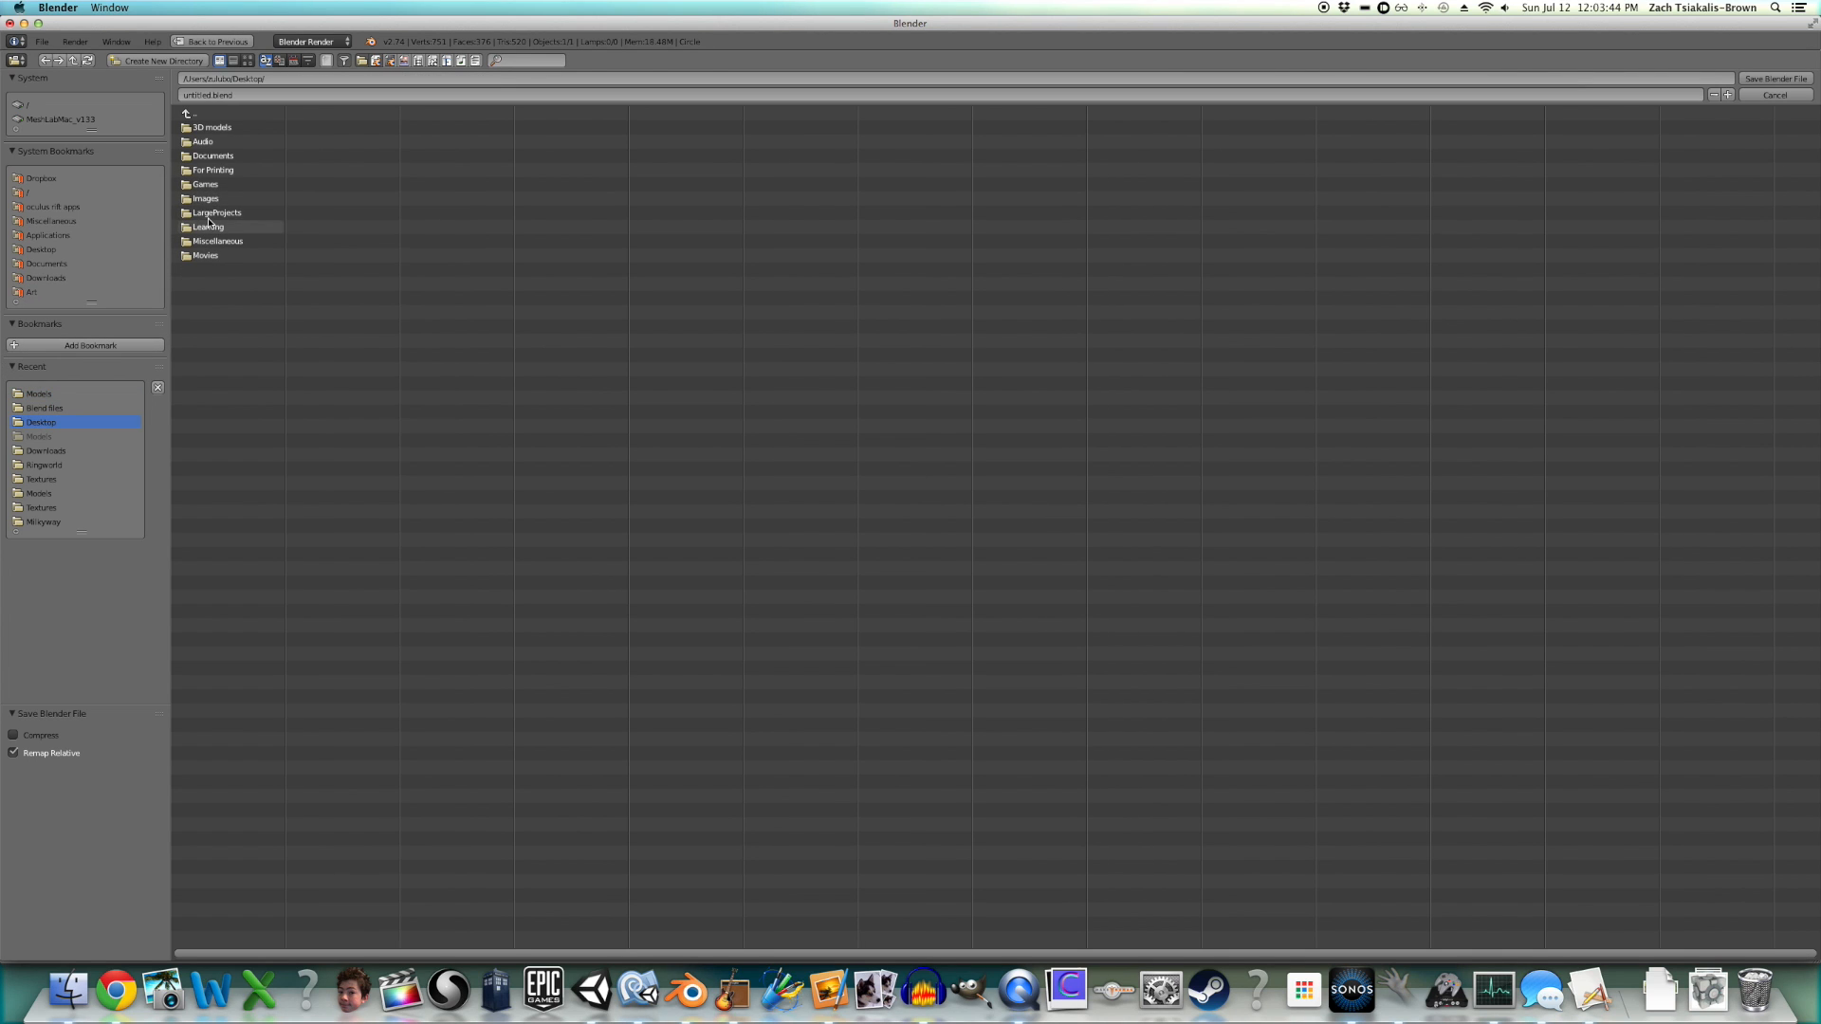
# - Browse Games > Unity projects > tutorial Assets, create a Models folder, and save Tree.blend inside
pyautogui.doubleClick(205, 183)
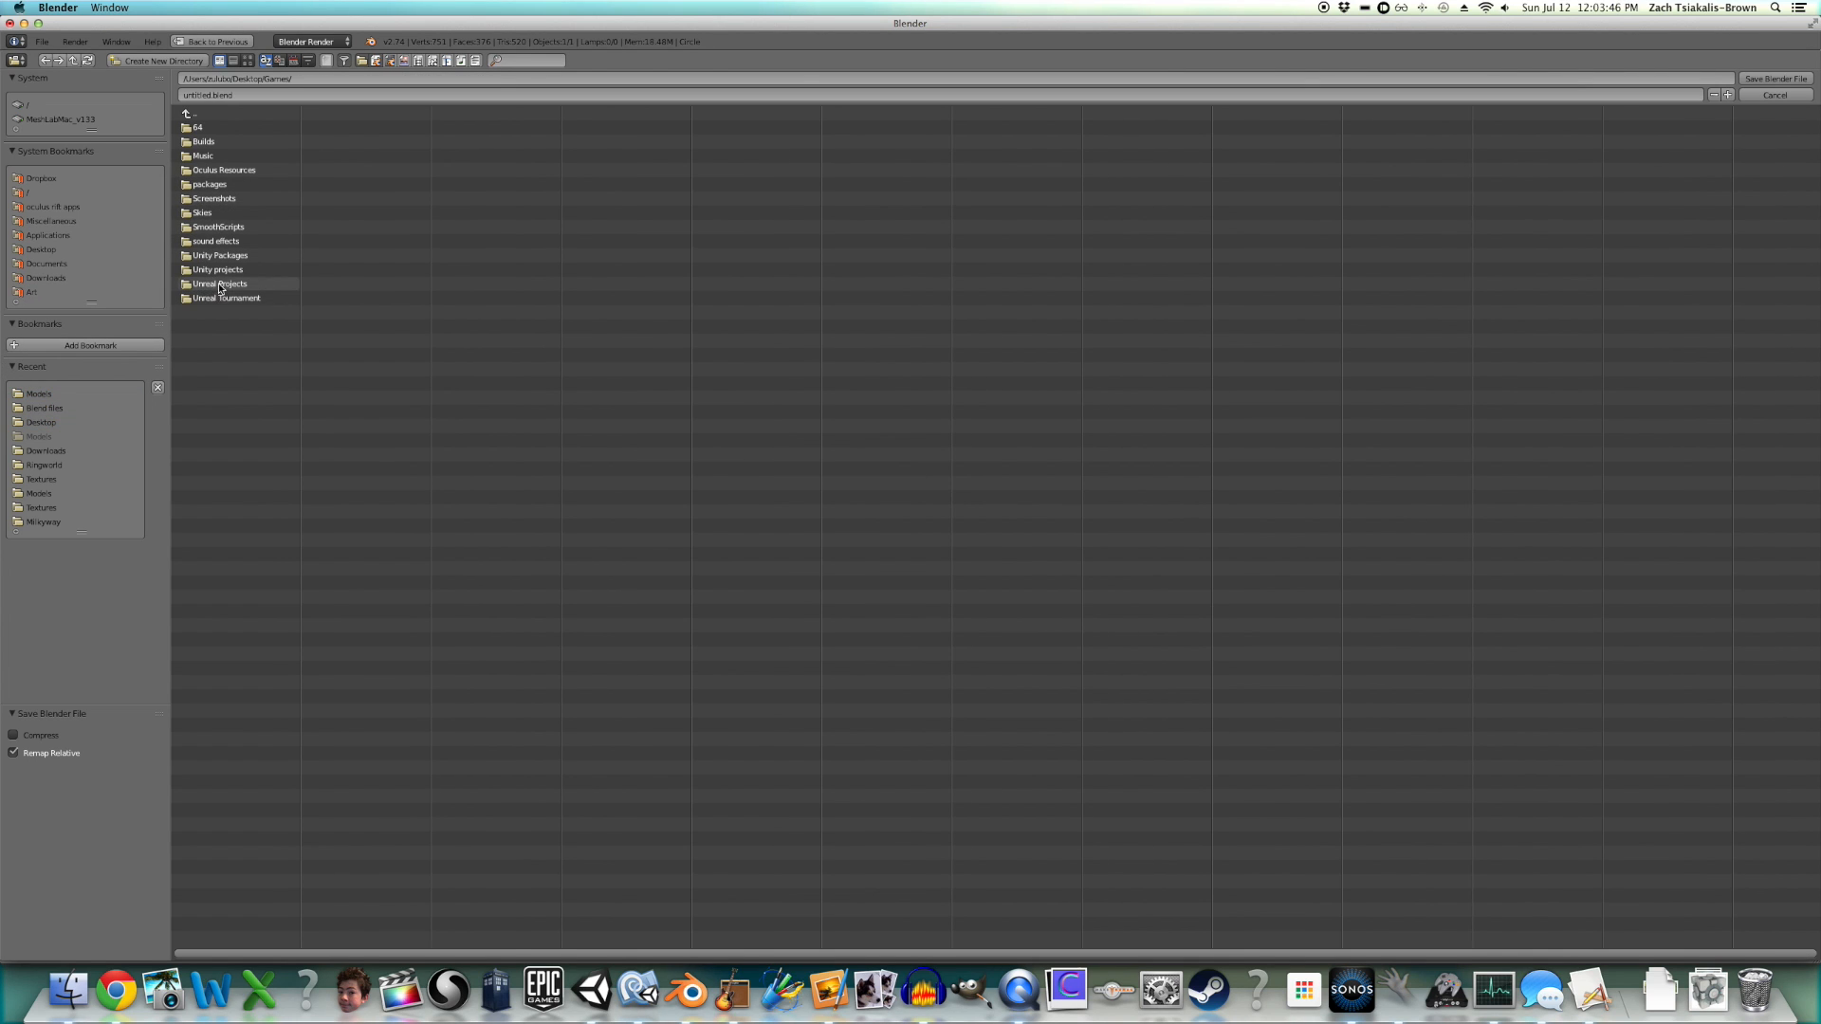
pyautogui.doubleClick(217, 269)
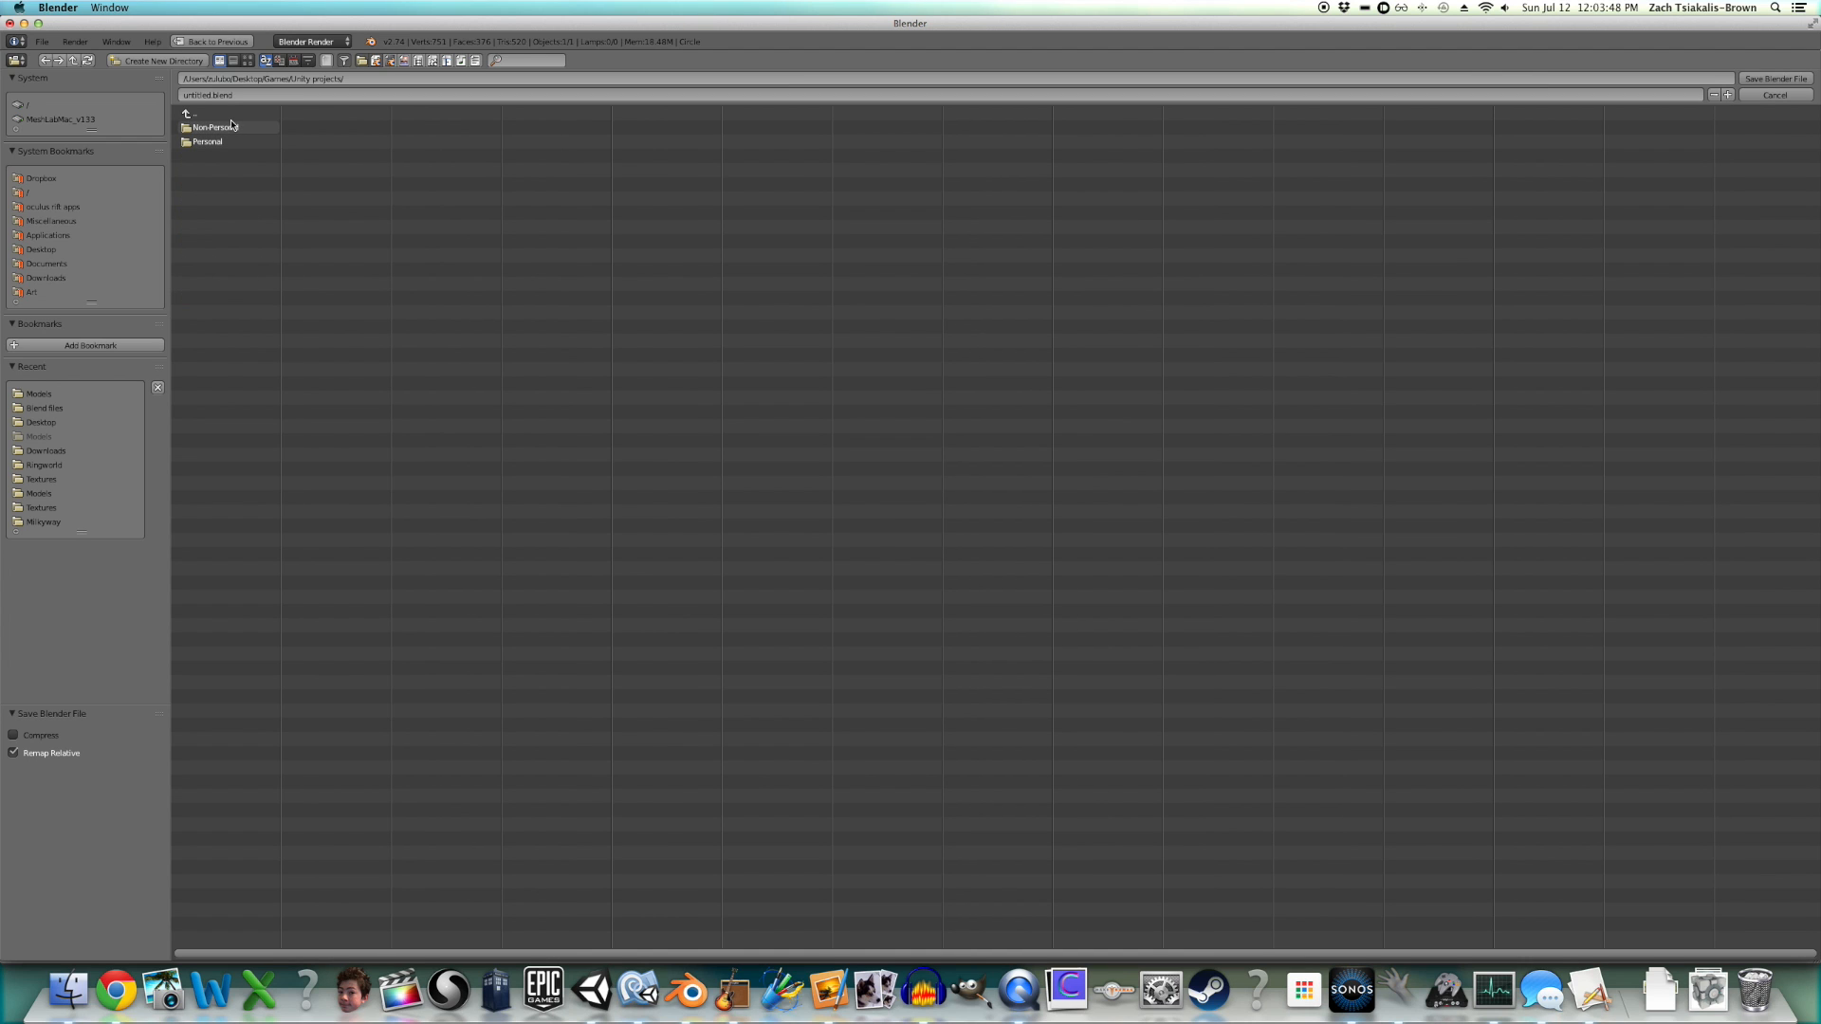
pyautogui.doubleClick(211, 126)
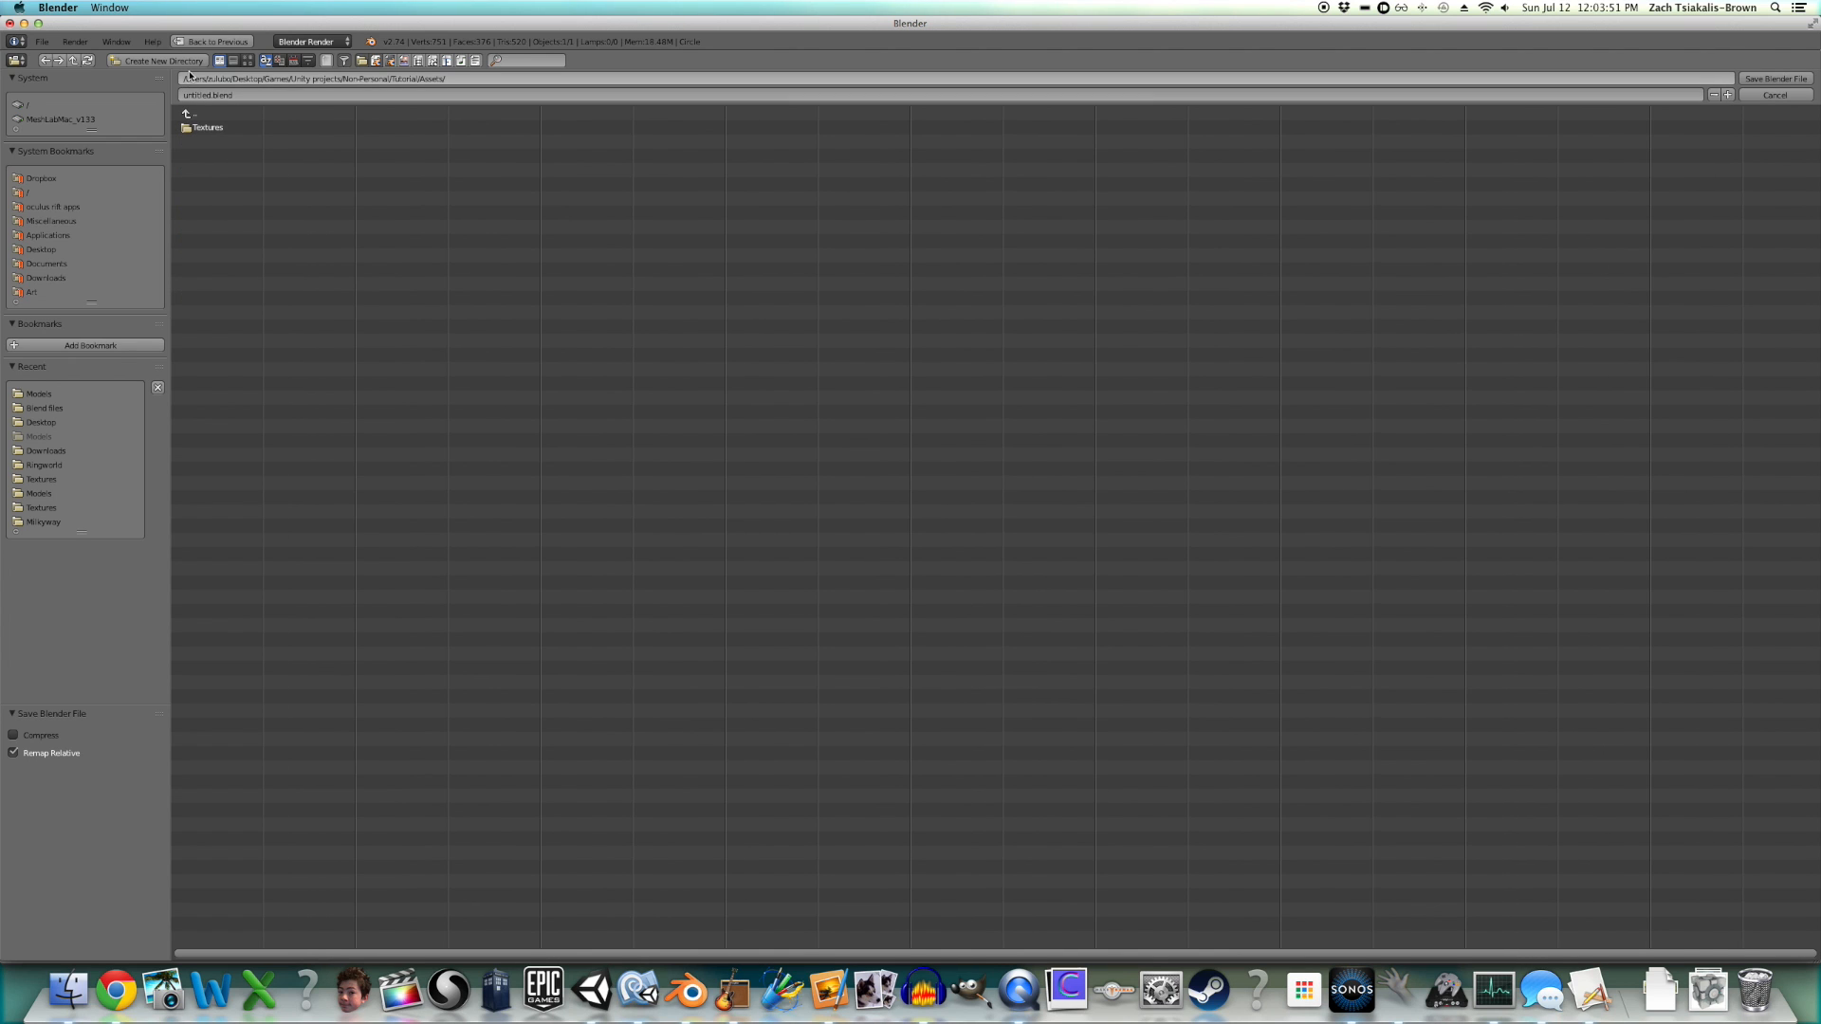
pyautogui.click(160, 61)
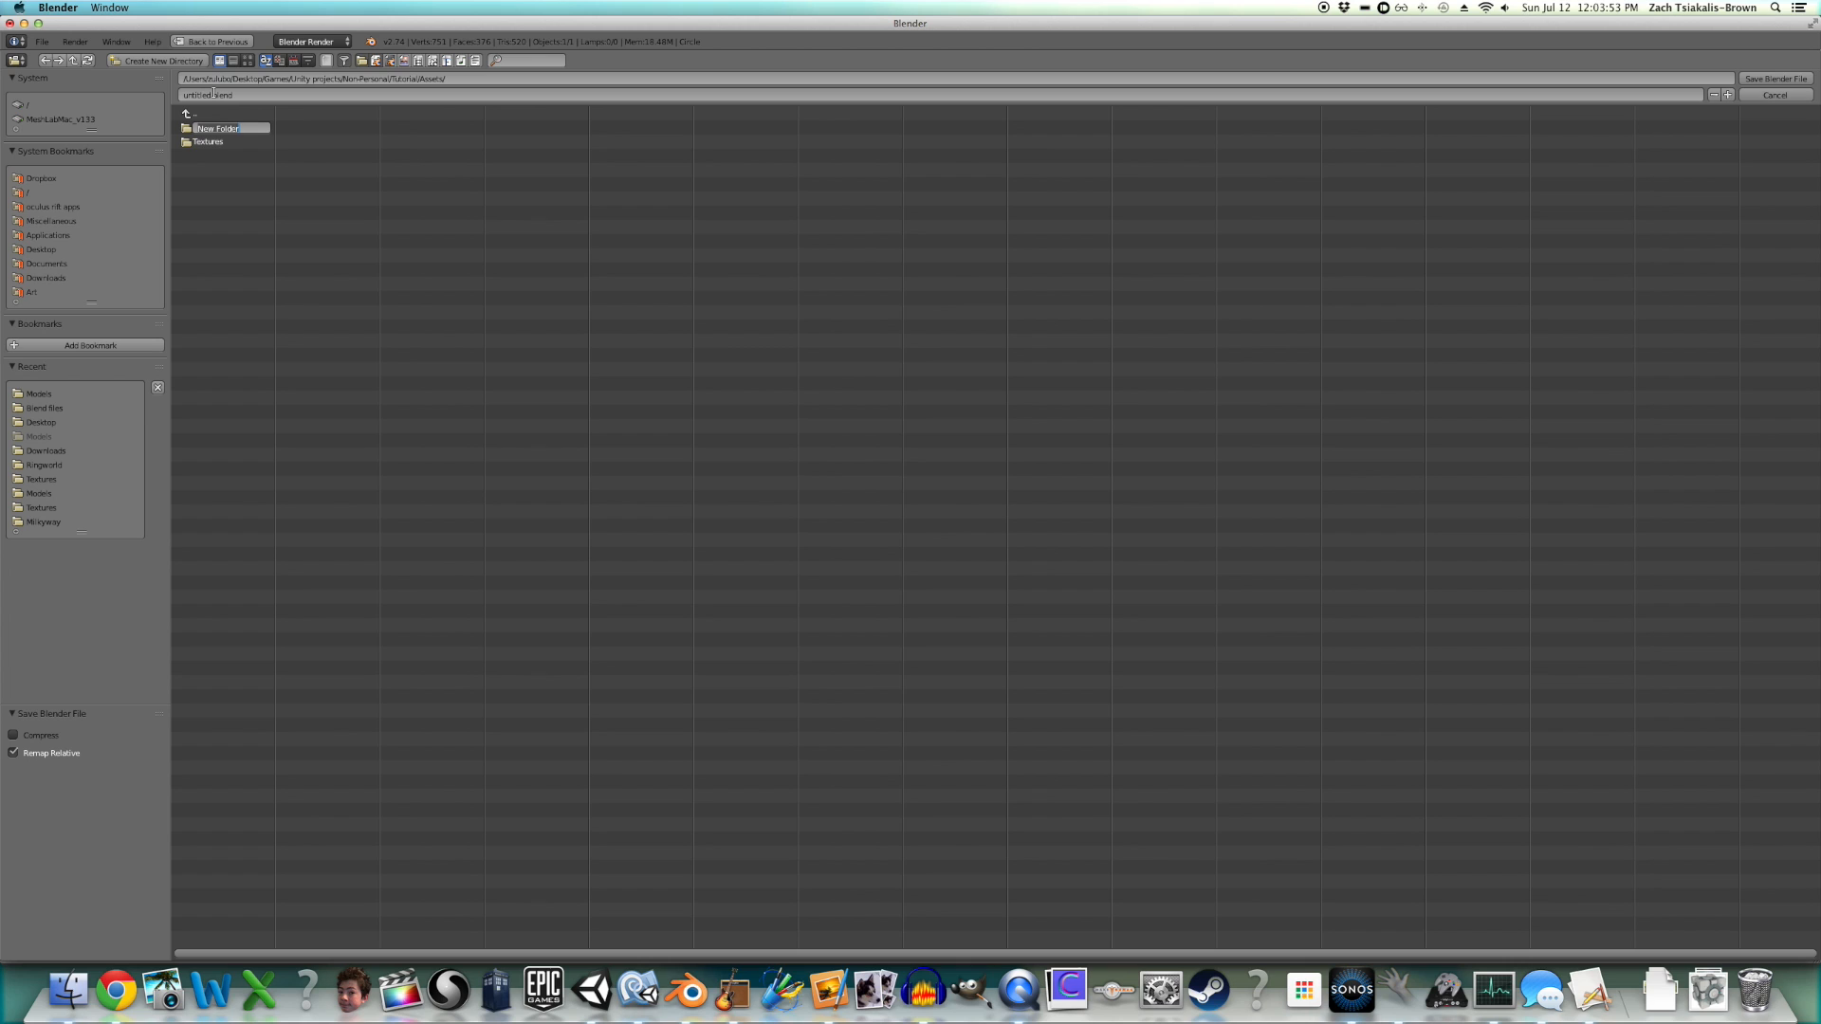
pyautogui.doubleClick(218, 128)
pyautogui.write('Tree')
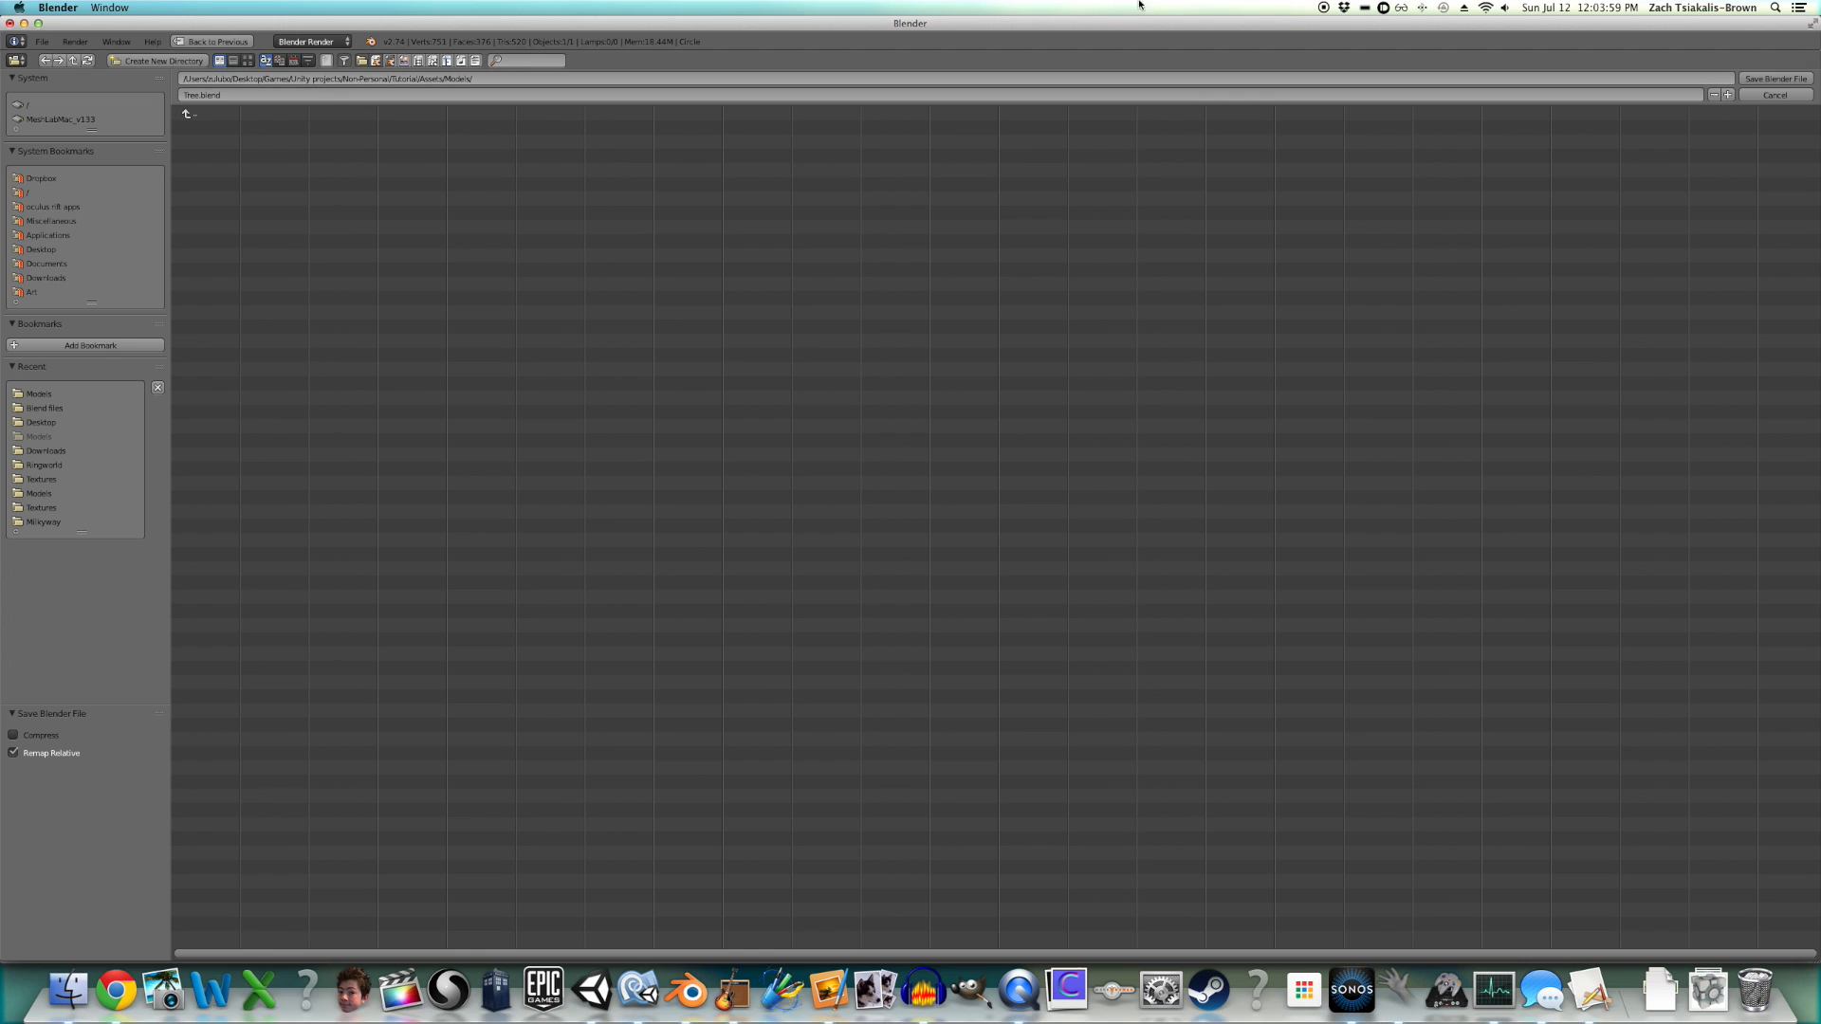
pyautogui.click(1771, 78)
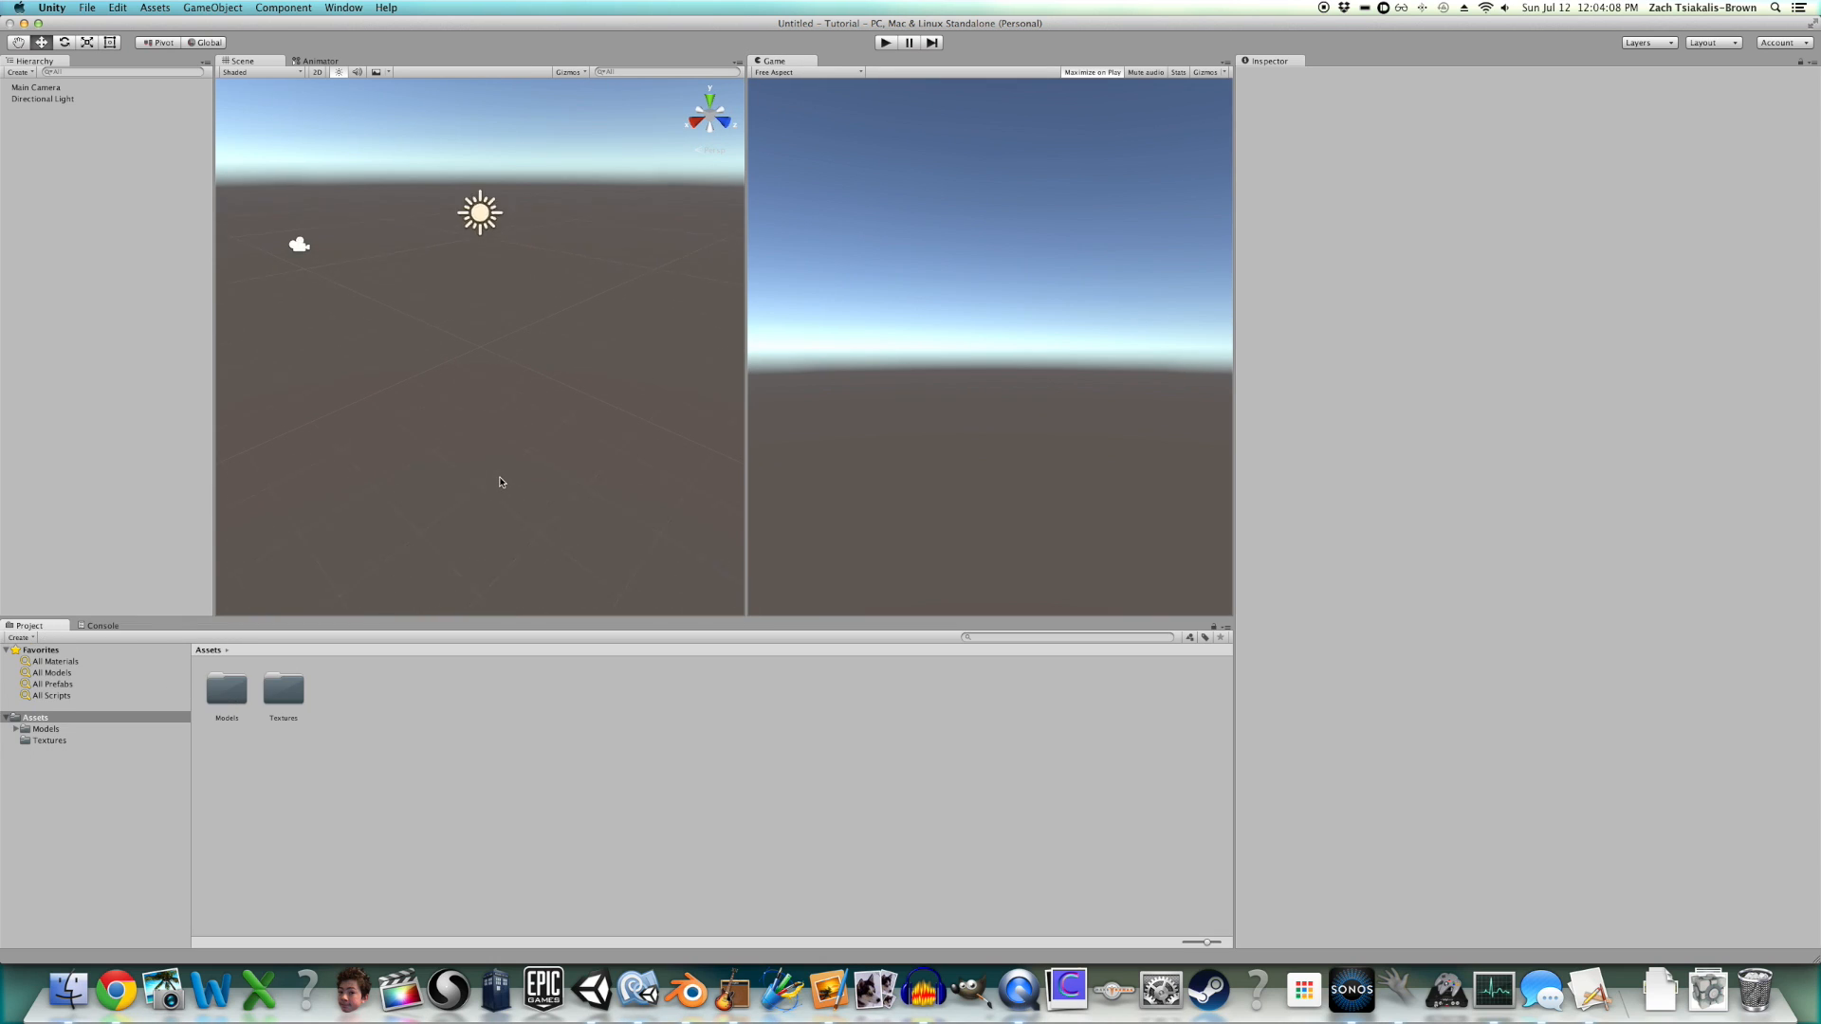
# - Add a plane under the imported tree, check the Directional Light, and reselect Tree
pyautogui.click(213, 8)
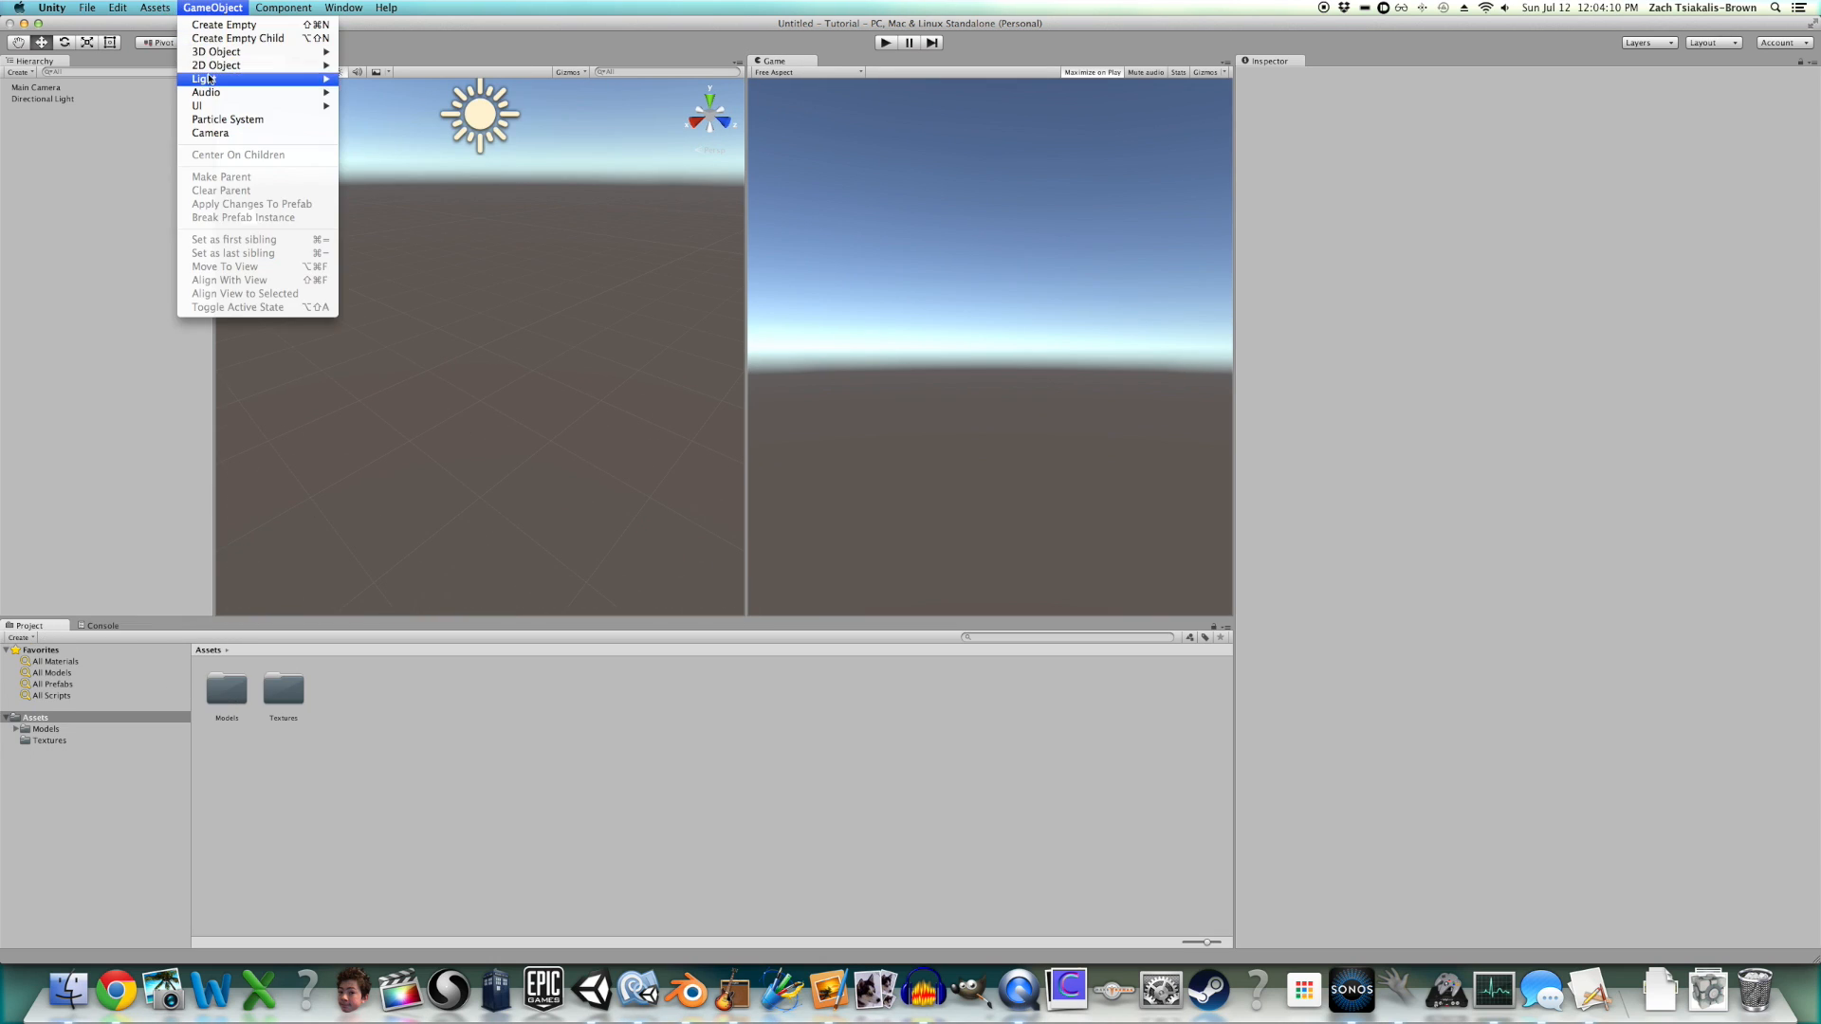
pyautogui.moveTo(216, 51)
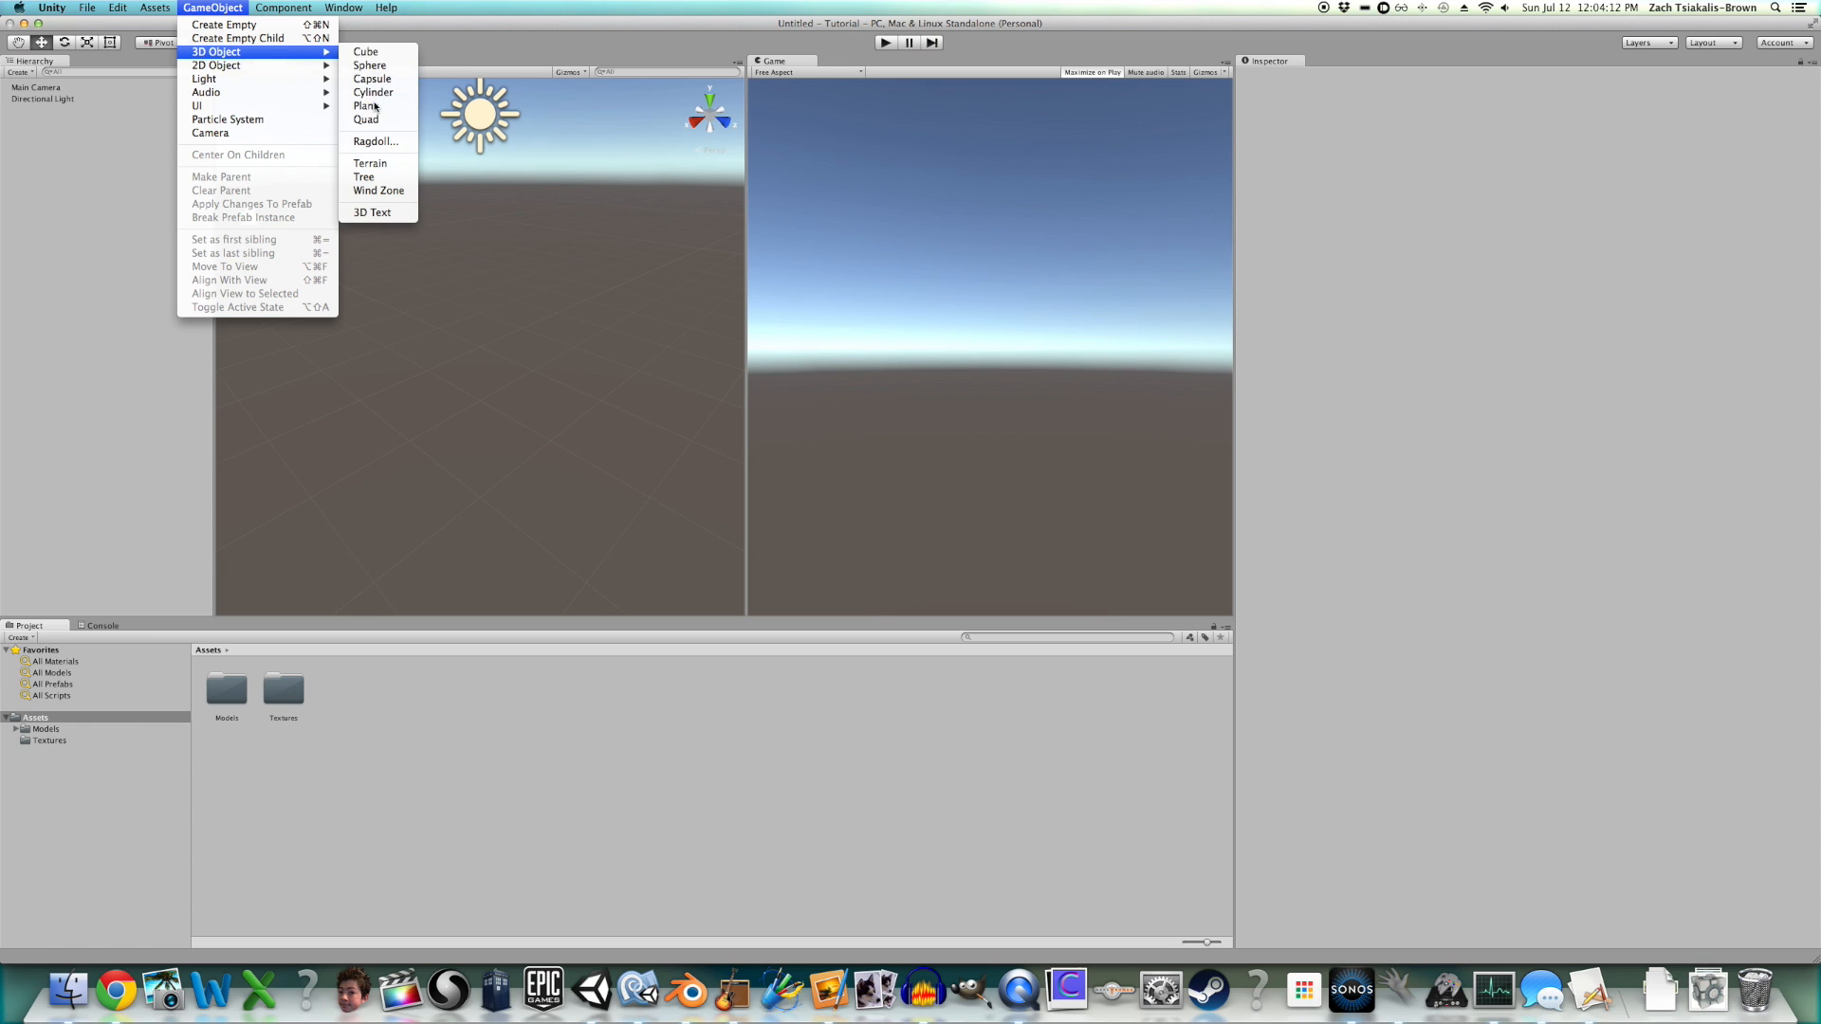
pyautogui.click(367, 106)
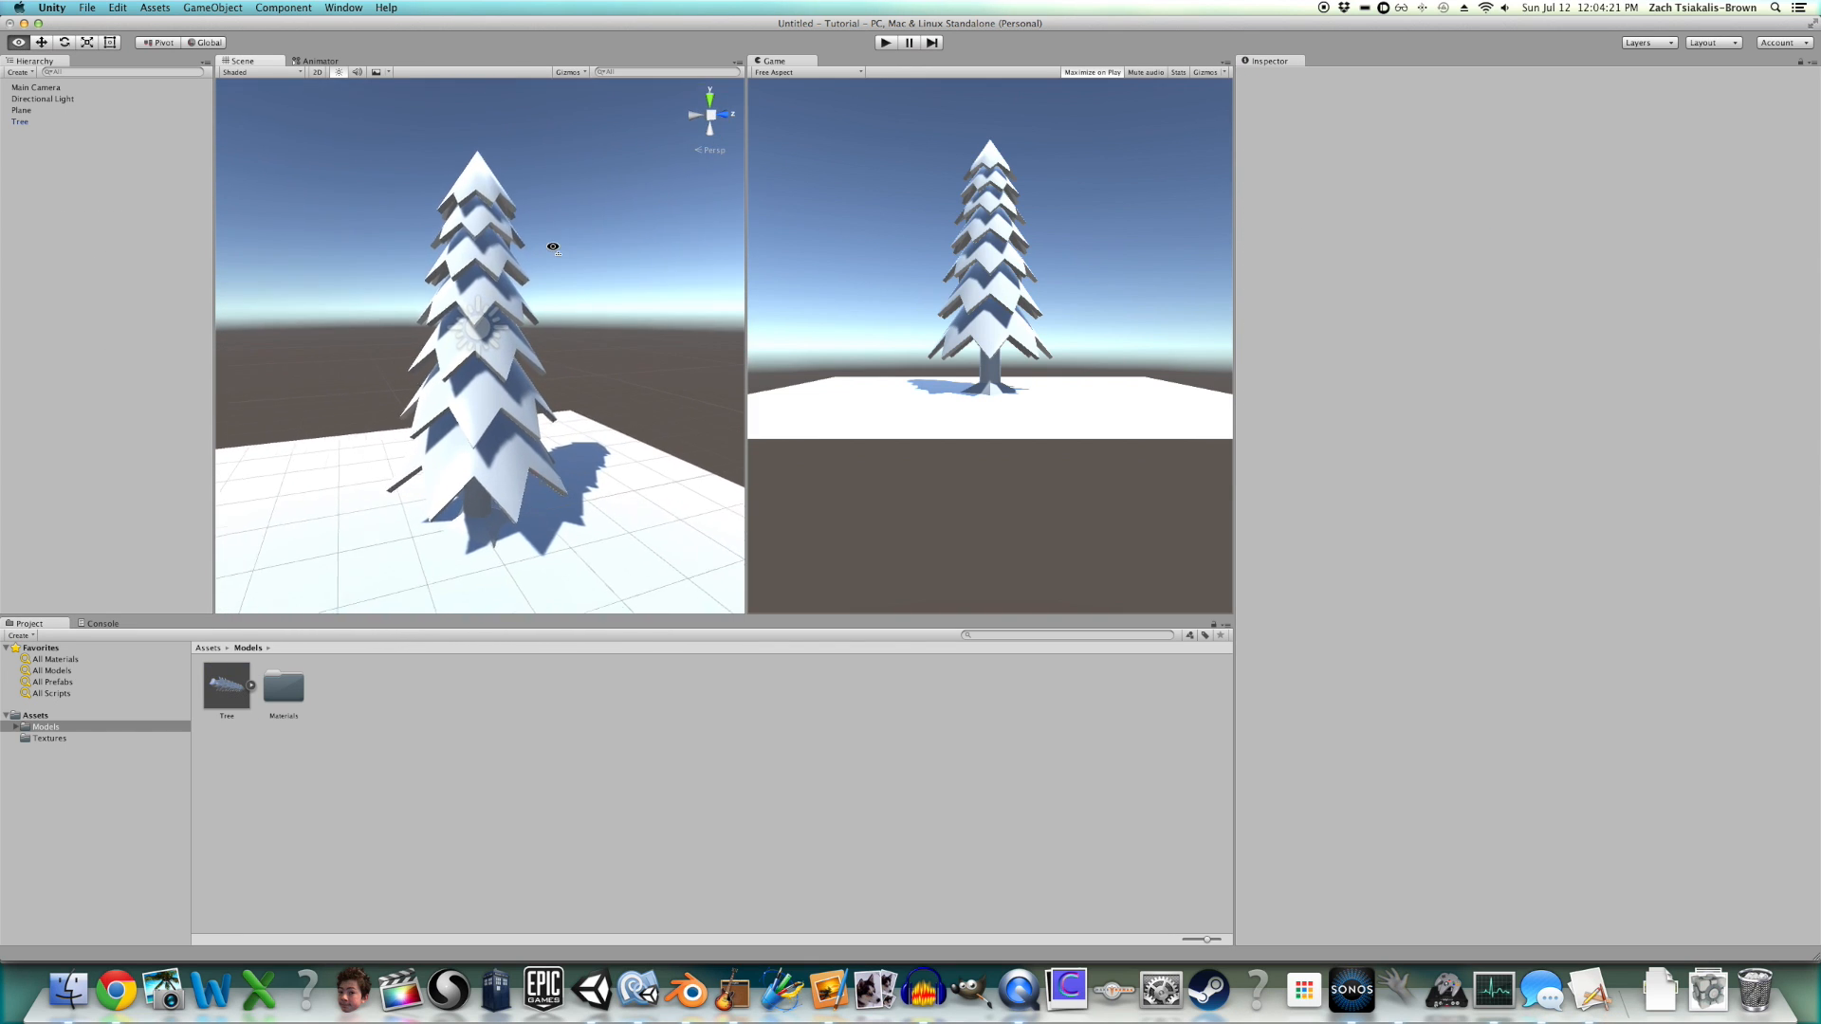
pyautogui.click(20, 120)
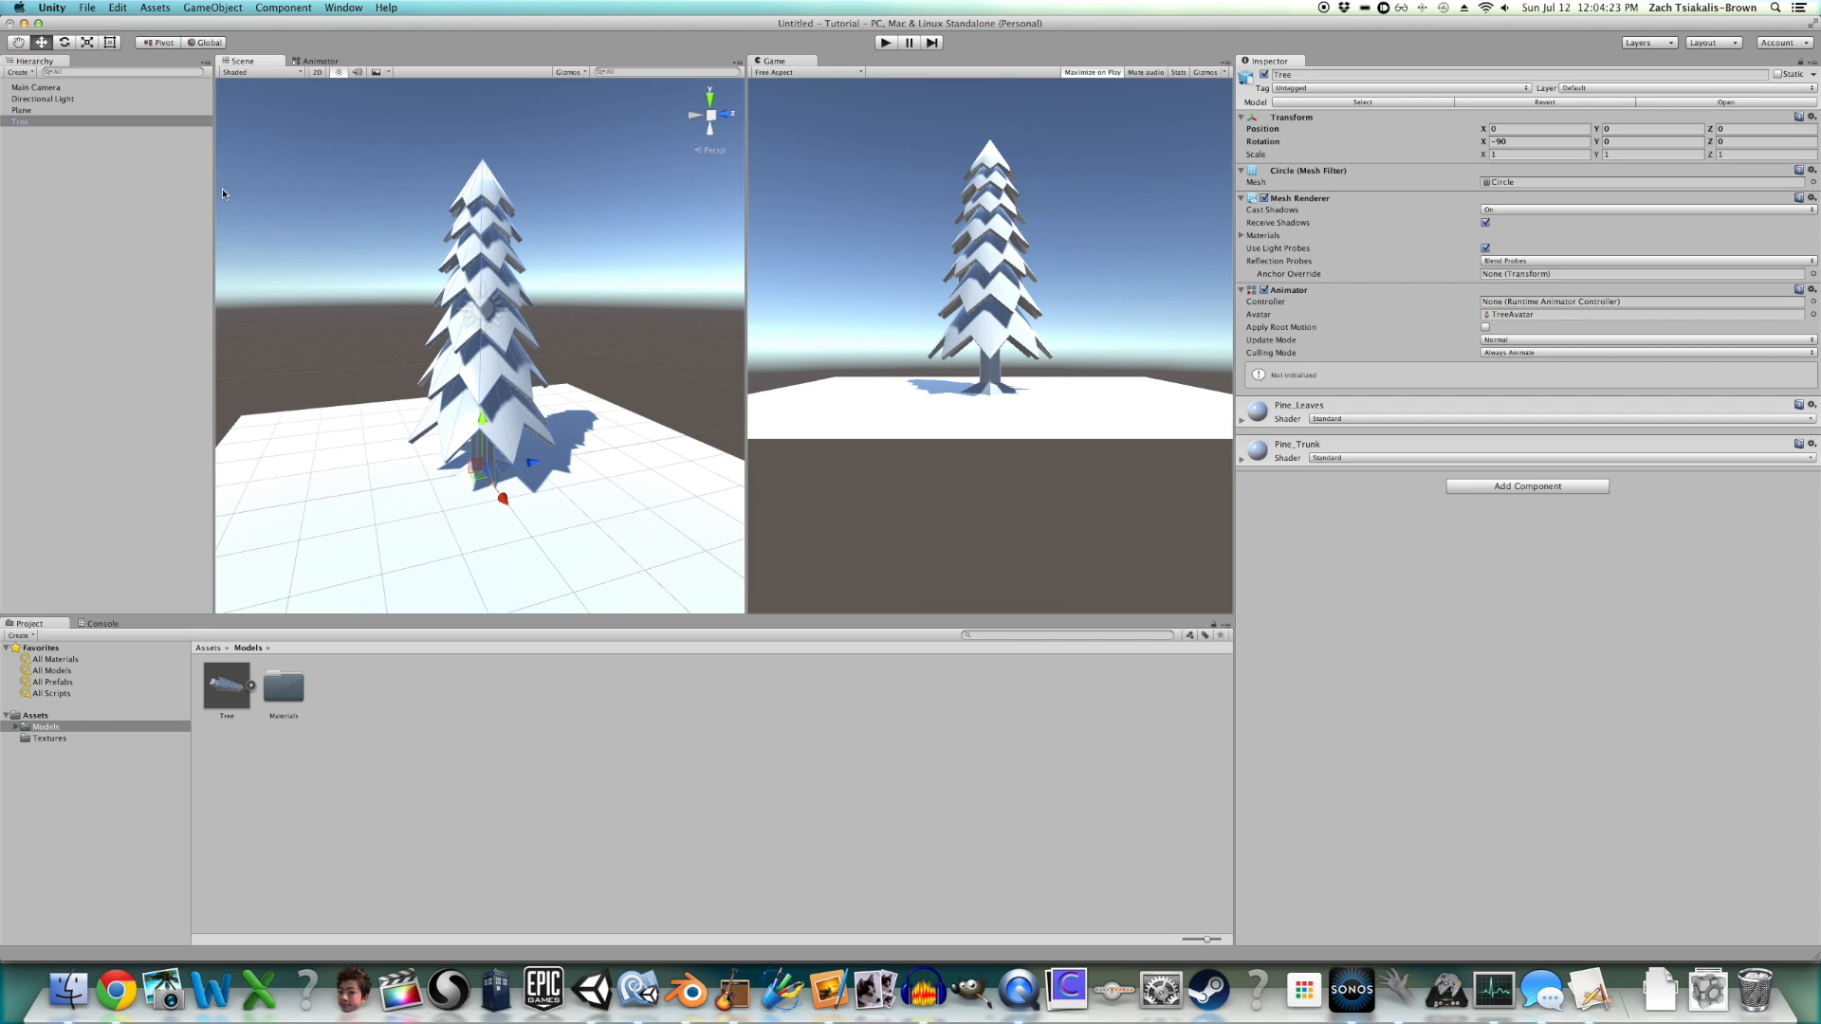
pyautogui.click(42, 98)
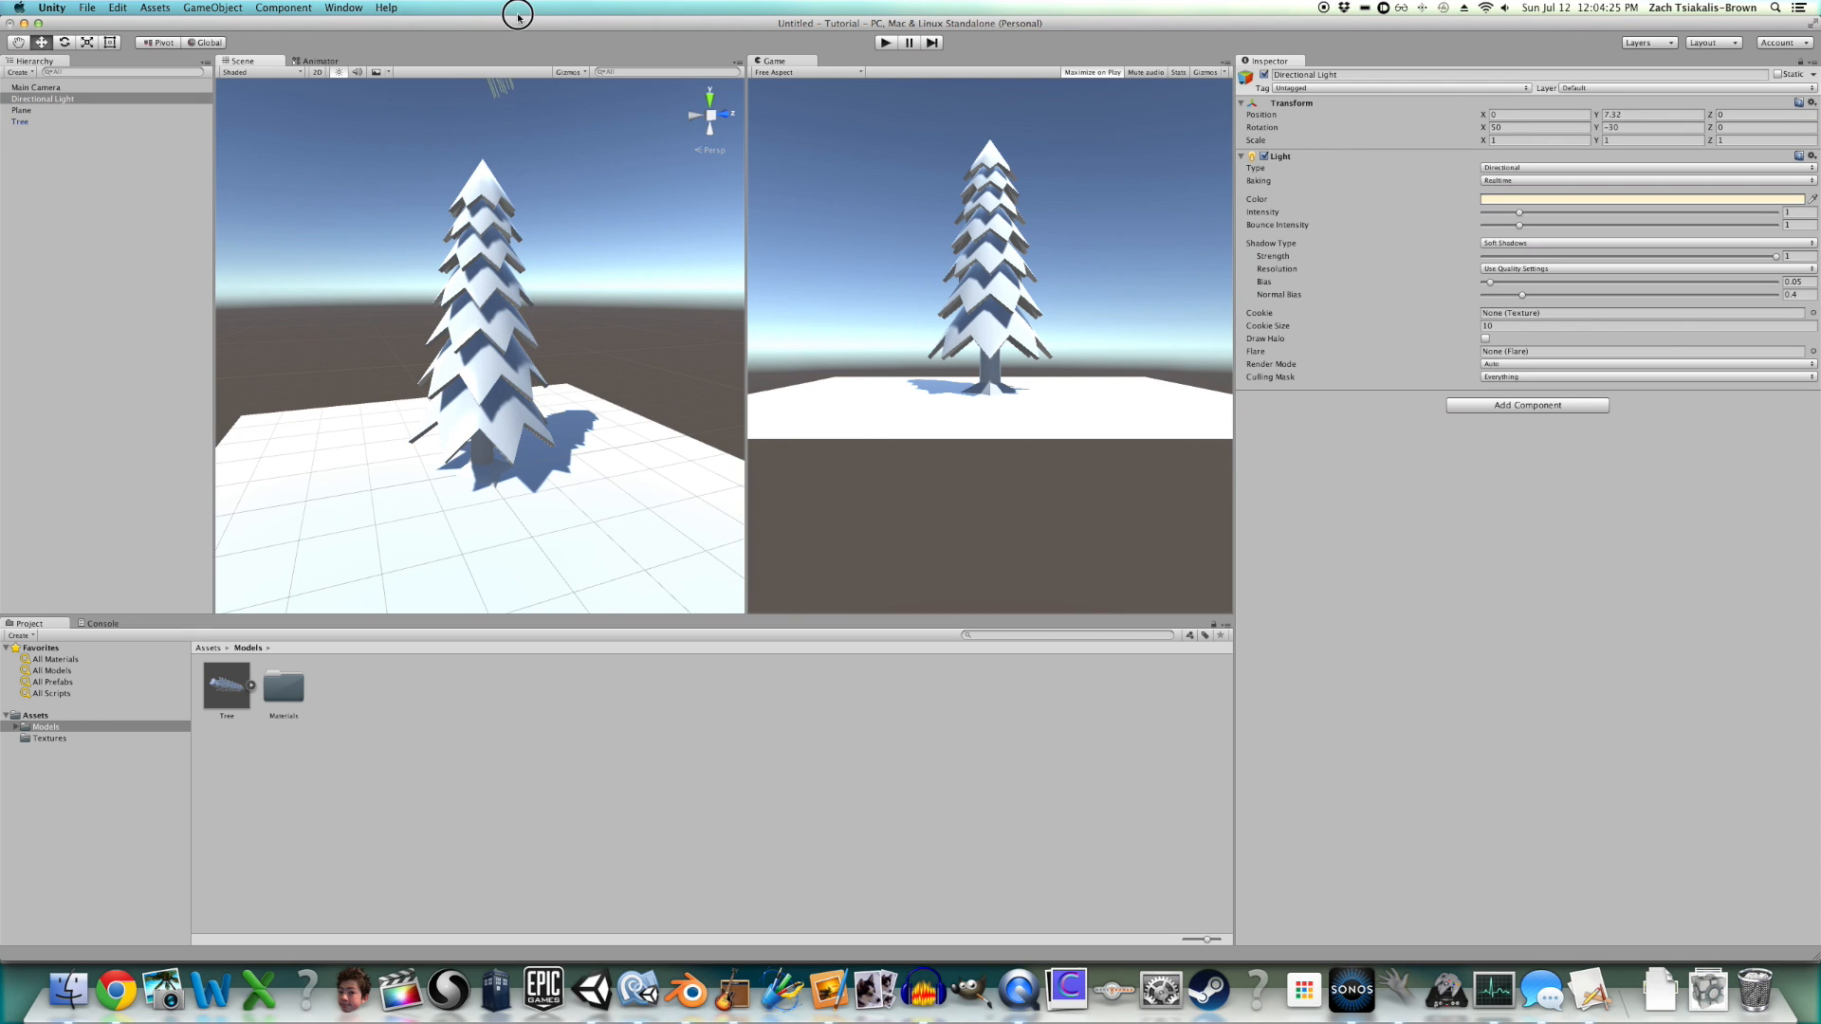
pyautogui.click(21, 122)
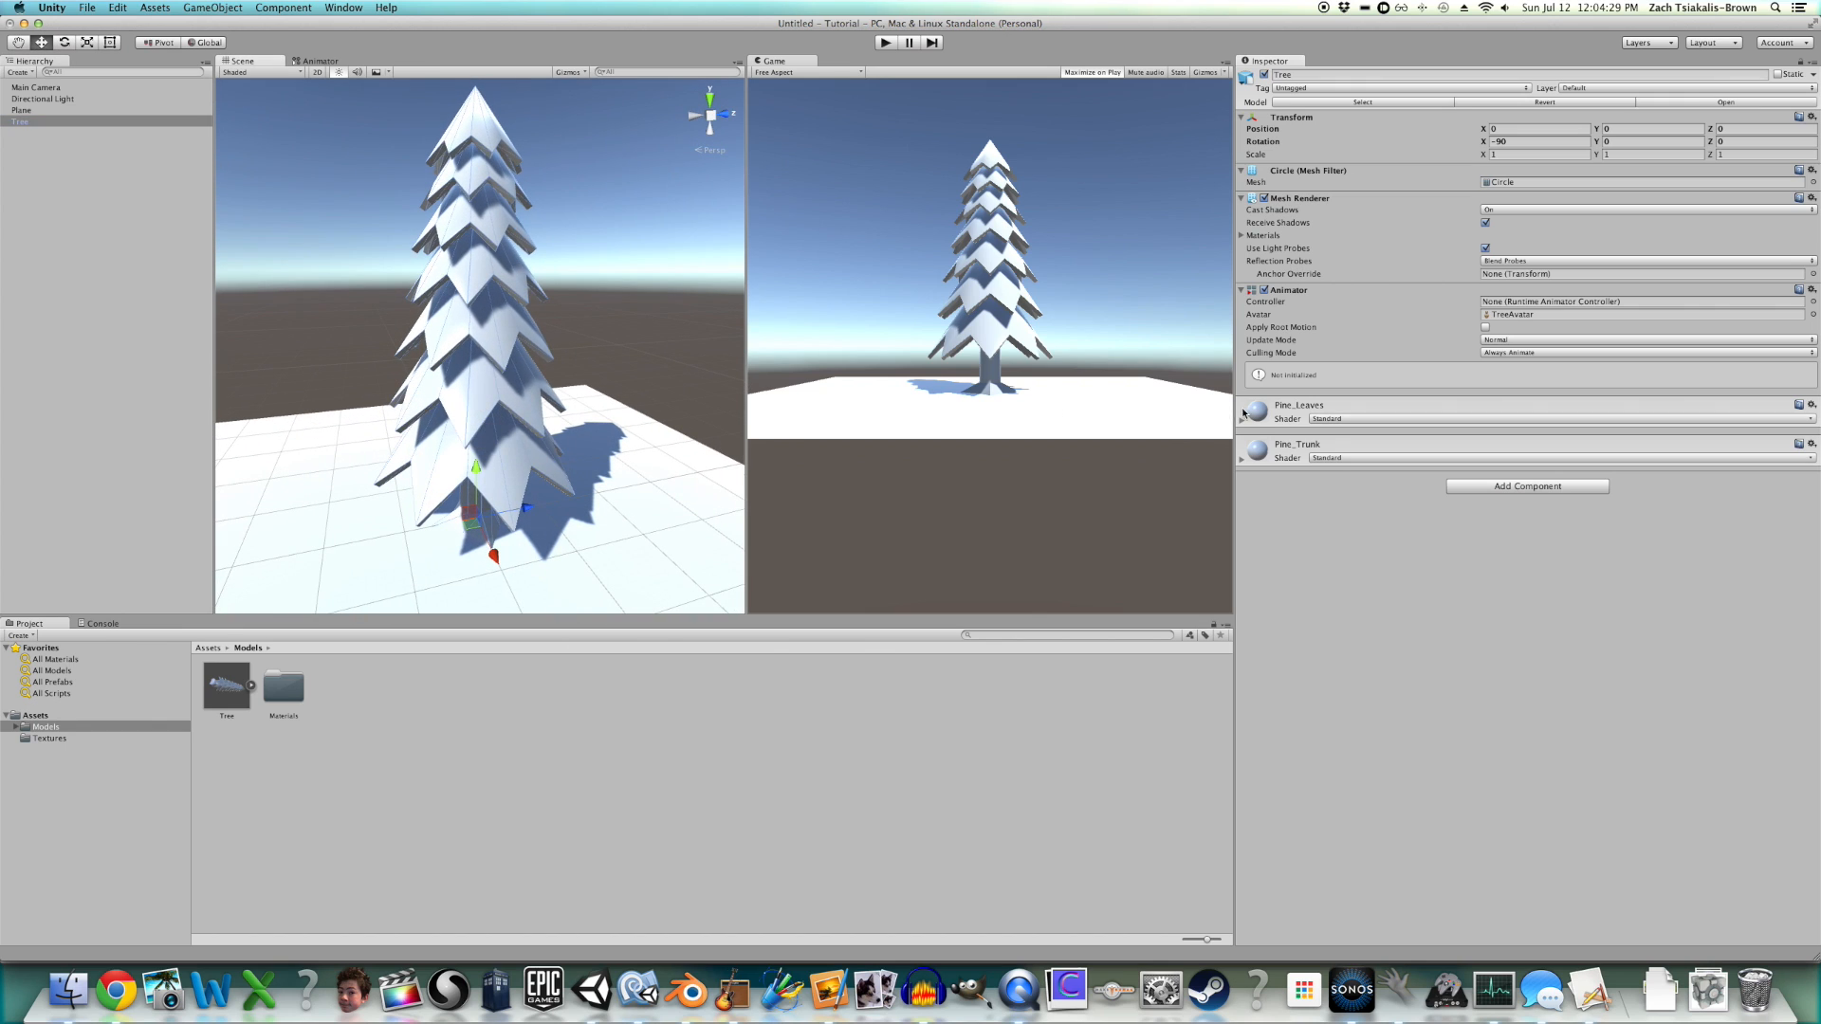
# - Set the Pine_Leaves albedo to a darker green and lower its smoothness to near zero
pyautogui.click(1243, 418)
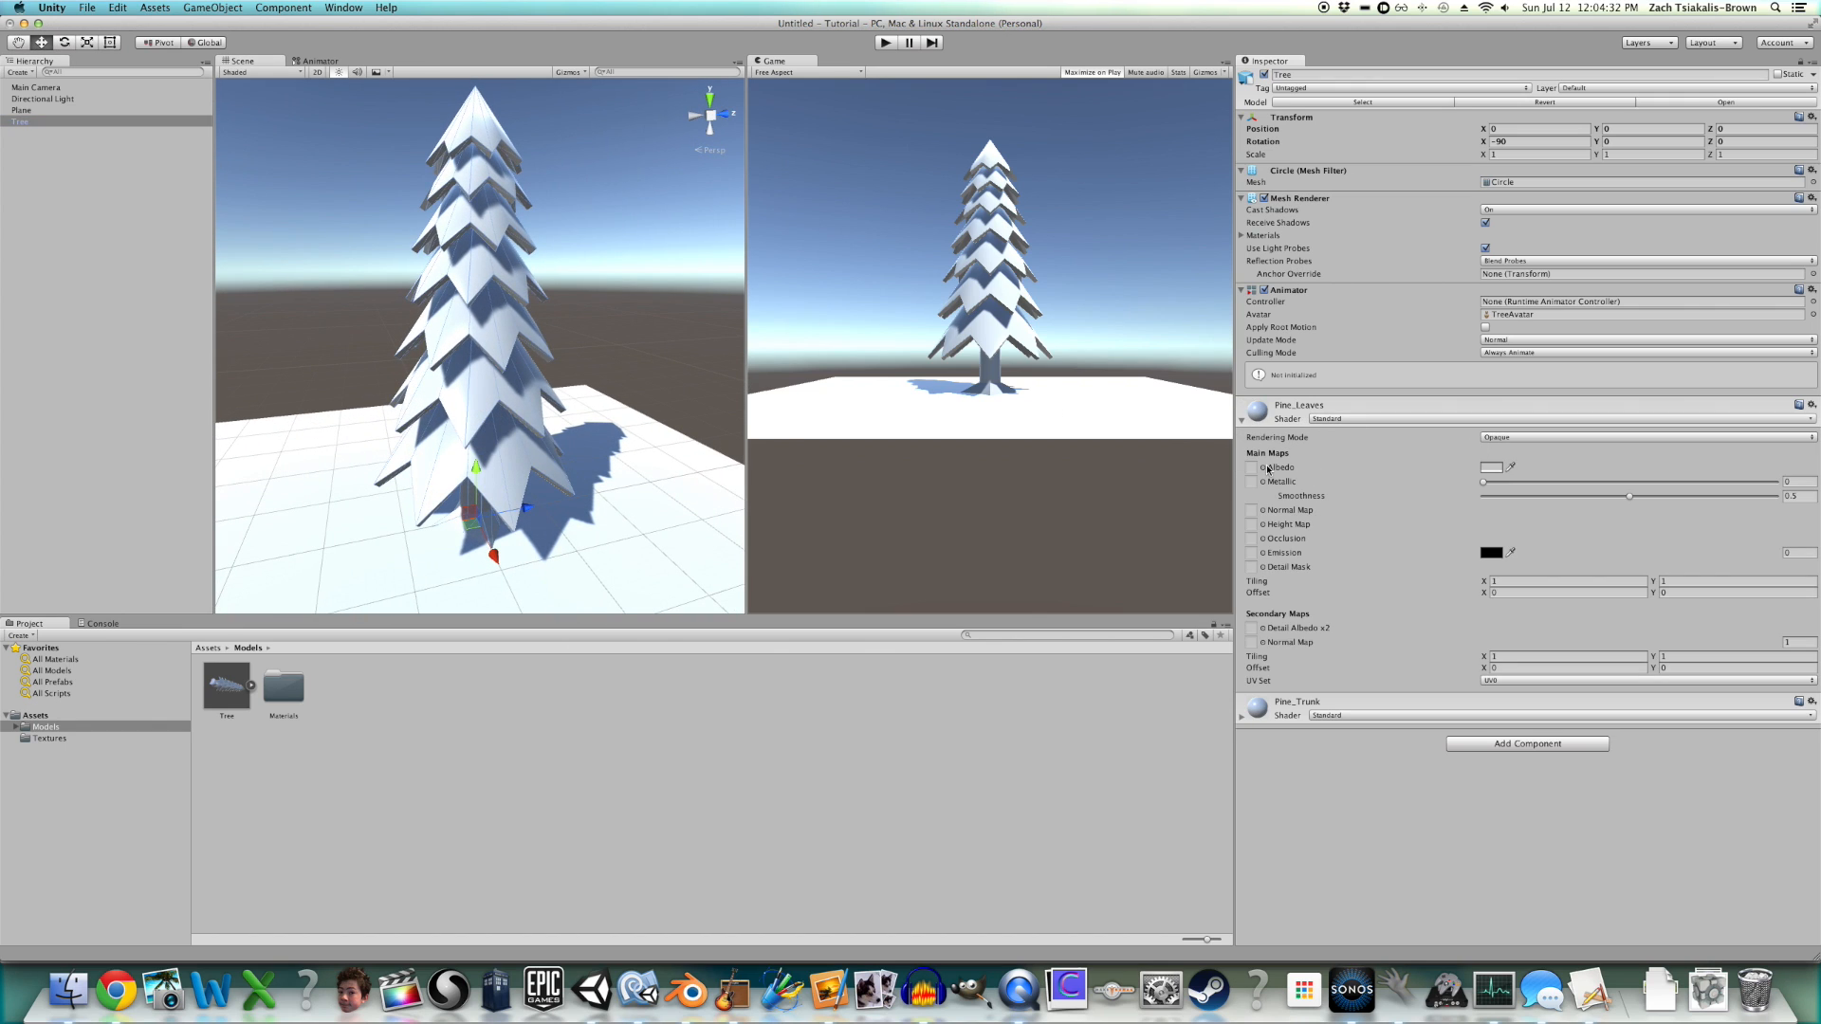
pyautogui.click(1490, 466)
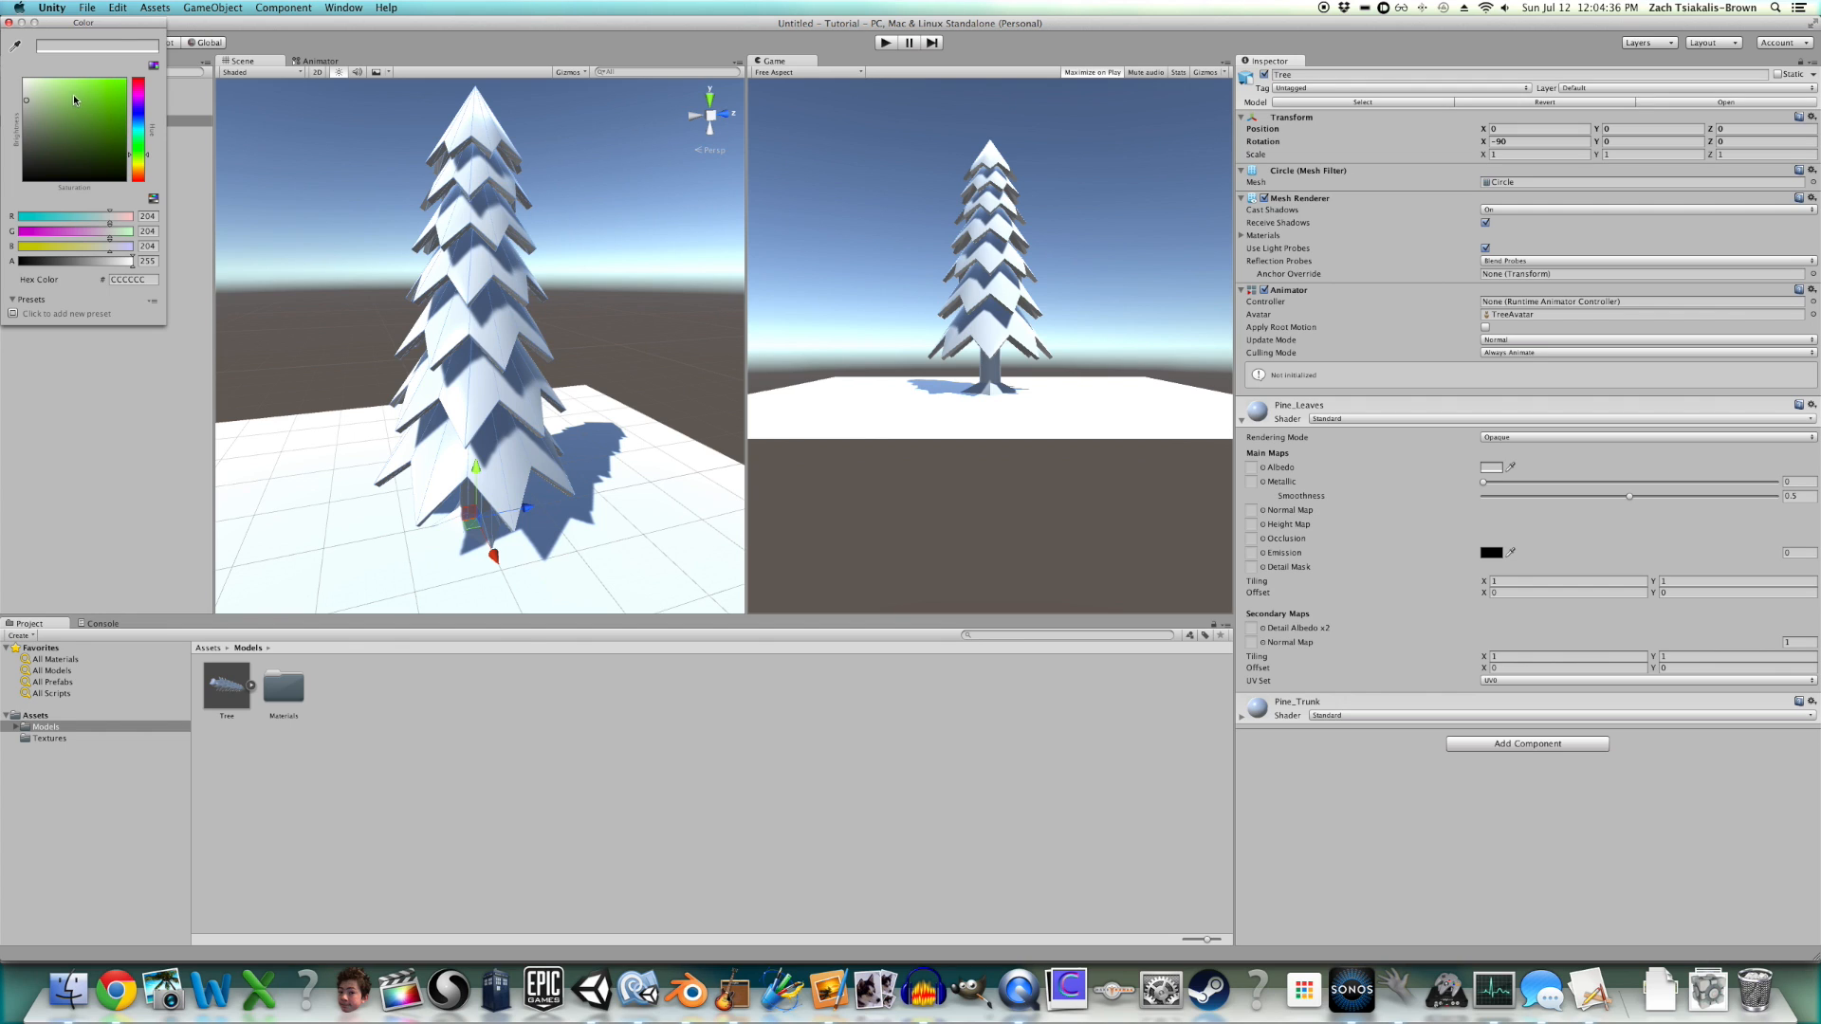
pyautogui.click(92, 84)
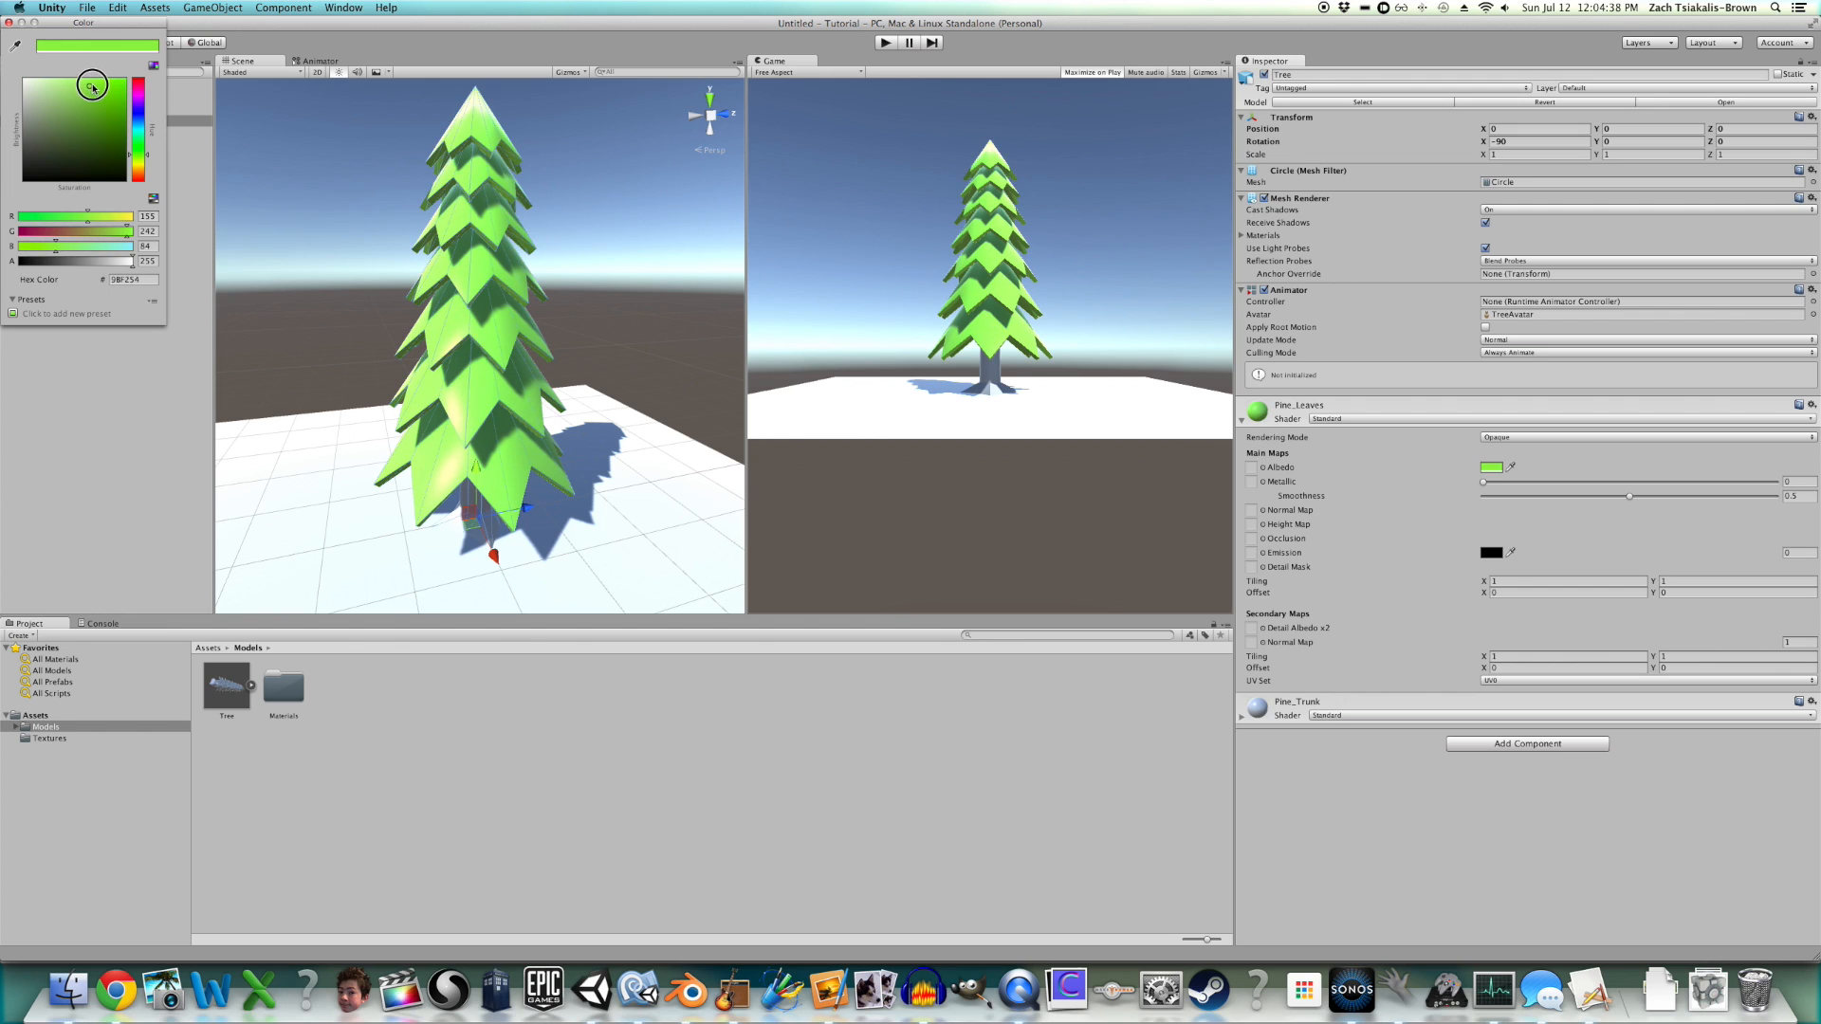
pyautogui.moveTo(93, 84); pyautogui.dragTo(99, 95)
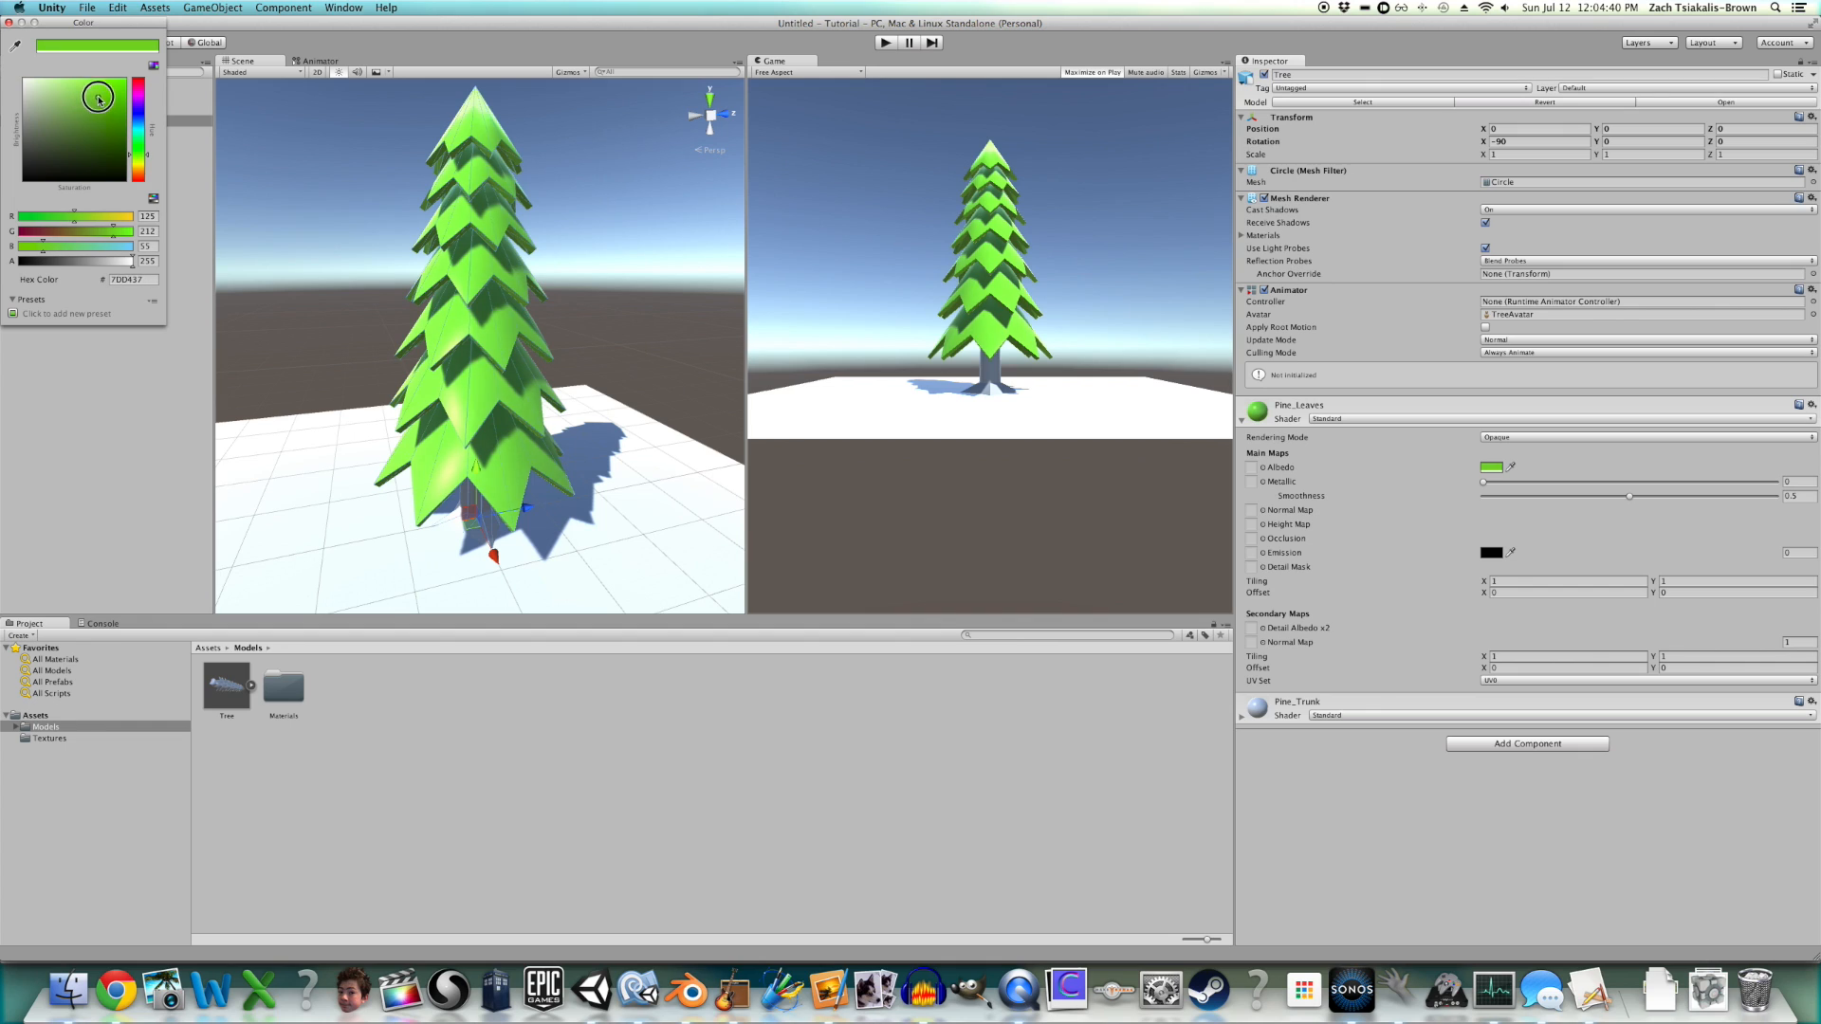
pyautogui.moveTo(98, 97); pyautogui.dragTo(143, 149)
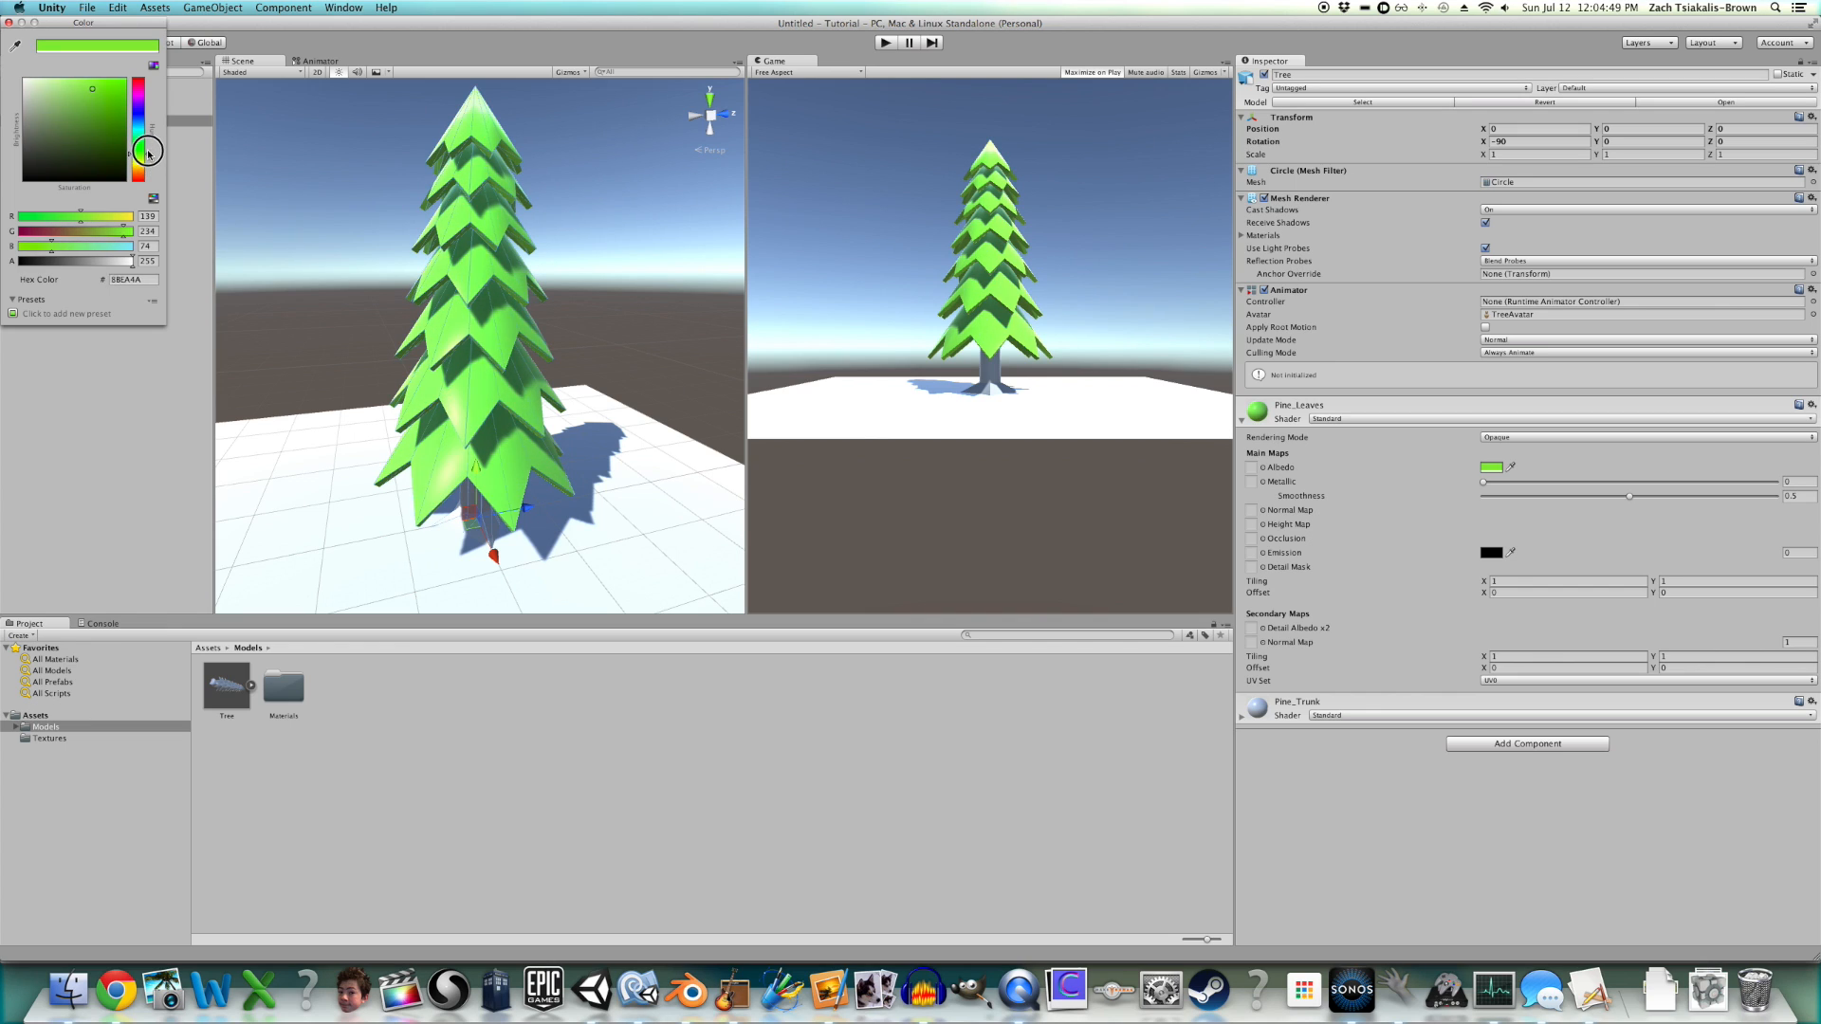
pyautogui.moveTo(149, 152); pyautogui.dragTo(149, 144)
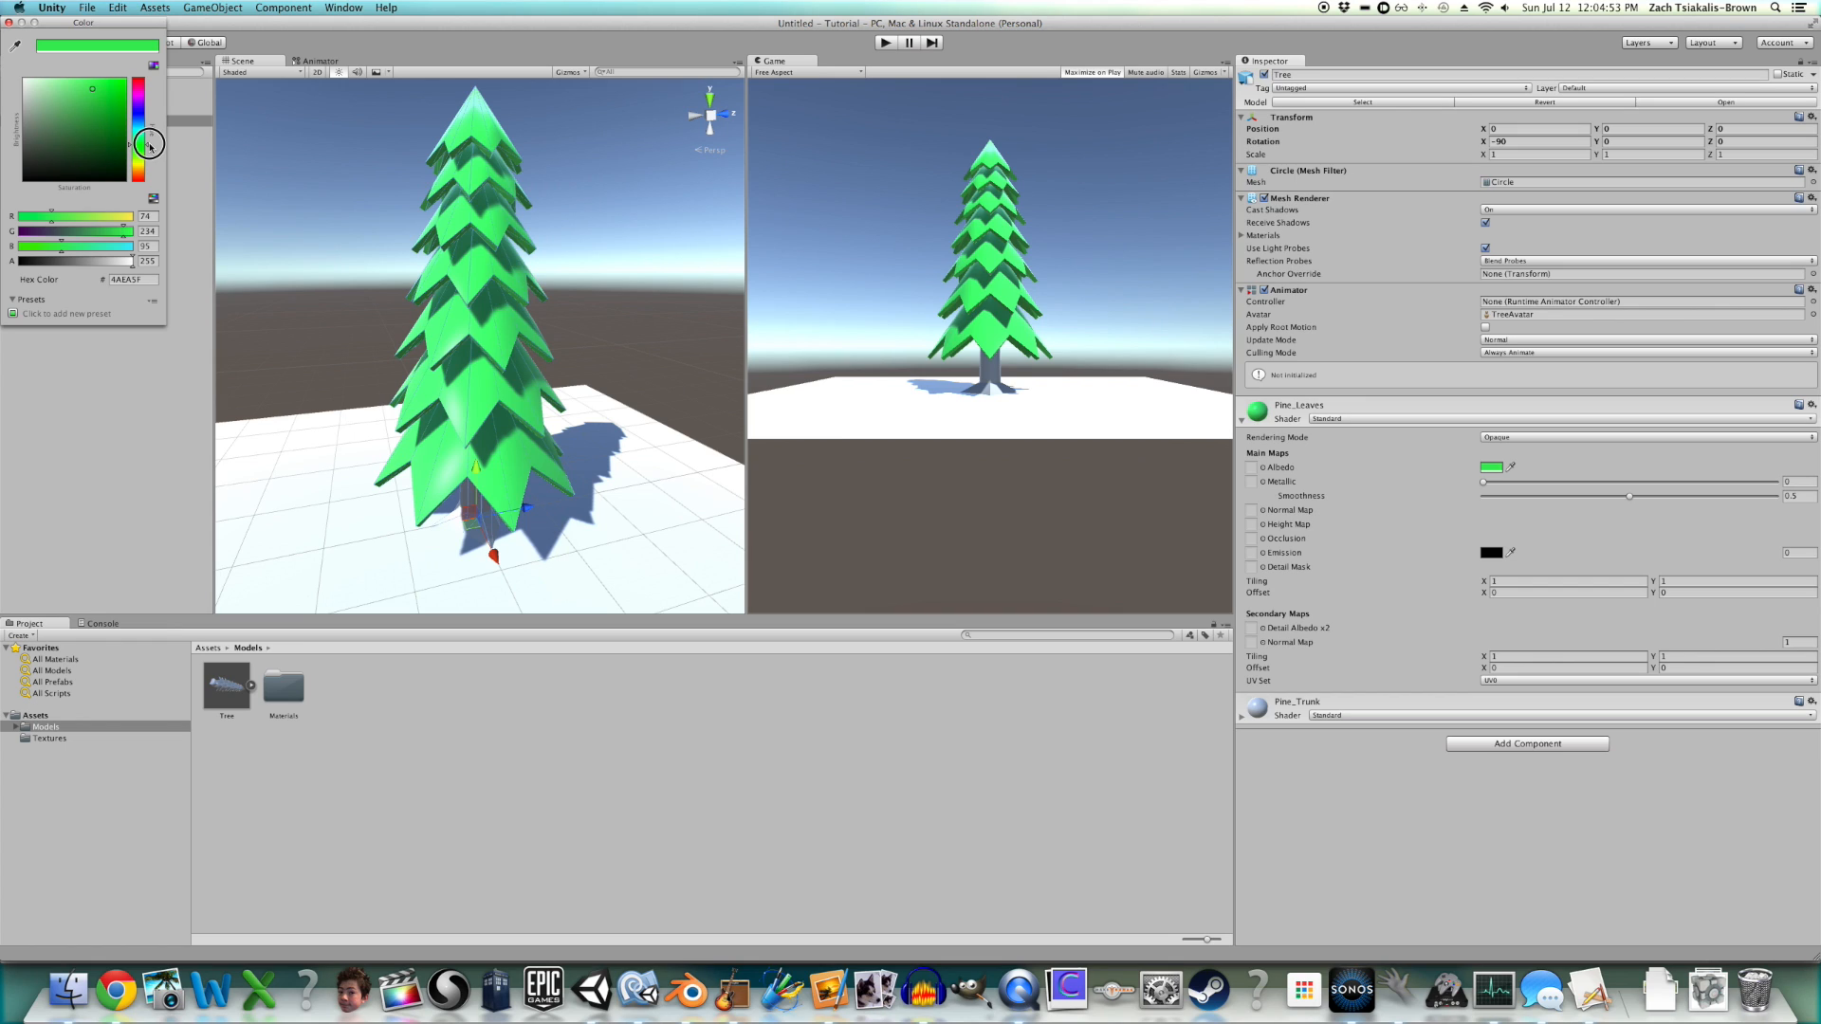
pyautogui.moveTo(149, 136); pyautogui.dragTo(149, 154)
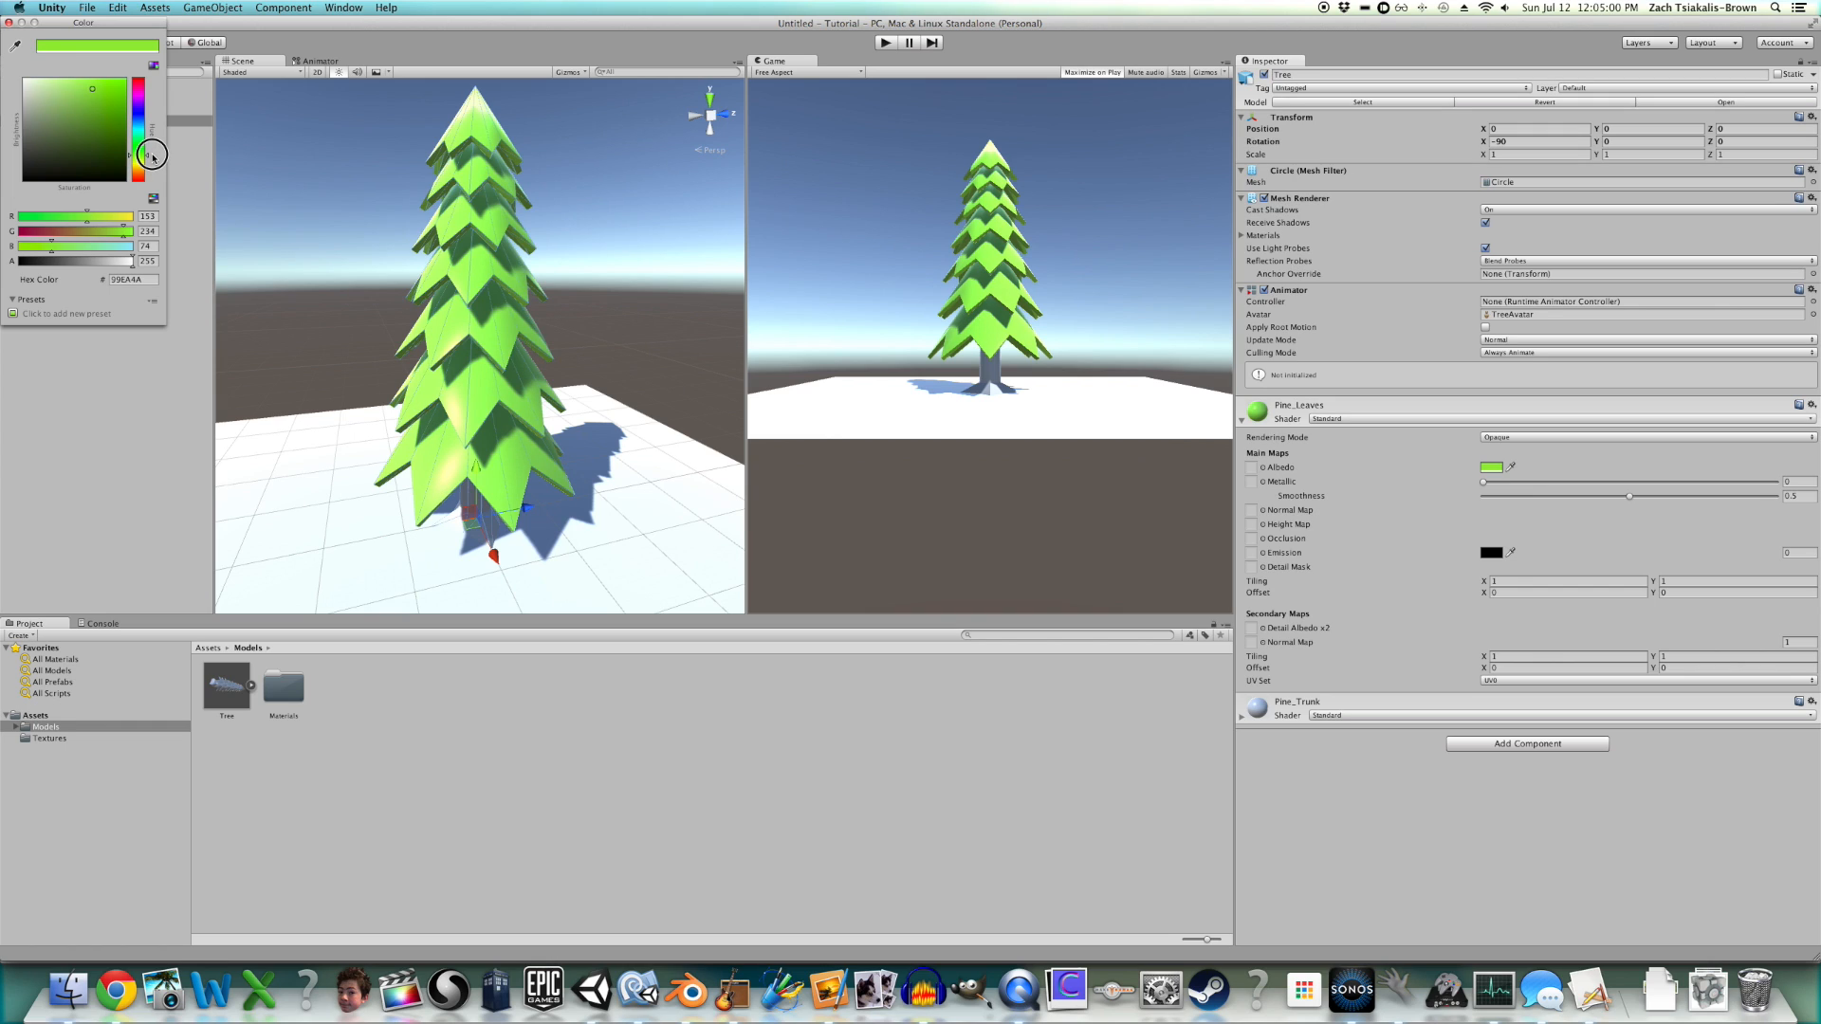
pyautogui.moveTo(151, 154); pyautogui.dragTo(151, 159)
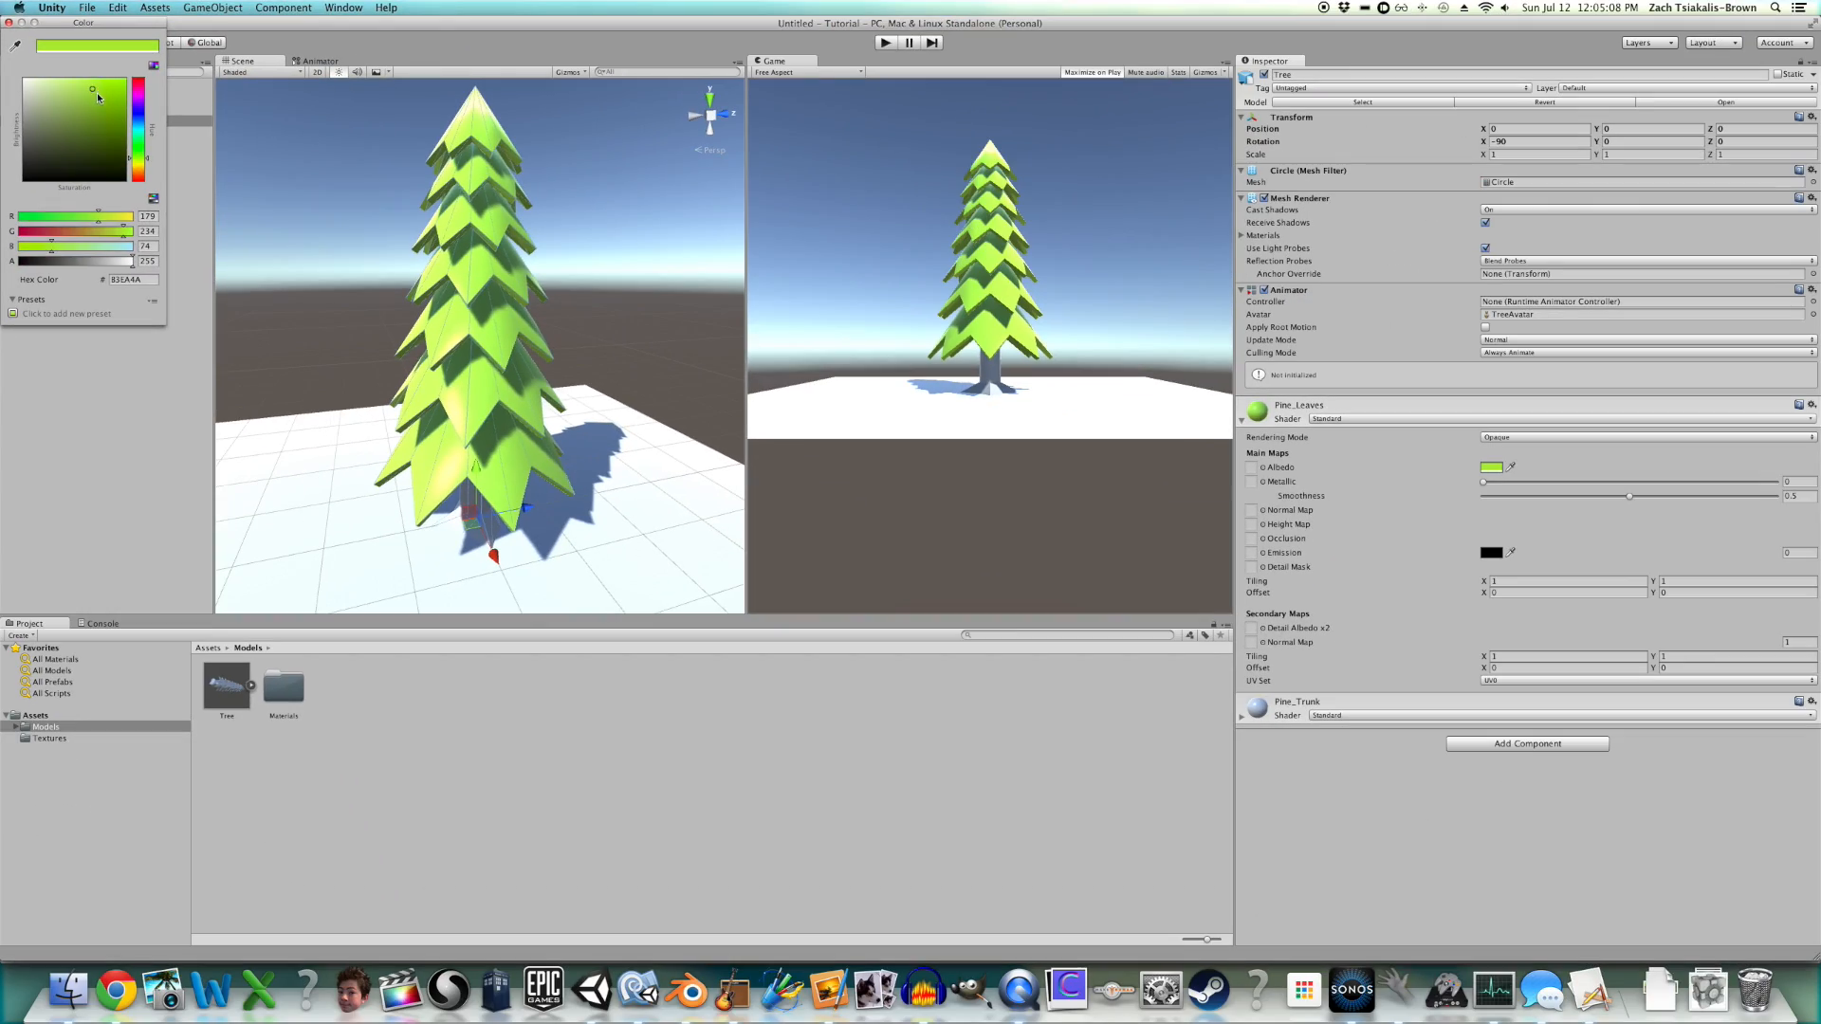
pyautogui.click(116, 124)
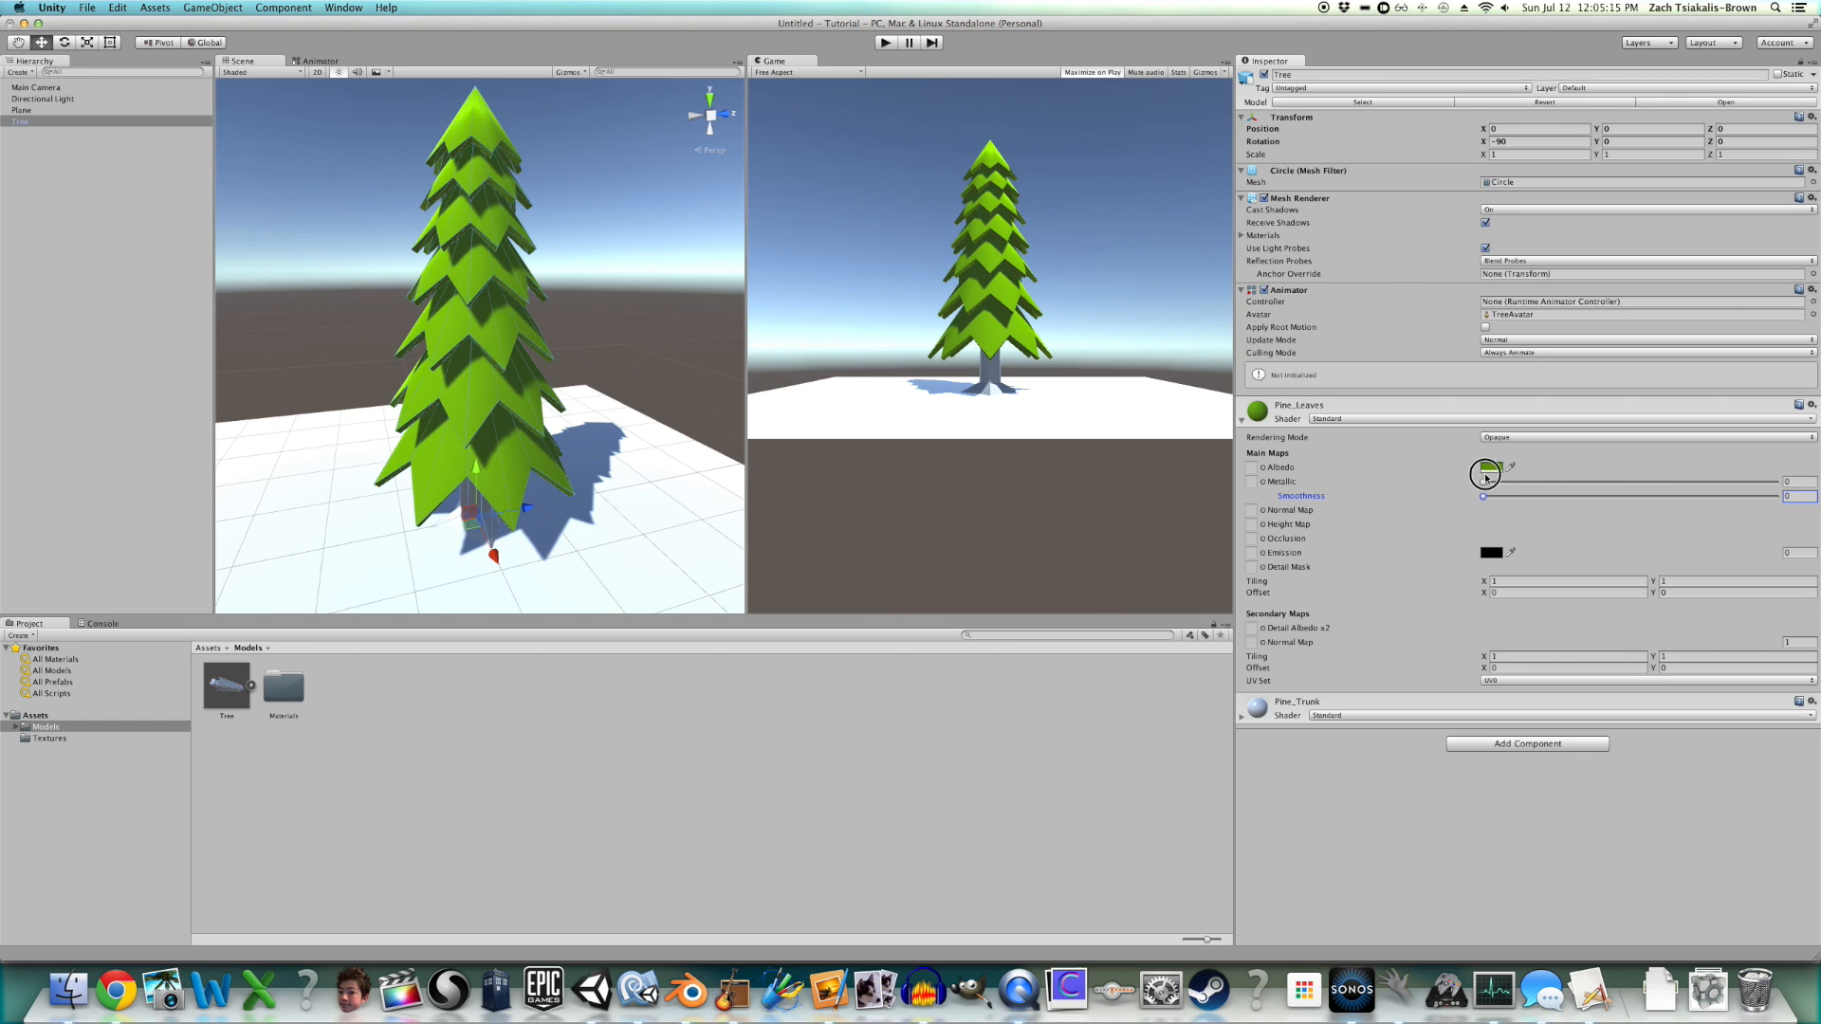
pyautogui.moveTo(1482, 496); pyautogui.dragTo(1492, 496)
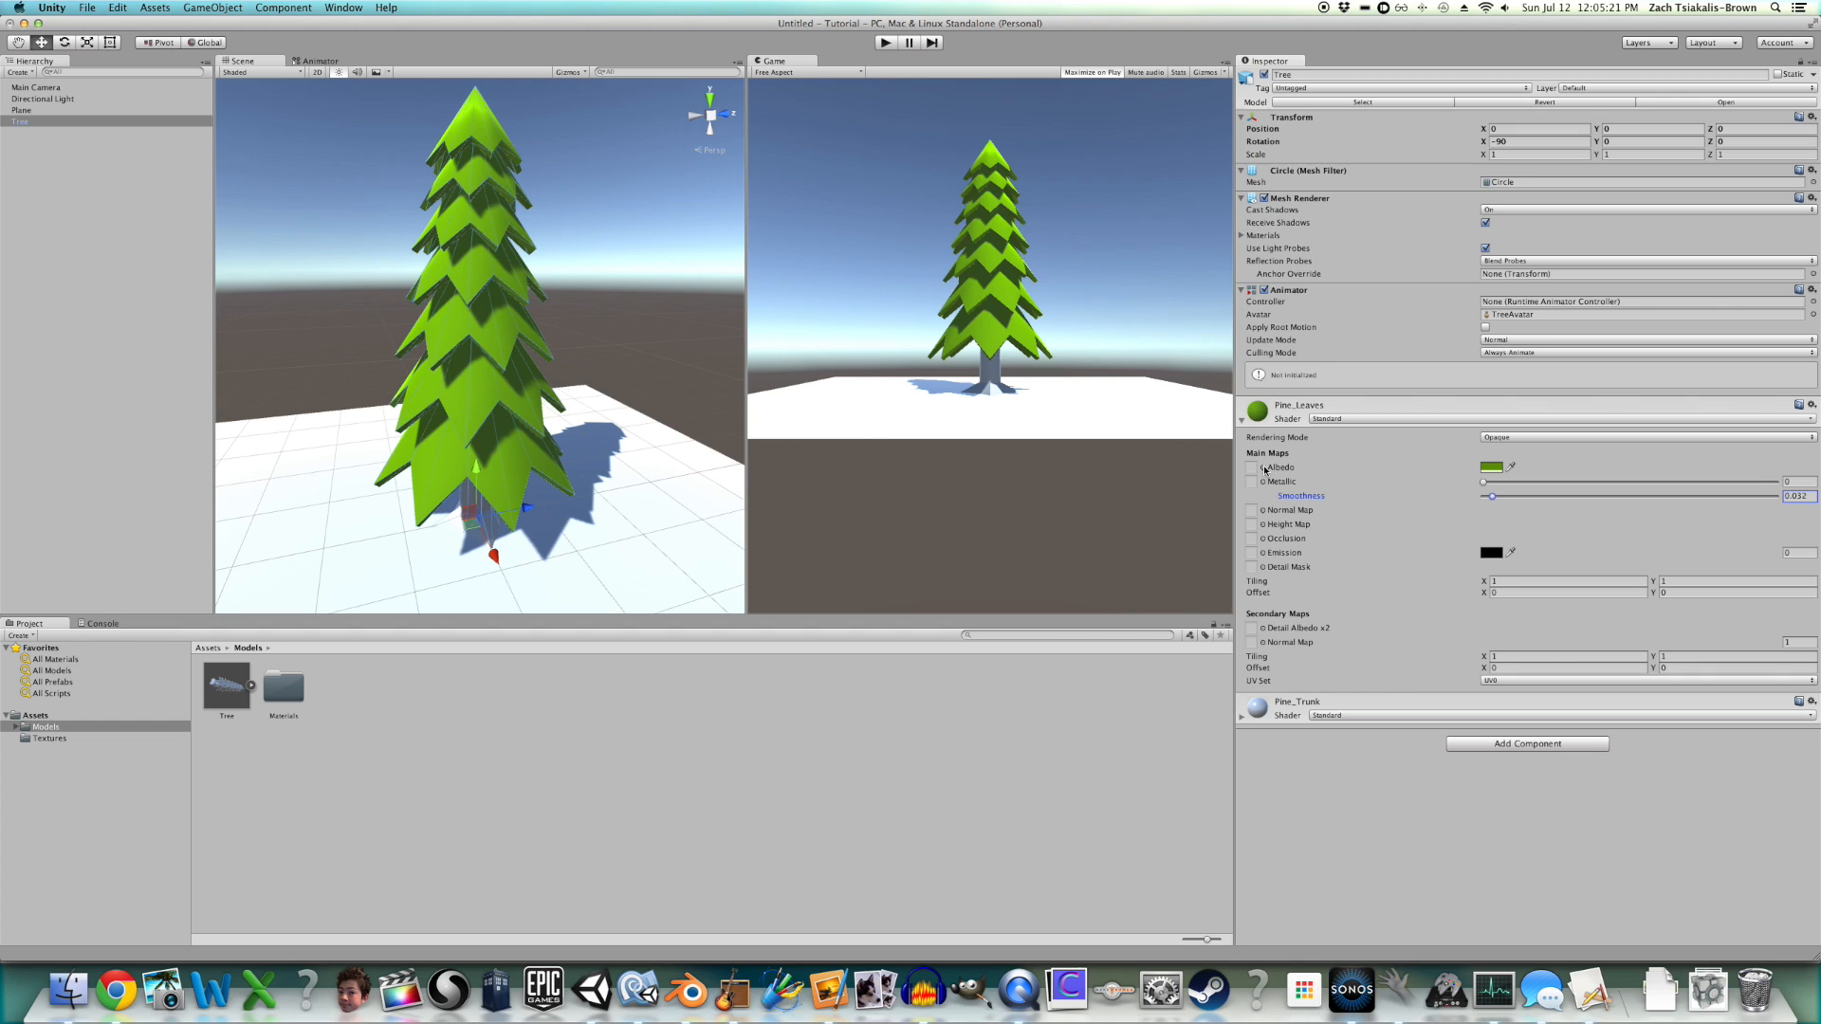
# - Assign the gradient texture to the Pine_Leaves albedo and open the Textures folder
pyautogui.click(1503, 467)
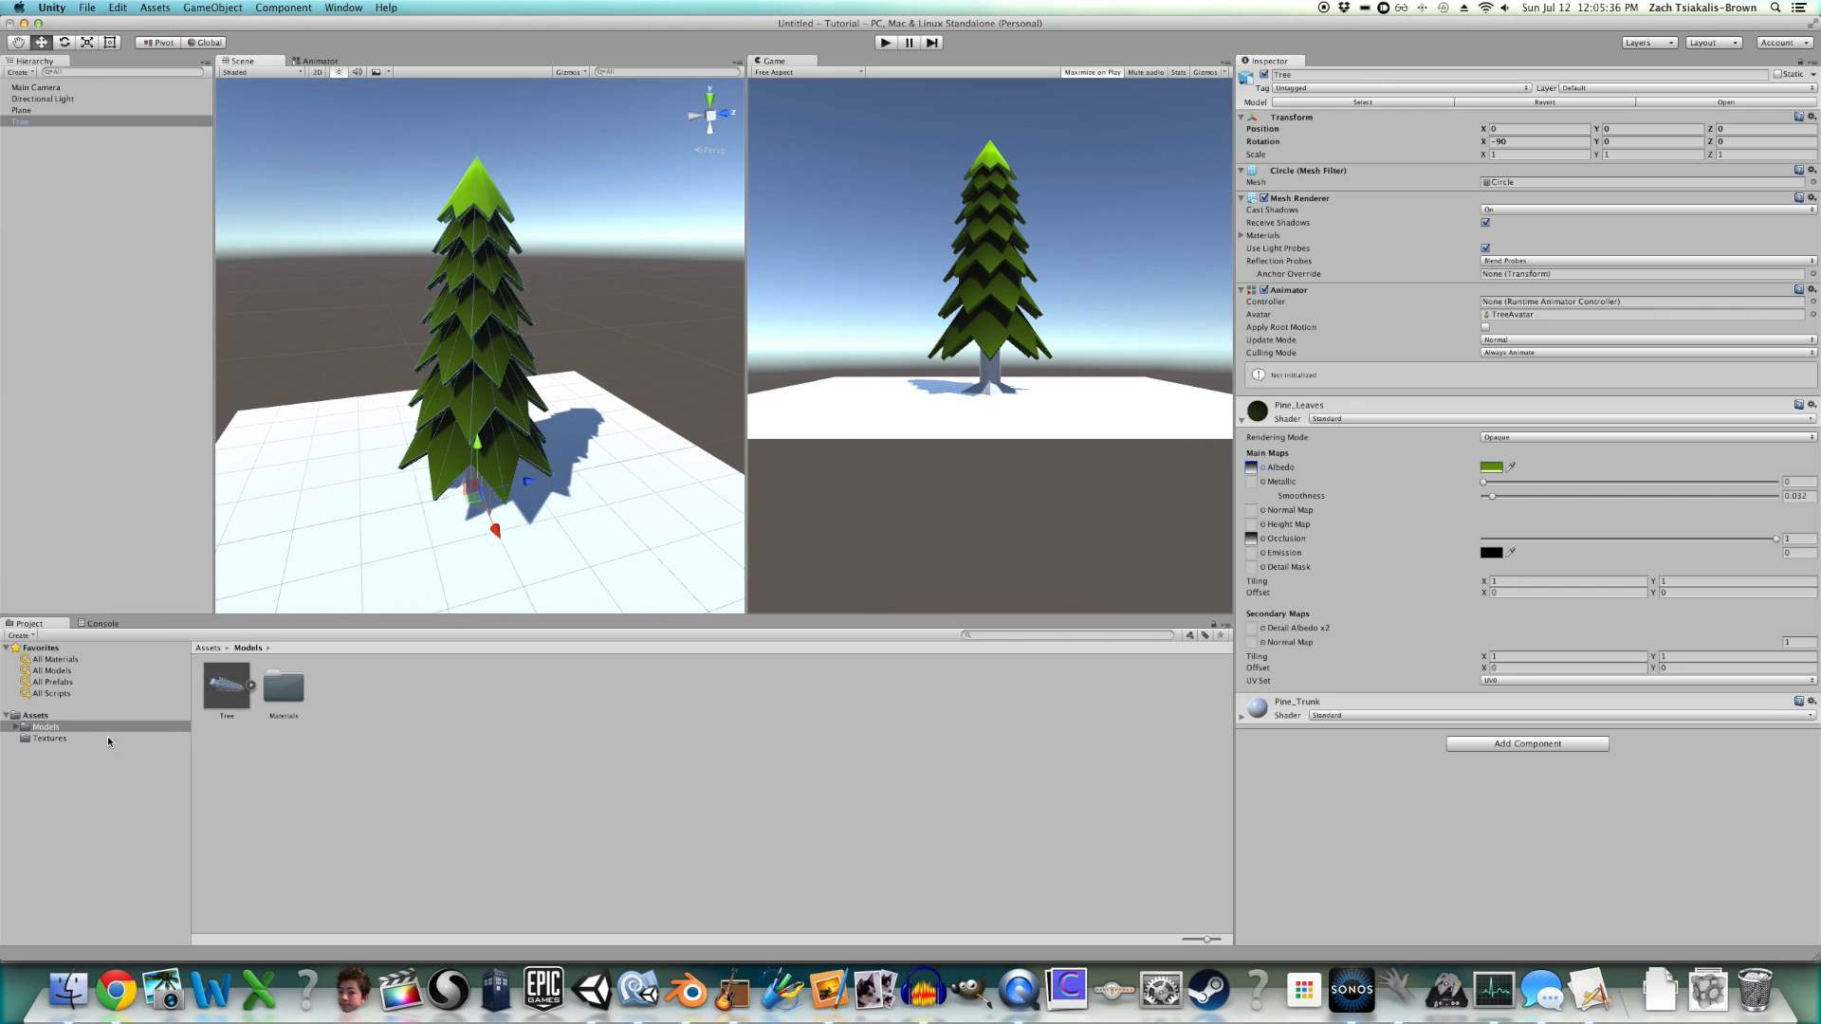
pyautogui.click(226, 683)
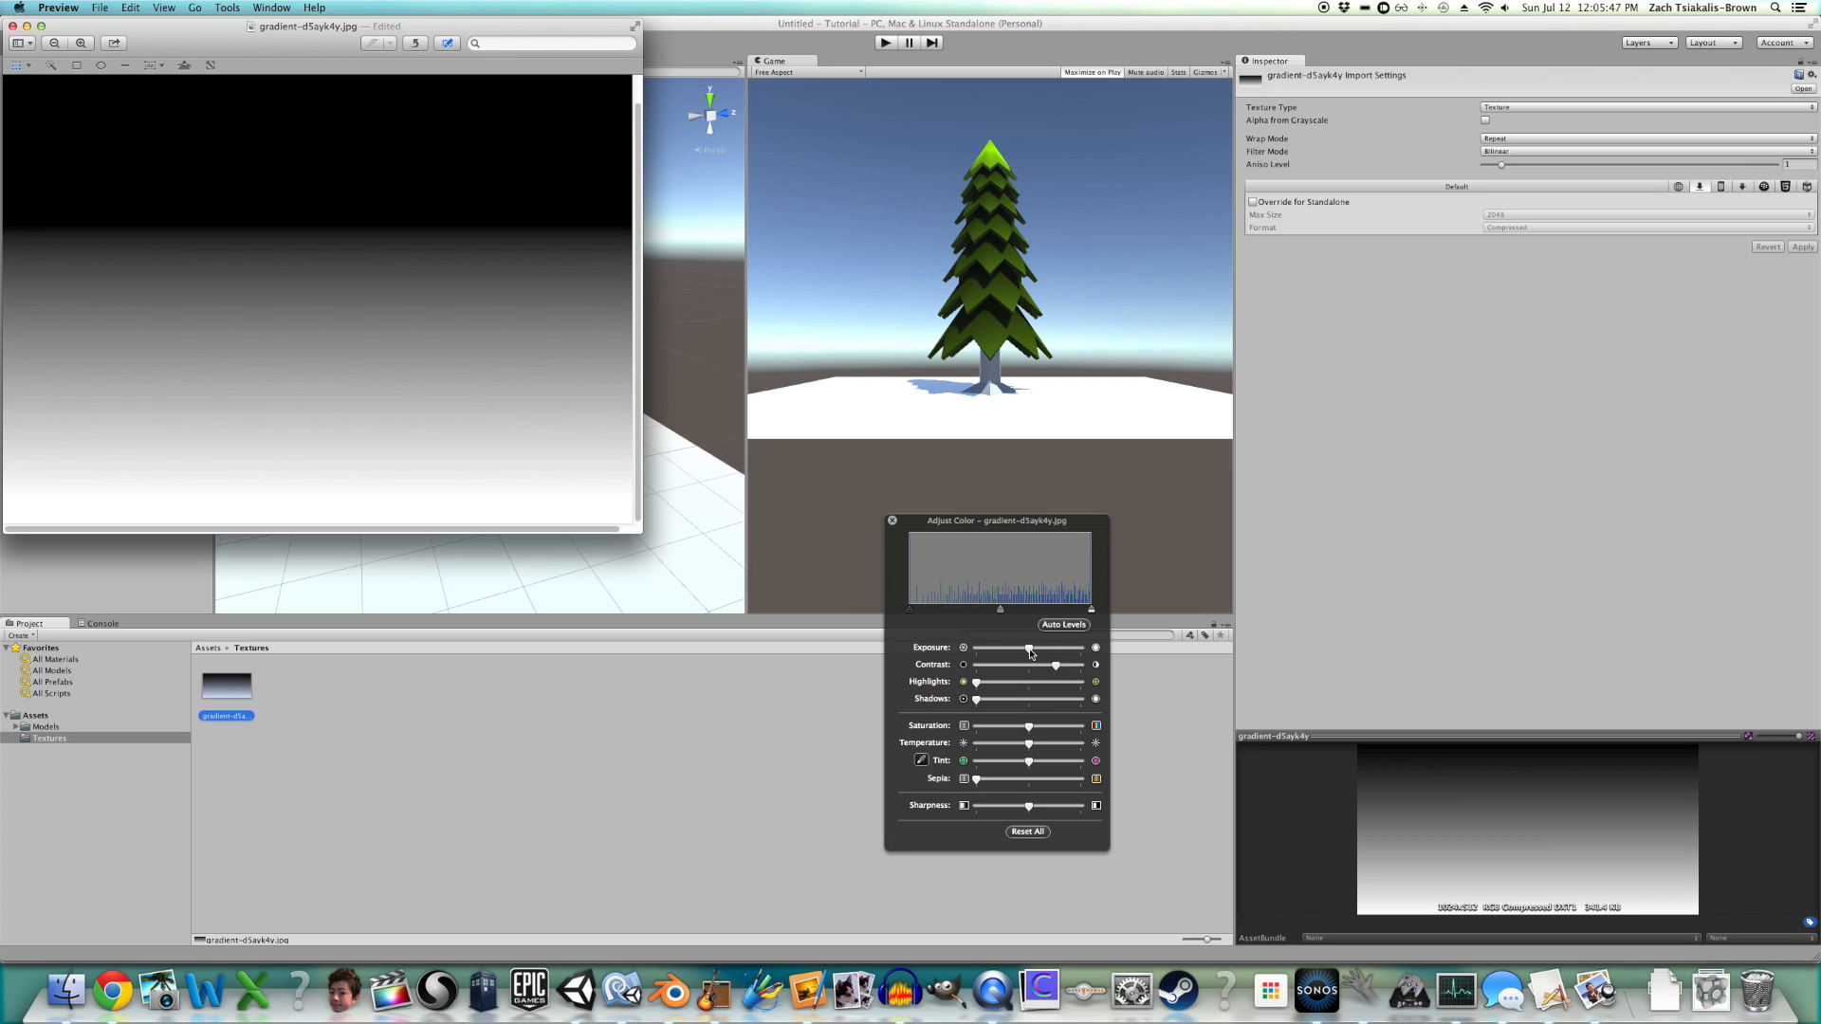
# - Raise the gradient image's exposure and adjust its contrast, shadows and sharpness
pyautogui.moveTo(1028, 646); pyautogui.dragTo(1053, 647)
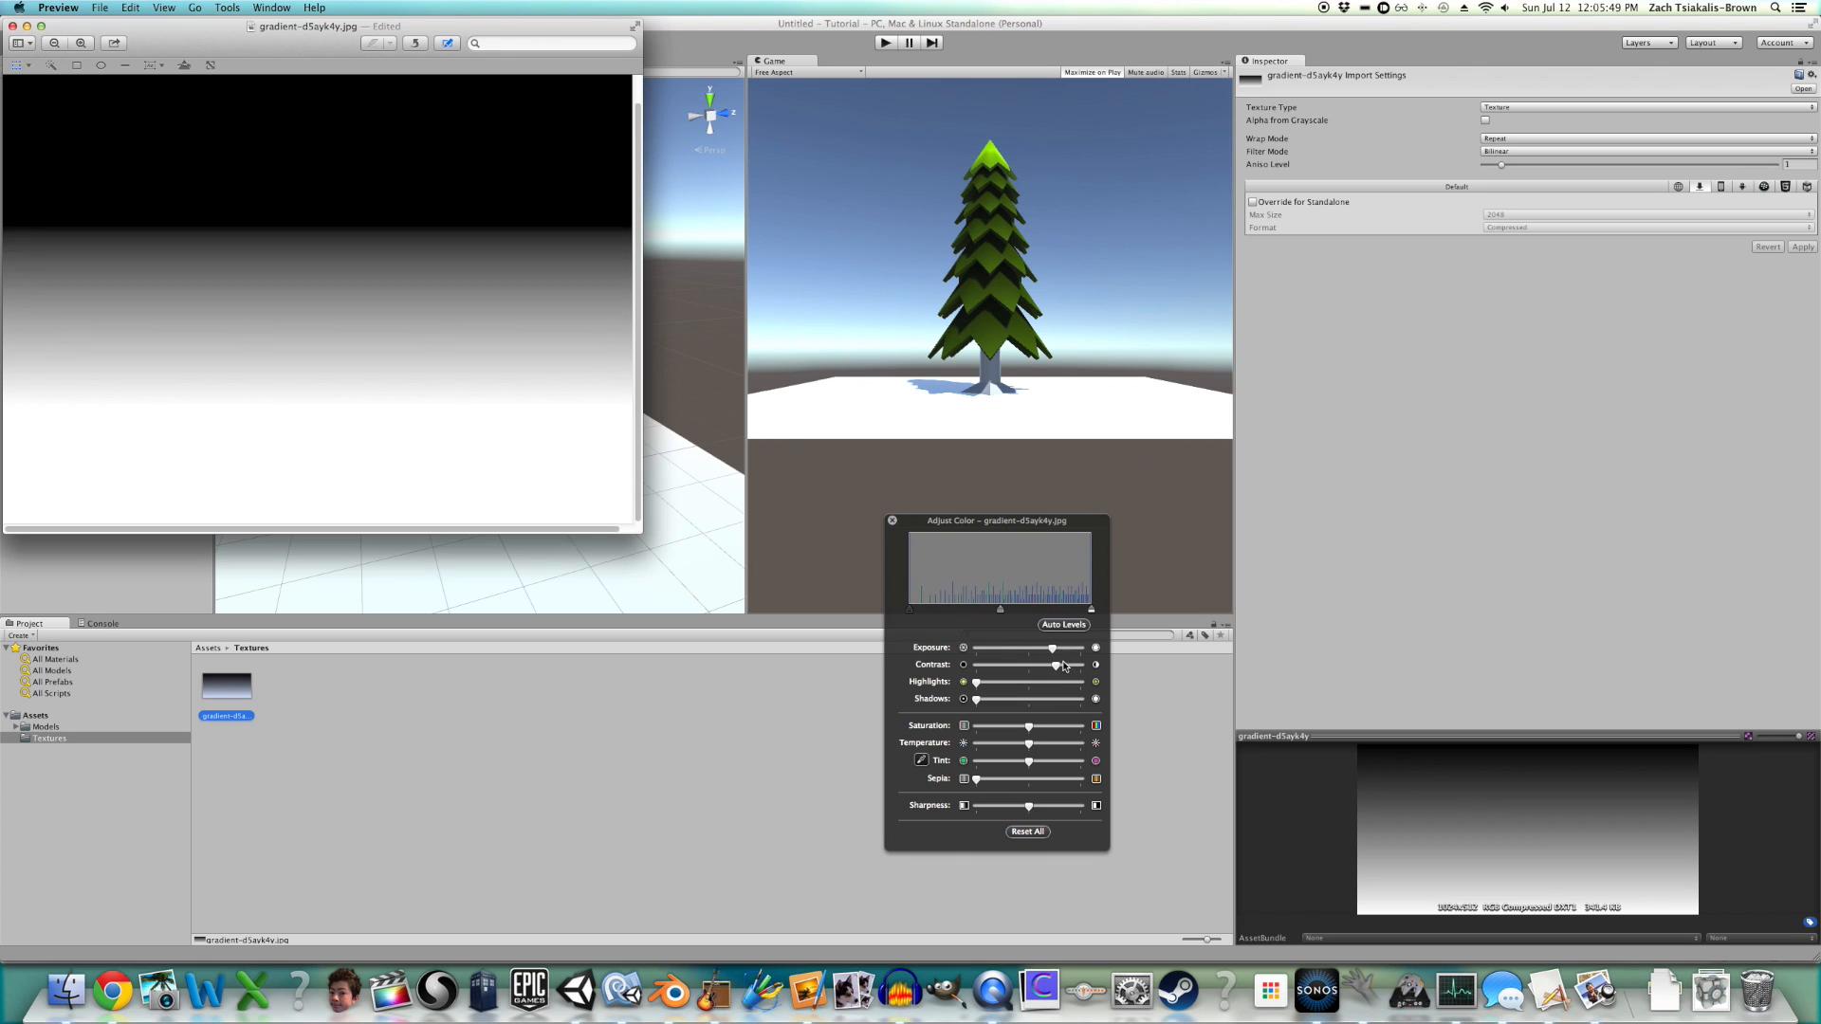
pyautogui.moveTo(1054, 664); pyautogui.dragTo(1049, 669)
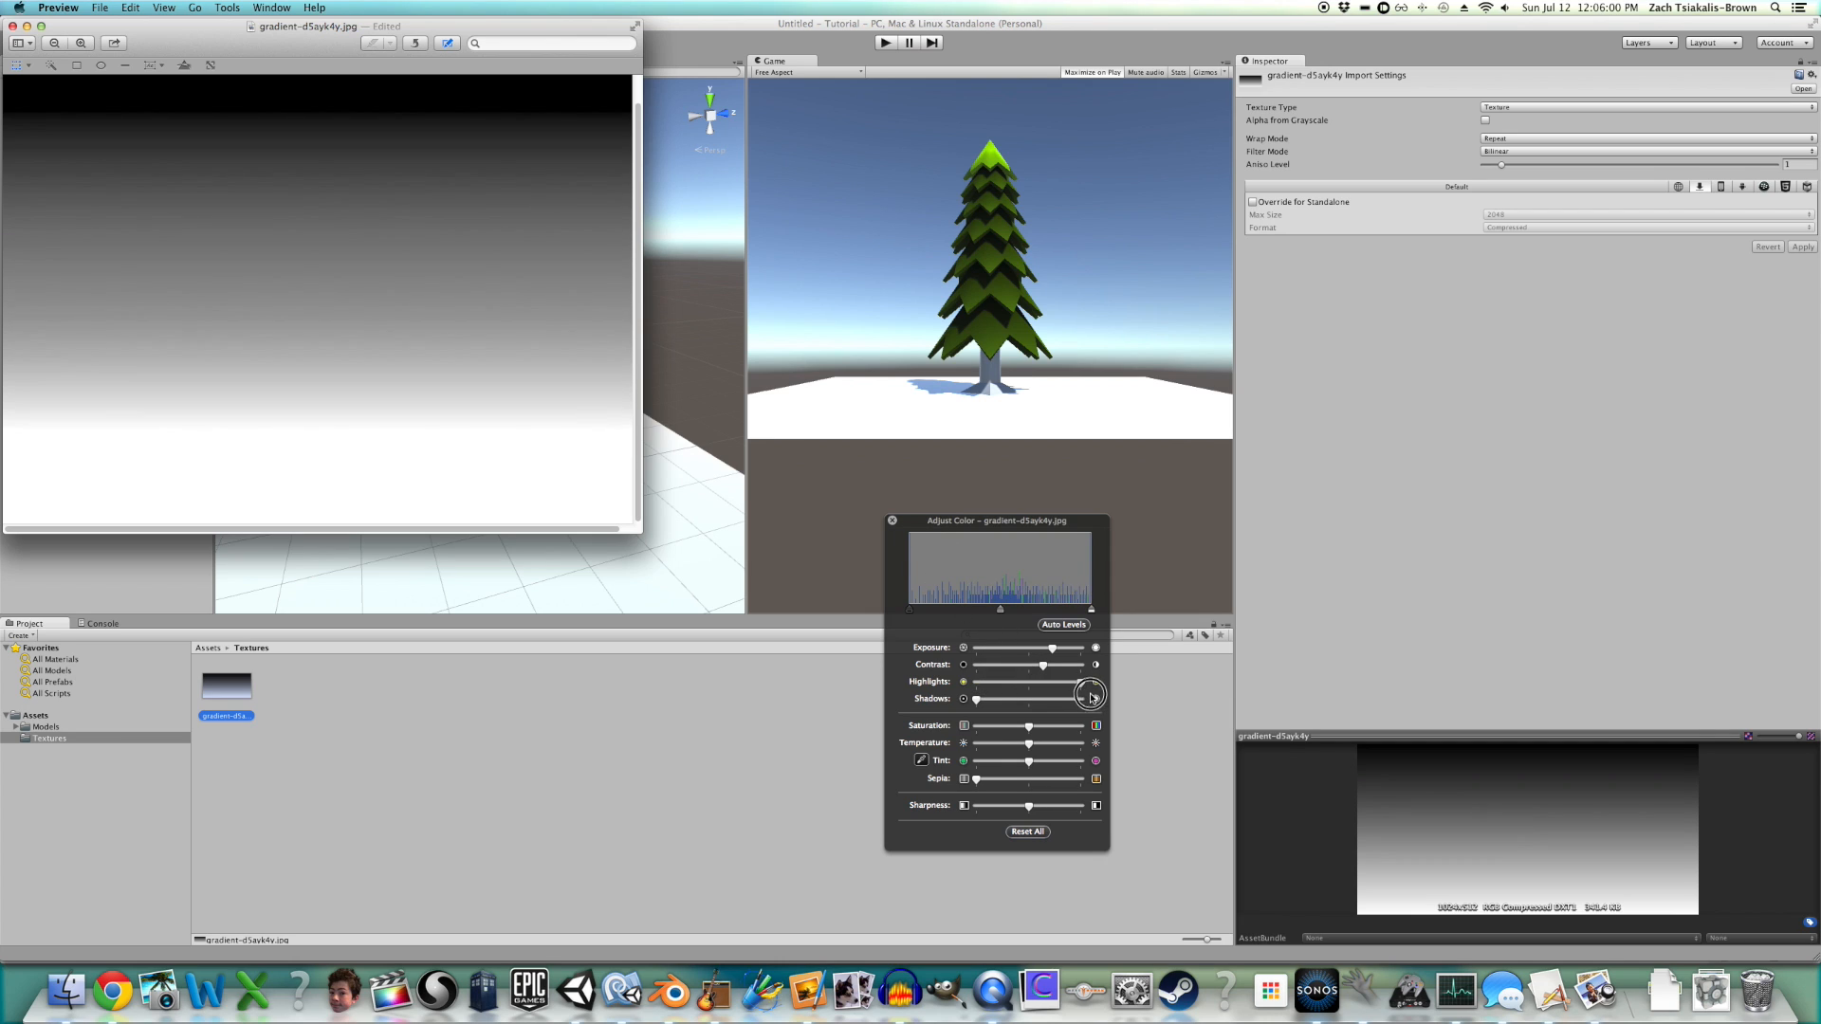
pyautogui.moveTo(1090, 697); pyautogui.dragTo(1016, 708)
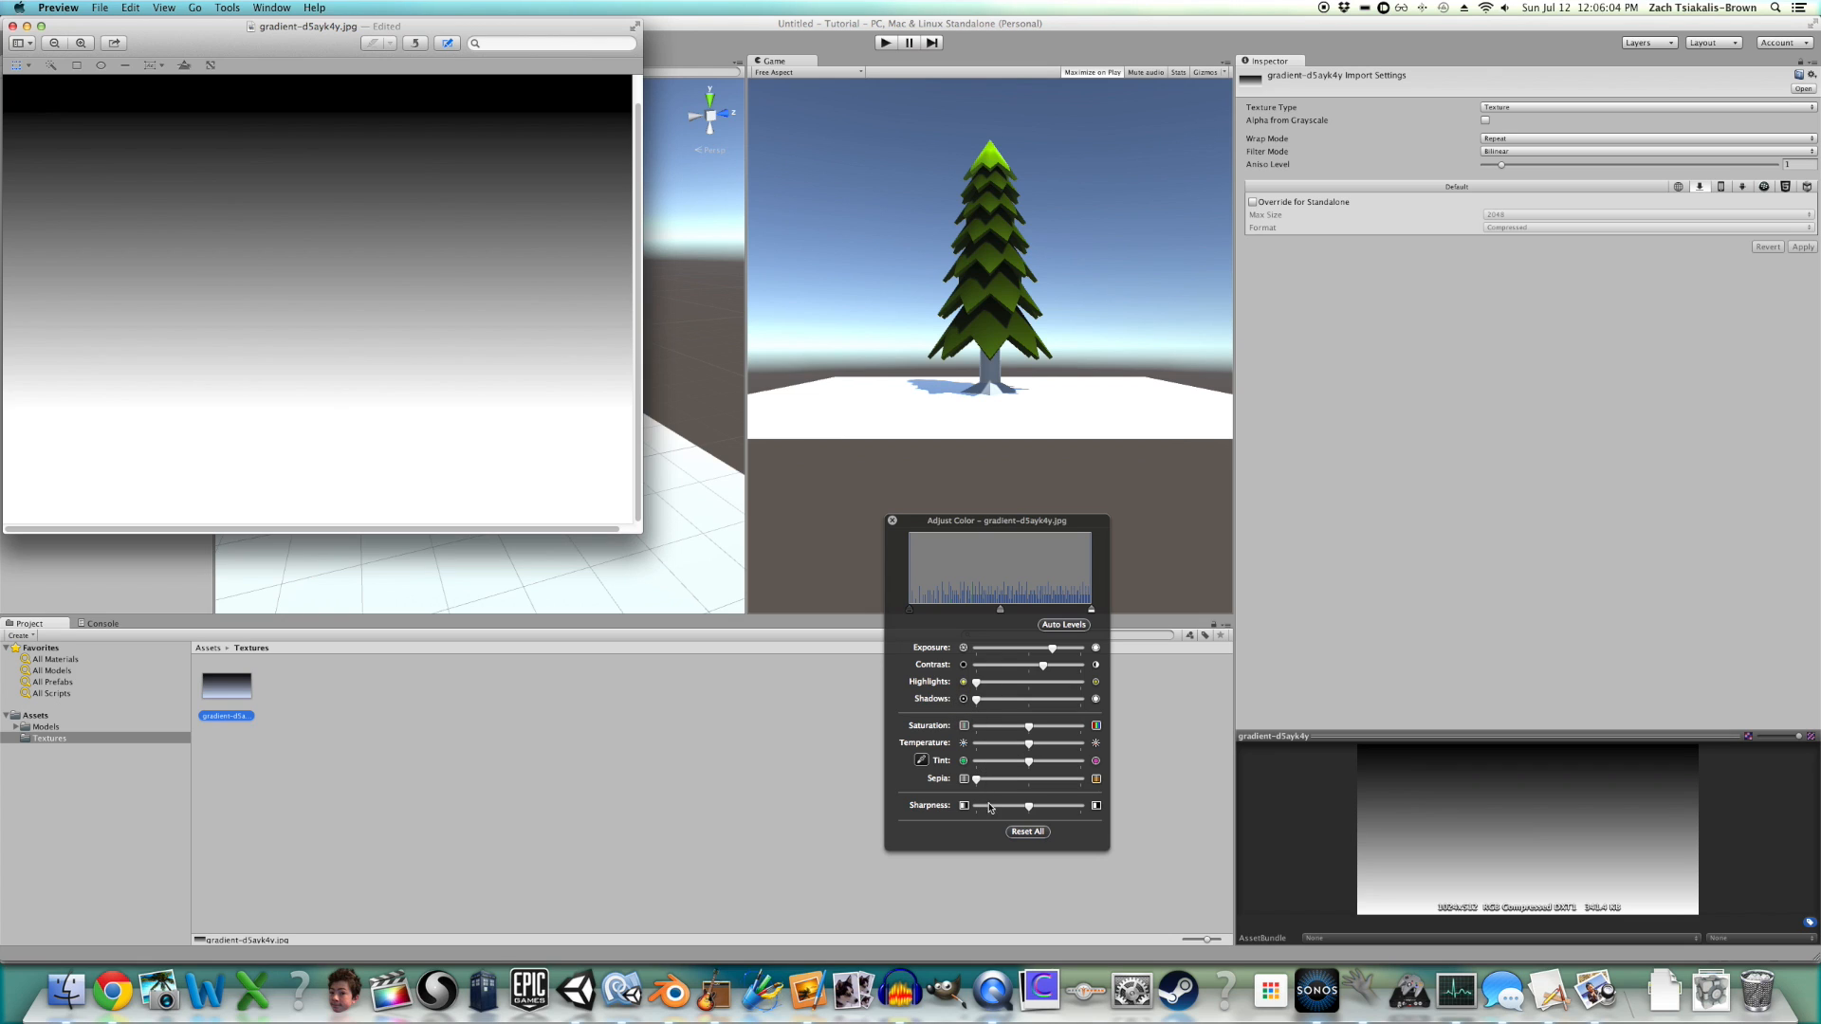
pyautogui.moveTo(1028, 805); pyautogui.dragTo(1034, 806)
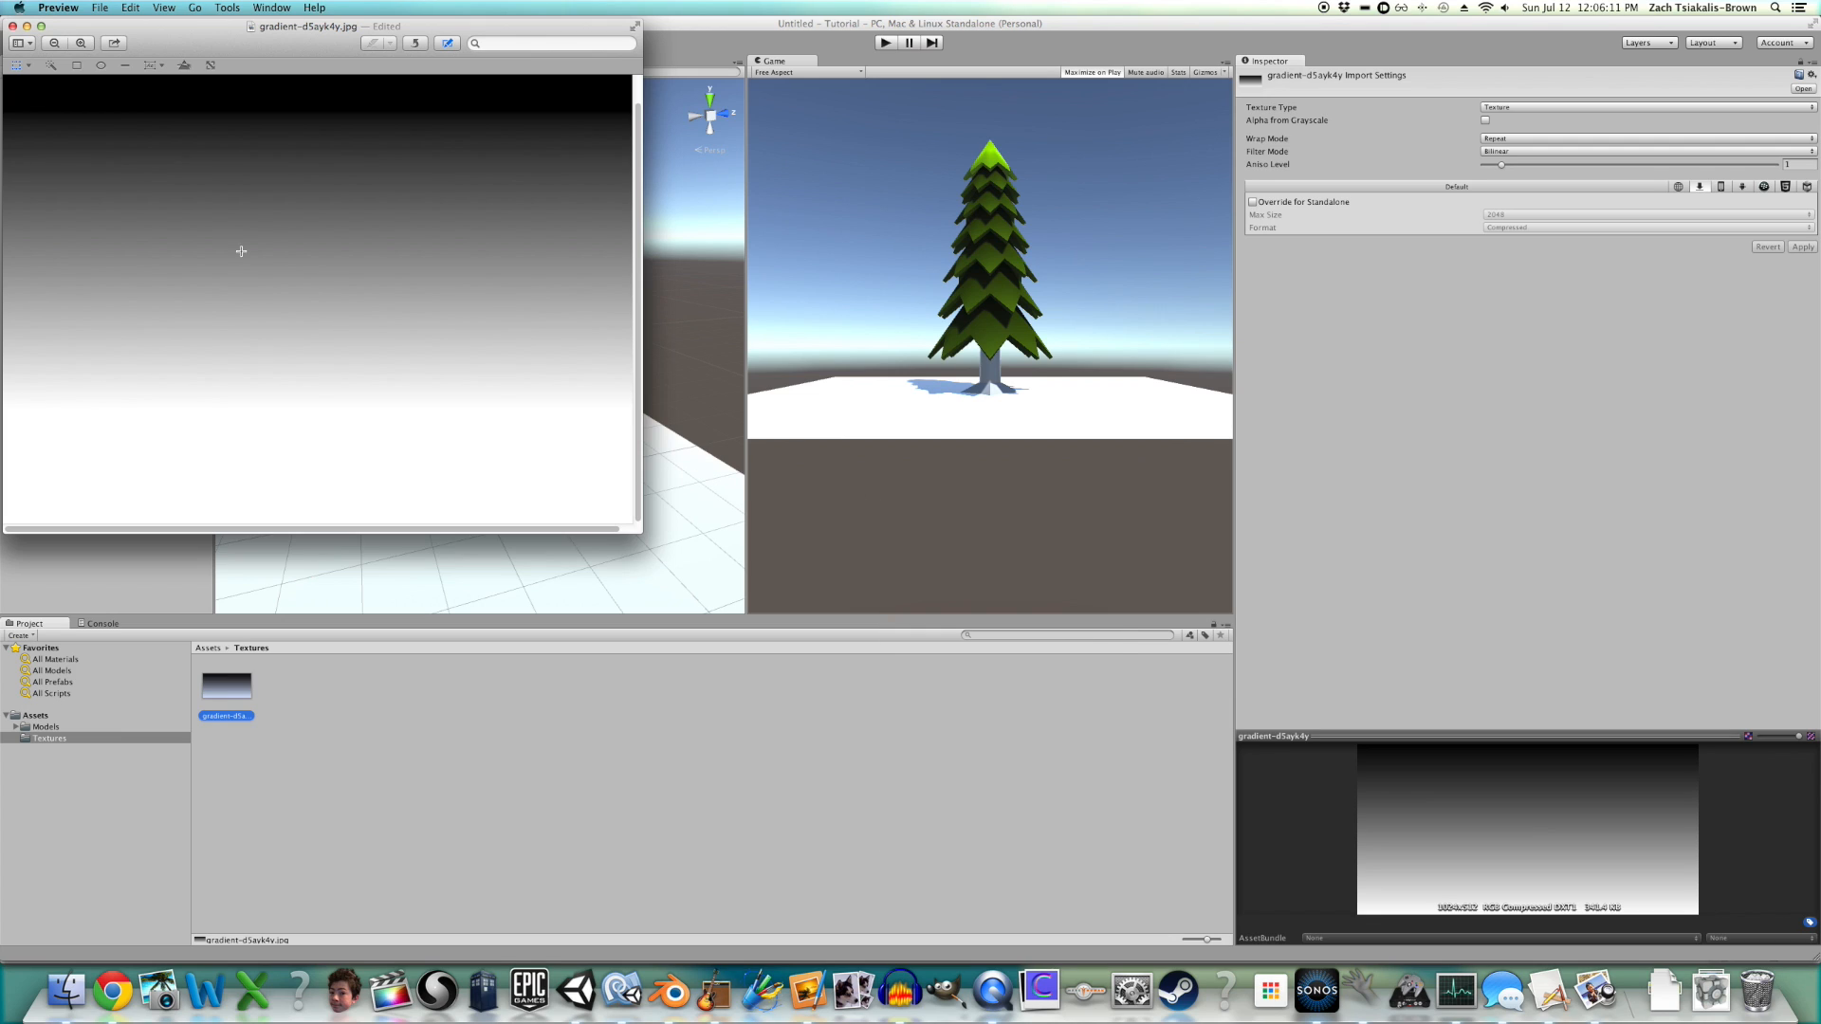
pyautogui.moveTo(26, 104)
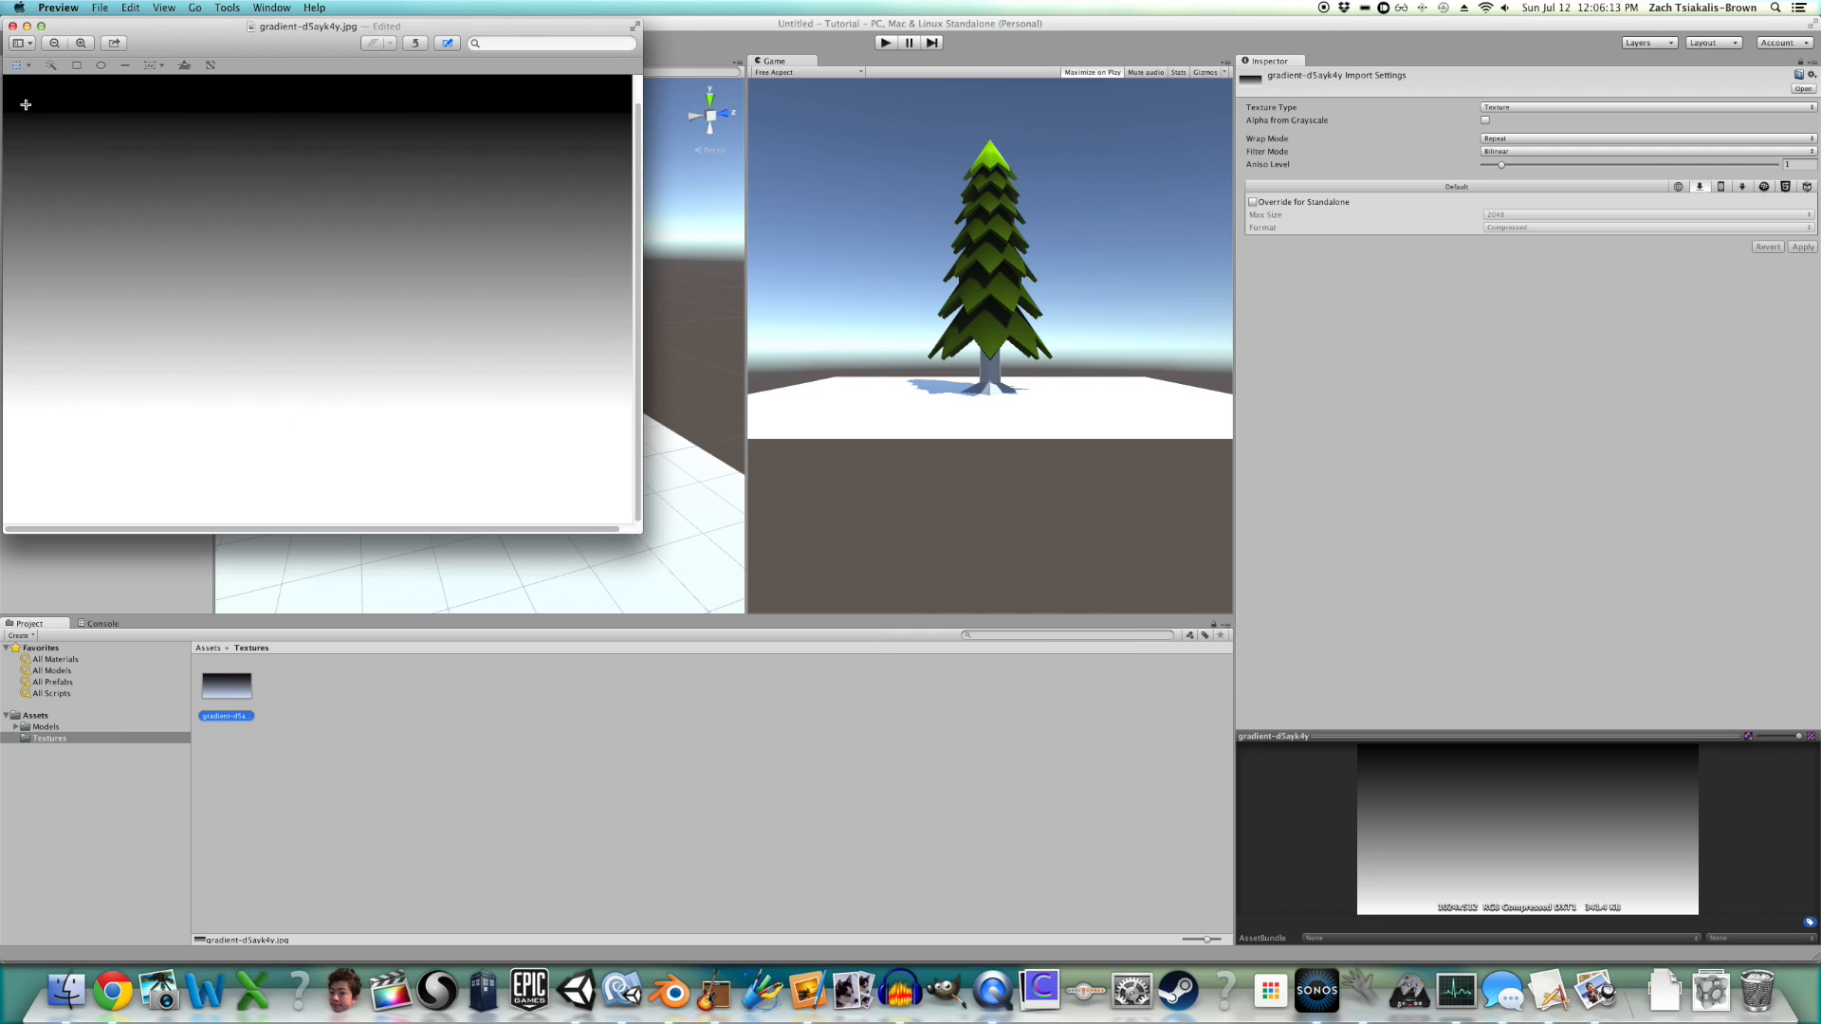
pyautogui.moveTo(100, 149)
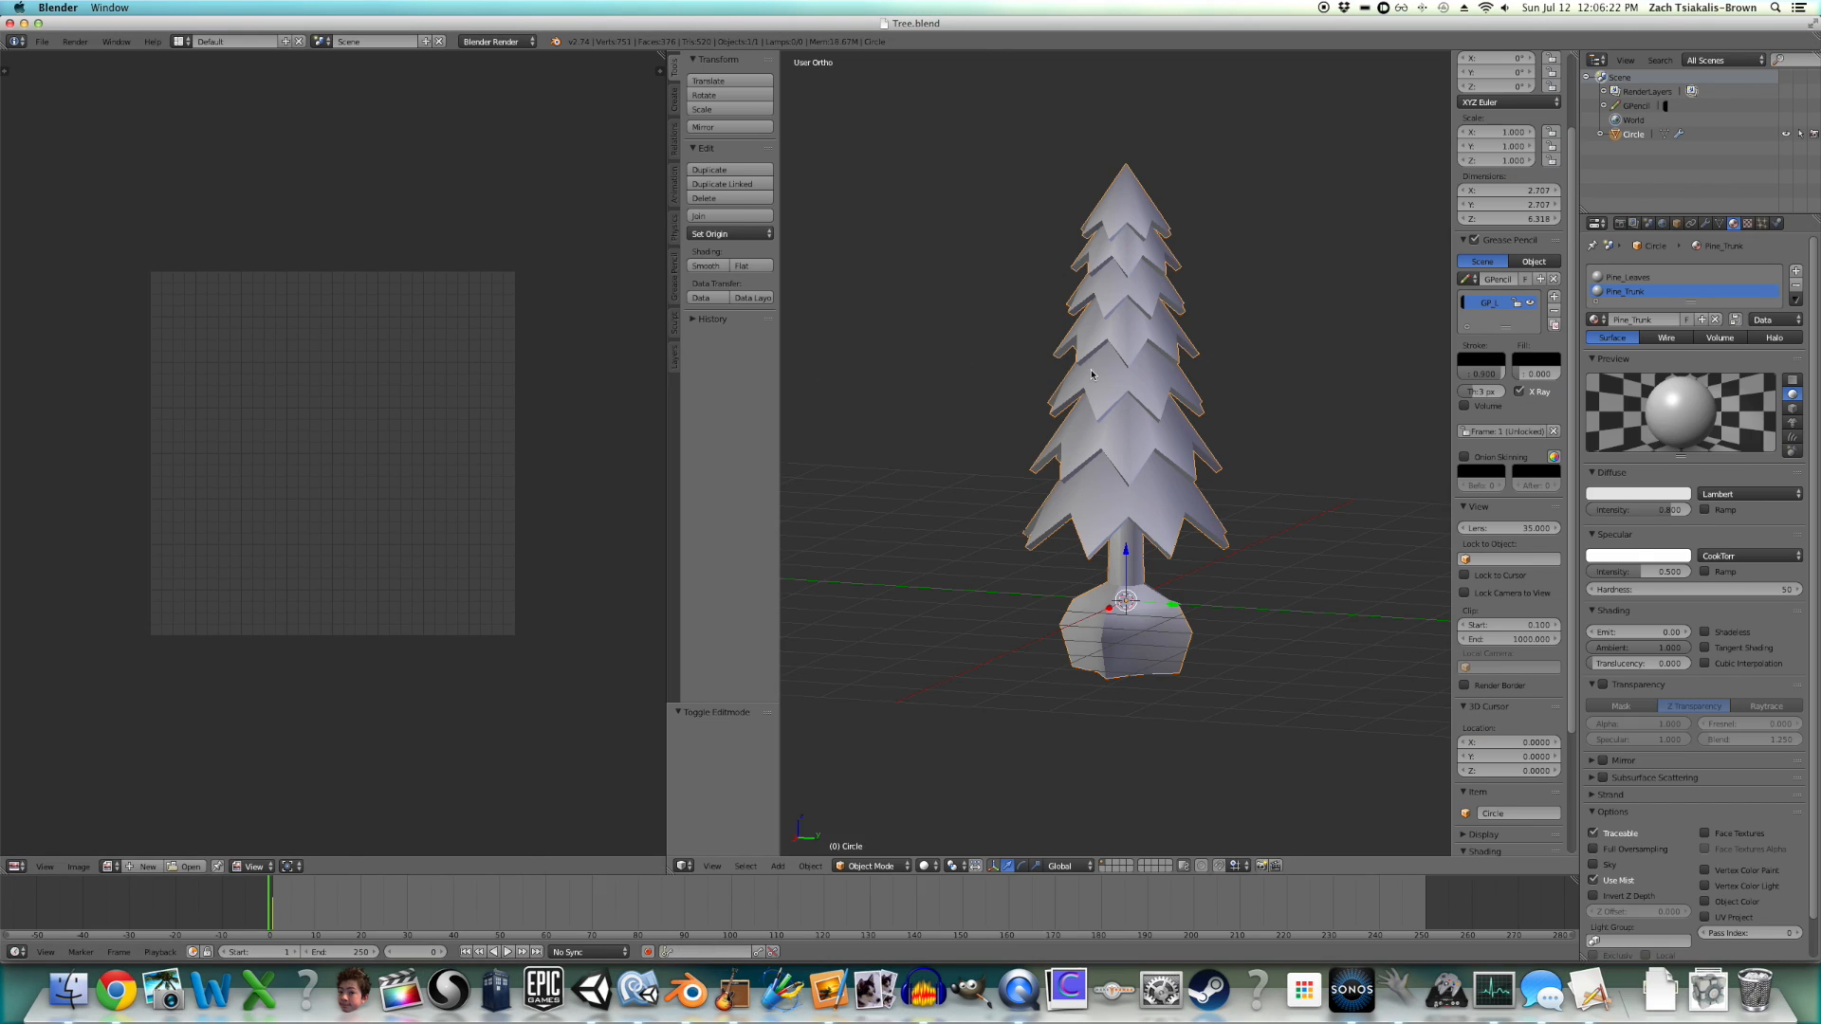
# - Return to the pine tree model to view its Pine_Trunk material settings
pyautogui.press('Tab')
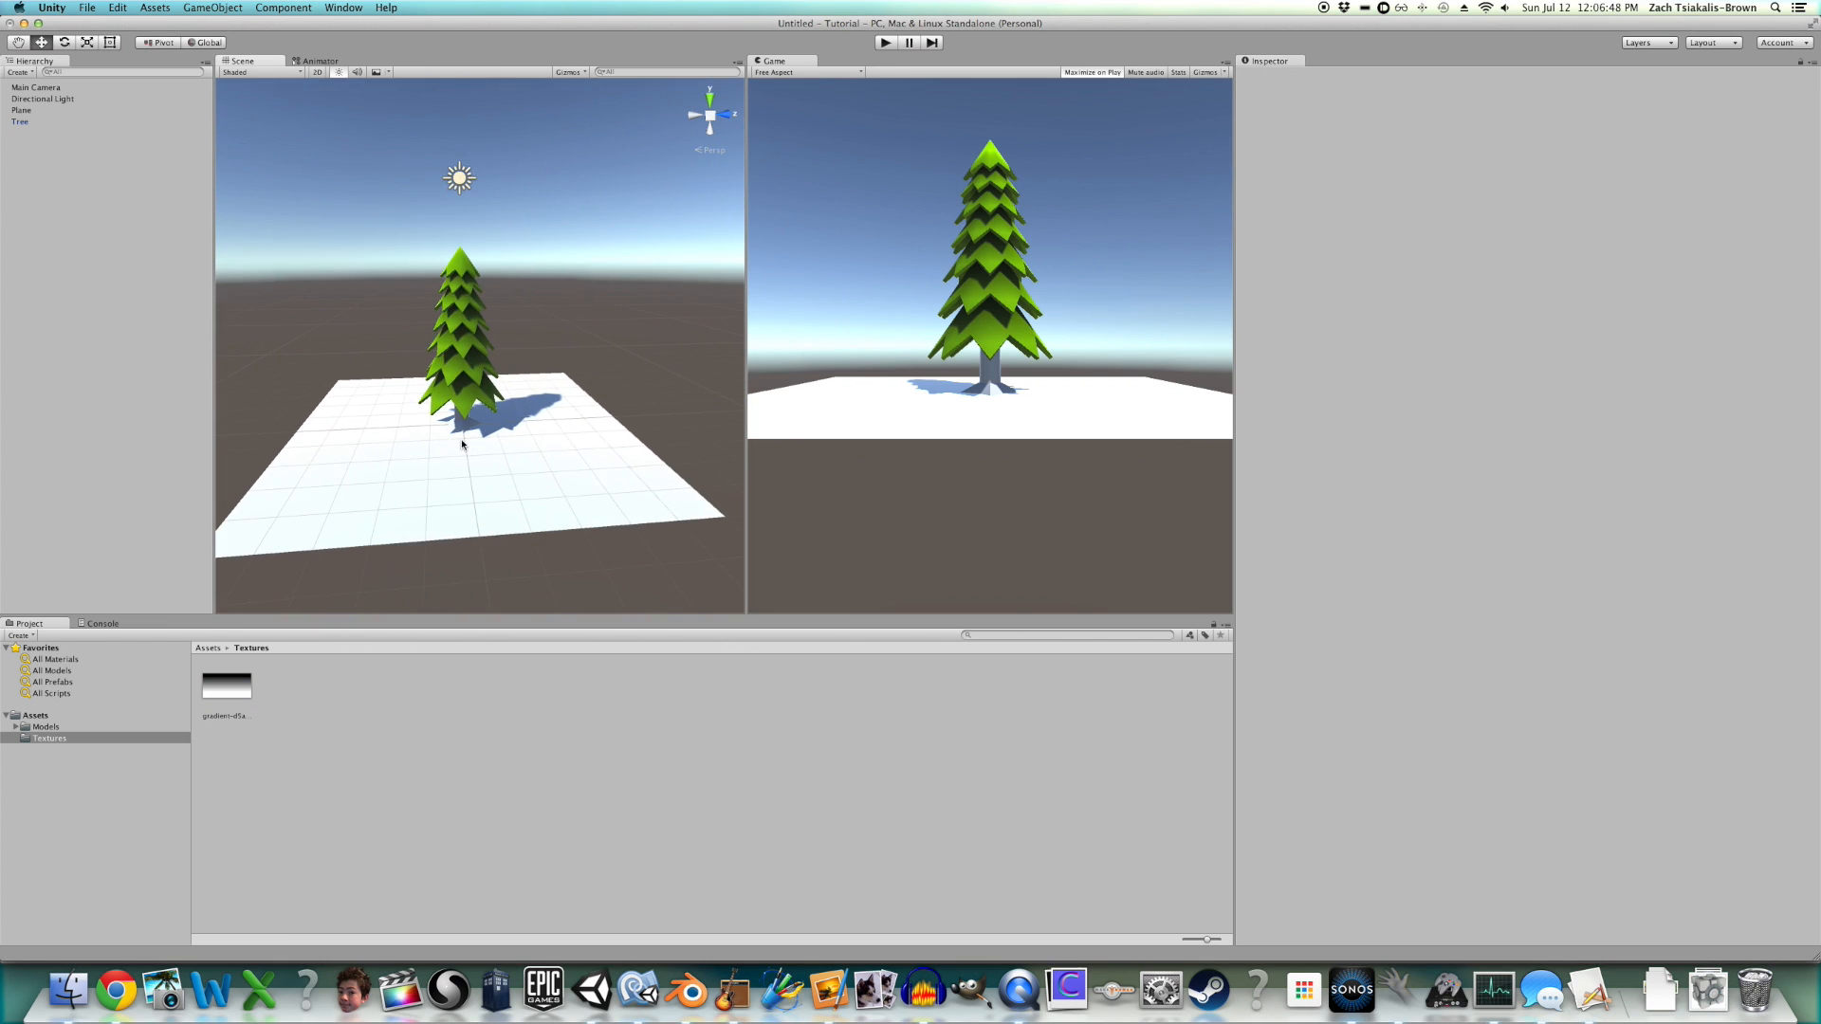
# - Select the Tree, set the Pine_Trunk material's Albedo colour to brown, then select the Plane
pyautogui.click(41, 99)
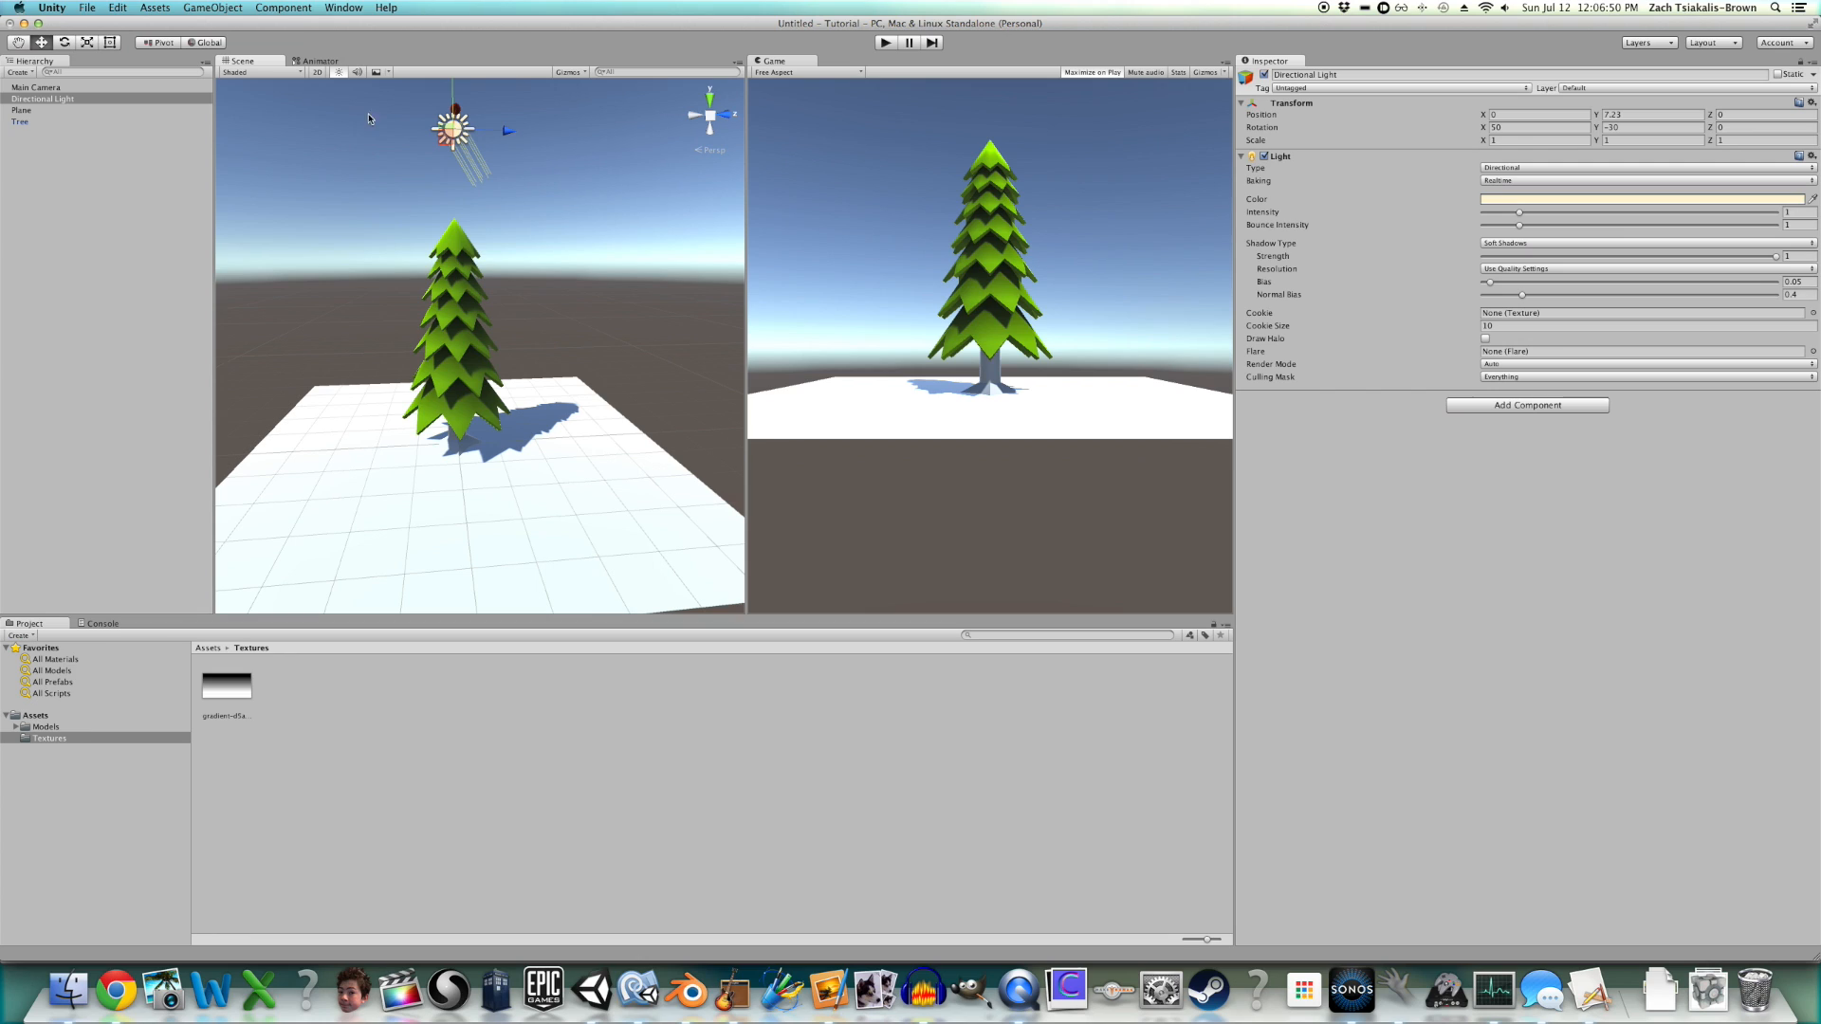
pyautogui.moveTo(662, 199)
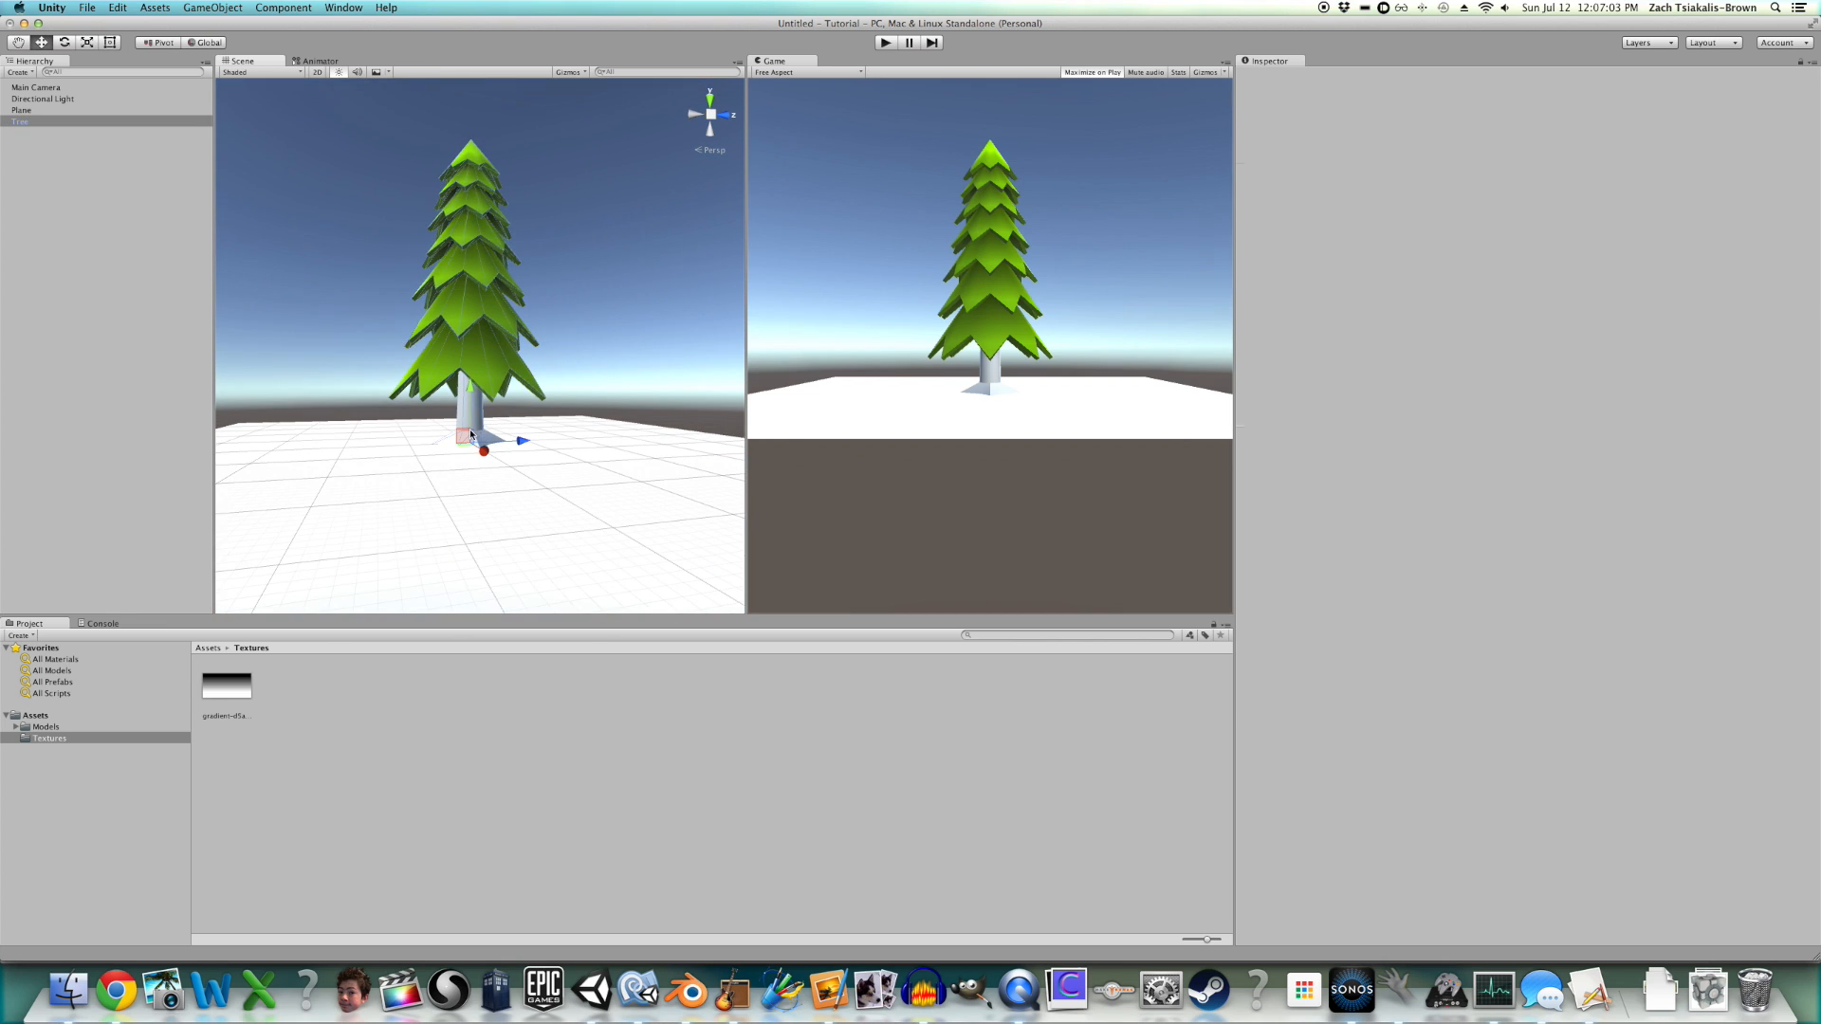
pyautogui.click(20, 120)
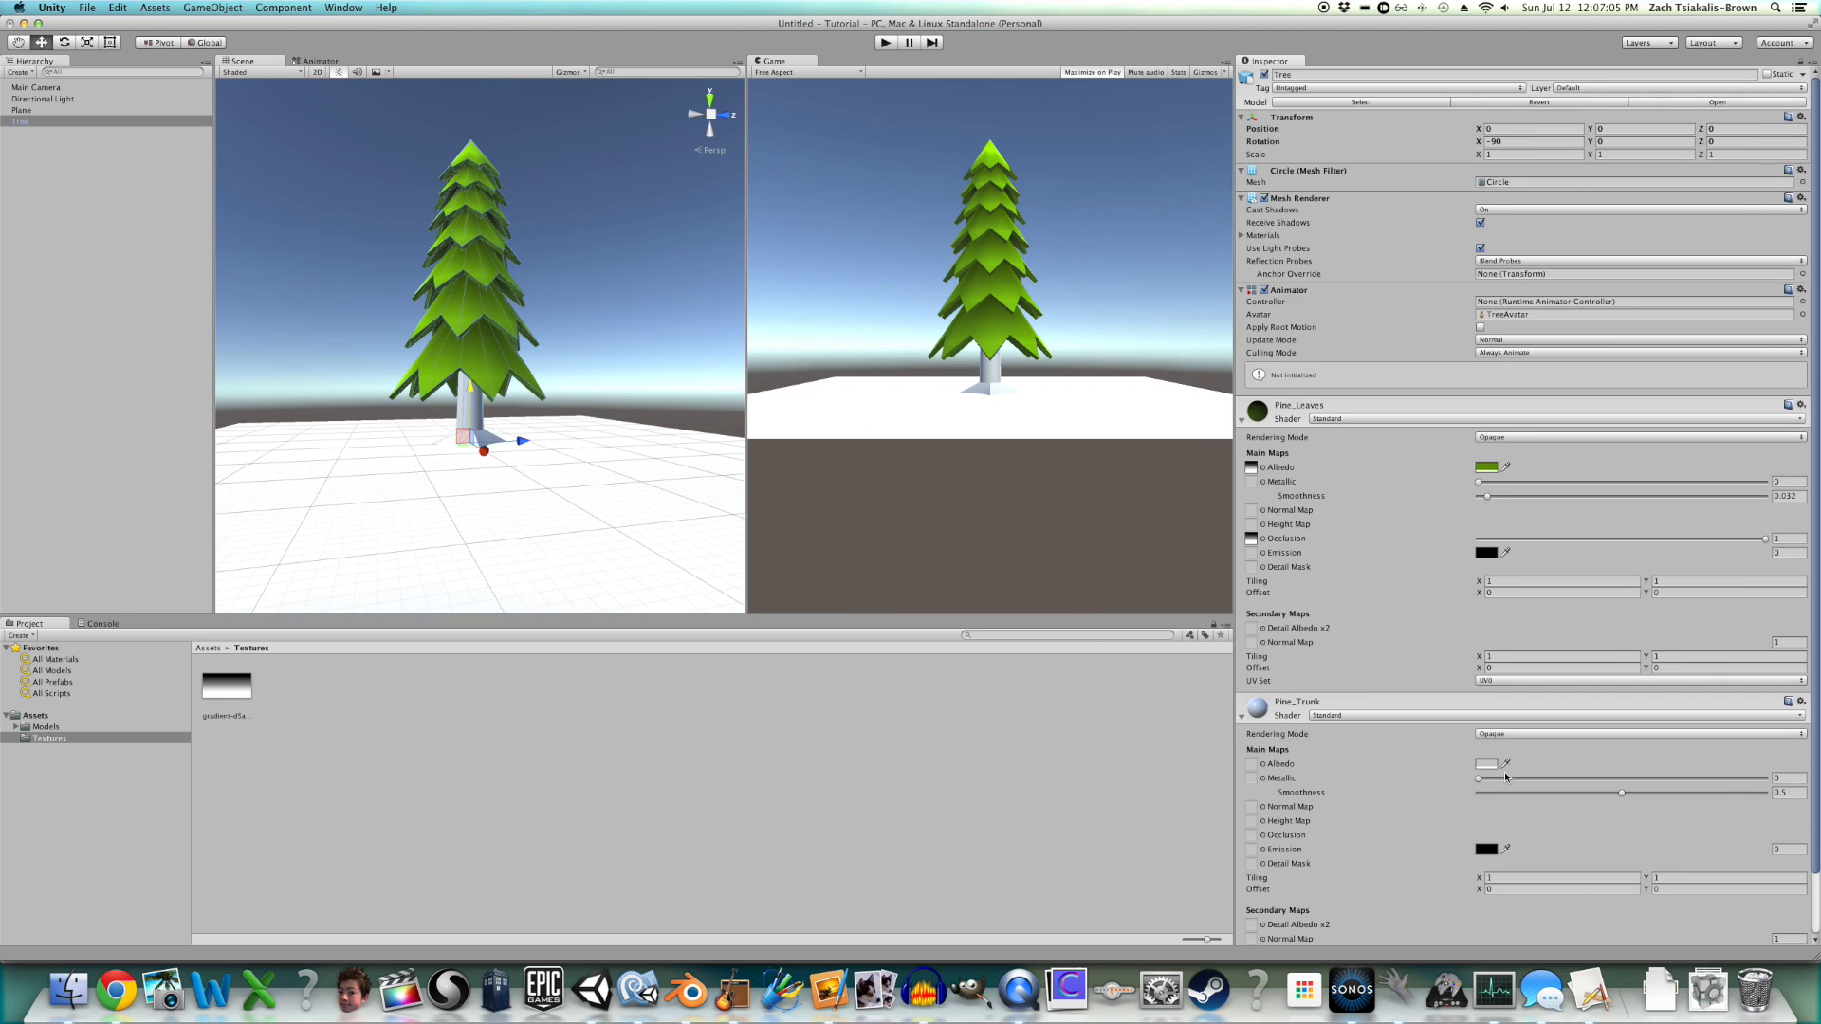
pyautogui.click(1488, 765)
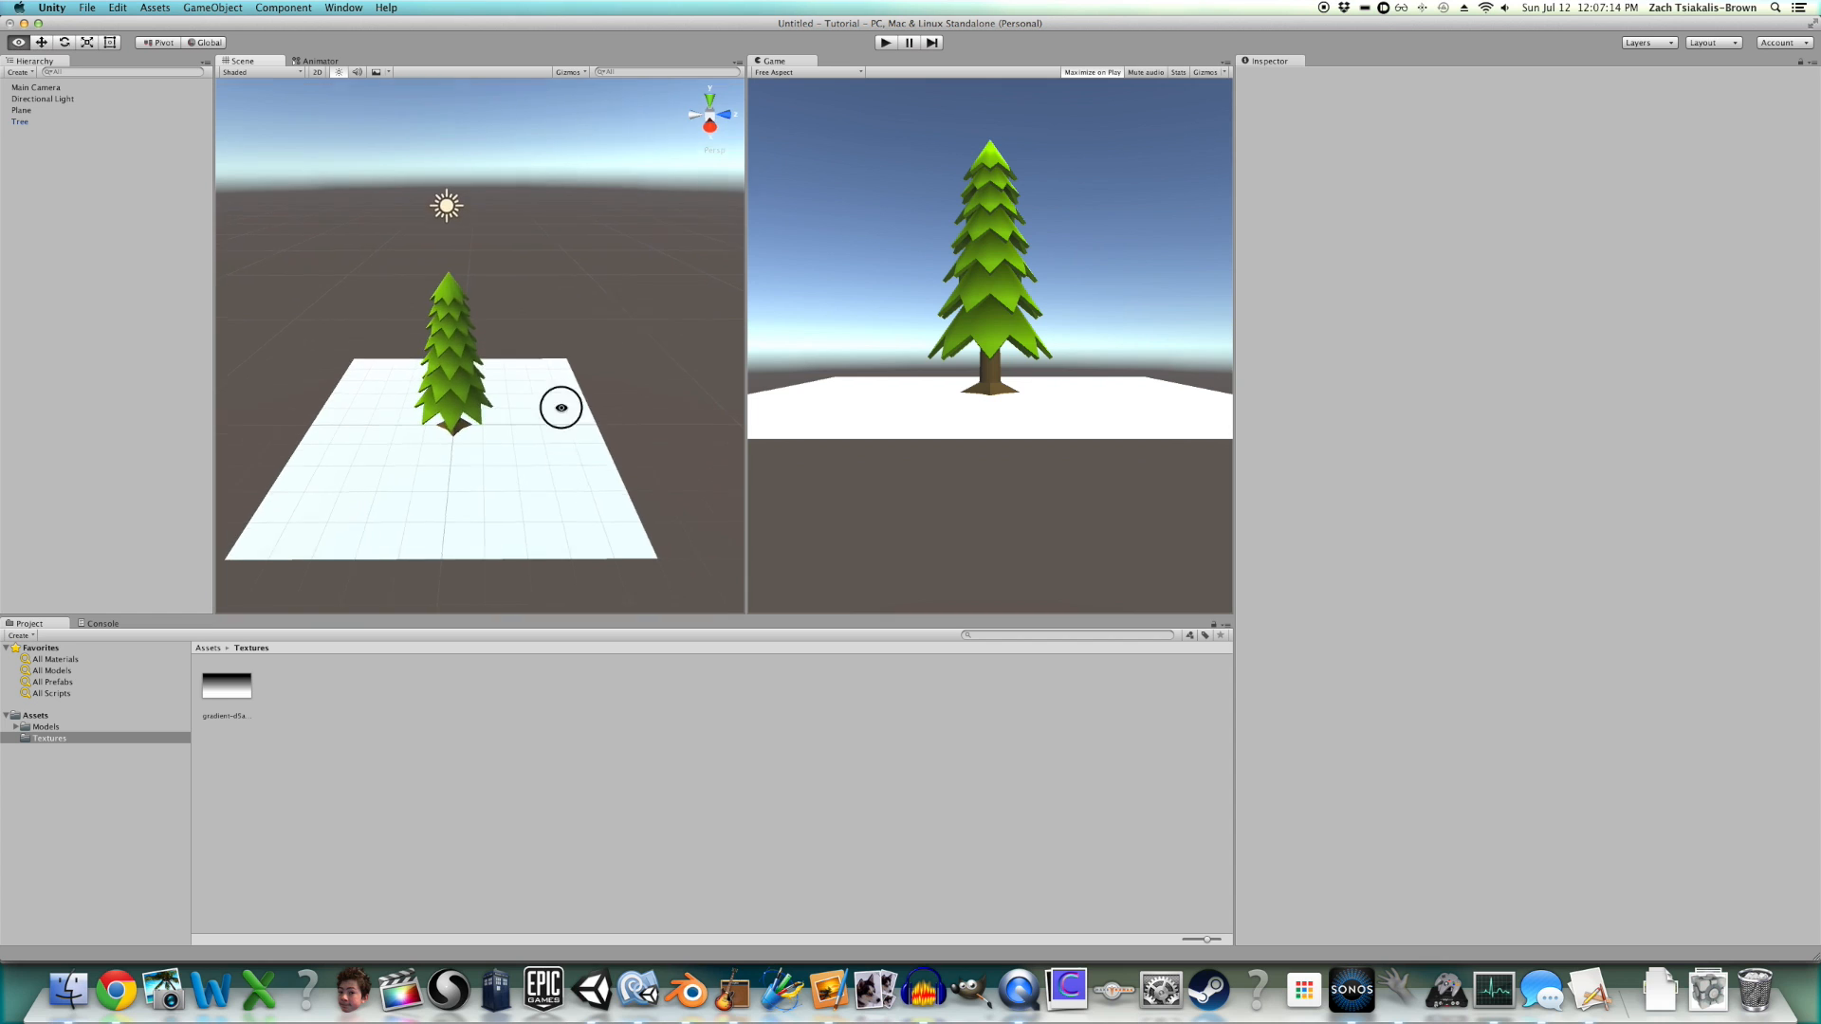
pyautogui.click(20, 109)
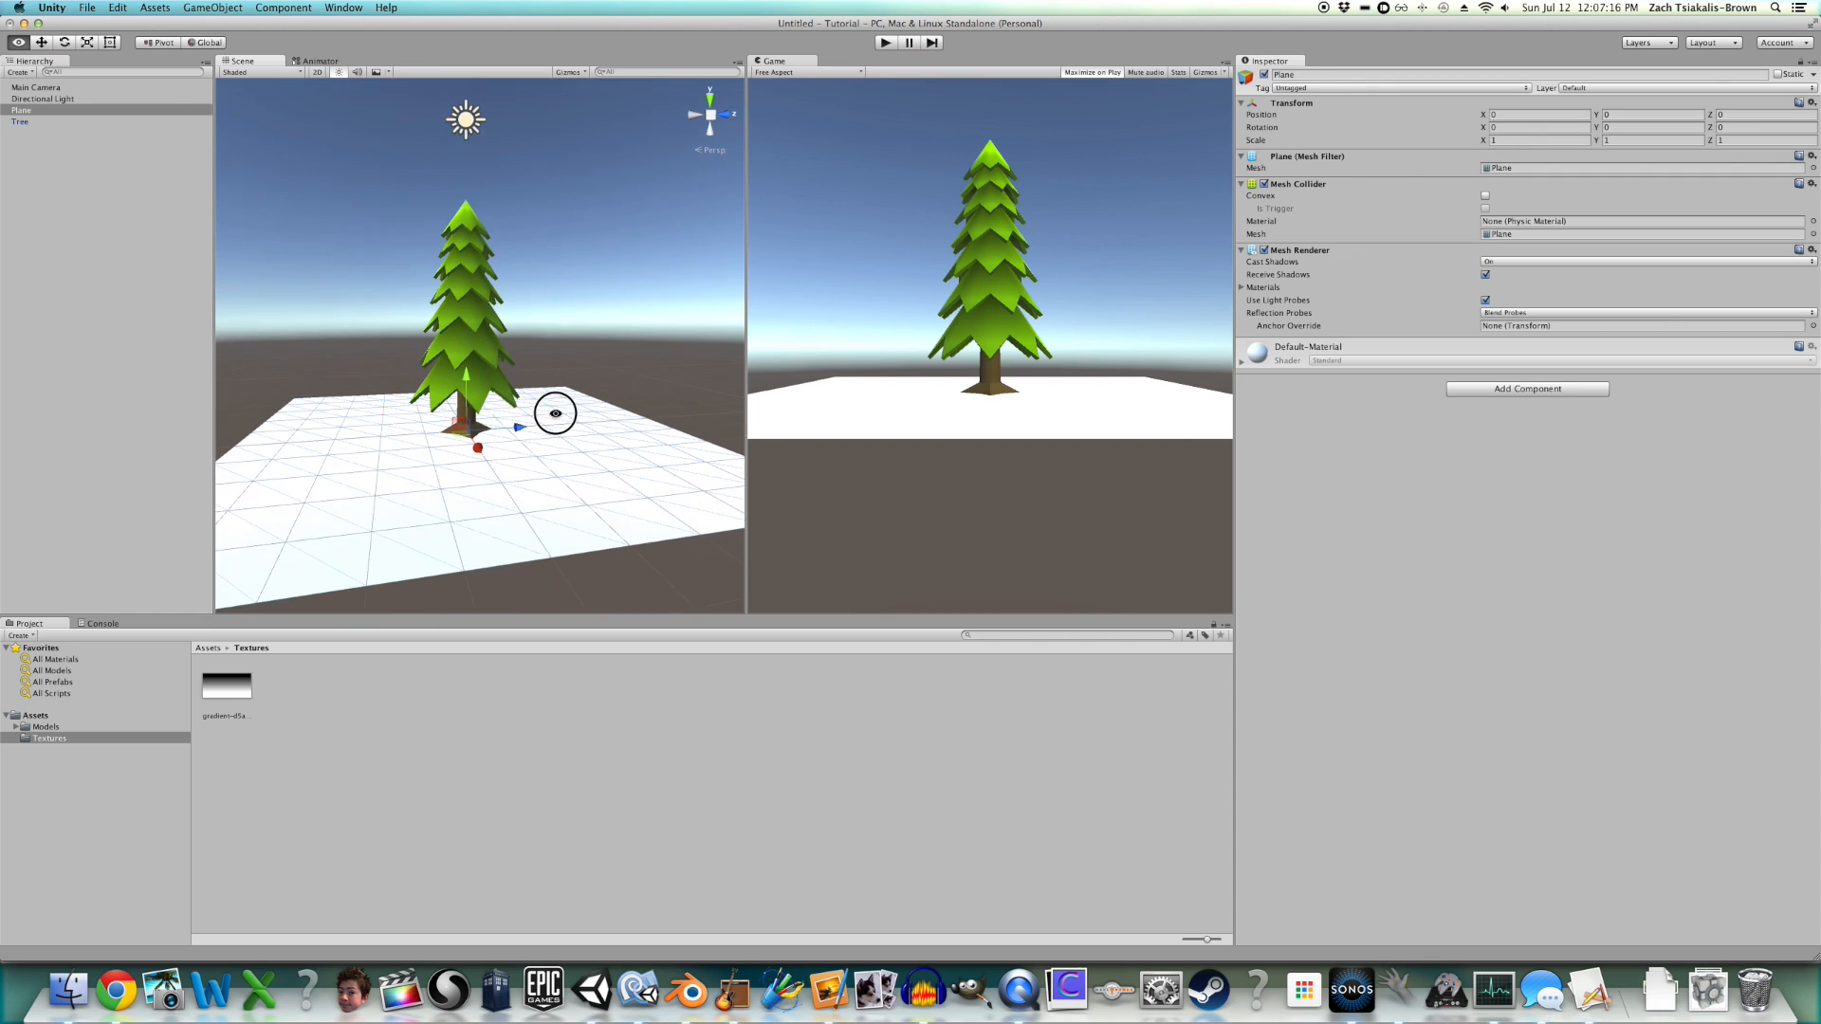